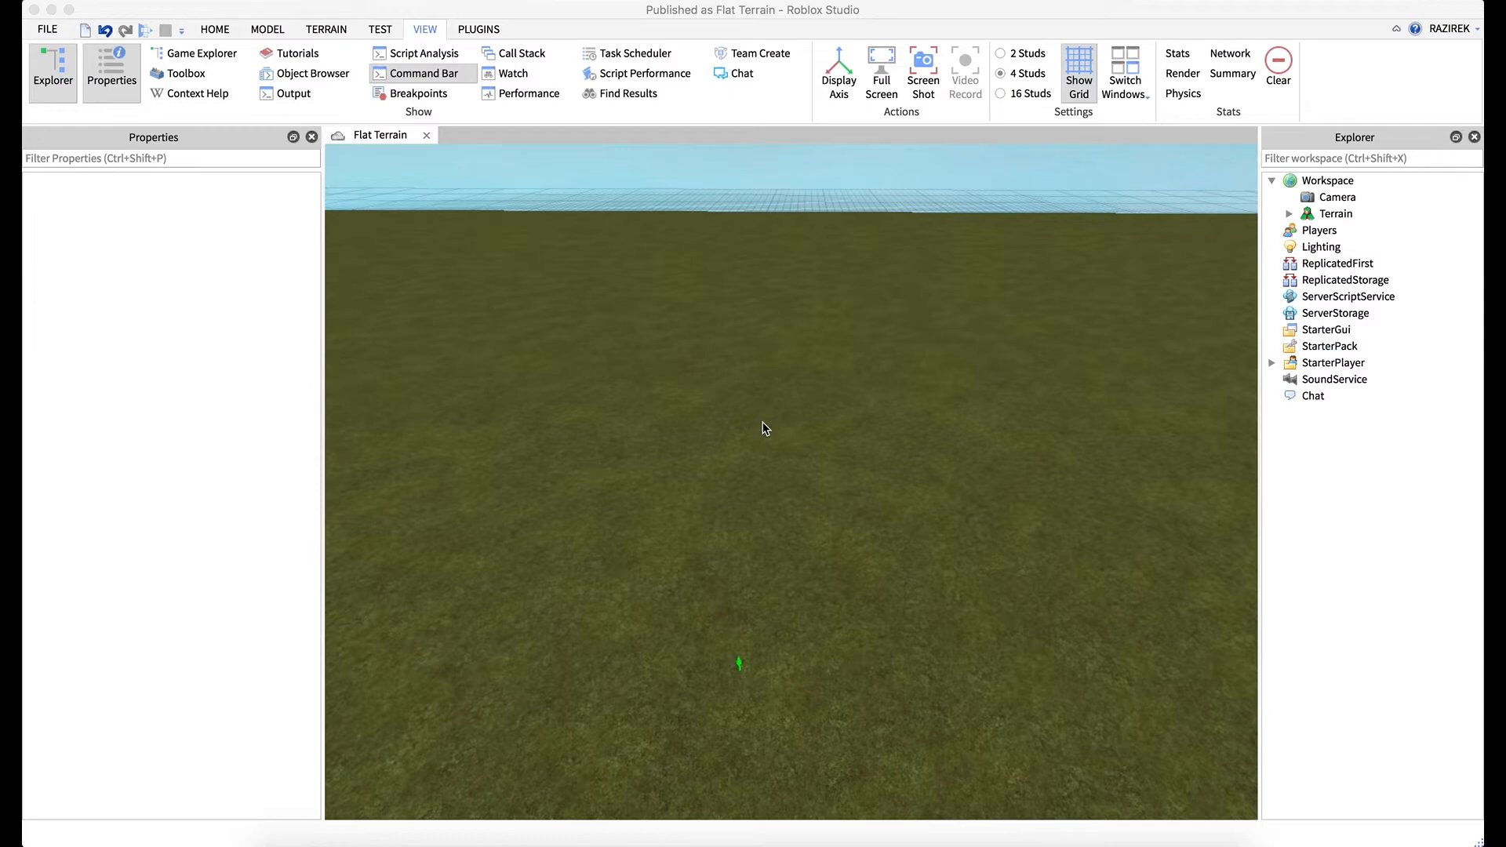
mouse_move(330, 149)
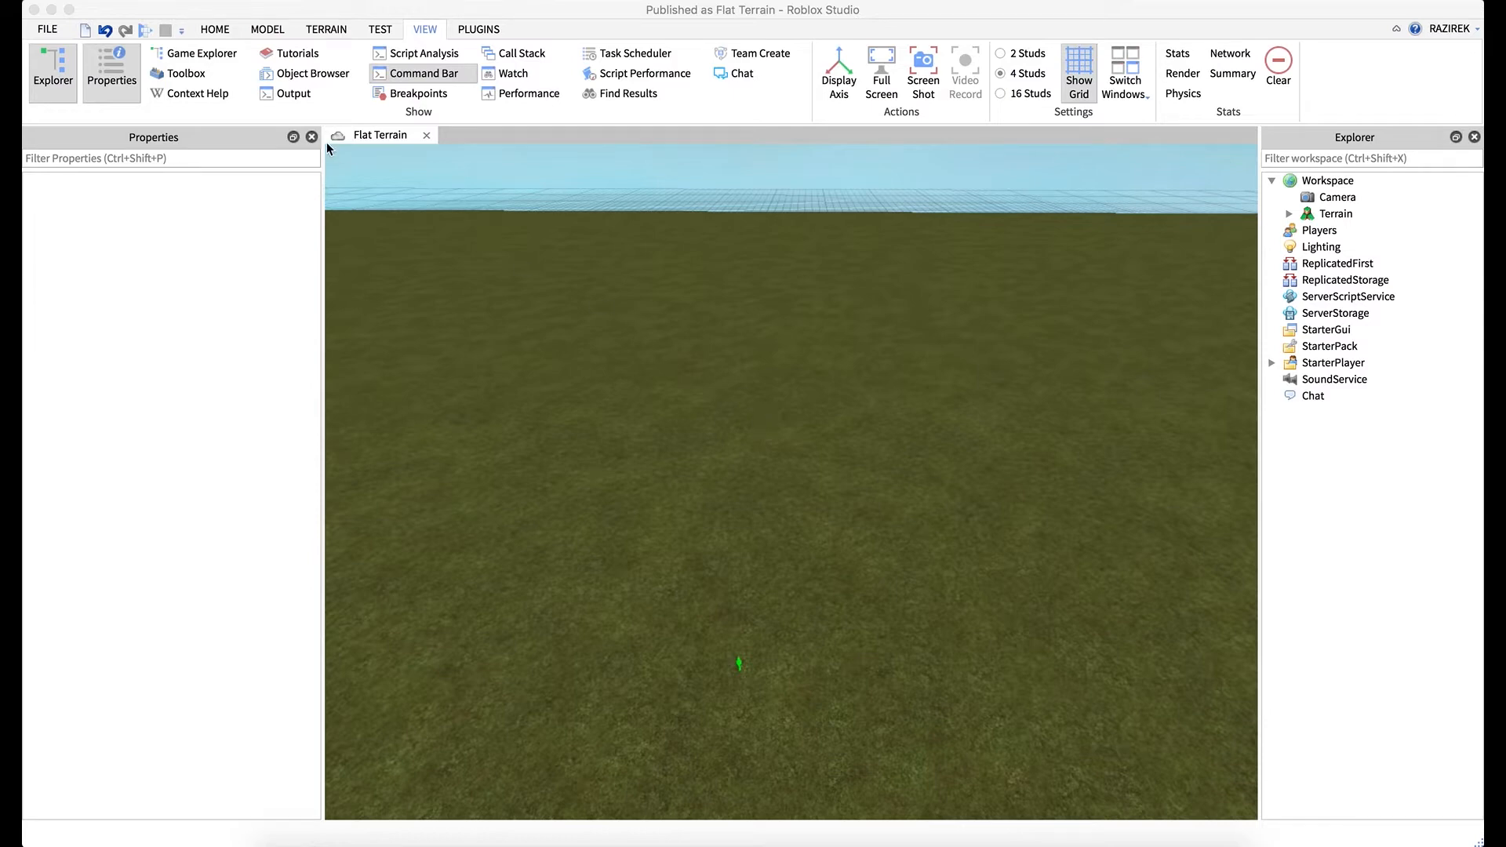
Browse the Effects list in the Model tools twice without adding anything to the terrain.
click(267, 29)
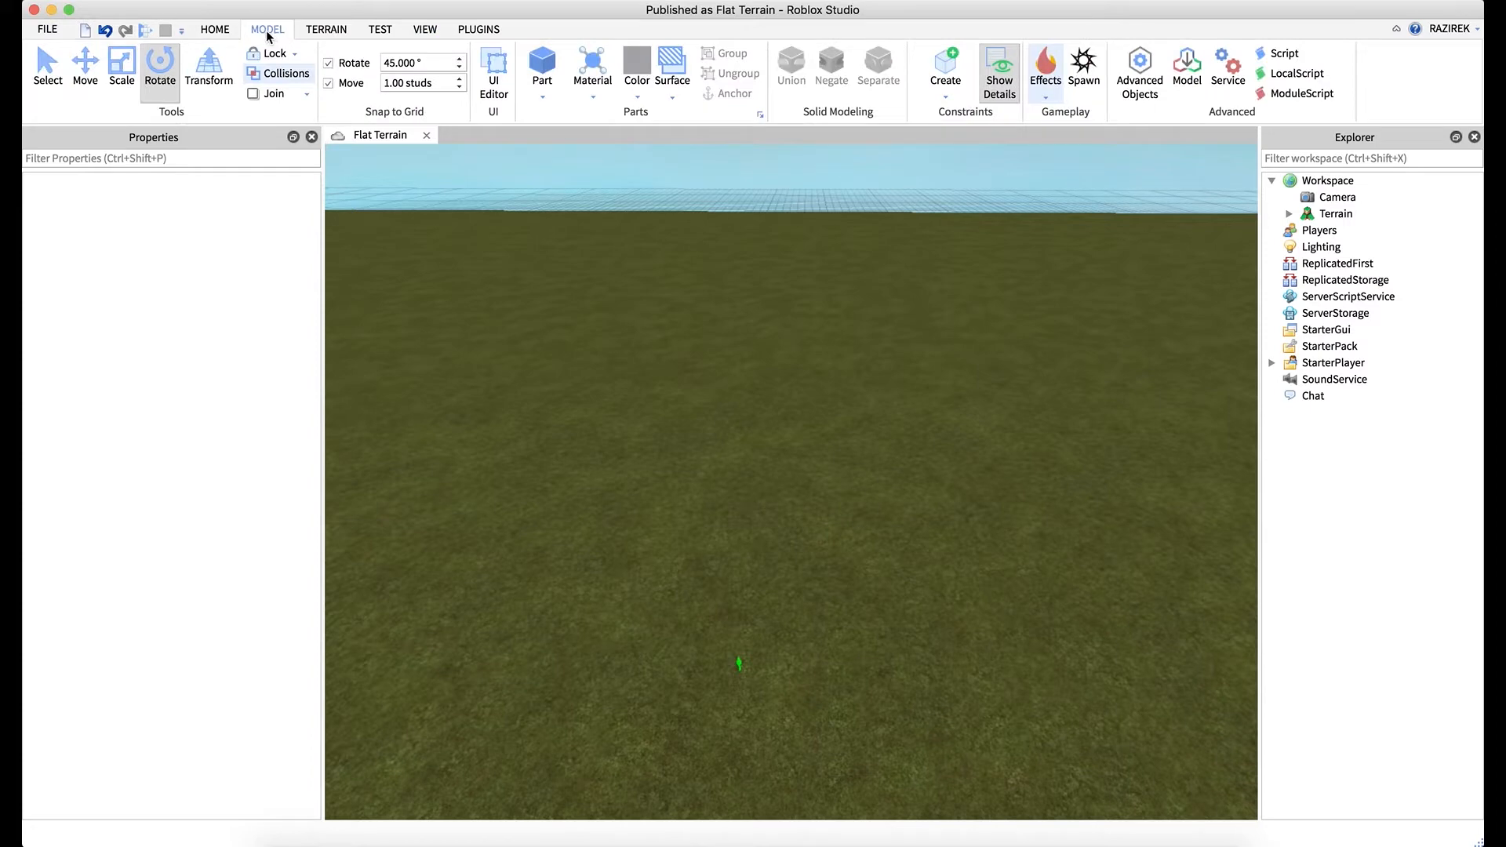
click(1044, 72)
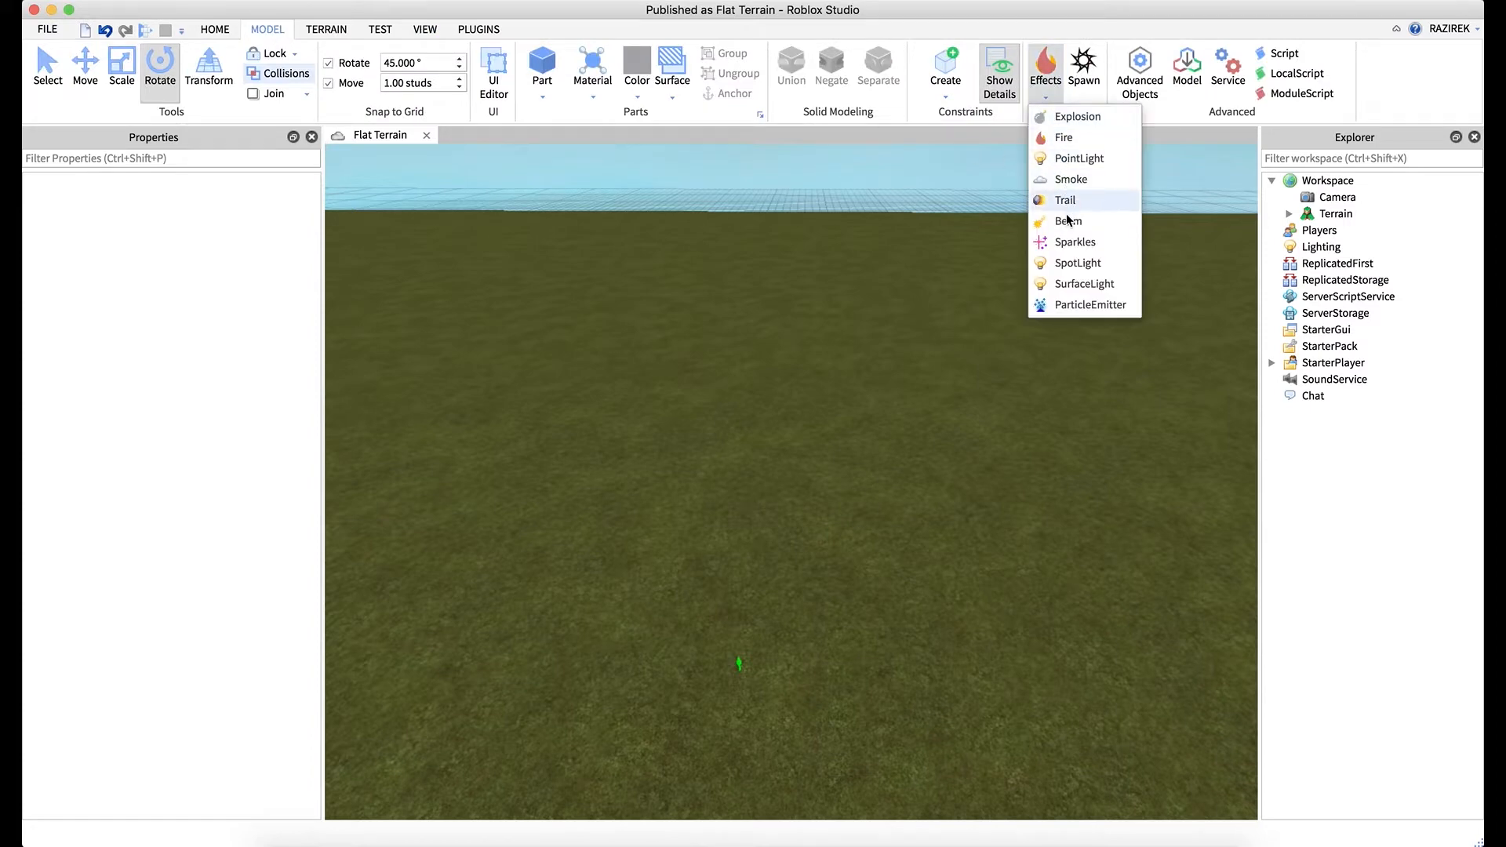
mouse_move(1068, 221)
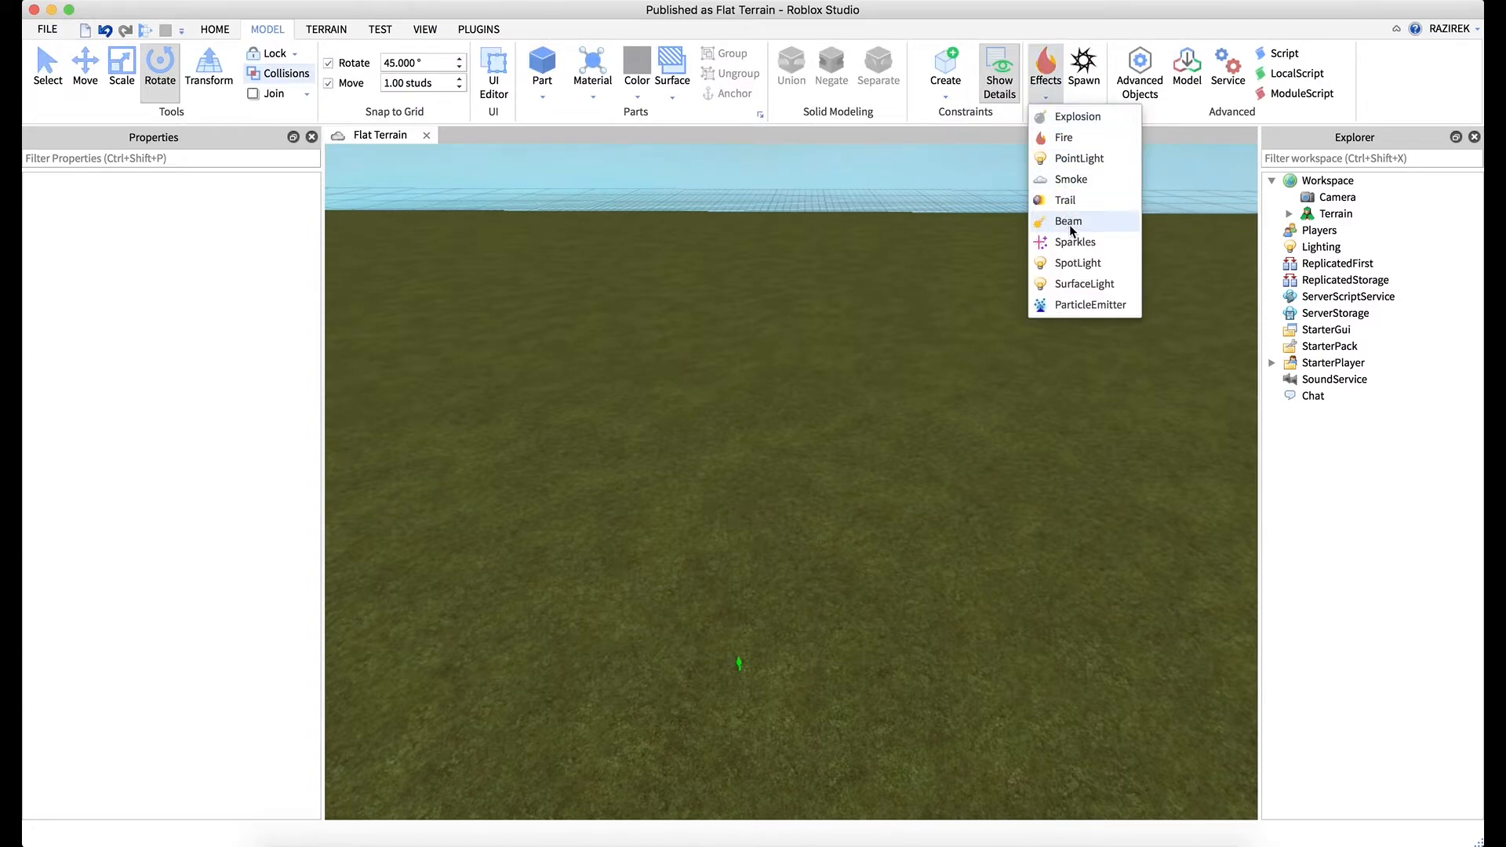
mouse_move(1327, 481)
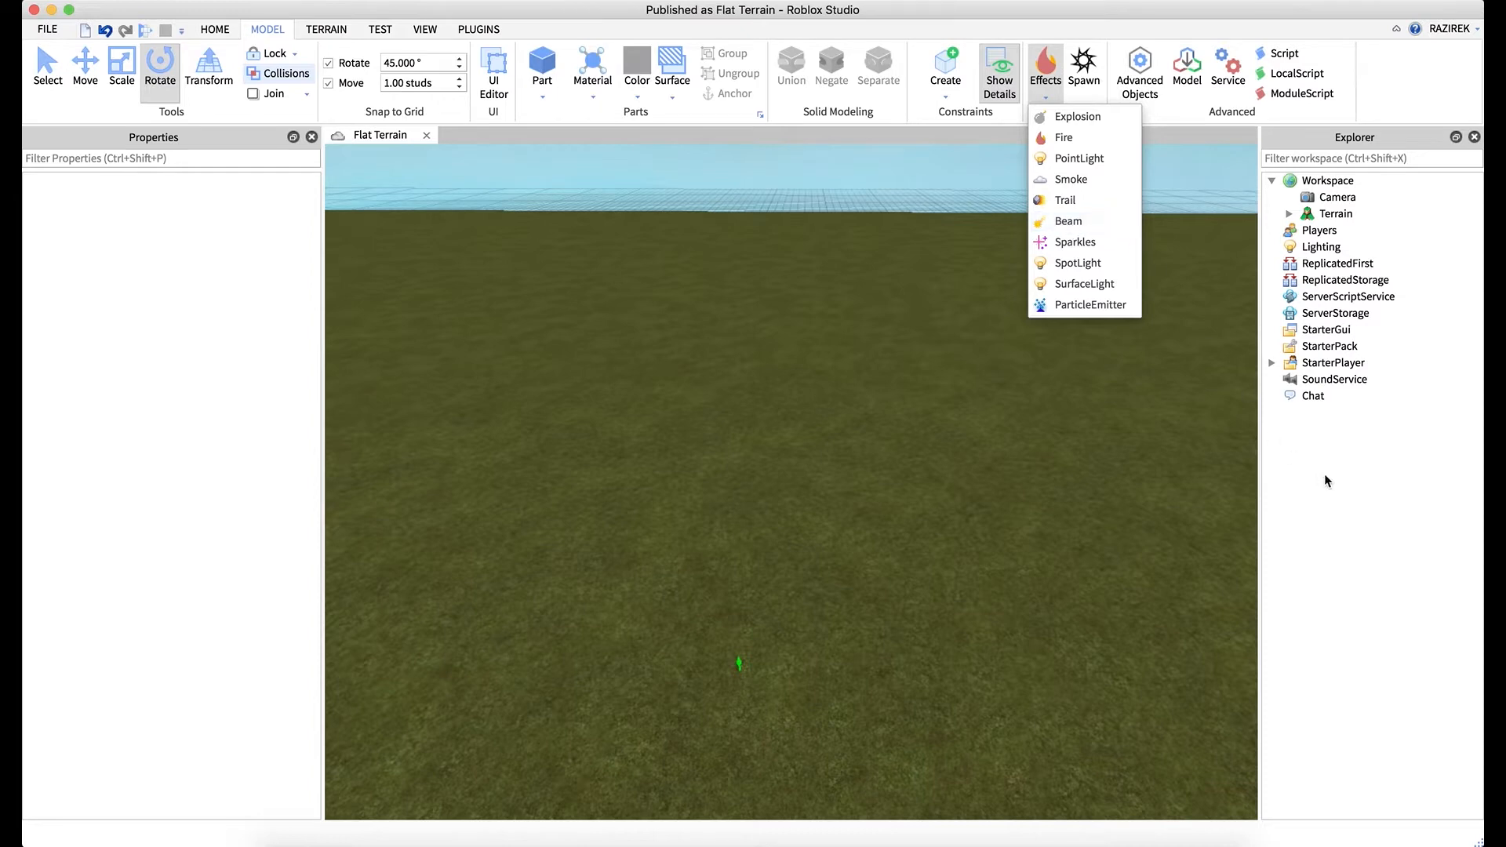
click(1049, 422)
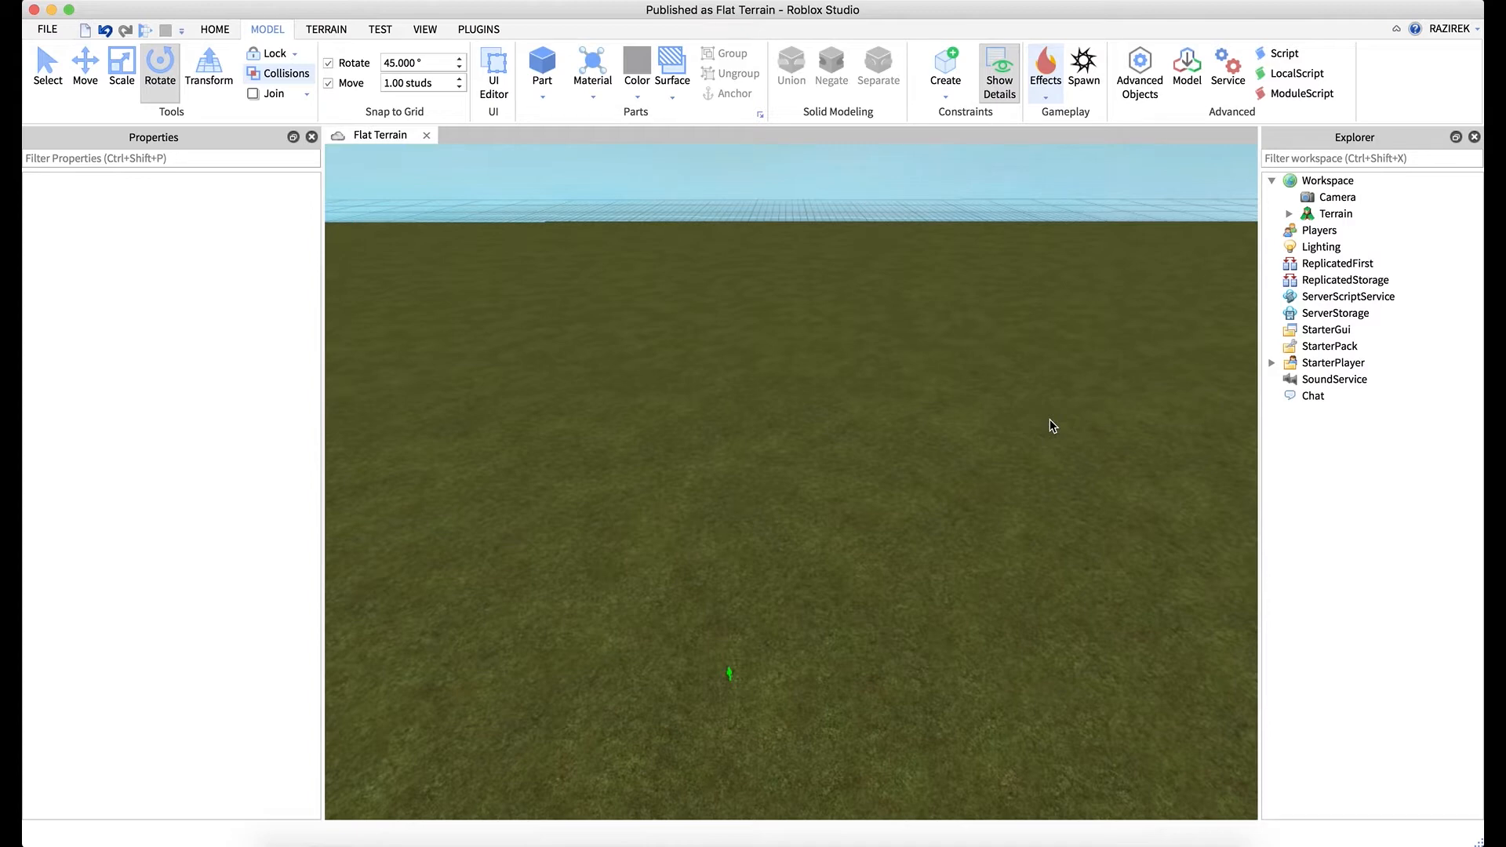
mouse_move(1004, 442)
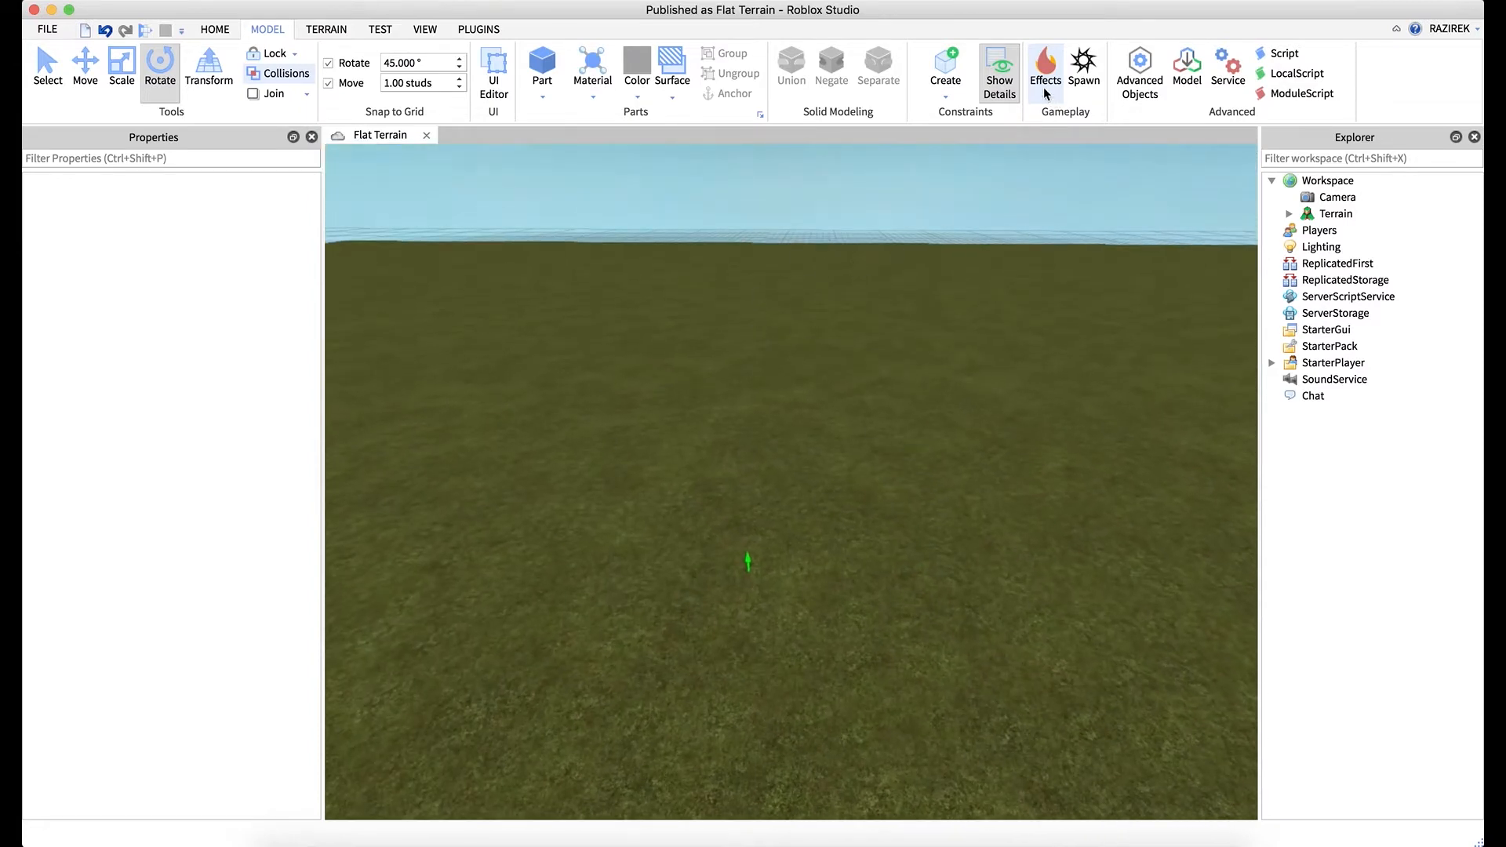
click(1045, 72)
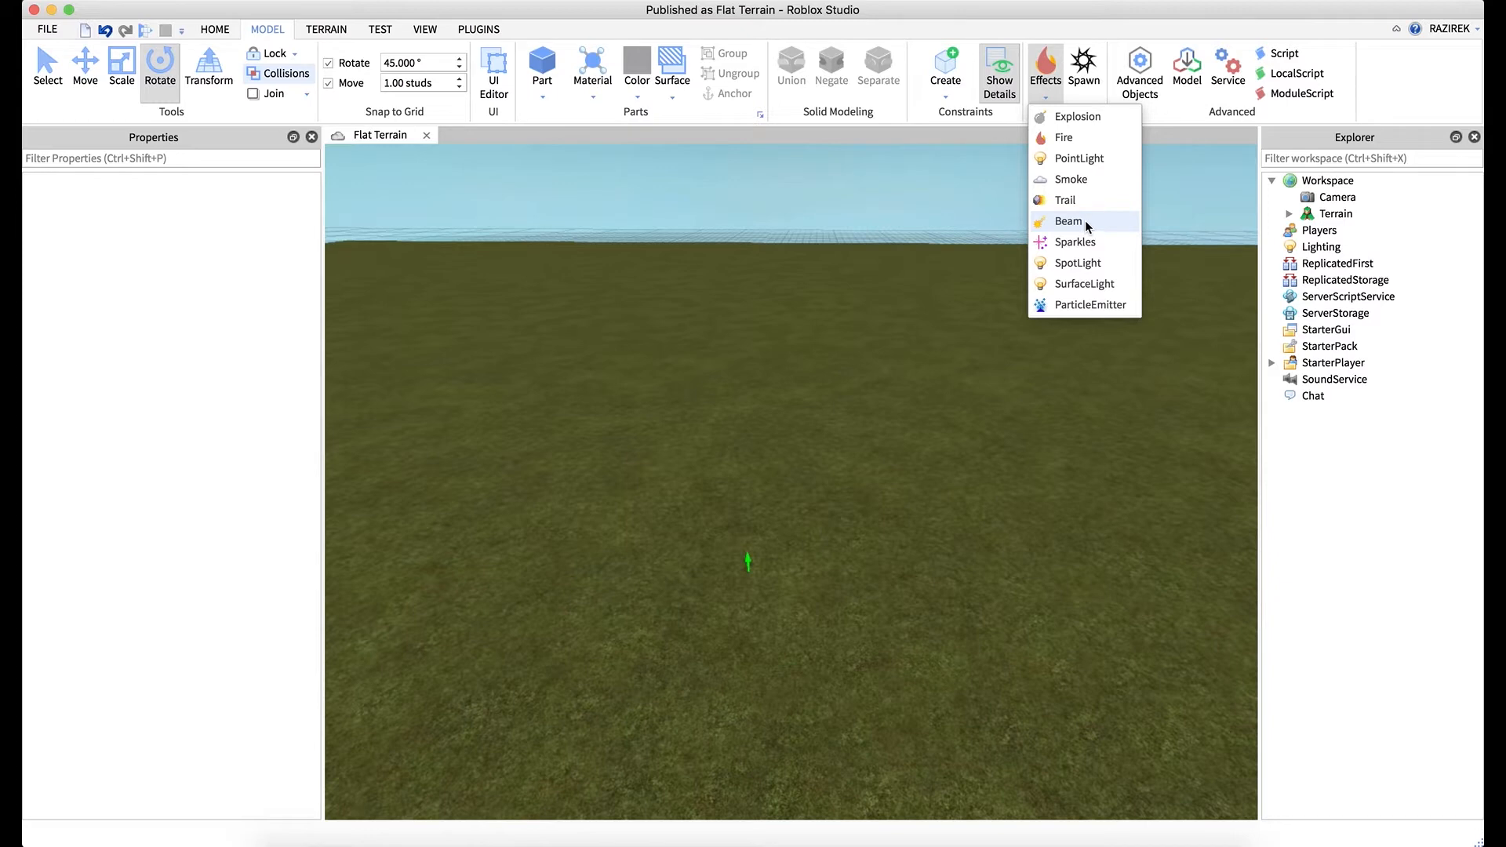
mouse_move(1063, 199)
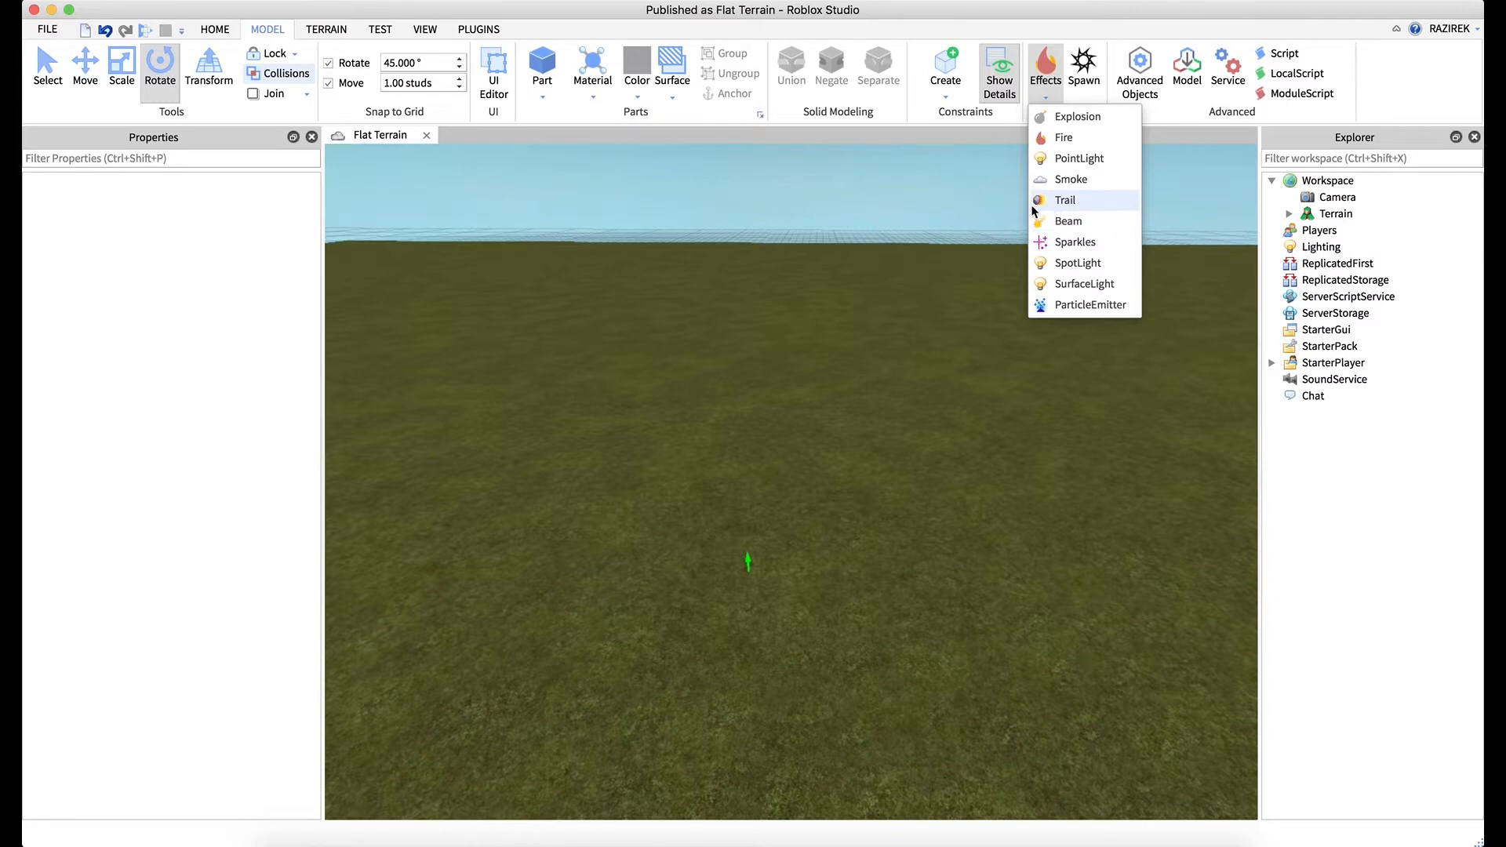
mouse_move(882, 457)
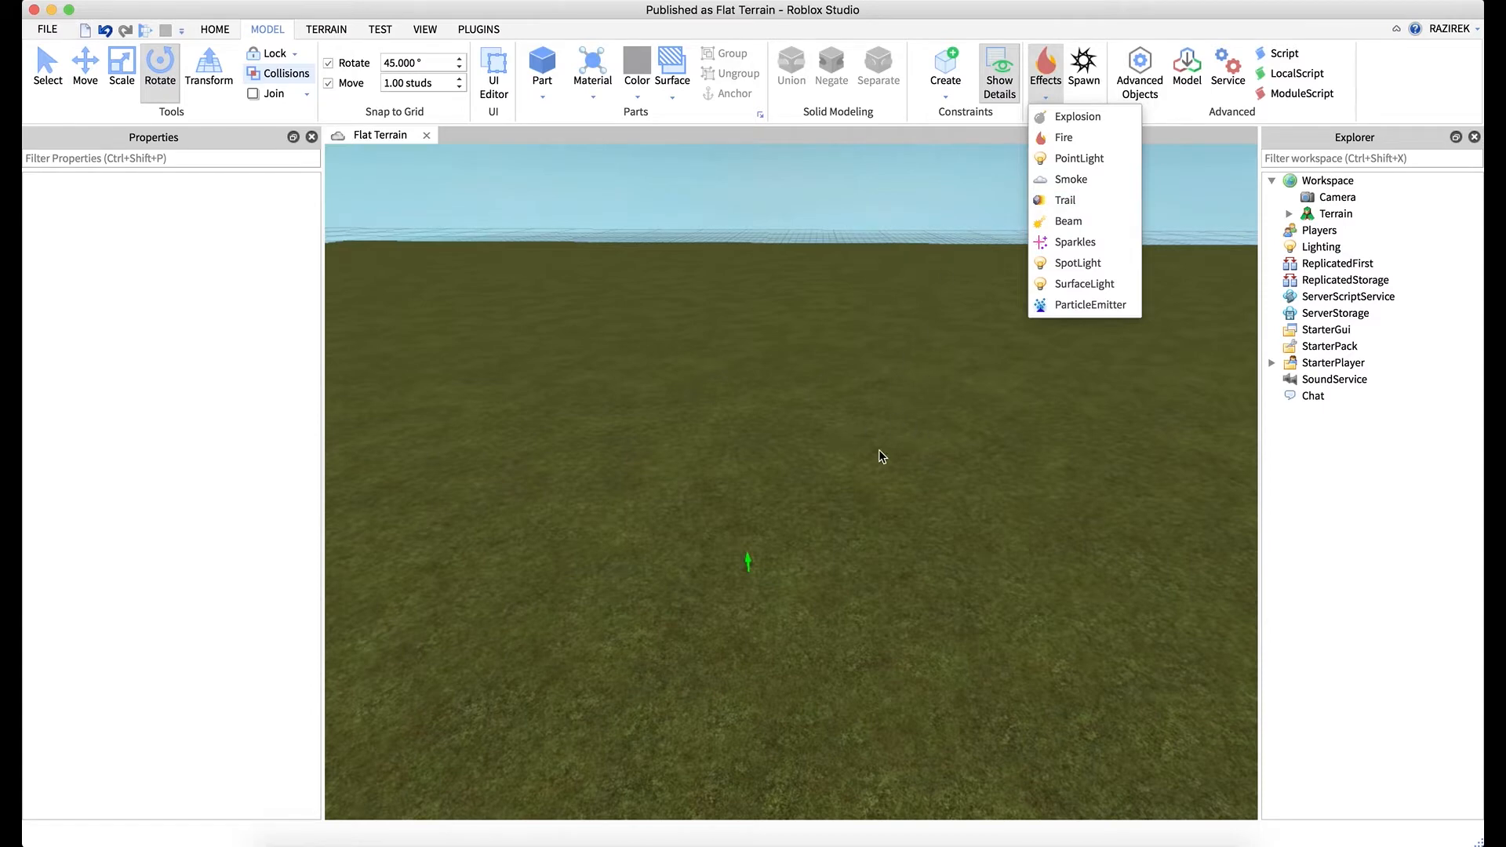
mouse_move(957, 389)
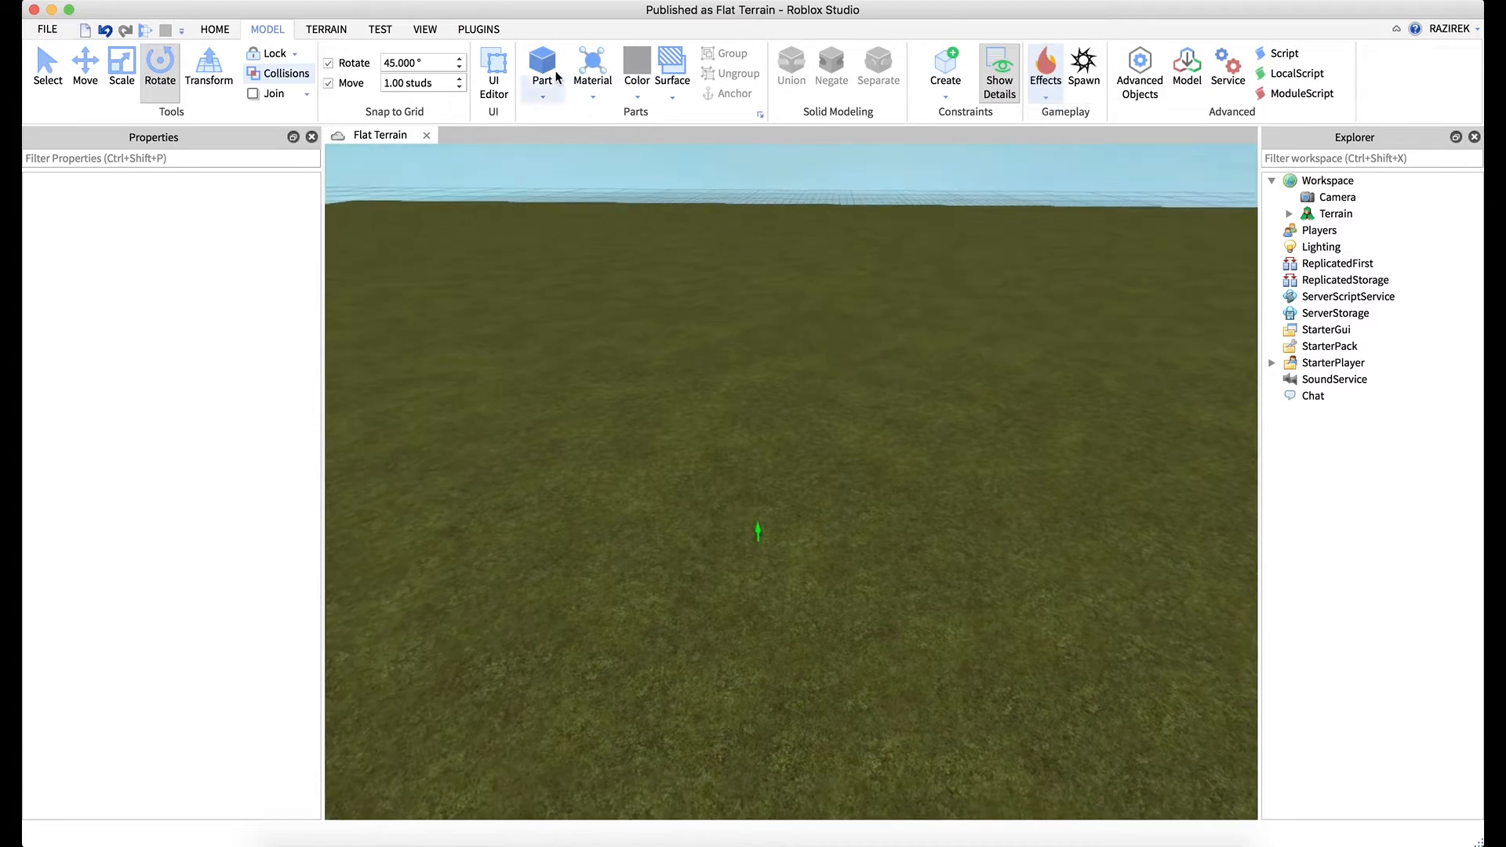
Insert two block Parts and raise one high above the ground with the Move tool.
click(541, 67)
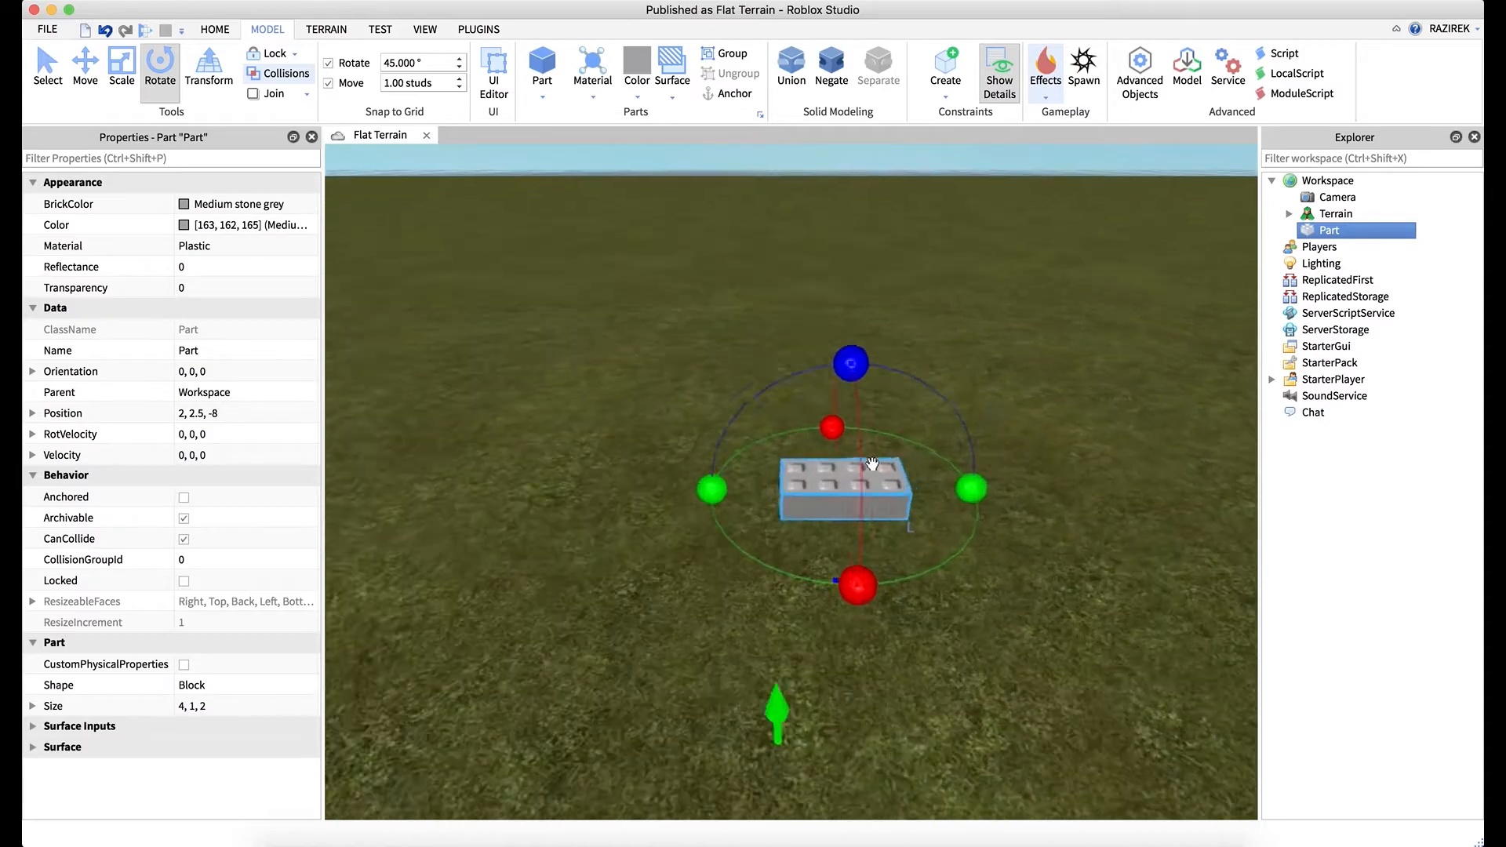
click(47, 68)
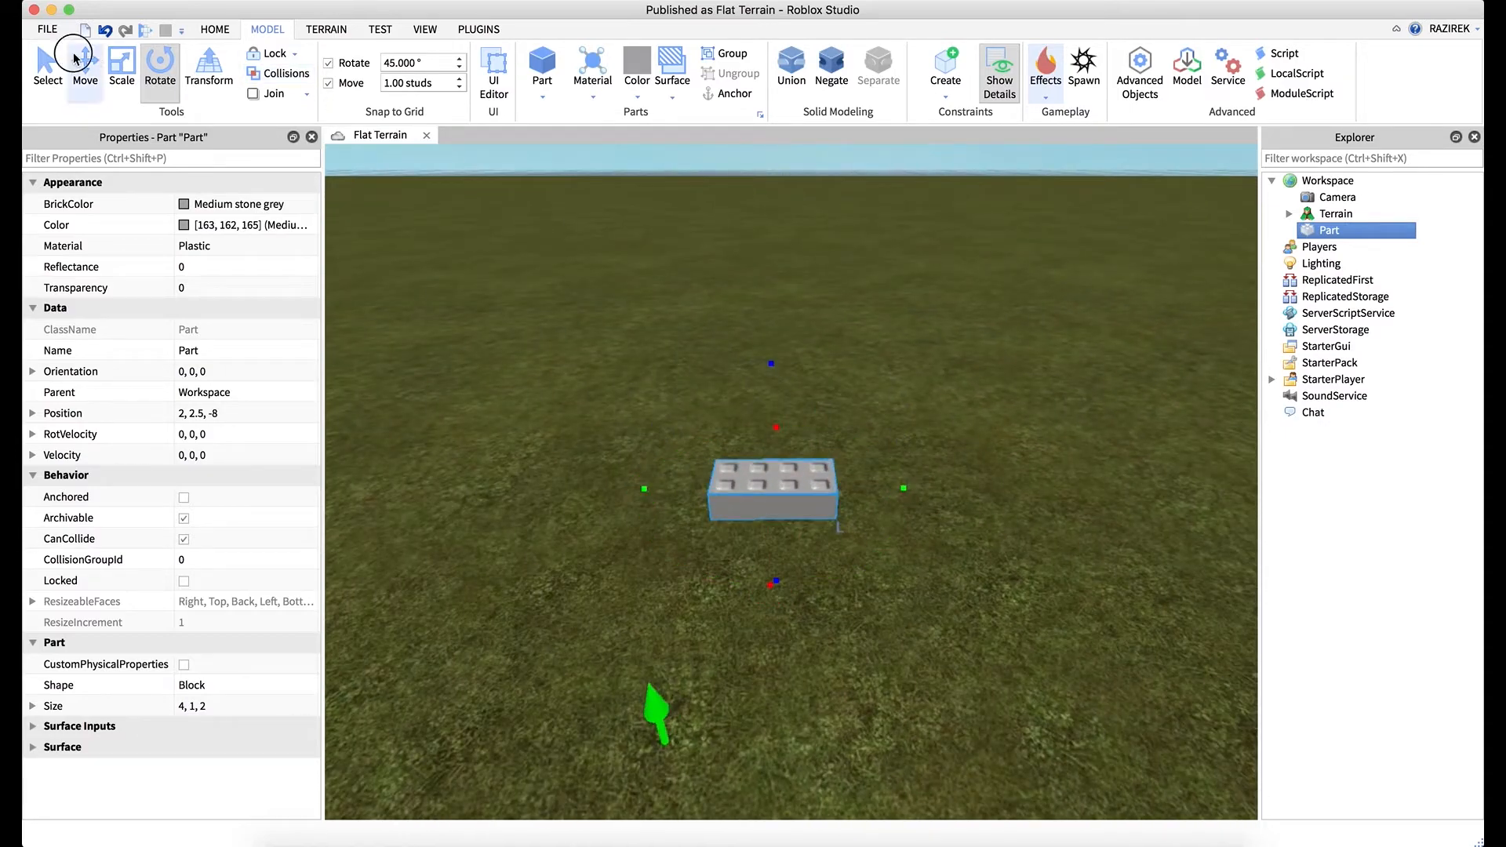
click(85, 67)
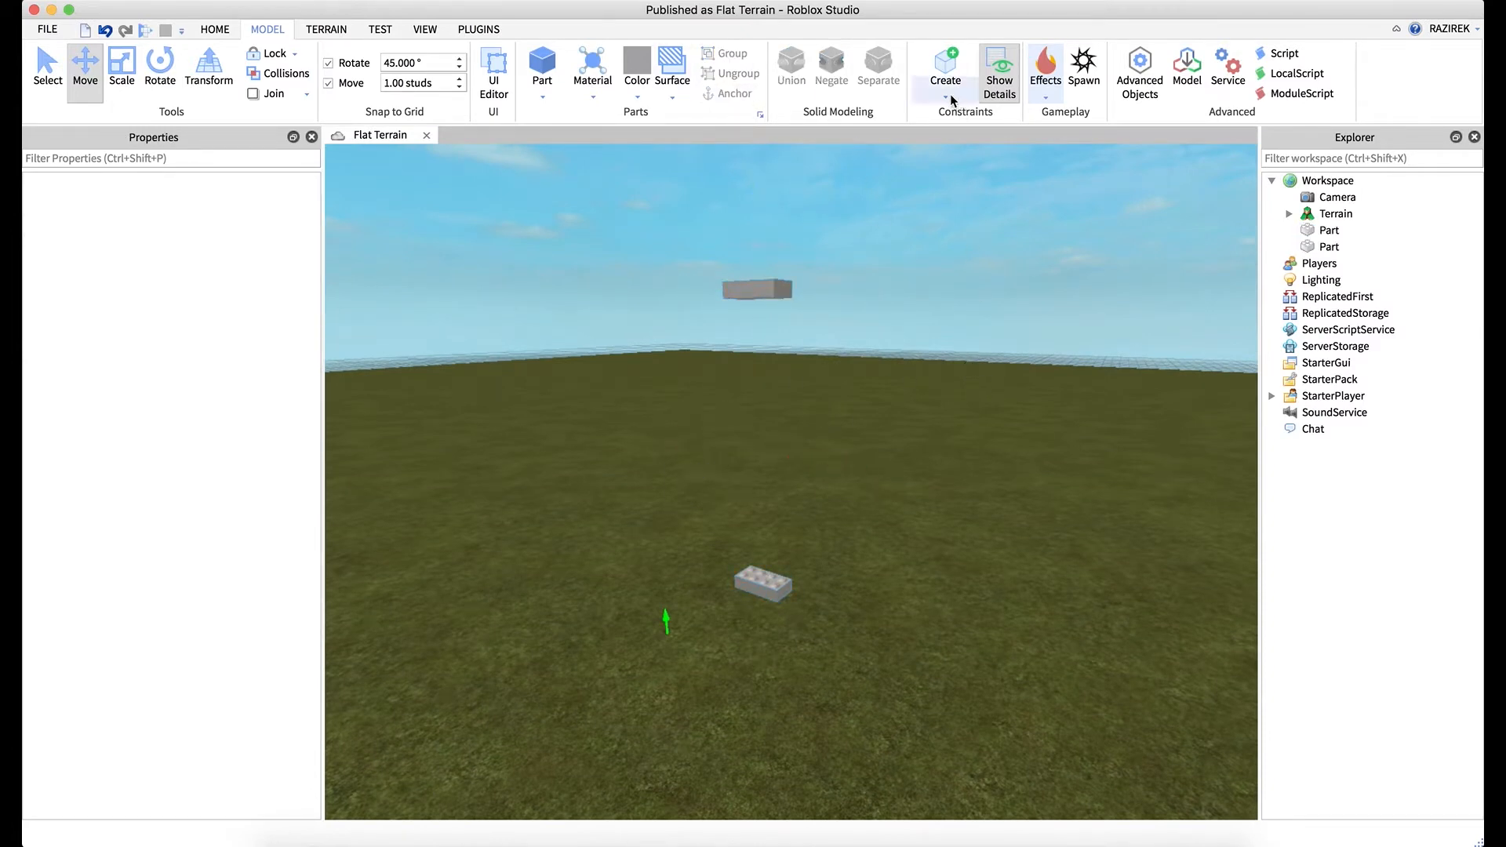
Create an Attachment child inside each of the two blocks from the Constraints list.
click(945, 72)
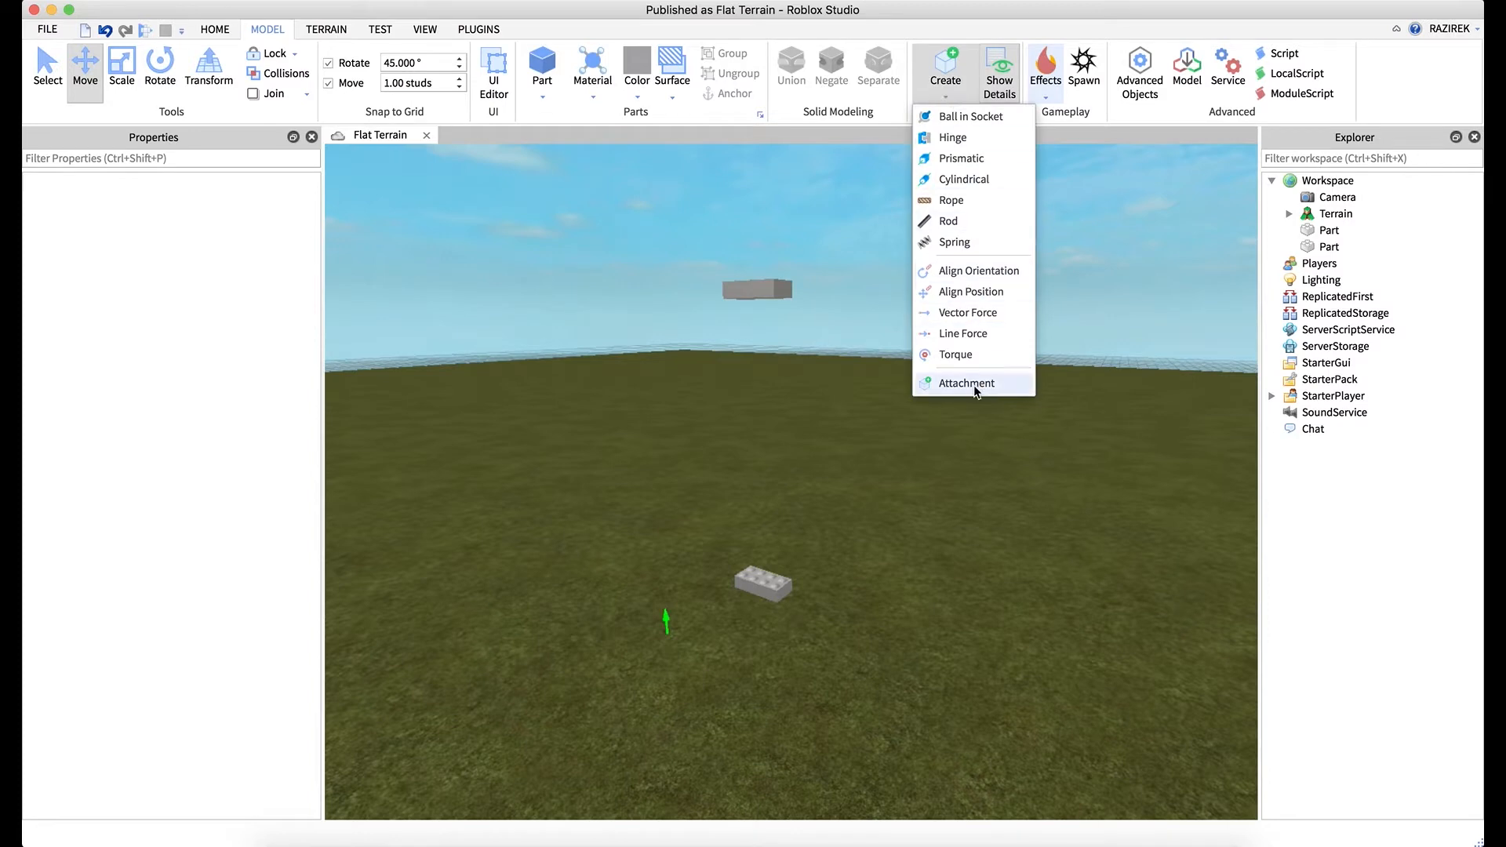
click(965, 383)
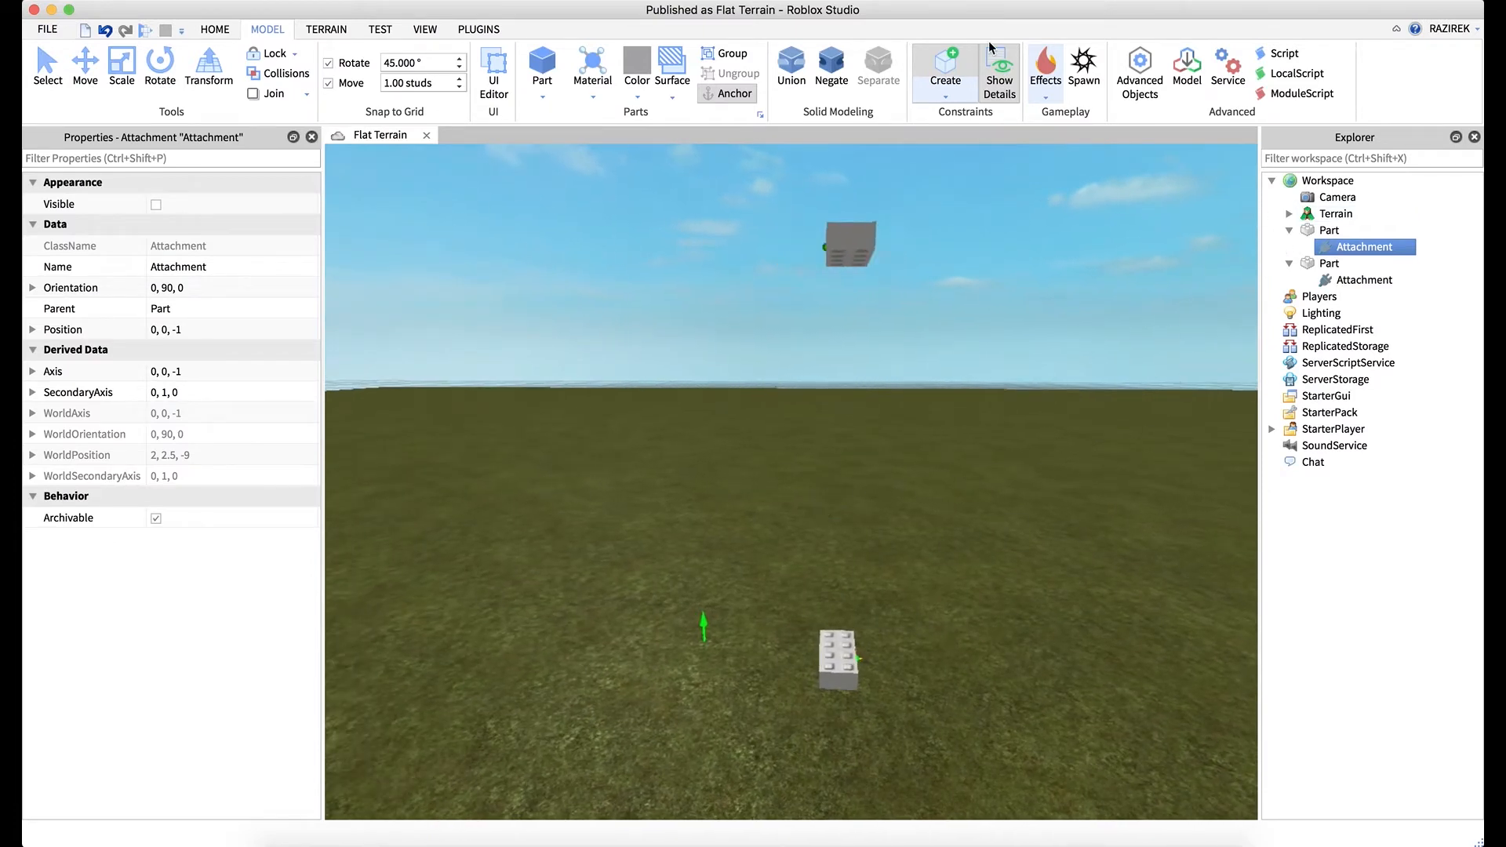
Add a Beam effect and set its Attachment0 and Attachment1 to the two blocks' attachments.
click(1045, 70)
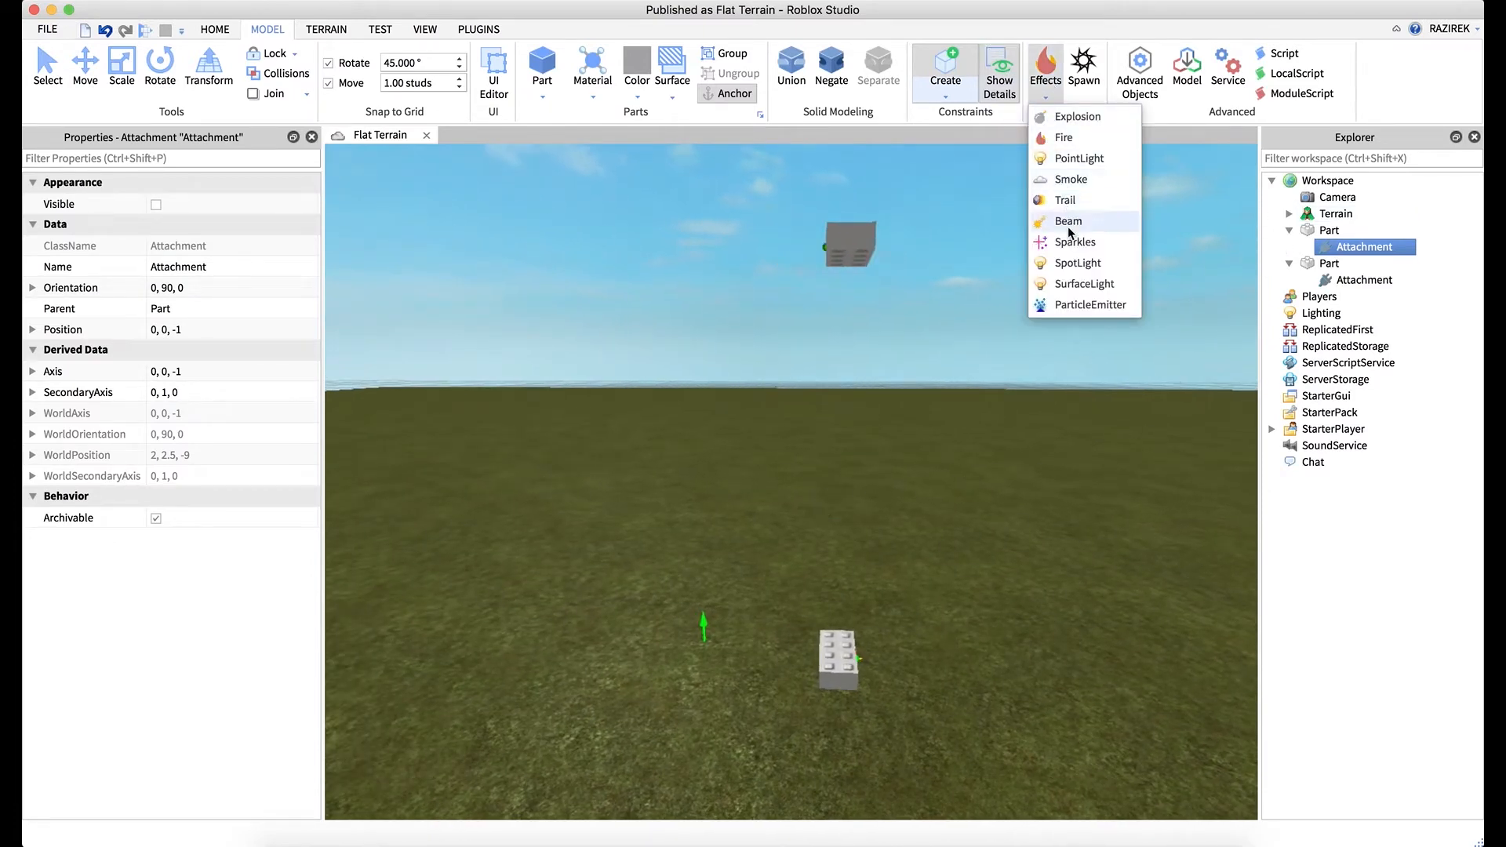
click(1066, 221)
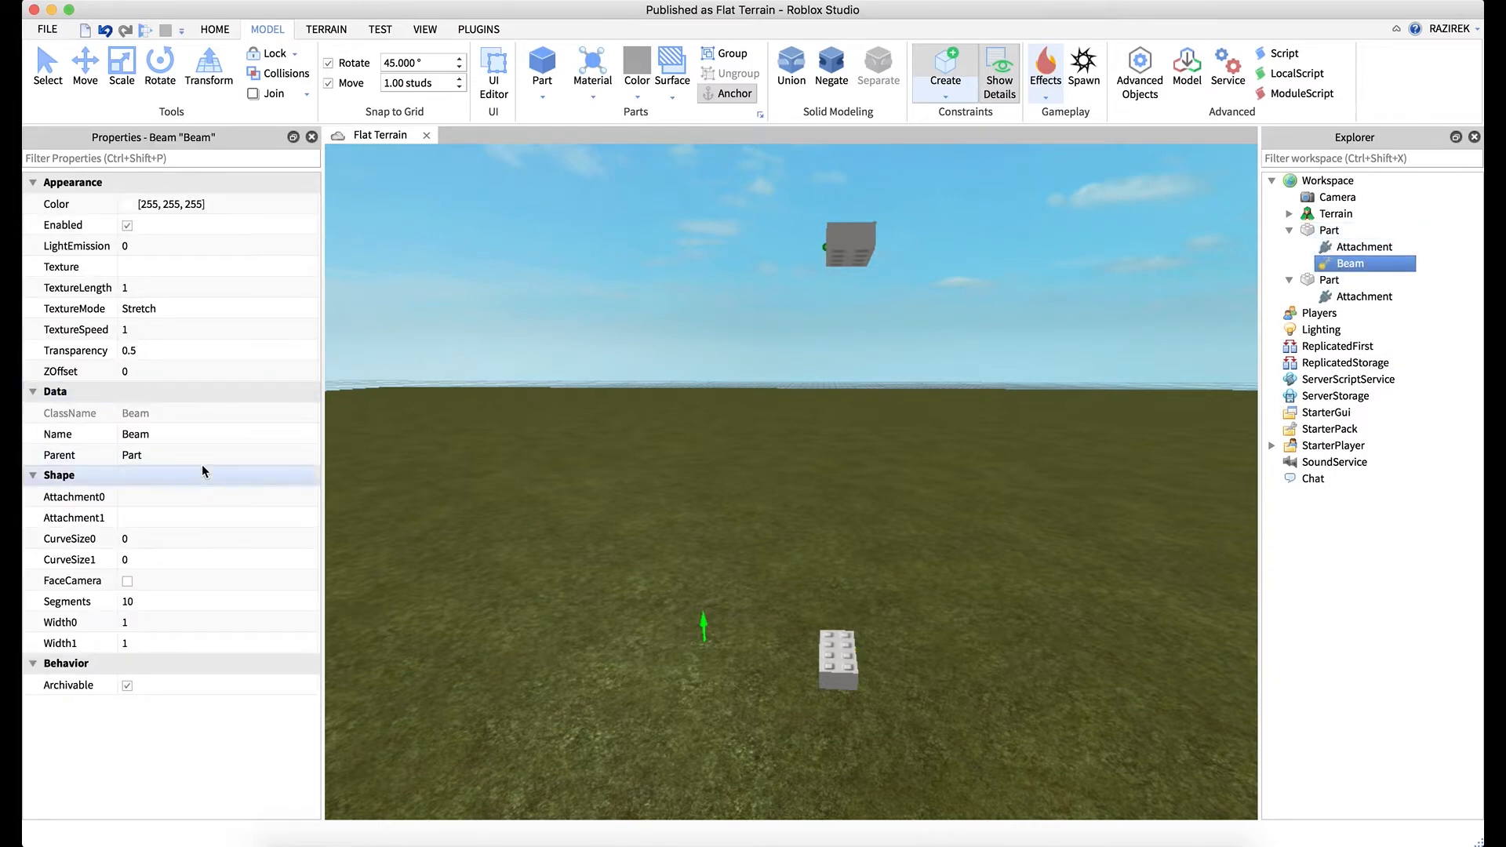
click(74, 497)
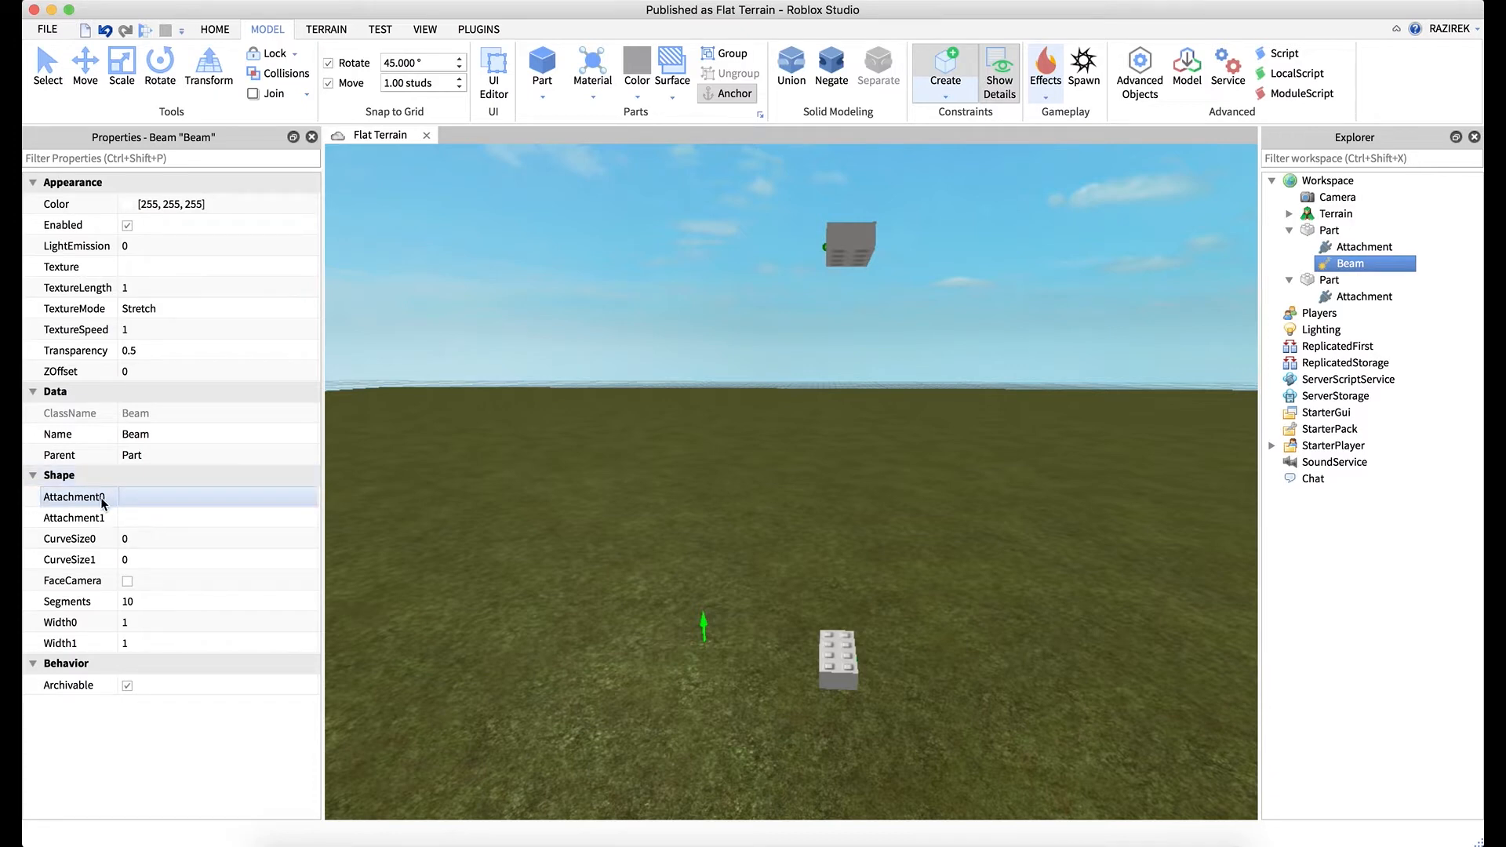
mouse_move(111, 516)
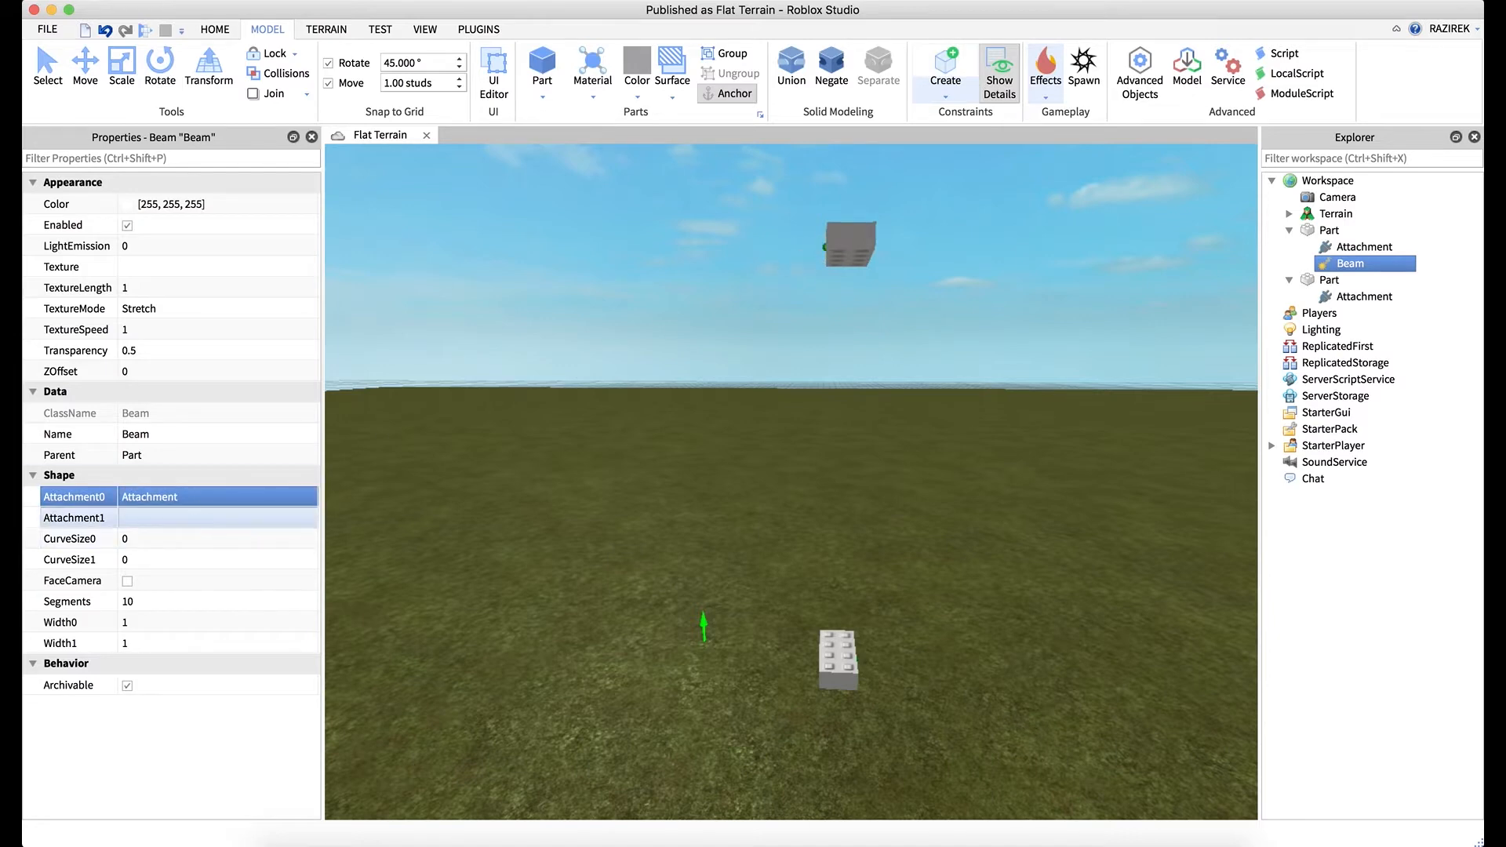
click(75, 518)
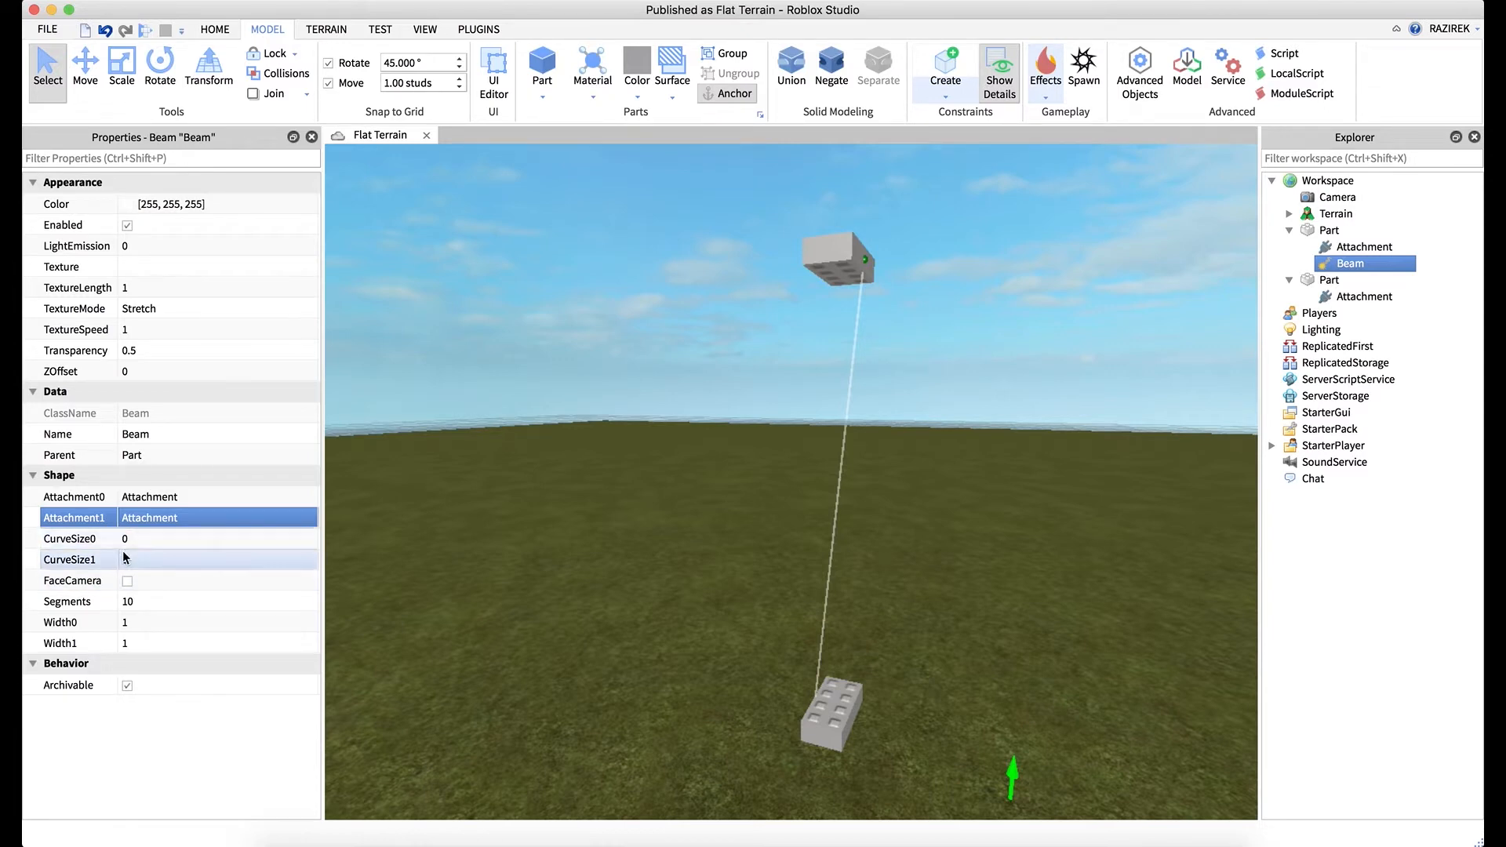
mouse_move(94, 604)
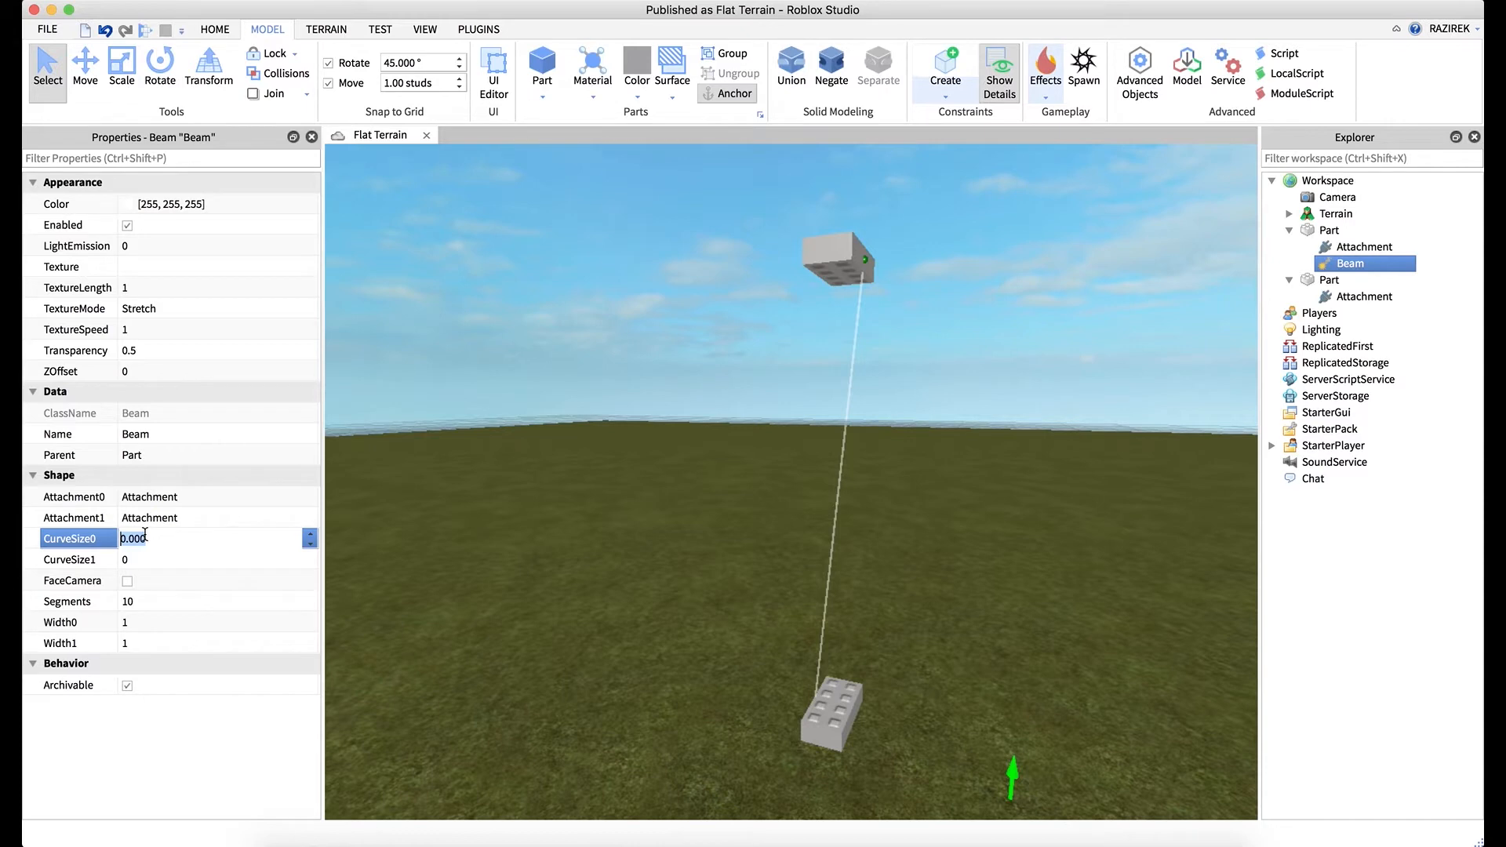
Set the beam's CurveSize0 to 10 and CurveSize1 to -10 for an S-shaped bend.
text(10)
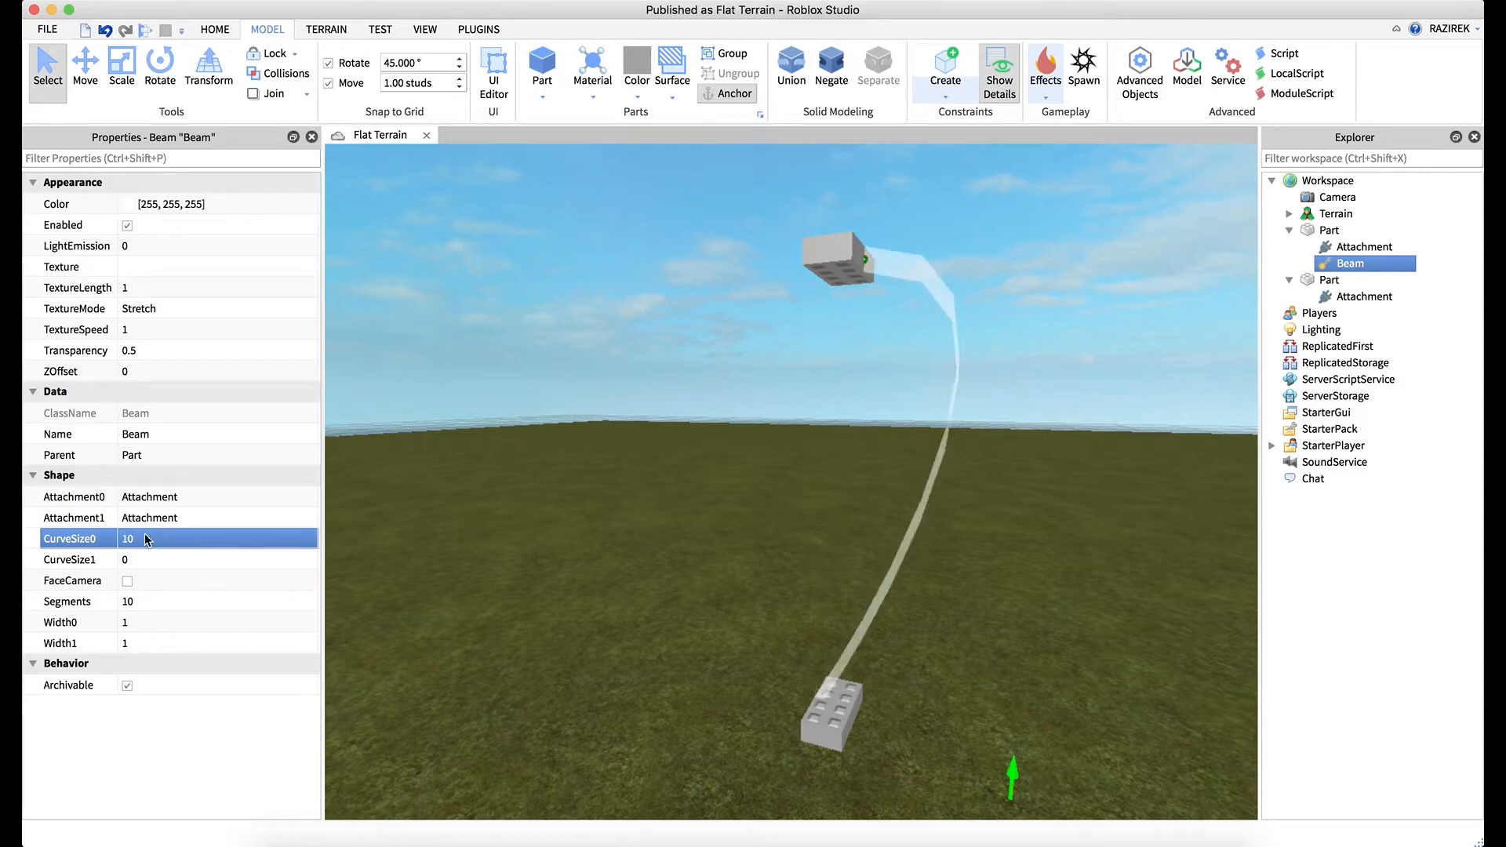
mouse_move(951, 452)
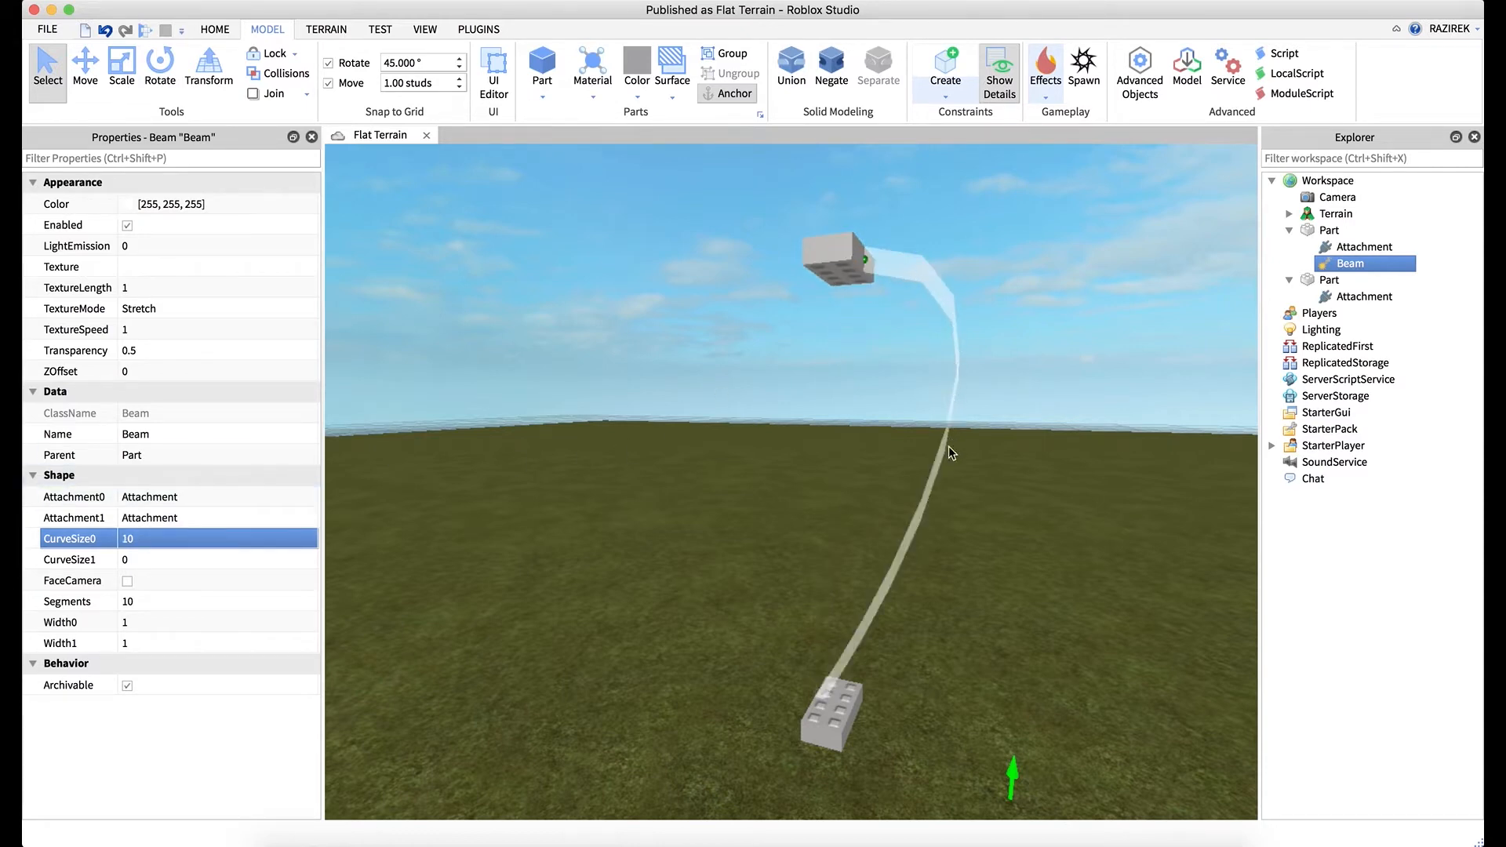
mouse_move(901, 301)
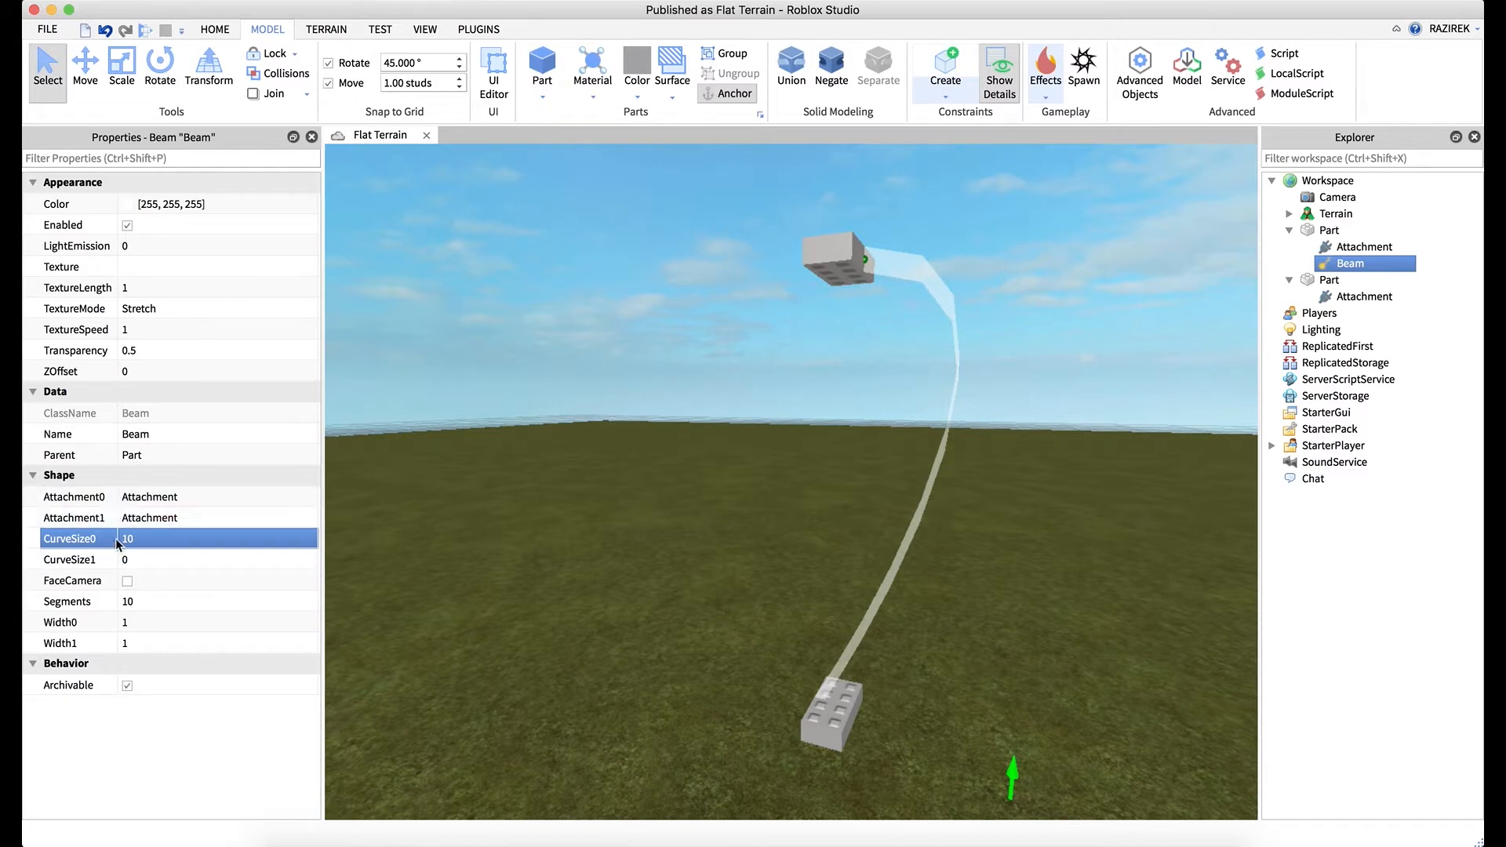
mouse_move(112, 498)
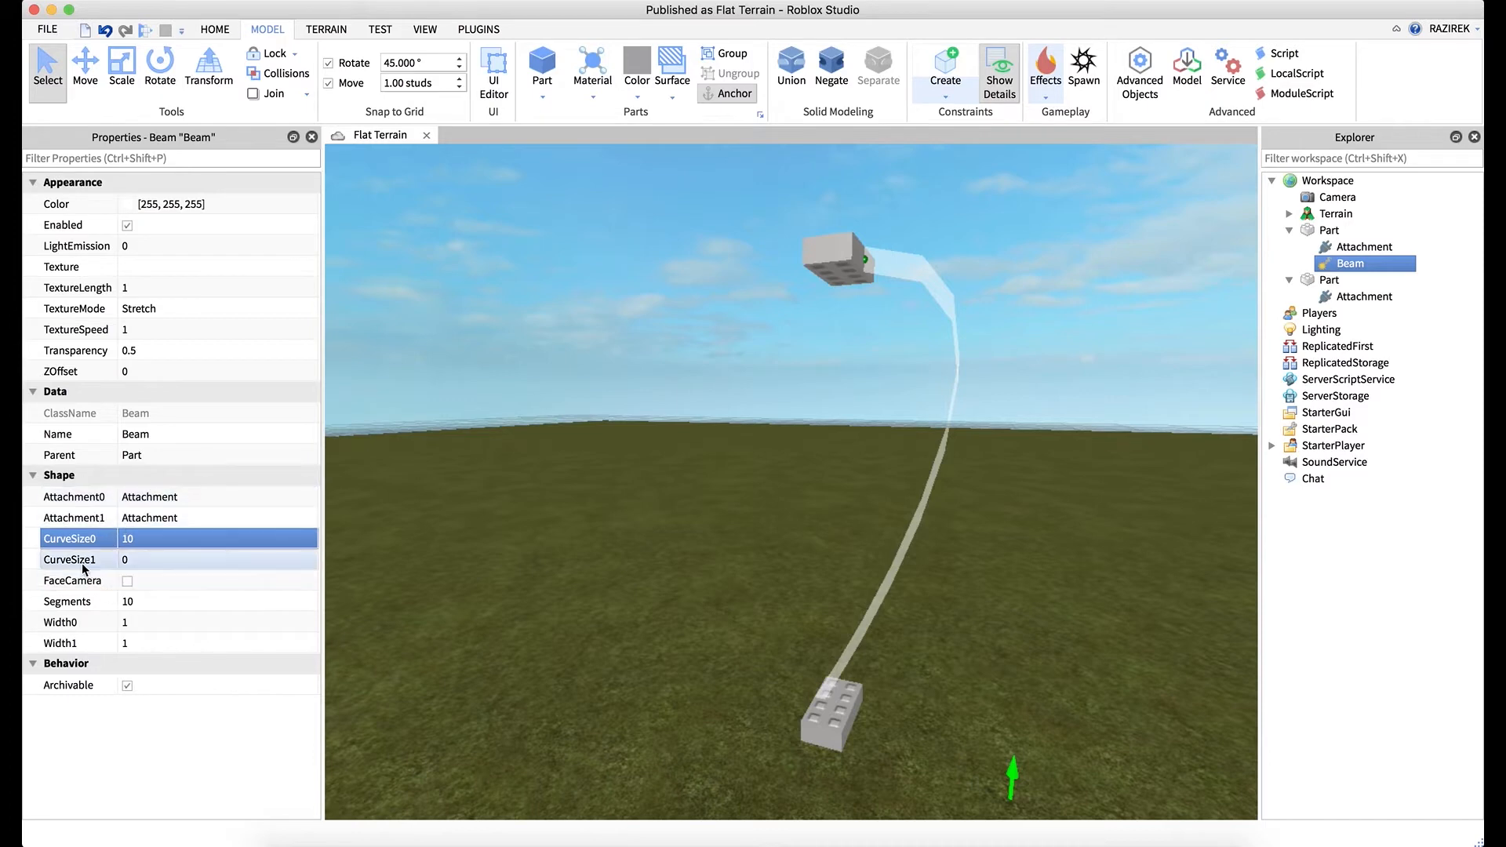
mouse_move(111, 563)
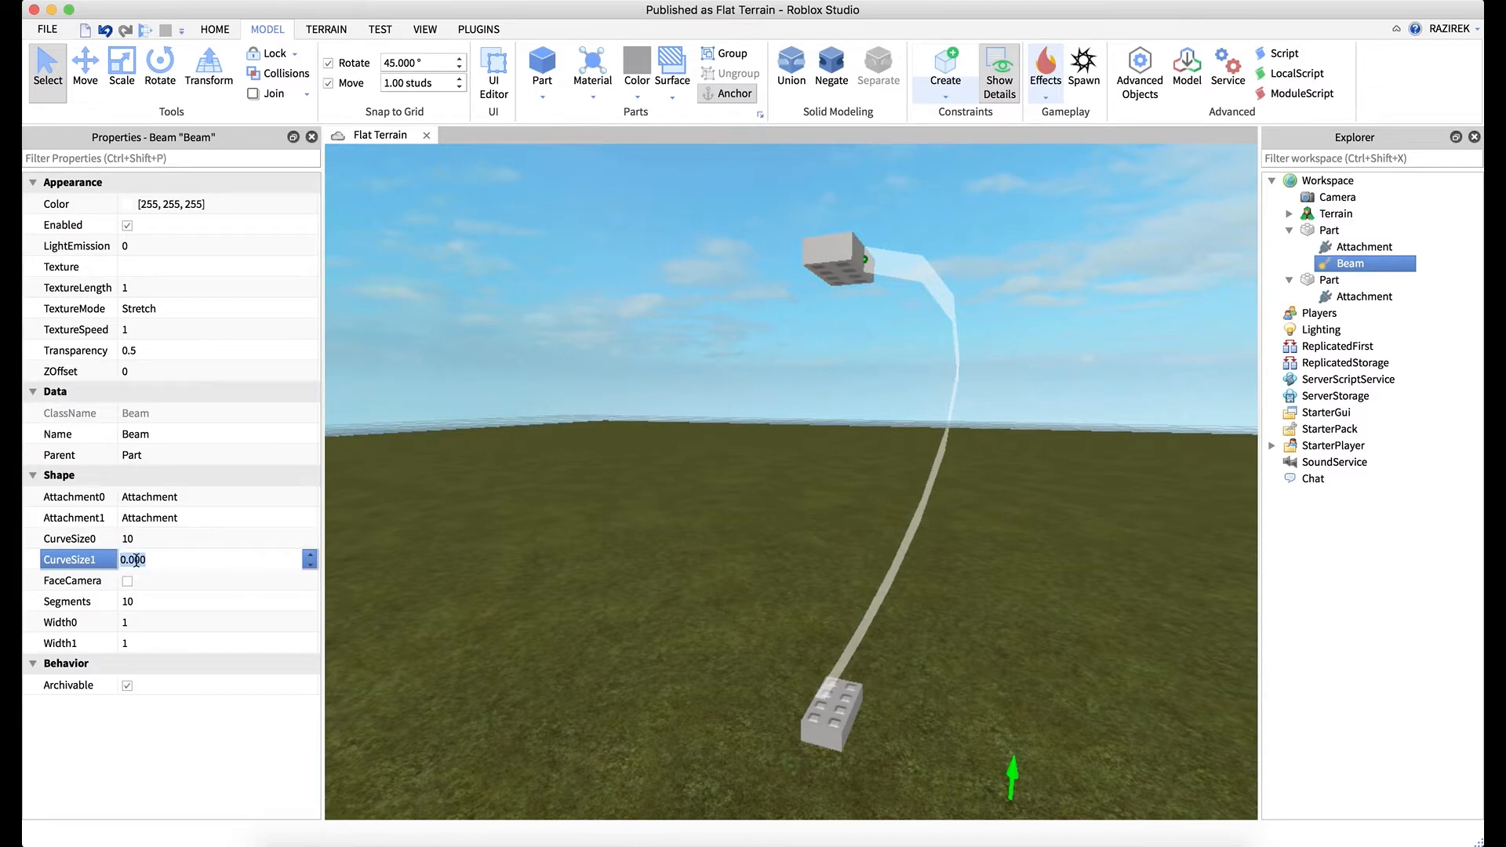
text(-10)
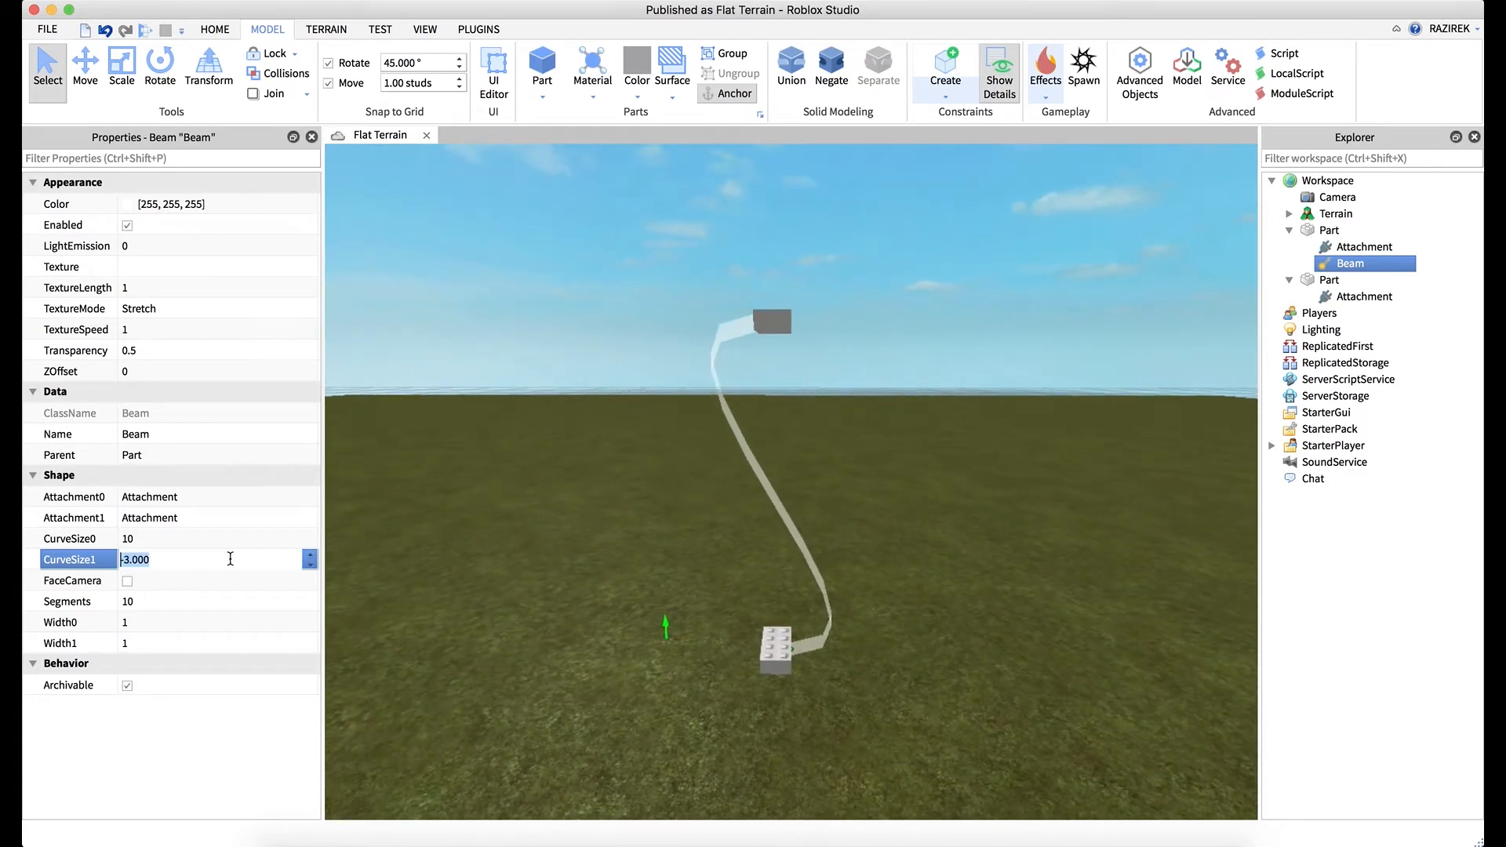
text(10.000)
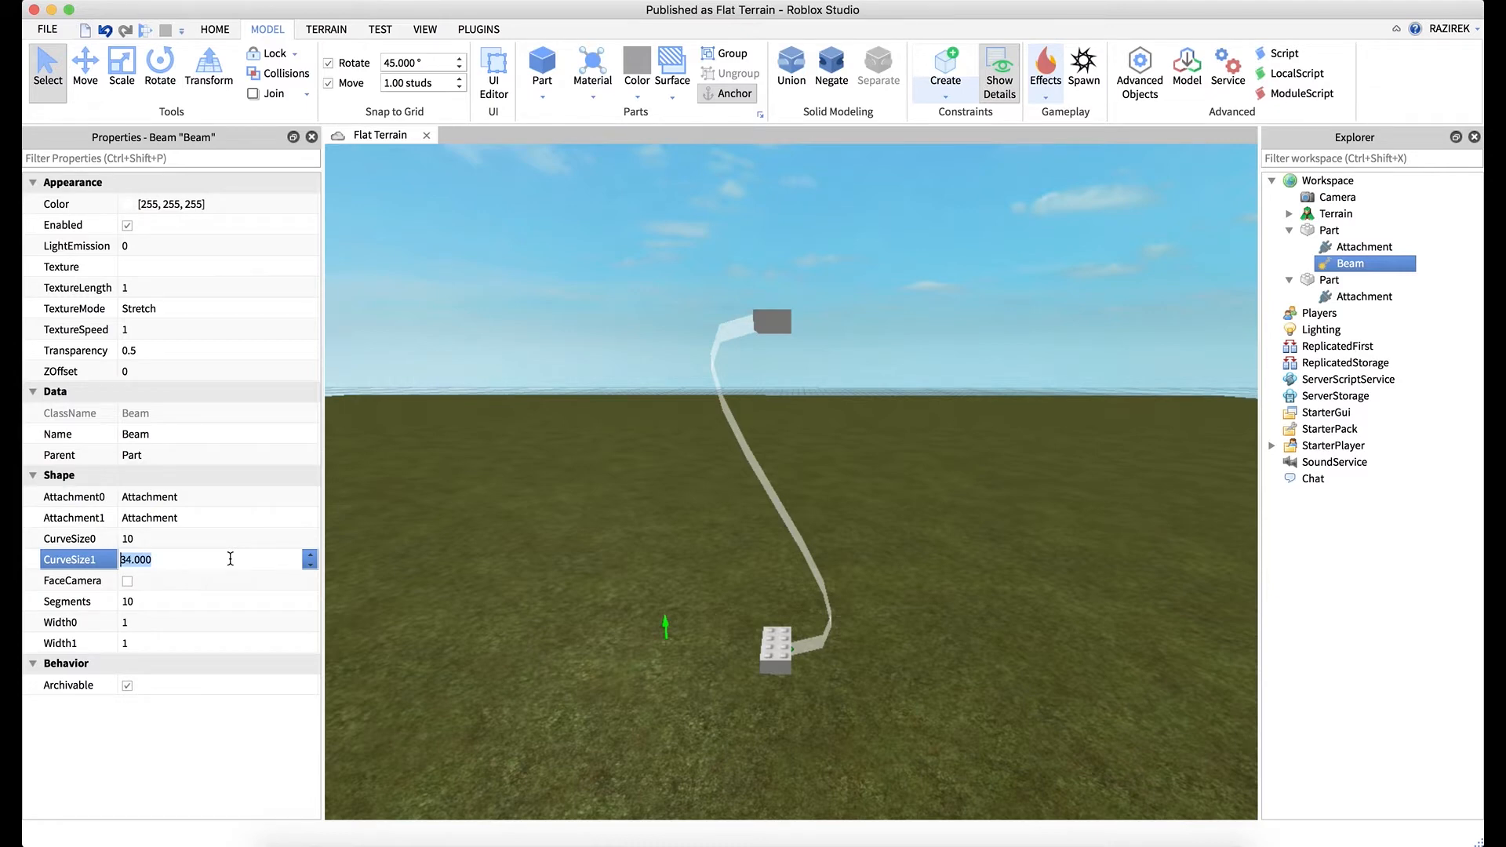
text(-35.000)
key(Return)
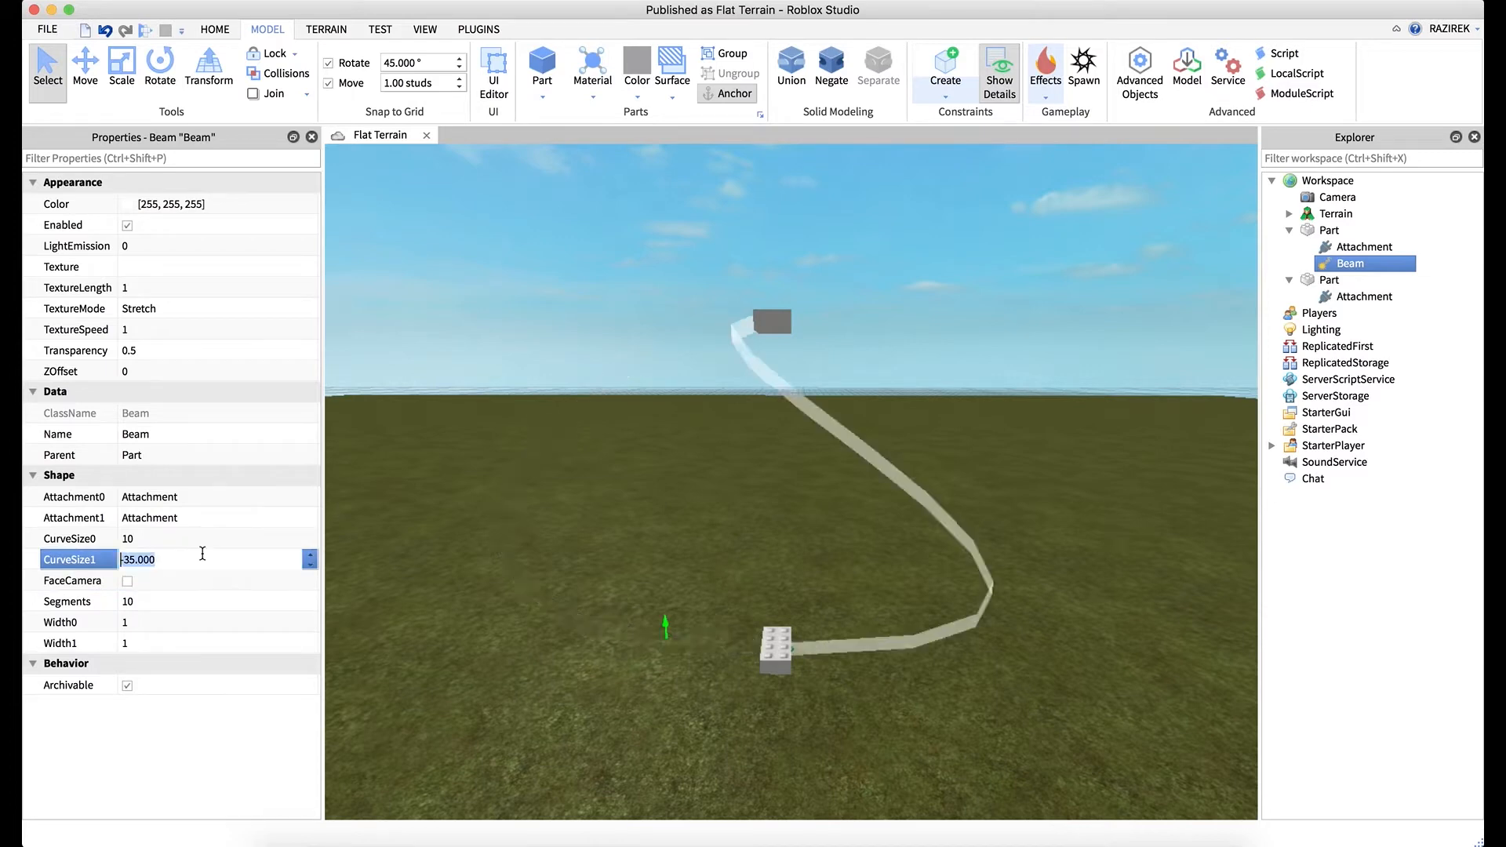
text(-10)
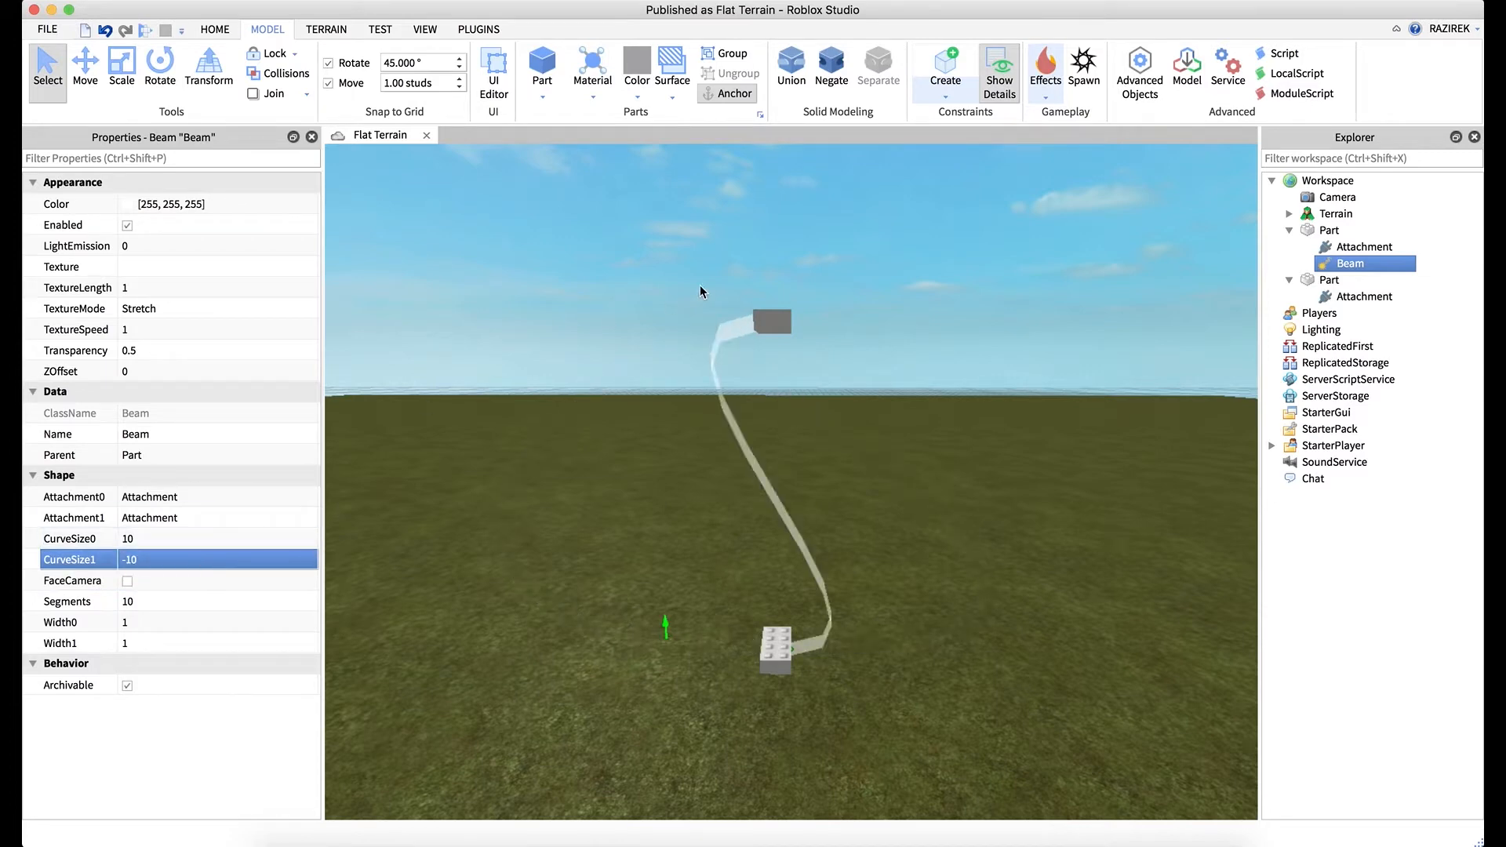
mouse_move(737, 353)
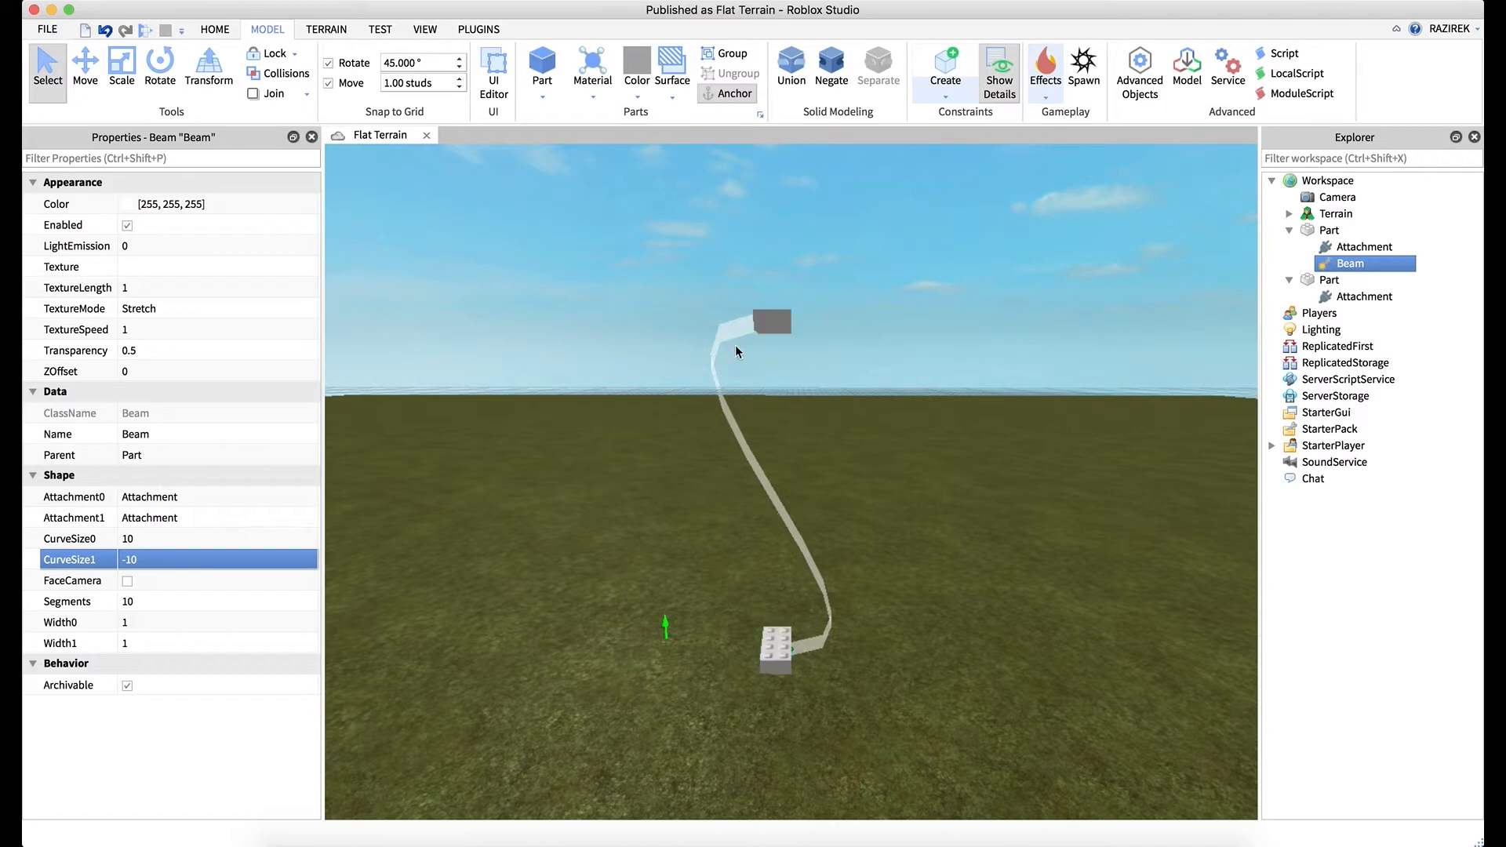
mouse_move(772, 324)
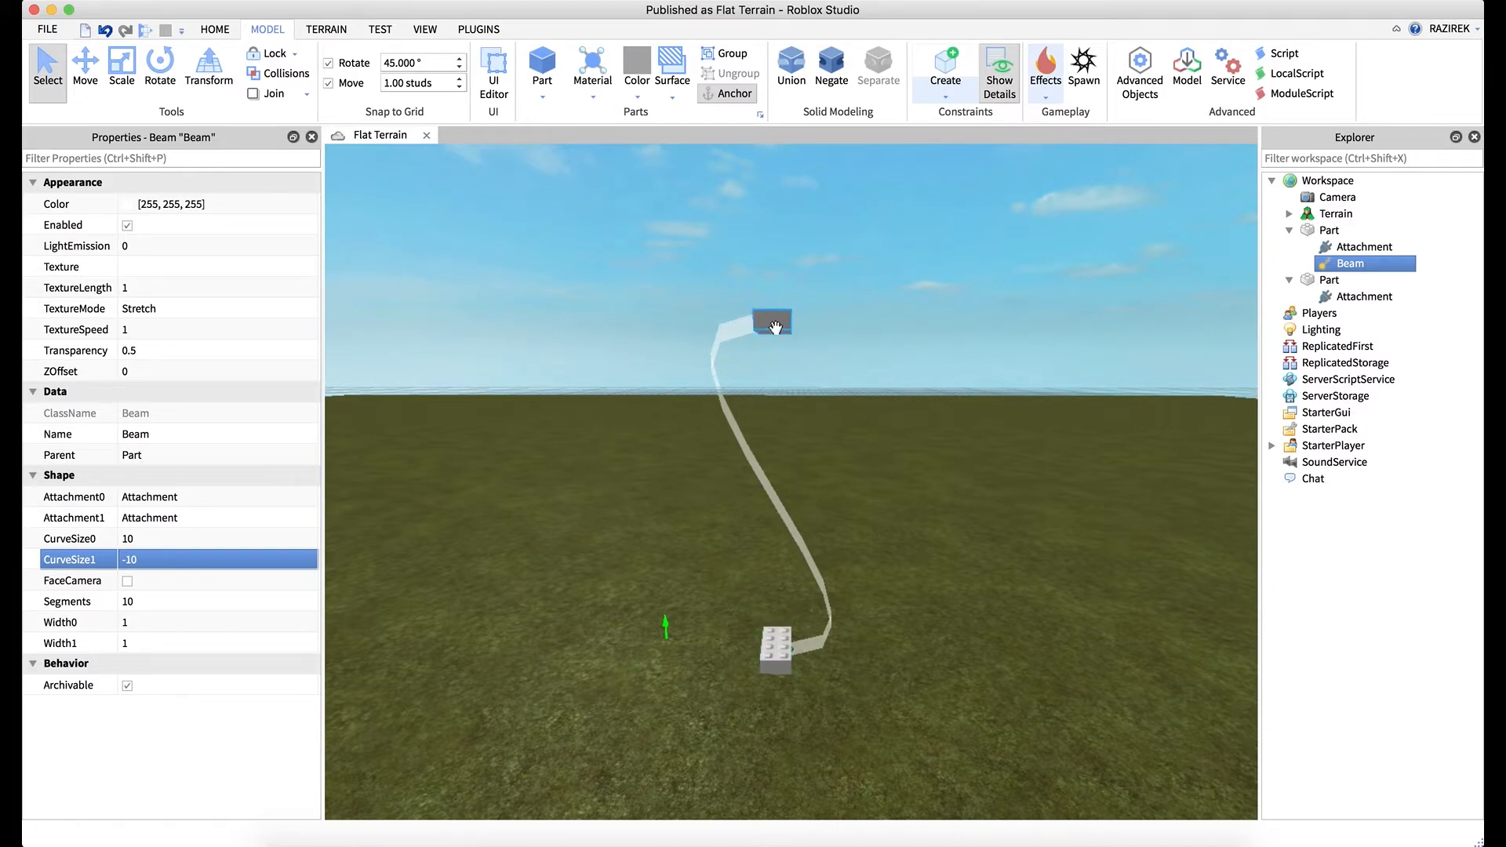
click(772, 322)
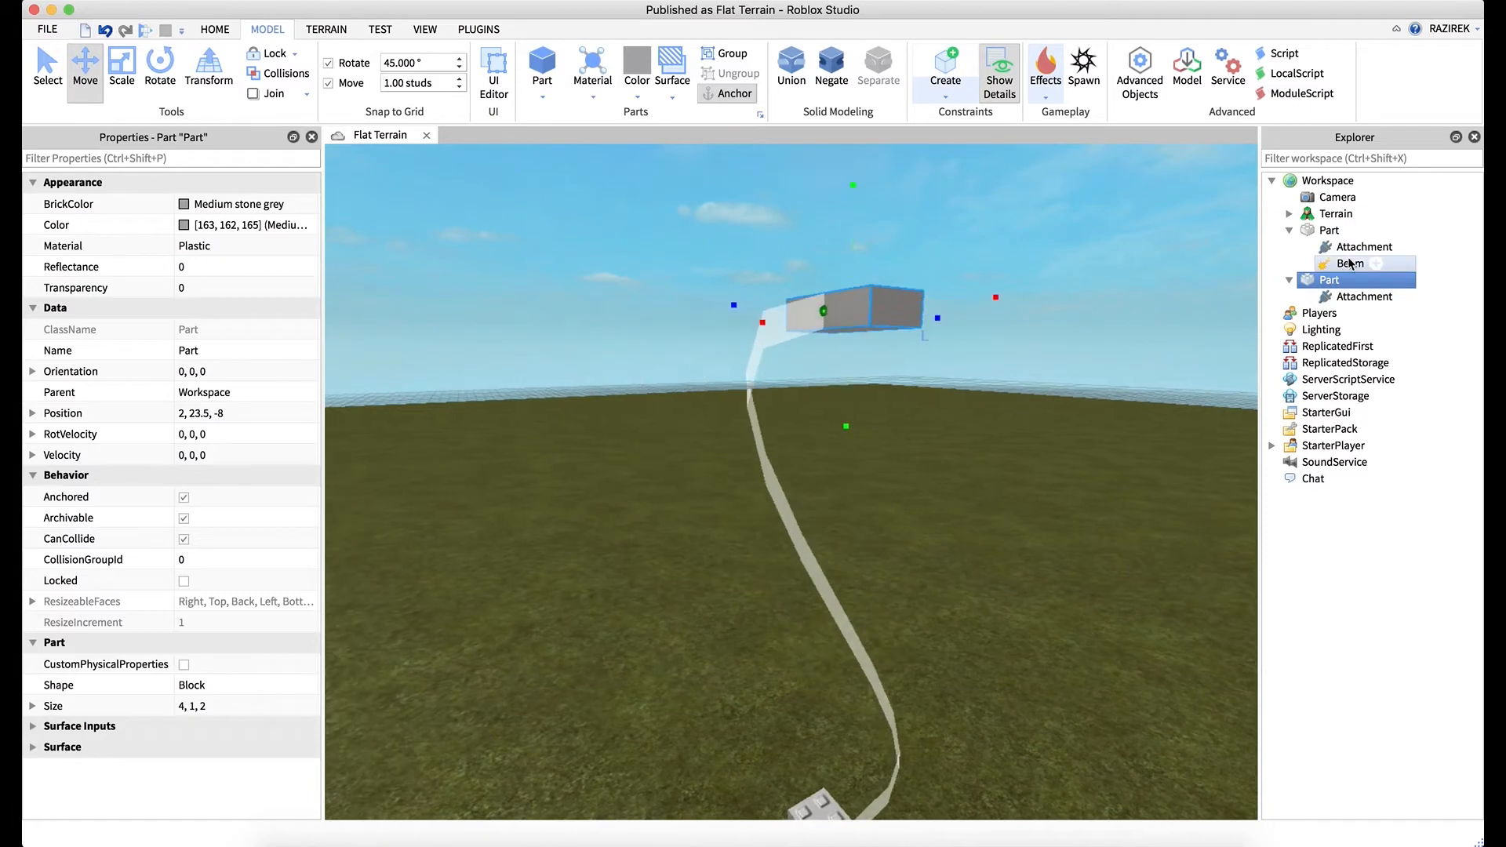
click(1351, 262)
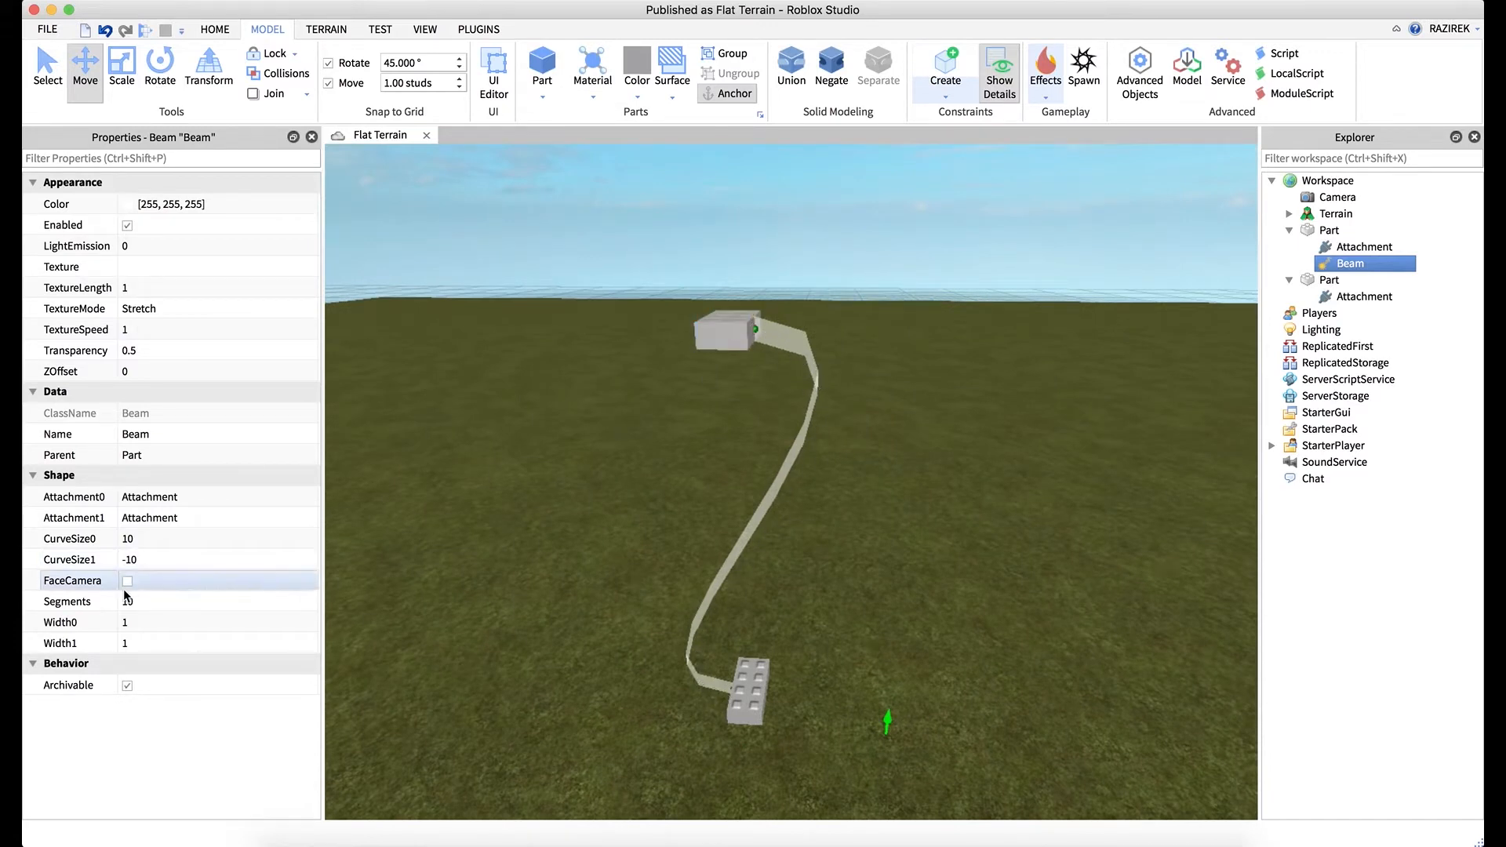
Set the beam's Segments to 100, Width0 to 2 and Width1 to 0.
click(125, 581)
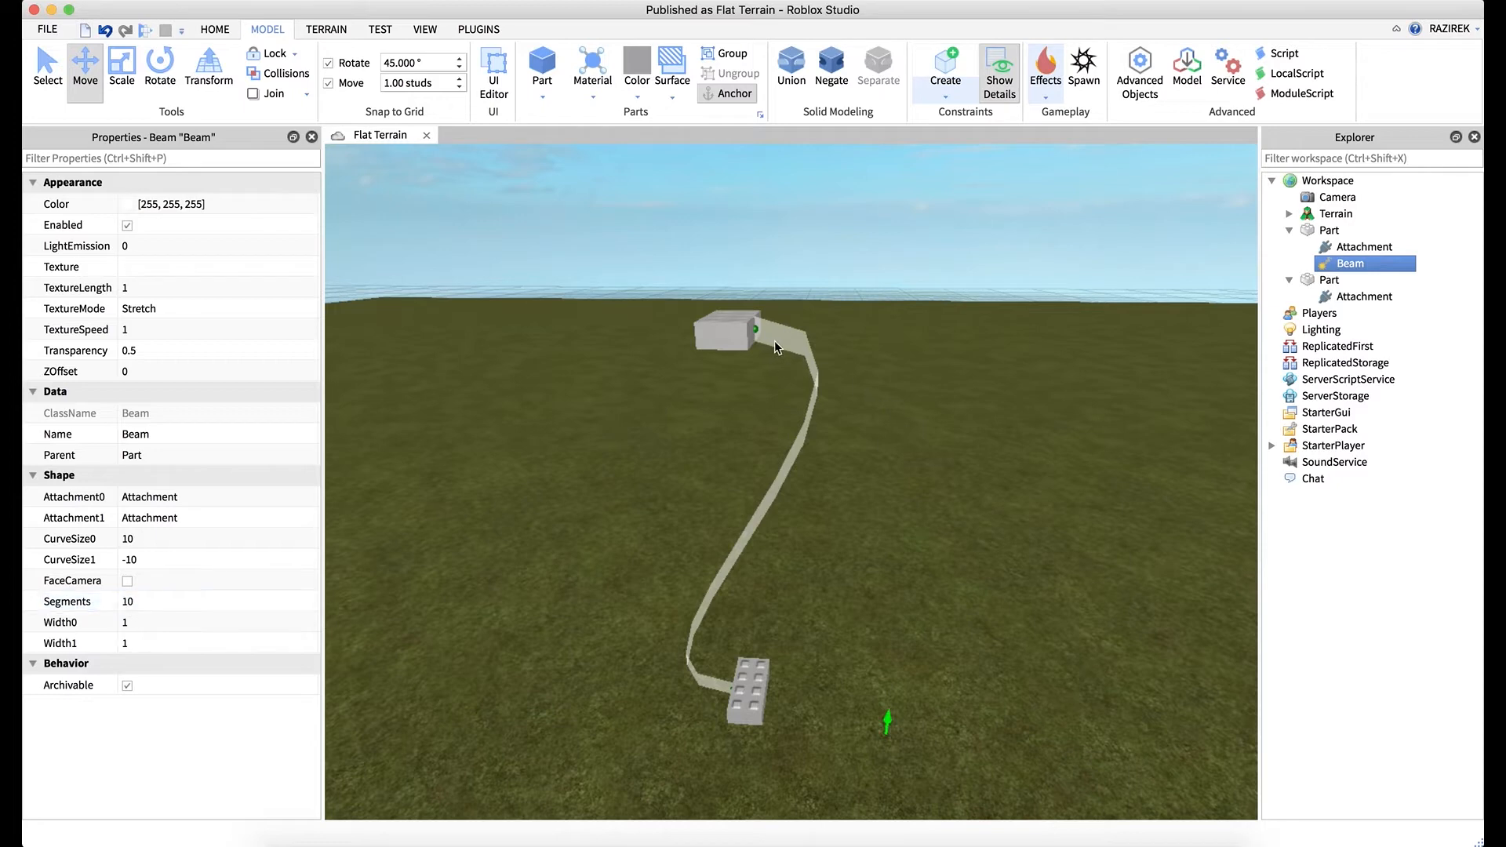
mouse_move(704, 607)
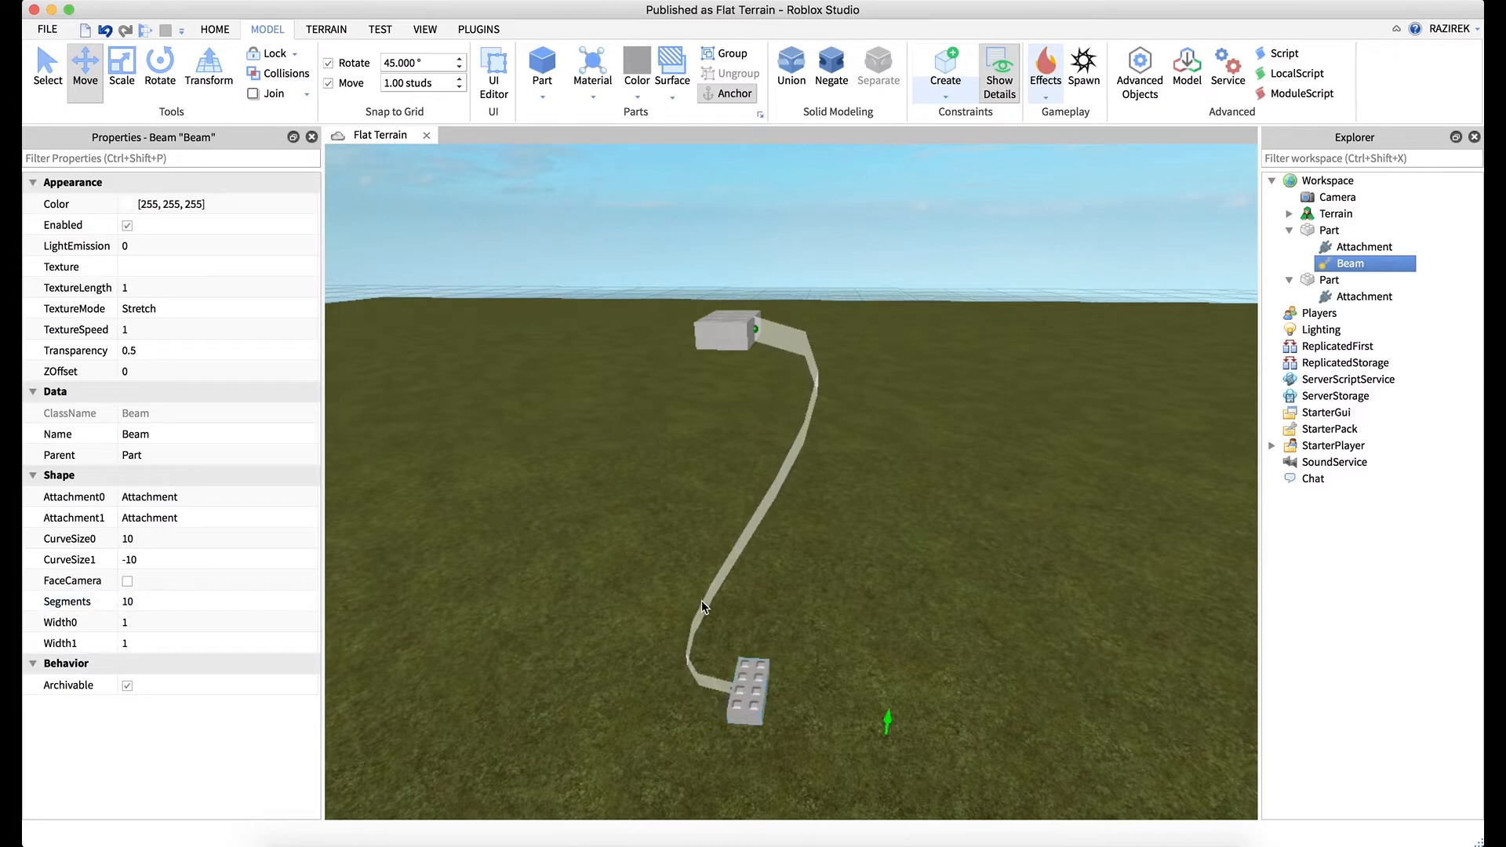
mouse_move(377, 558)
text(5)
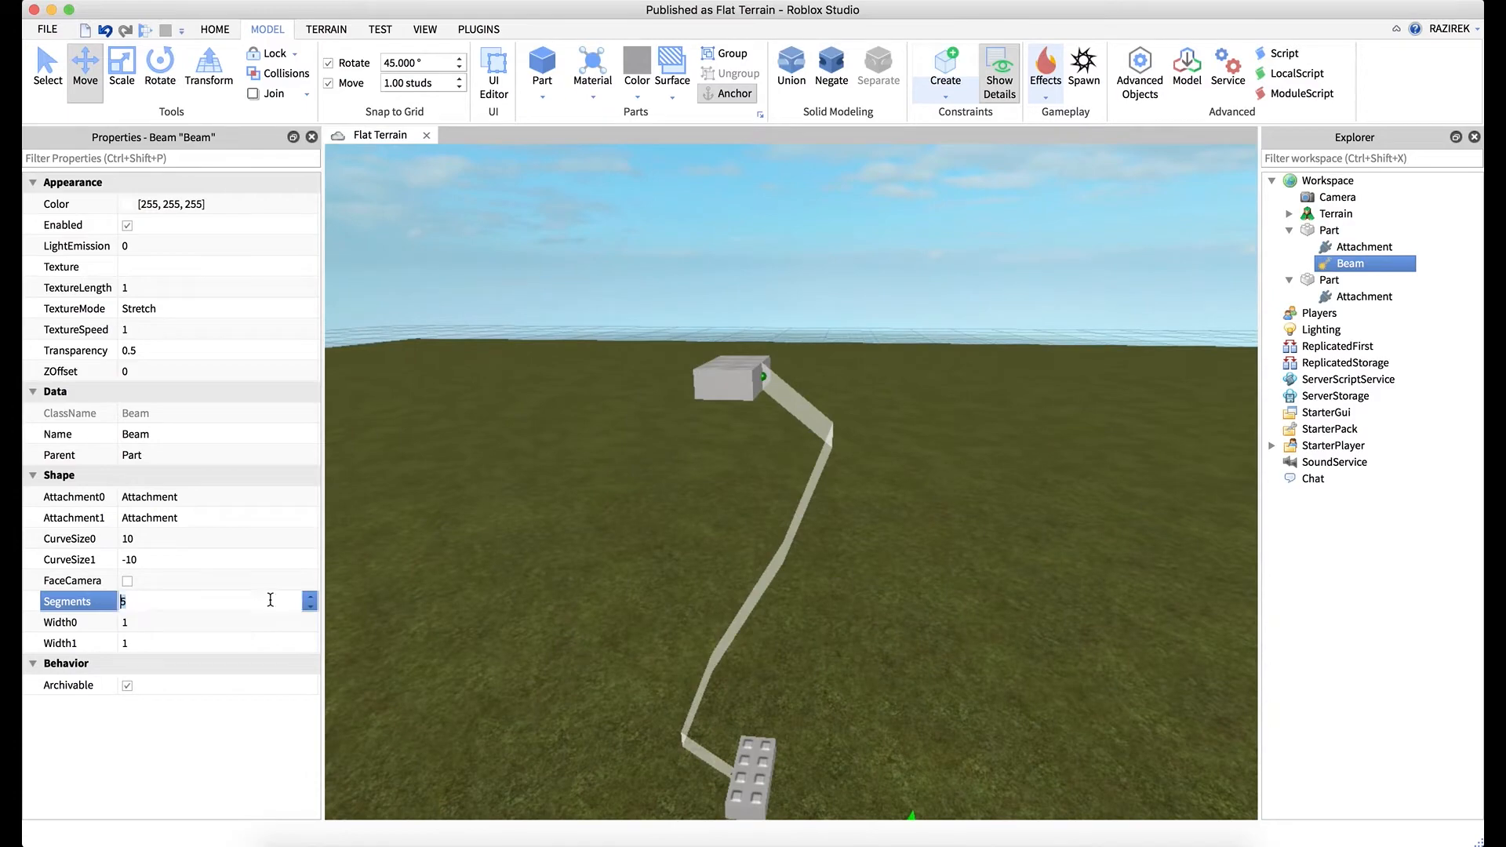
text(100)
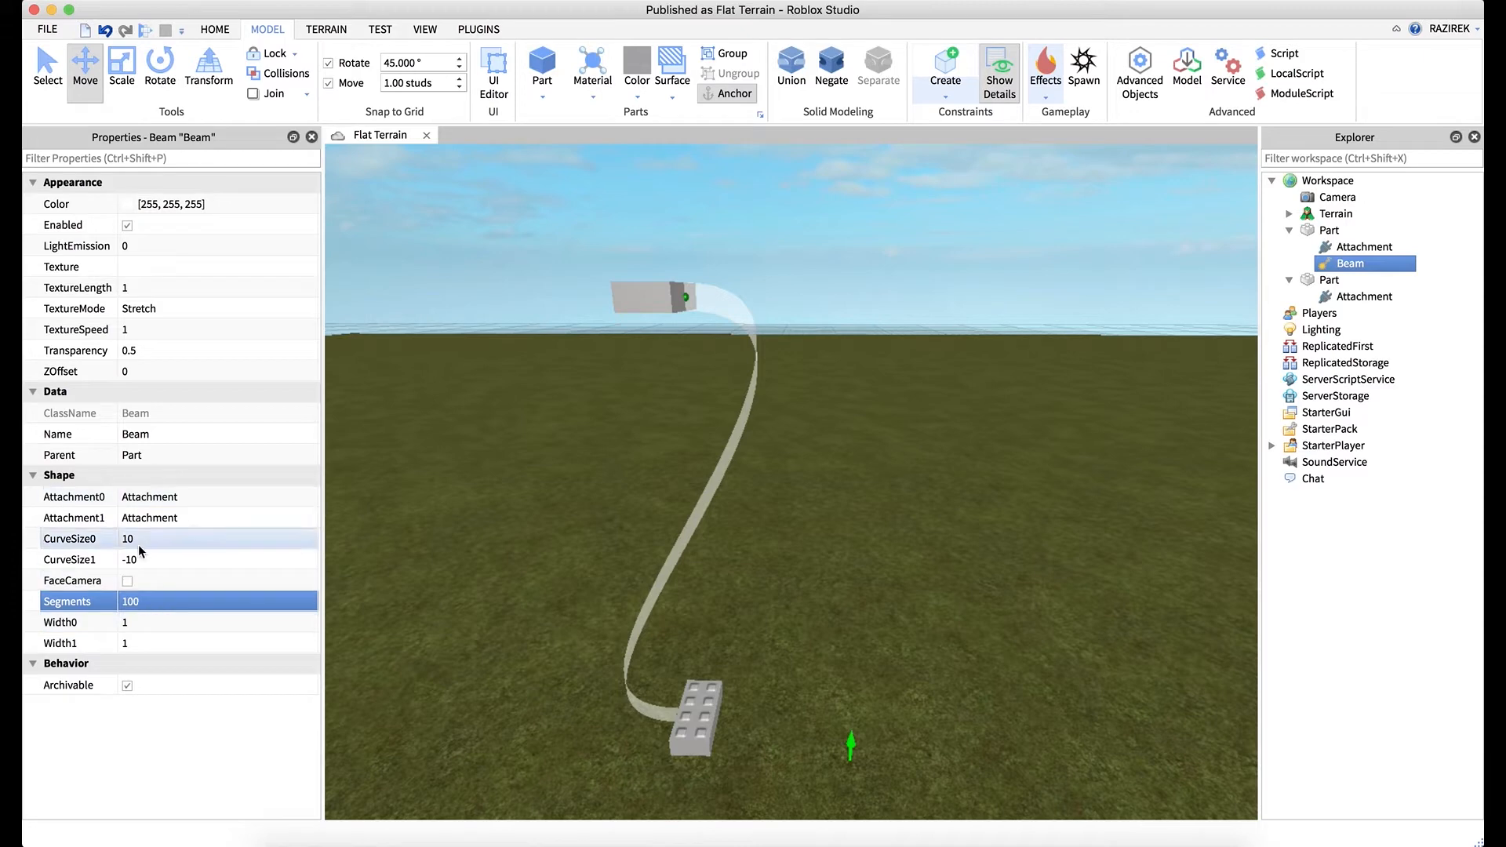
mouse_move(110, 574)
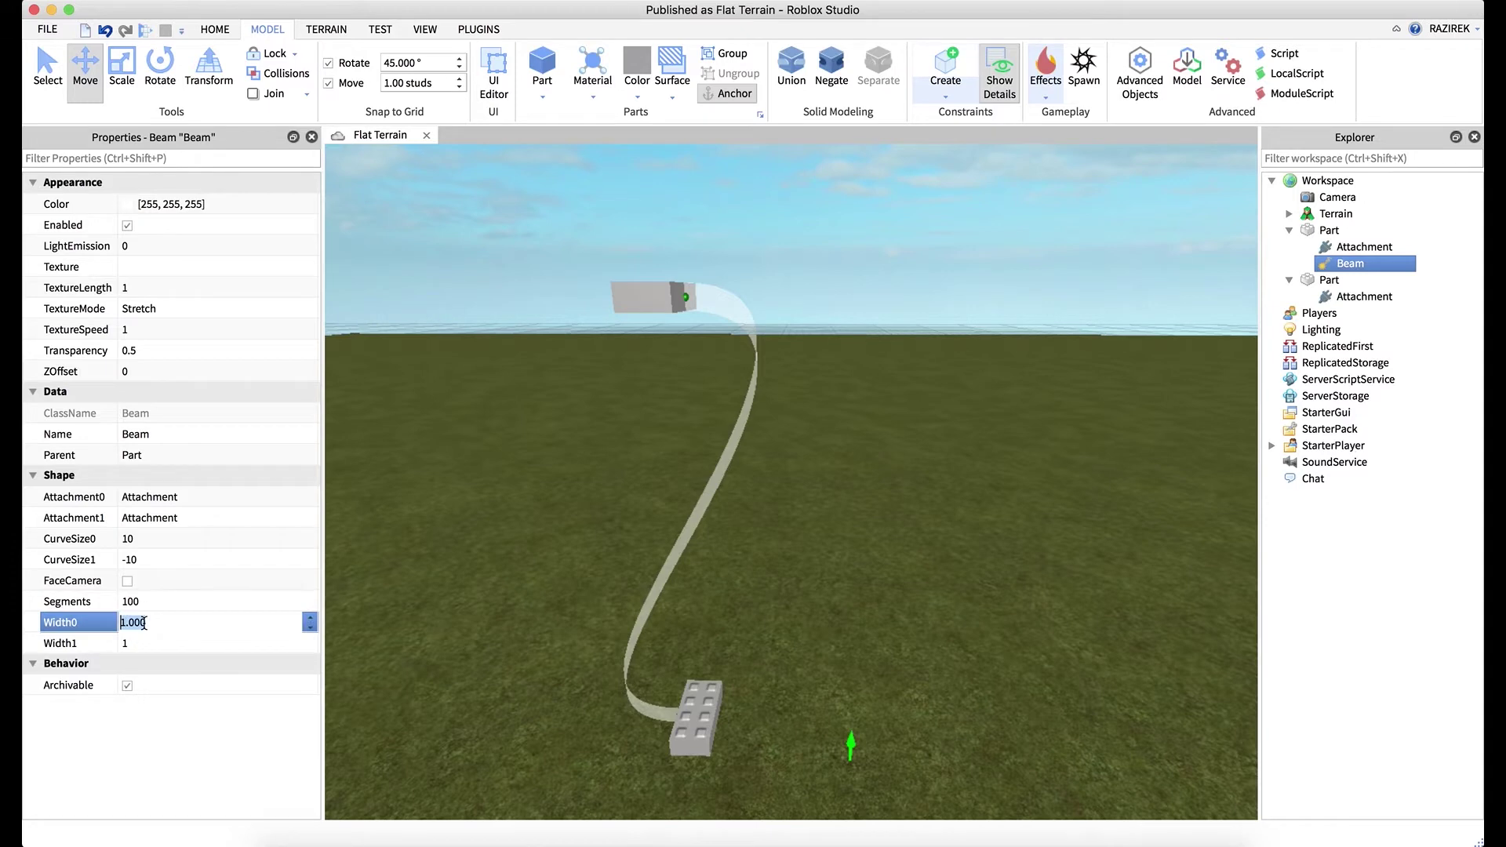
text(2)
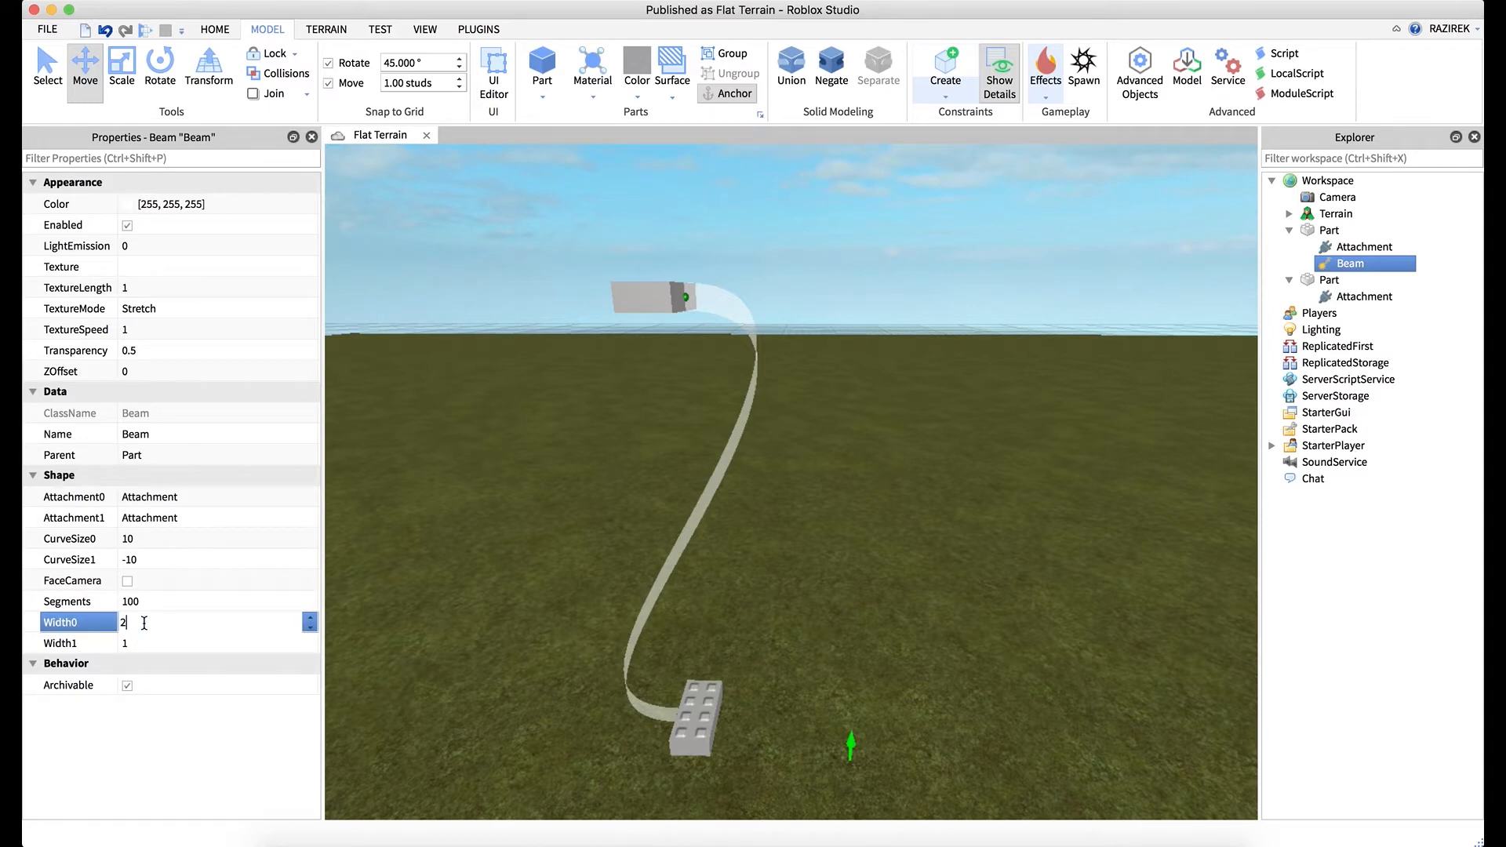
key(Return)
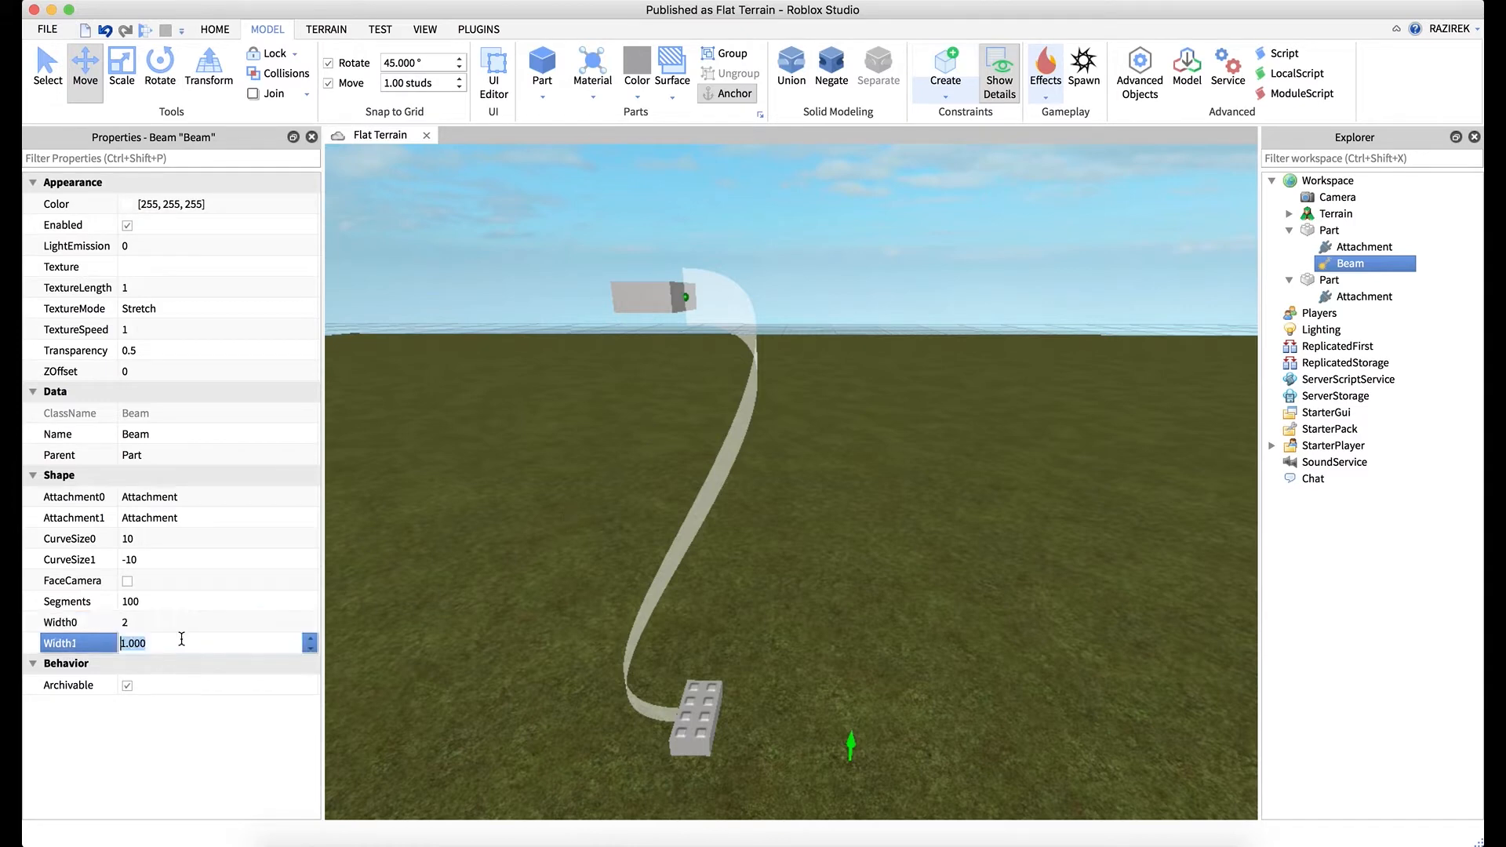
text(0)
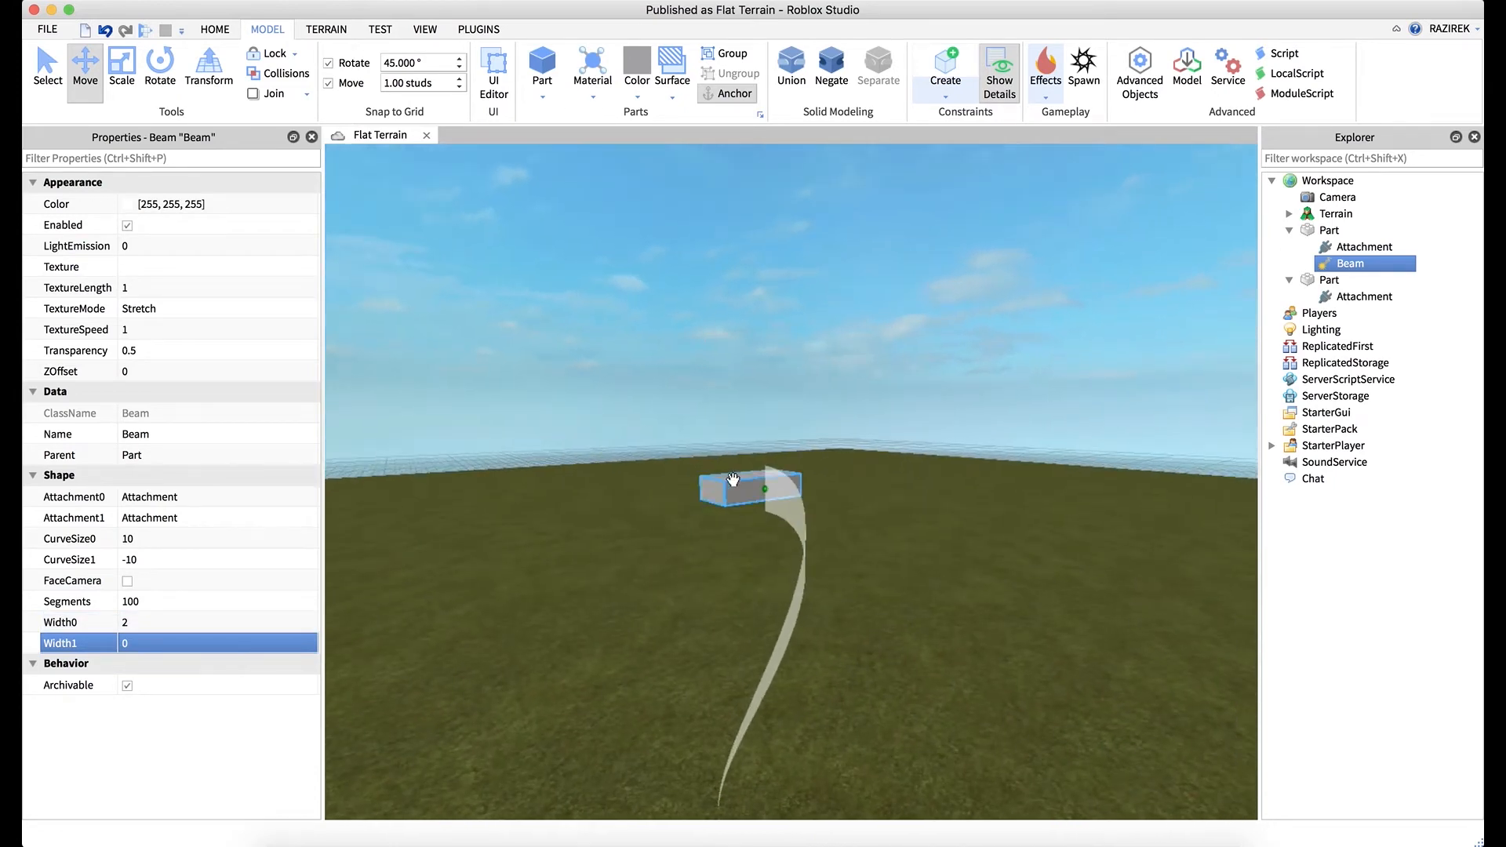
Rotate the blocks' attachments so the tapered beam arcs smoothly between them.
click(1363, 297)
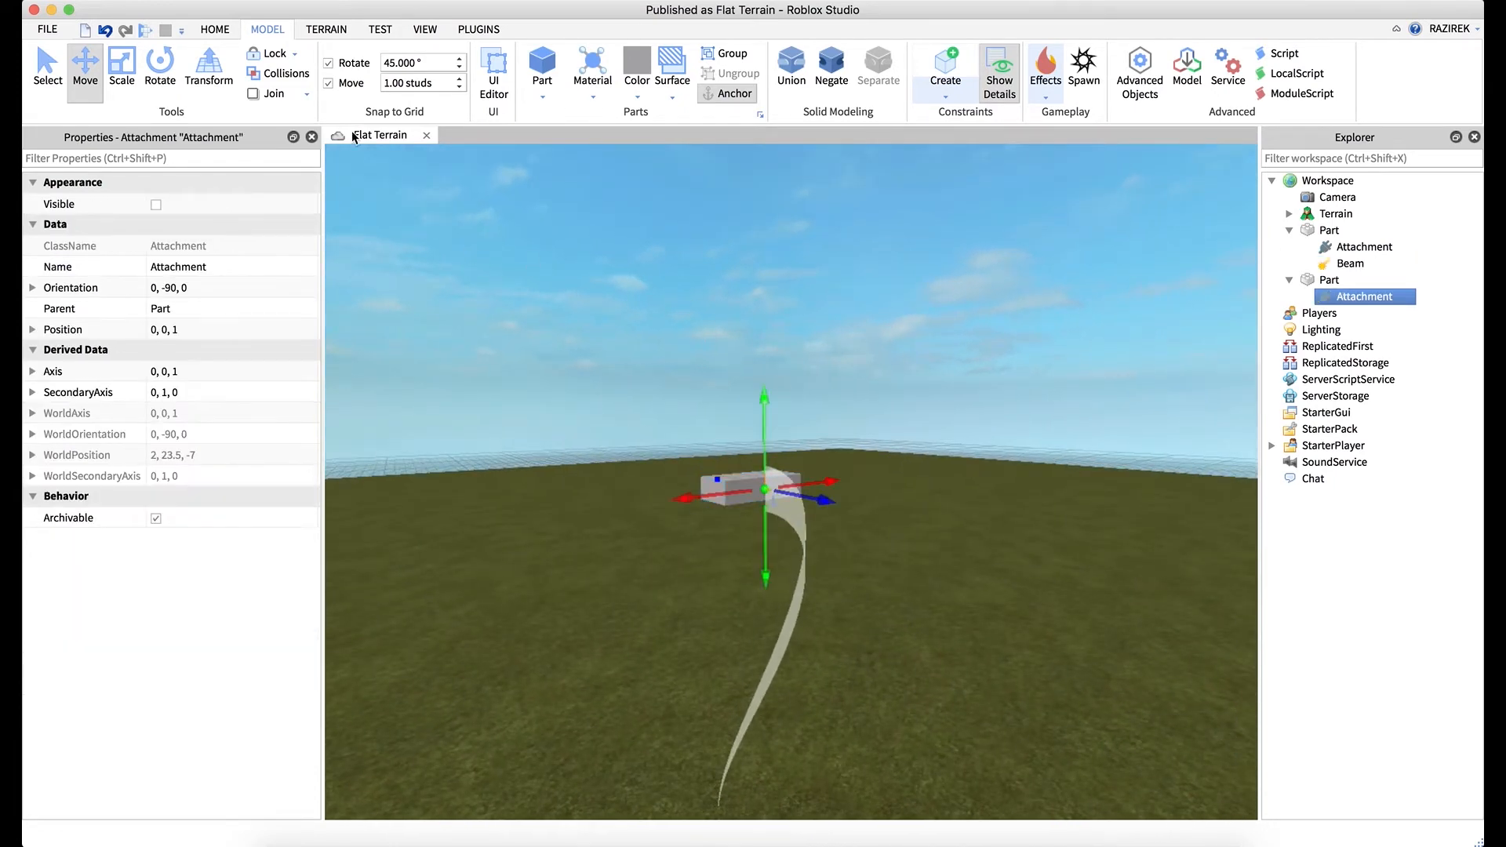
click(160, 71)
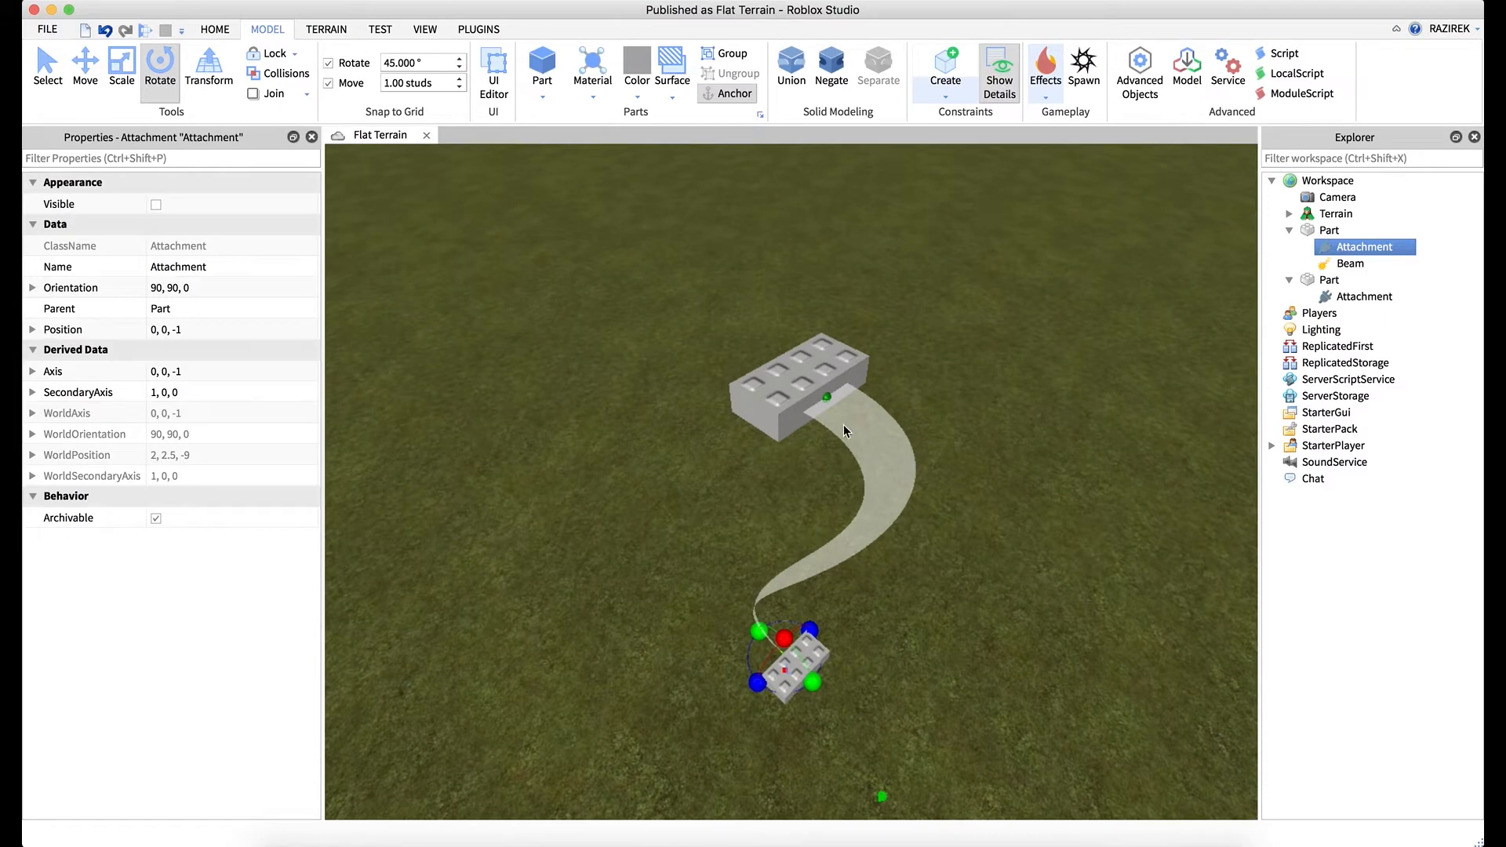
Colour the beam green (32, 255, 146) in the colour picker.
click(1349, 263)
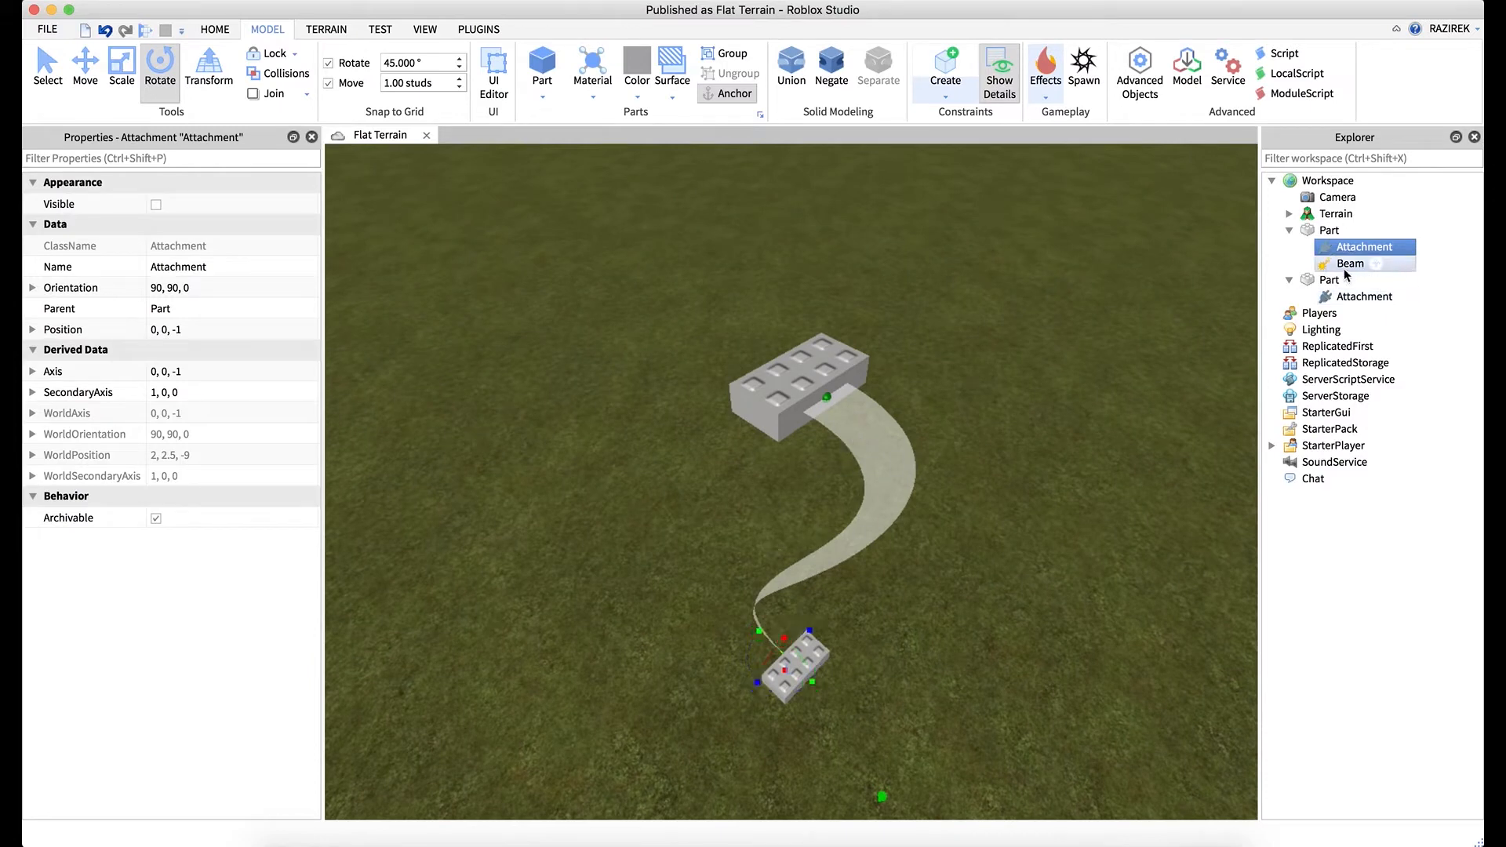
click(1349, 264)
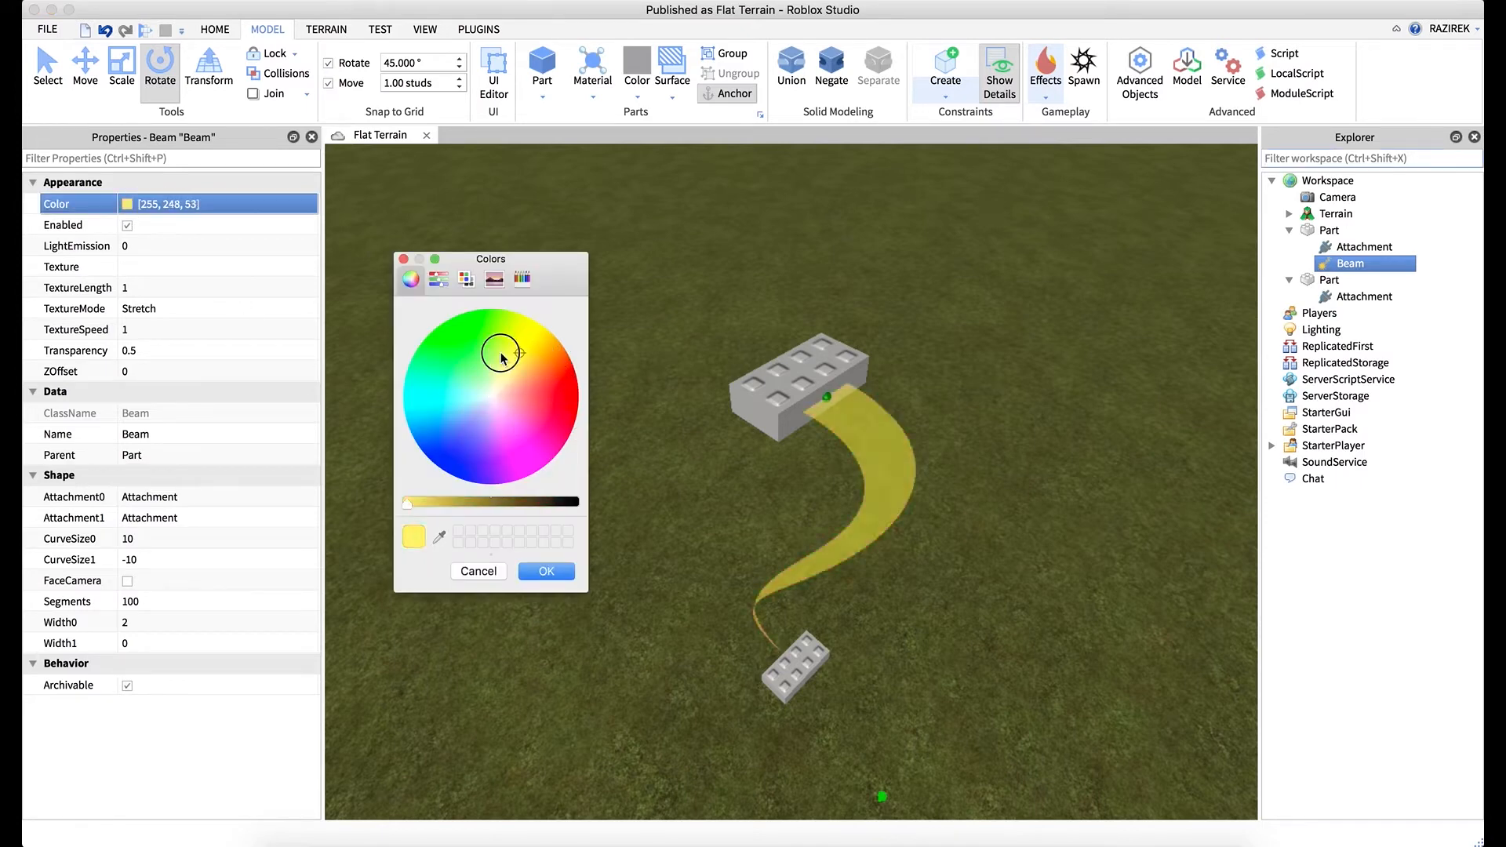
click(453, 369)
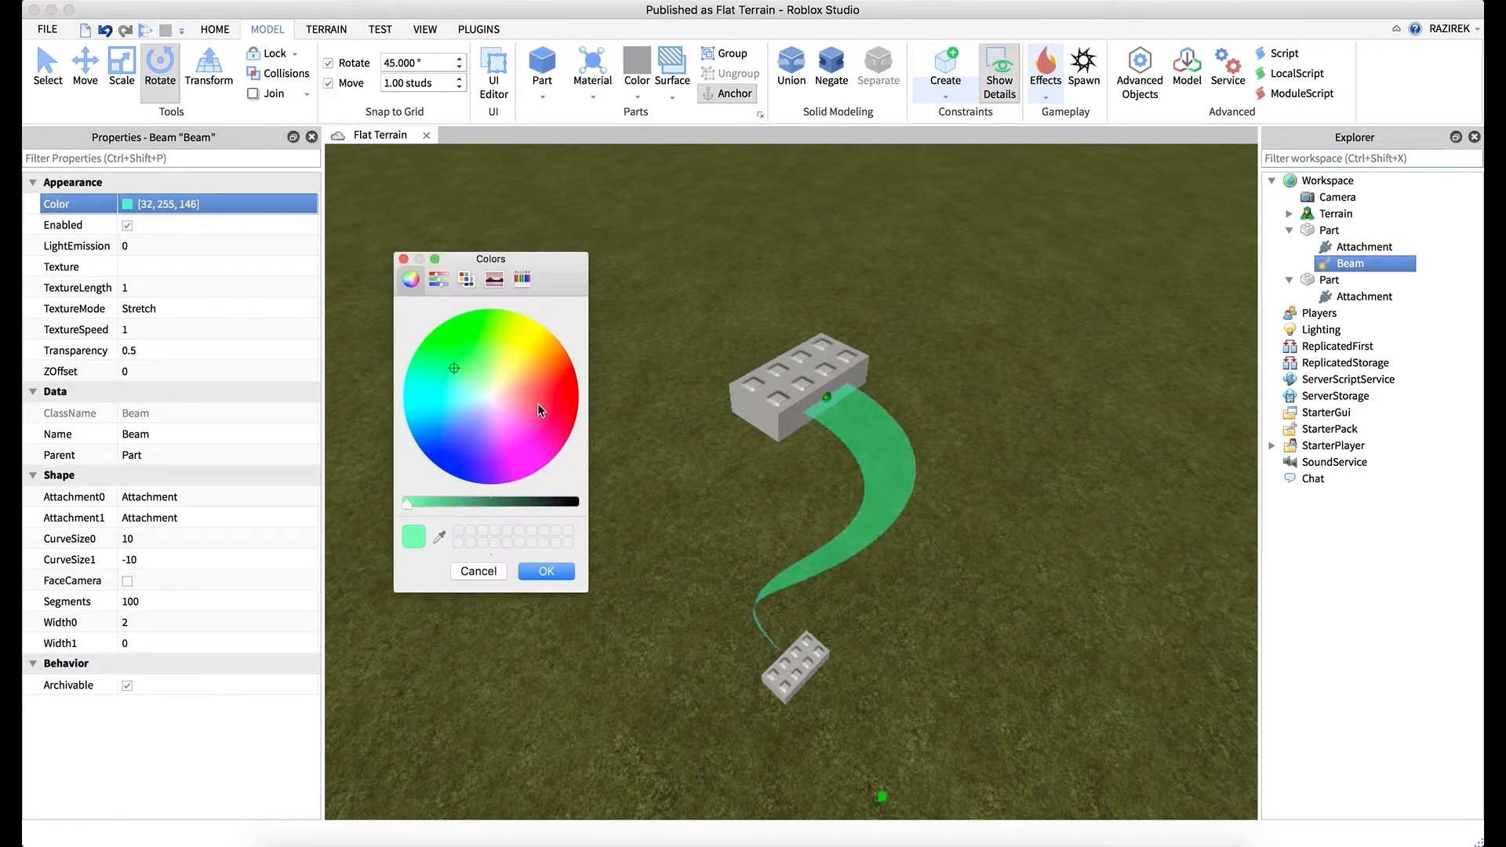
click(544, 571)
text(1)
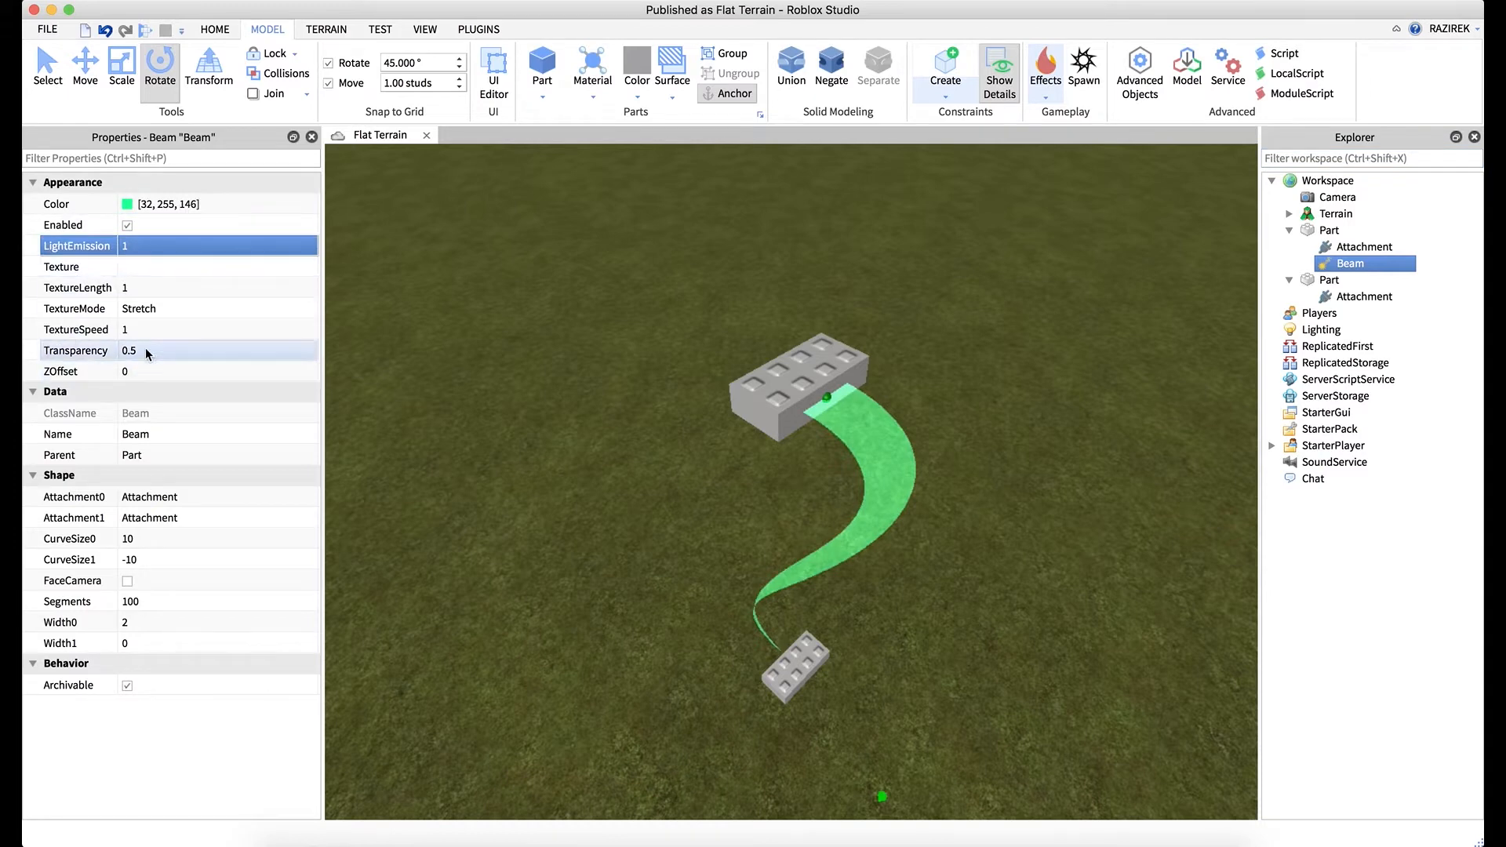
mouse_move(127, 313)
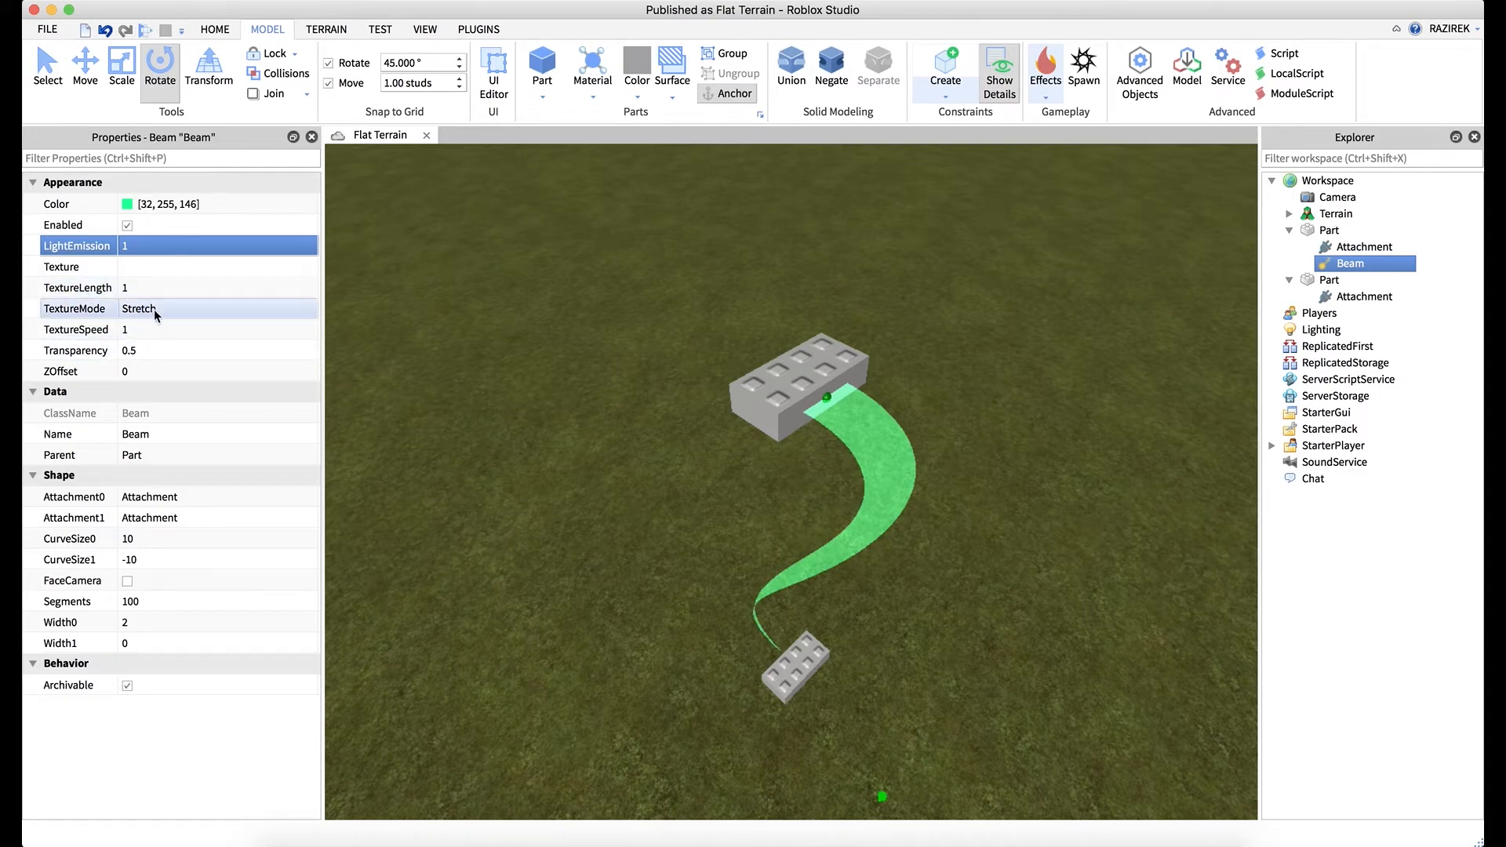
mouse_move(834, 507)
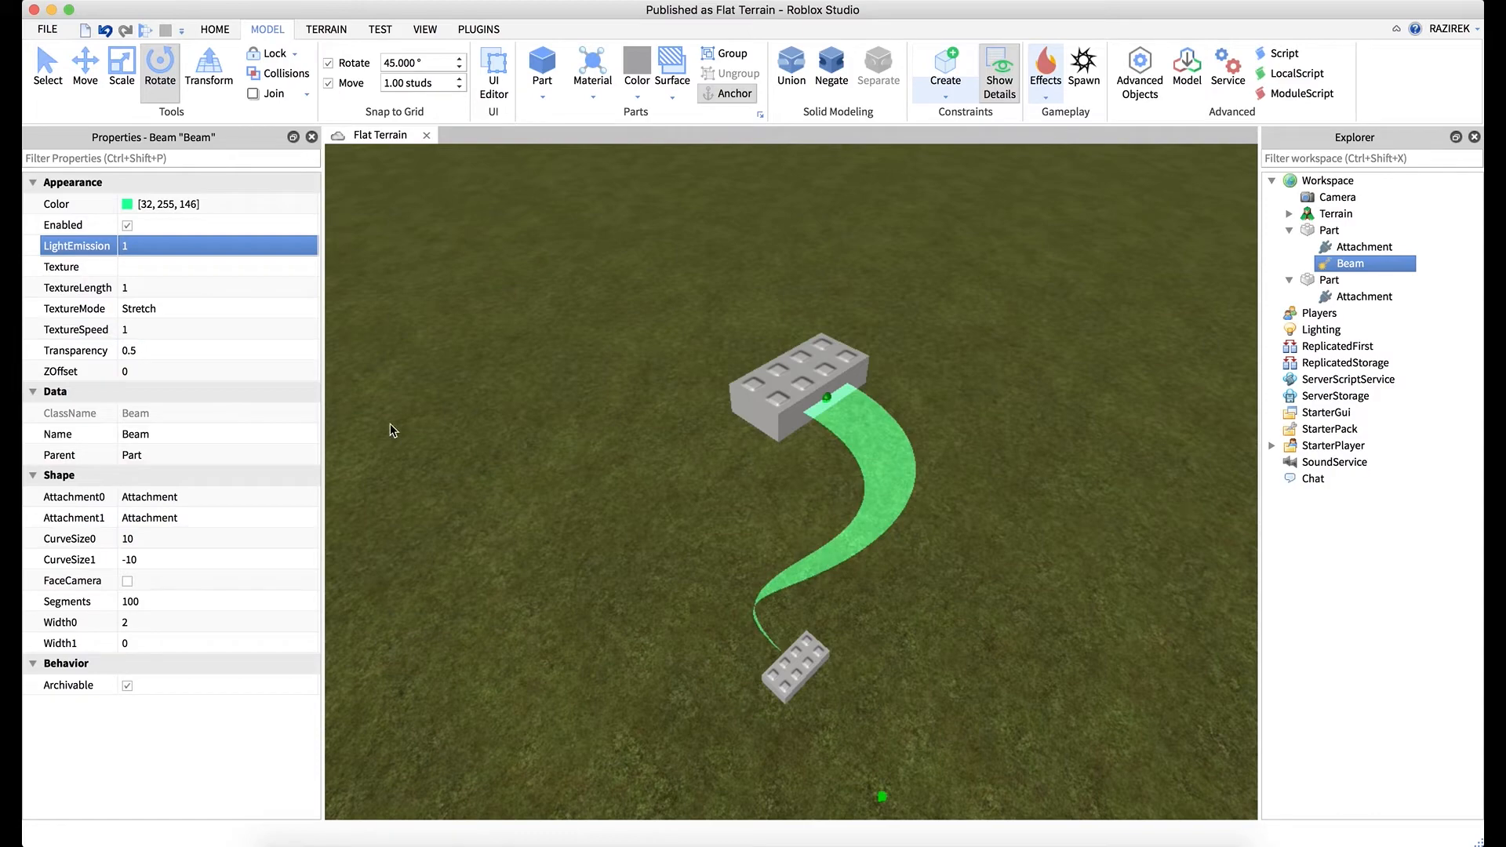
mouse_move(585, 384)
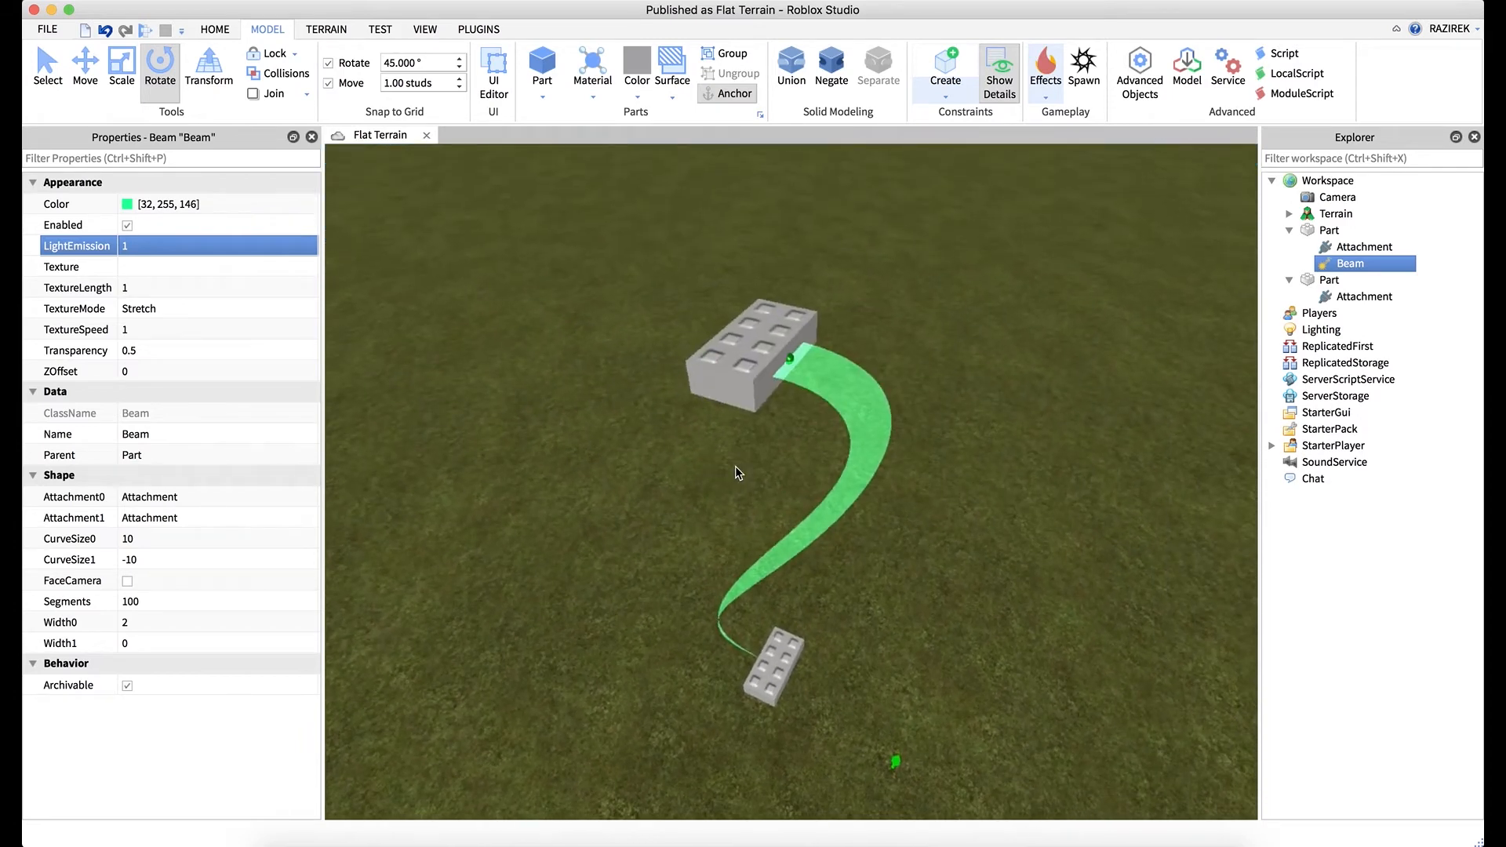
mouse_move(684, 459)
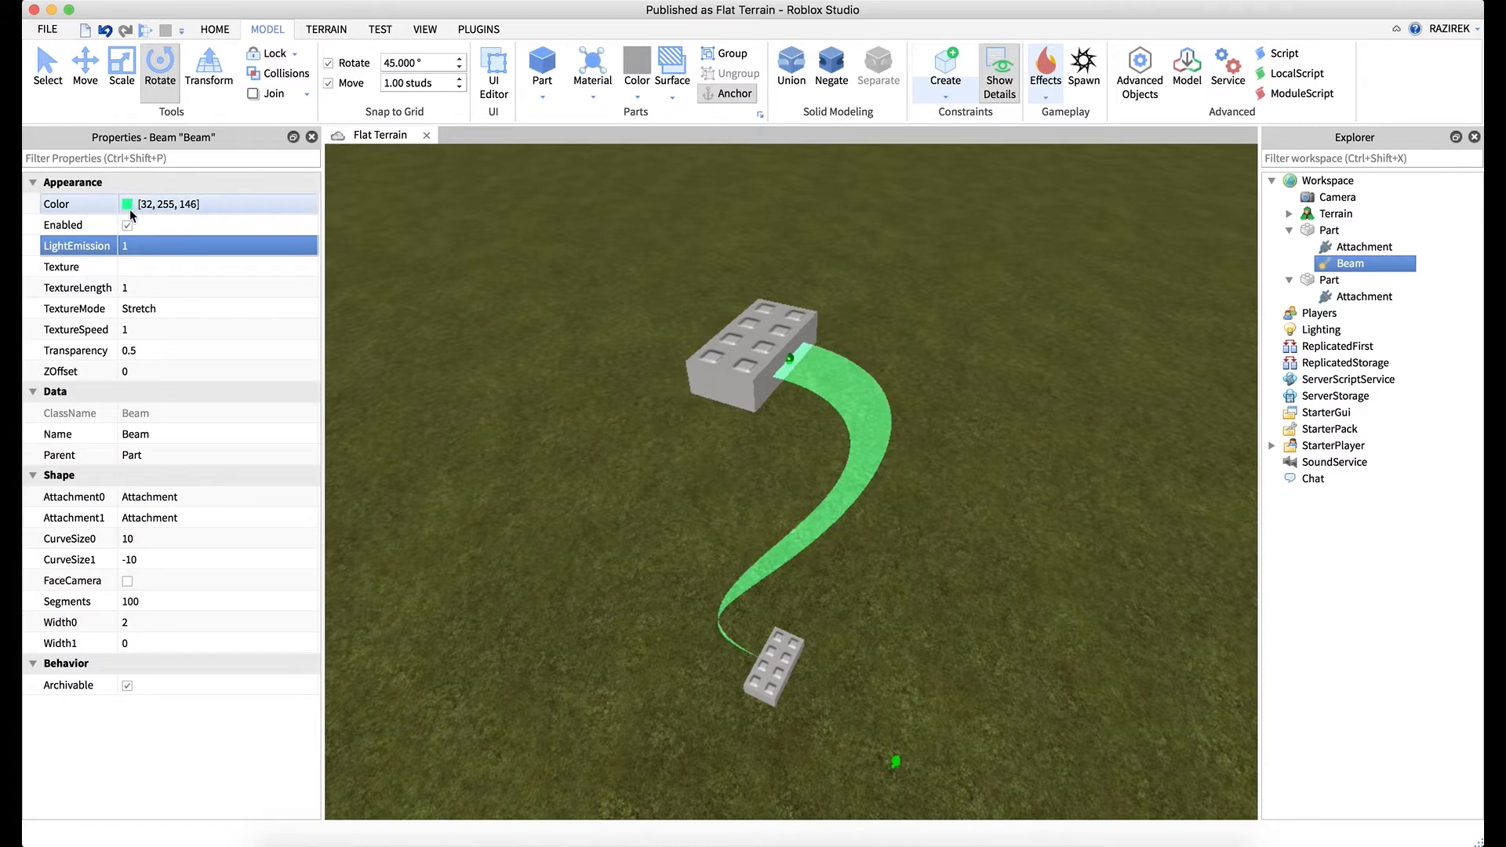
mouse_move(701, 420)
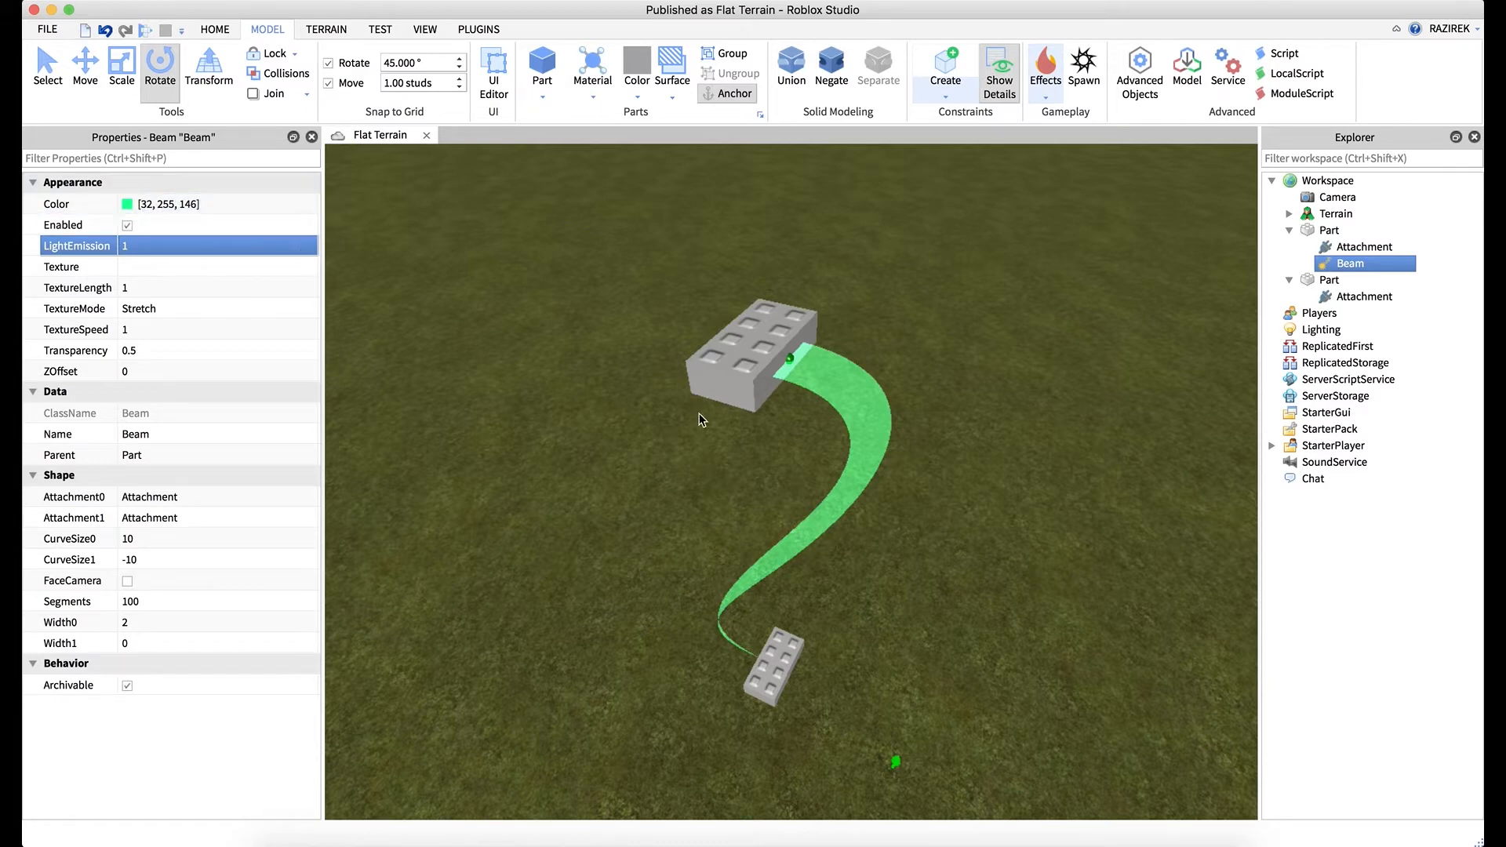
mouse_move(867, 425)
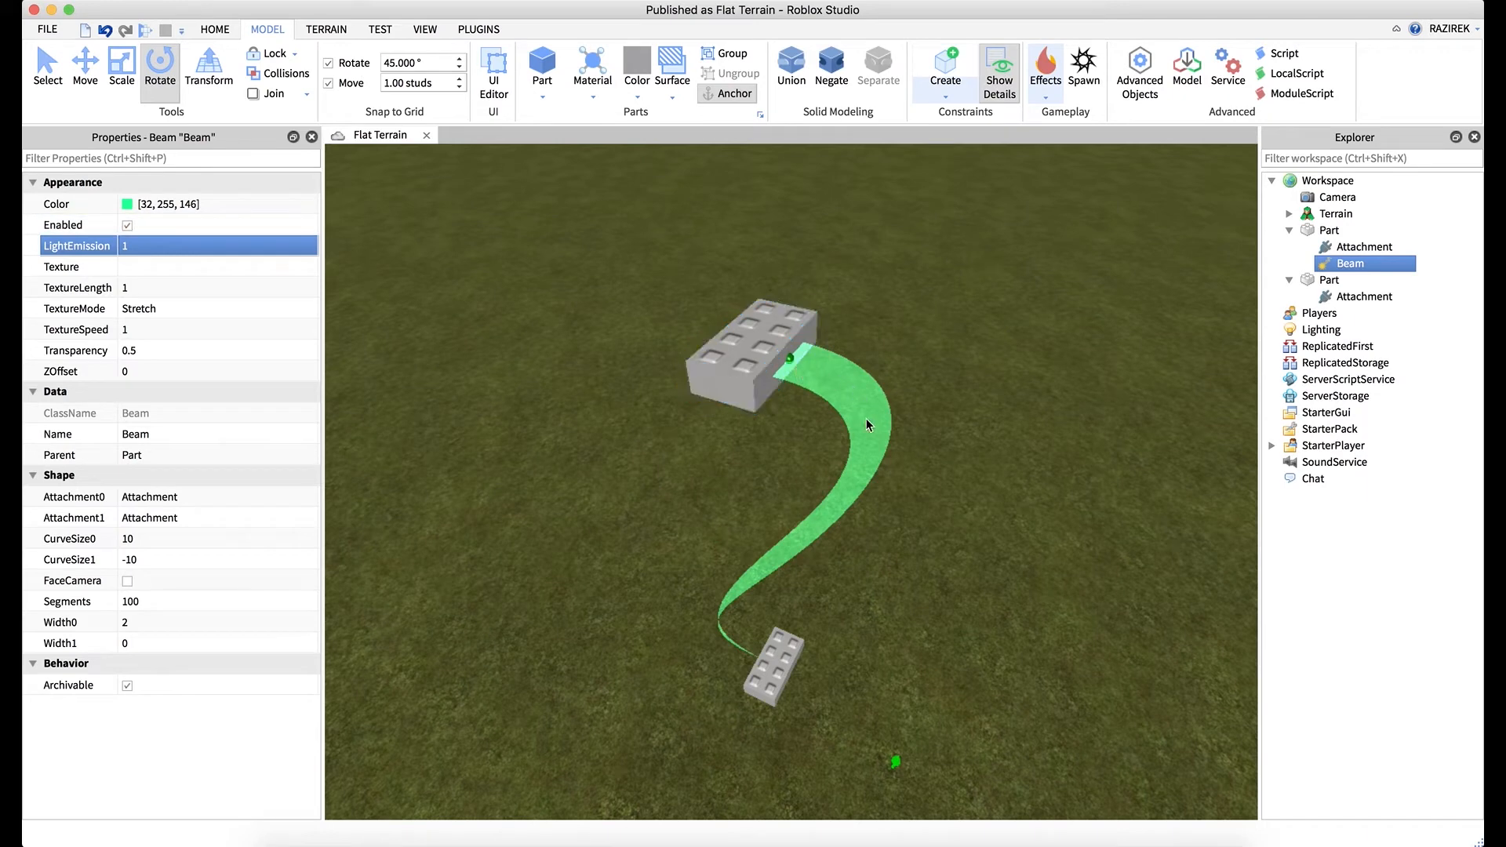
mouse_move(724, 616)
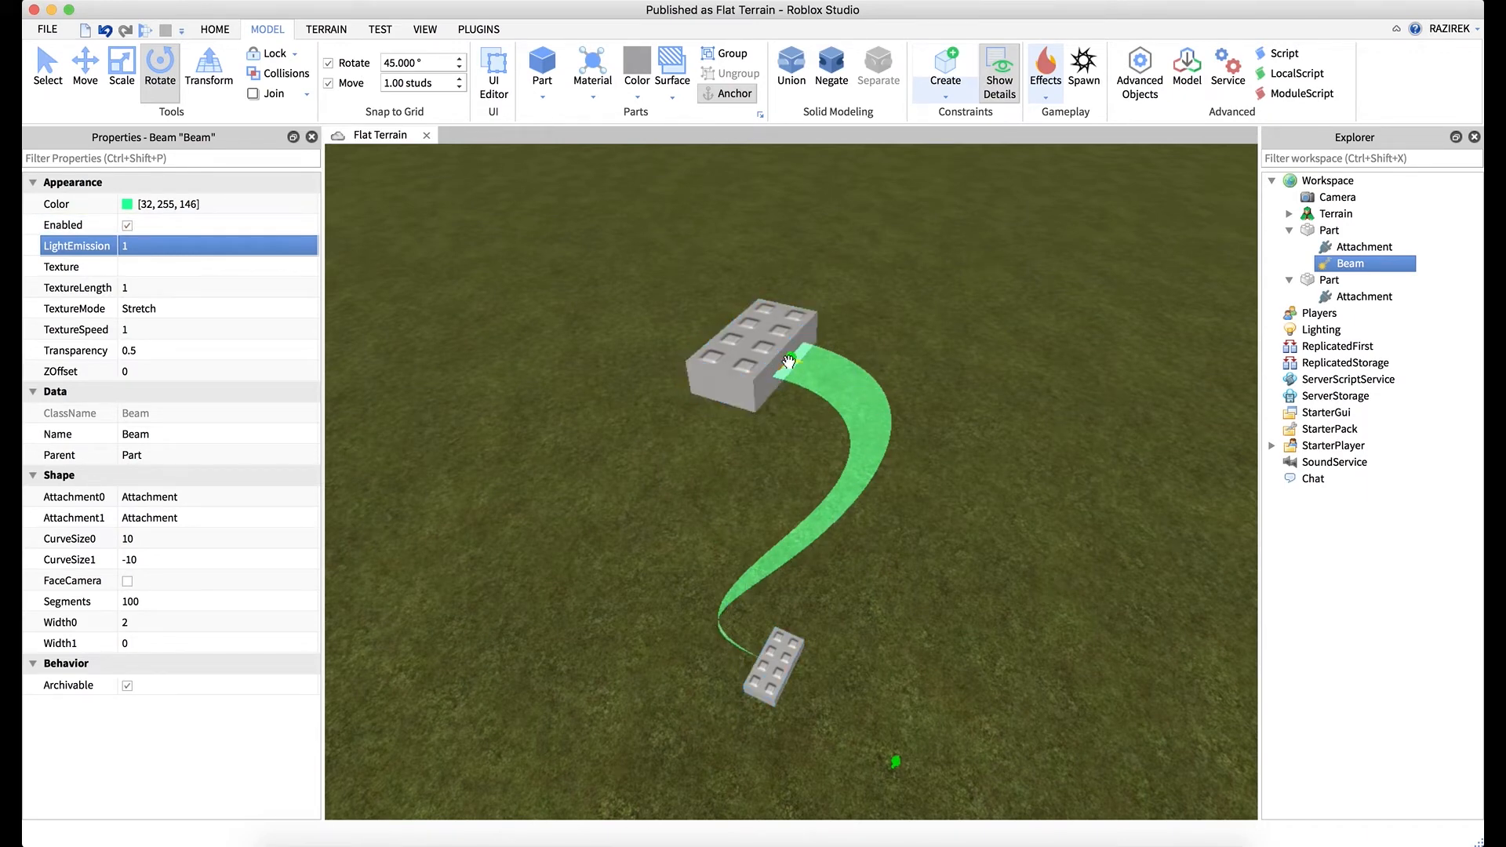
click(776, 658)
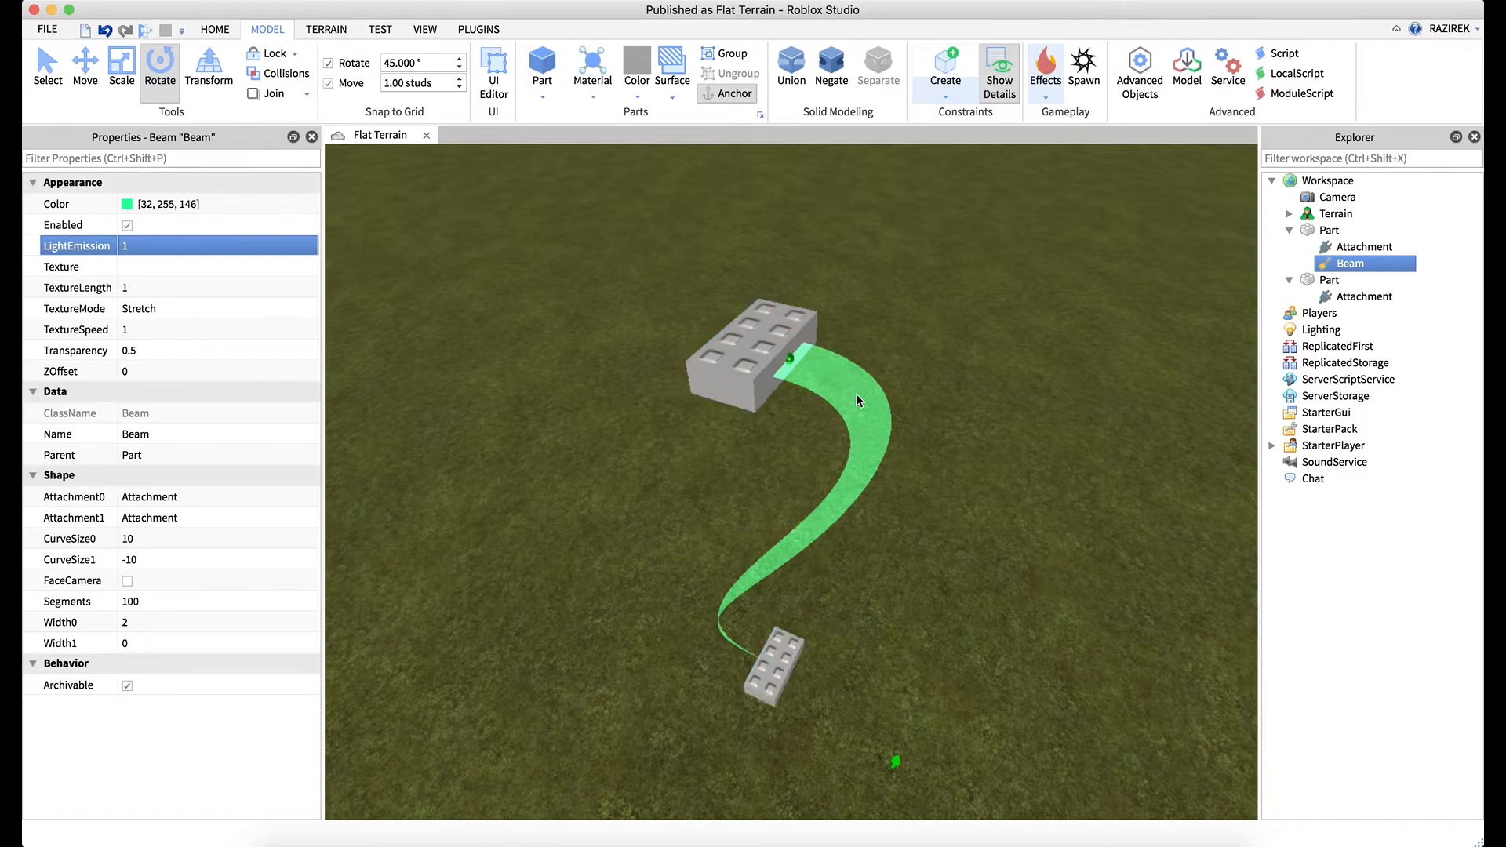
mouse_move(653, 452)
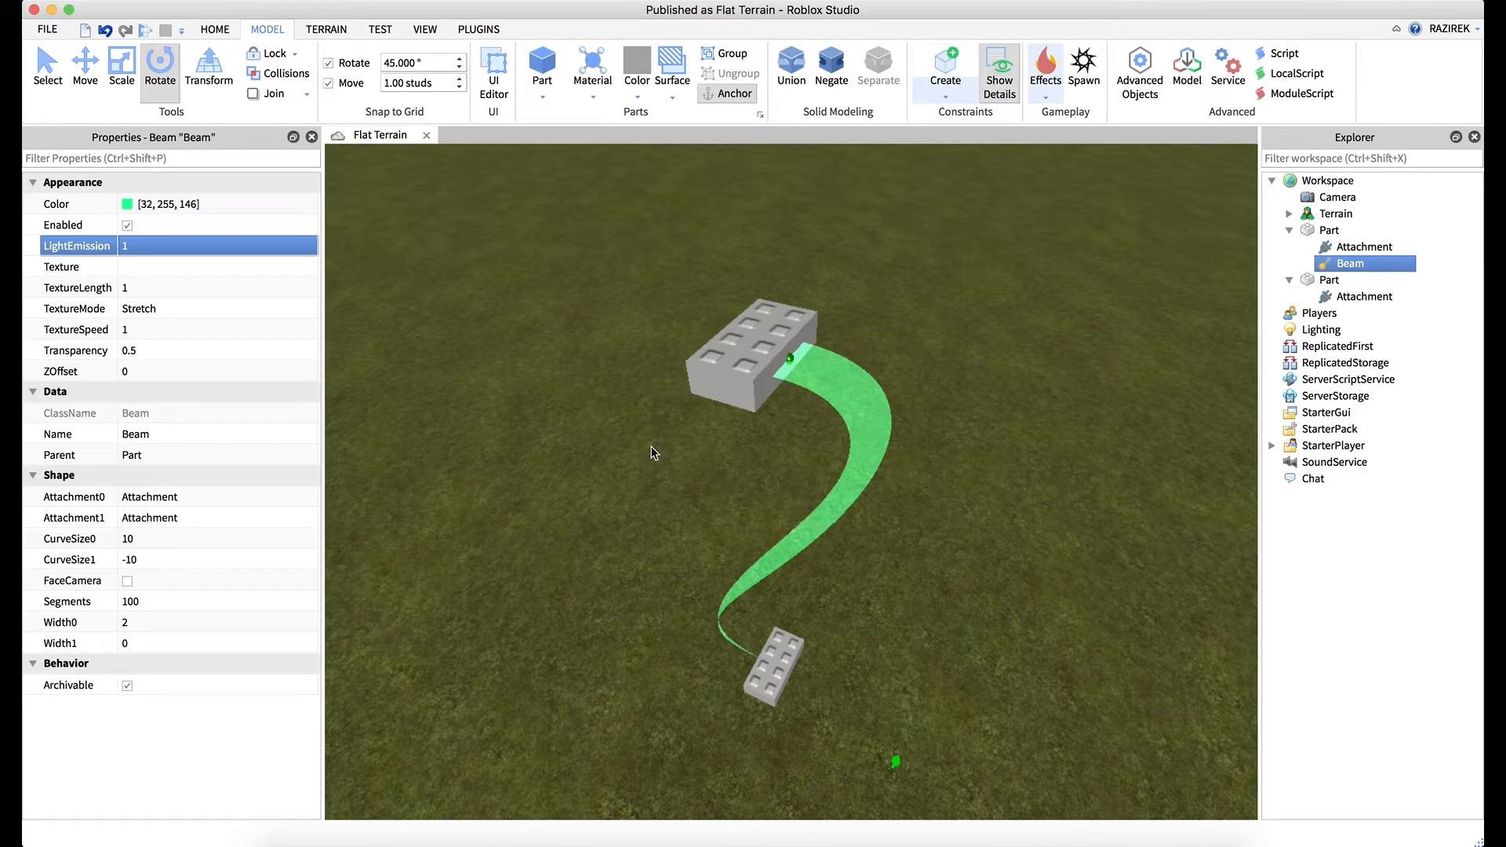
mouse_move(814, 528)
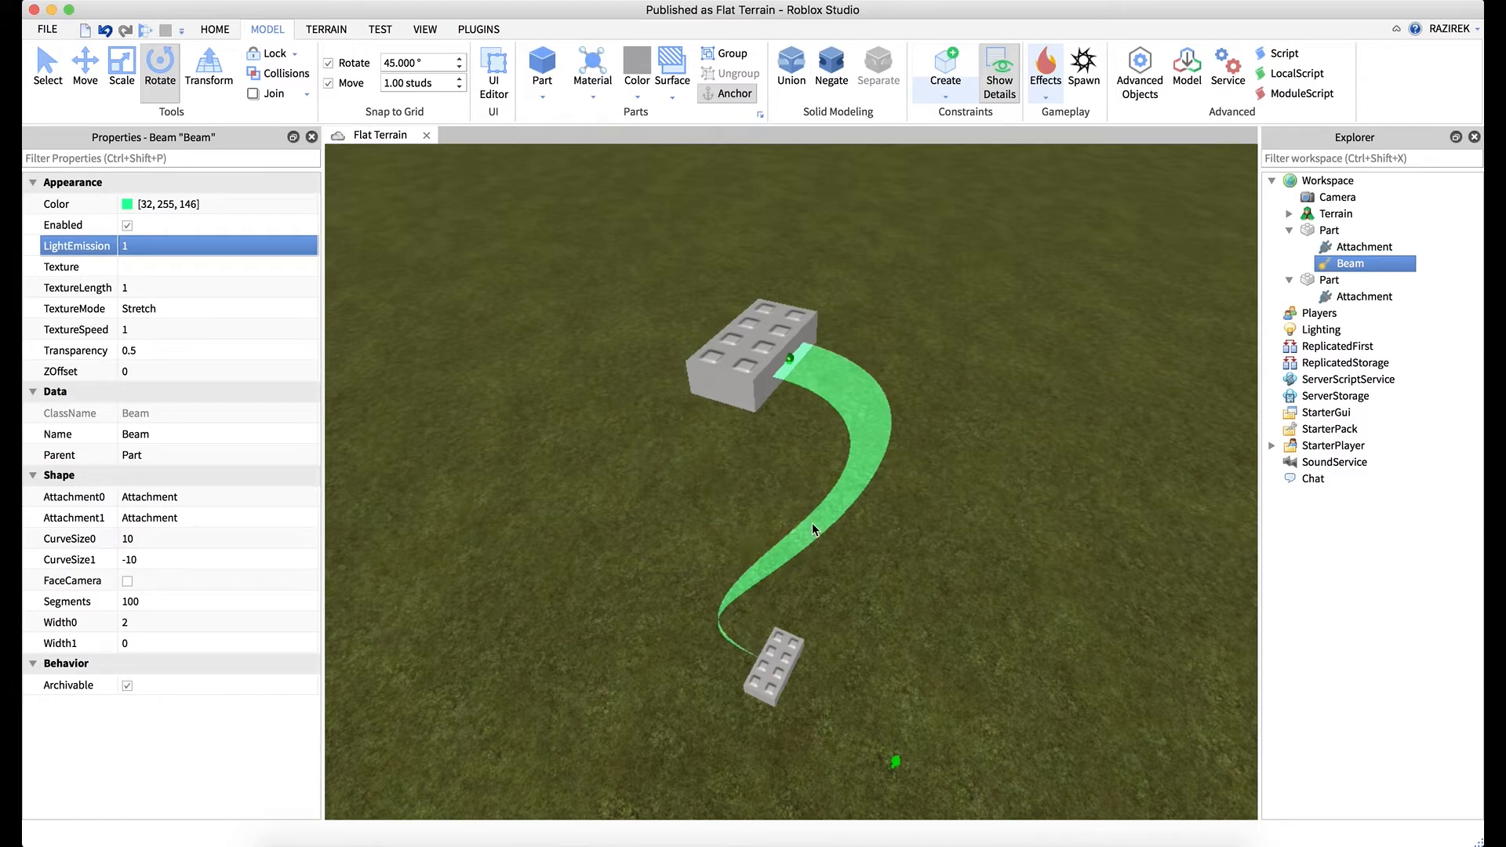
mouse_move(331, 251)
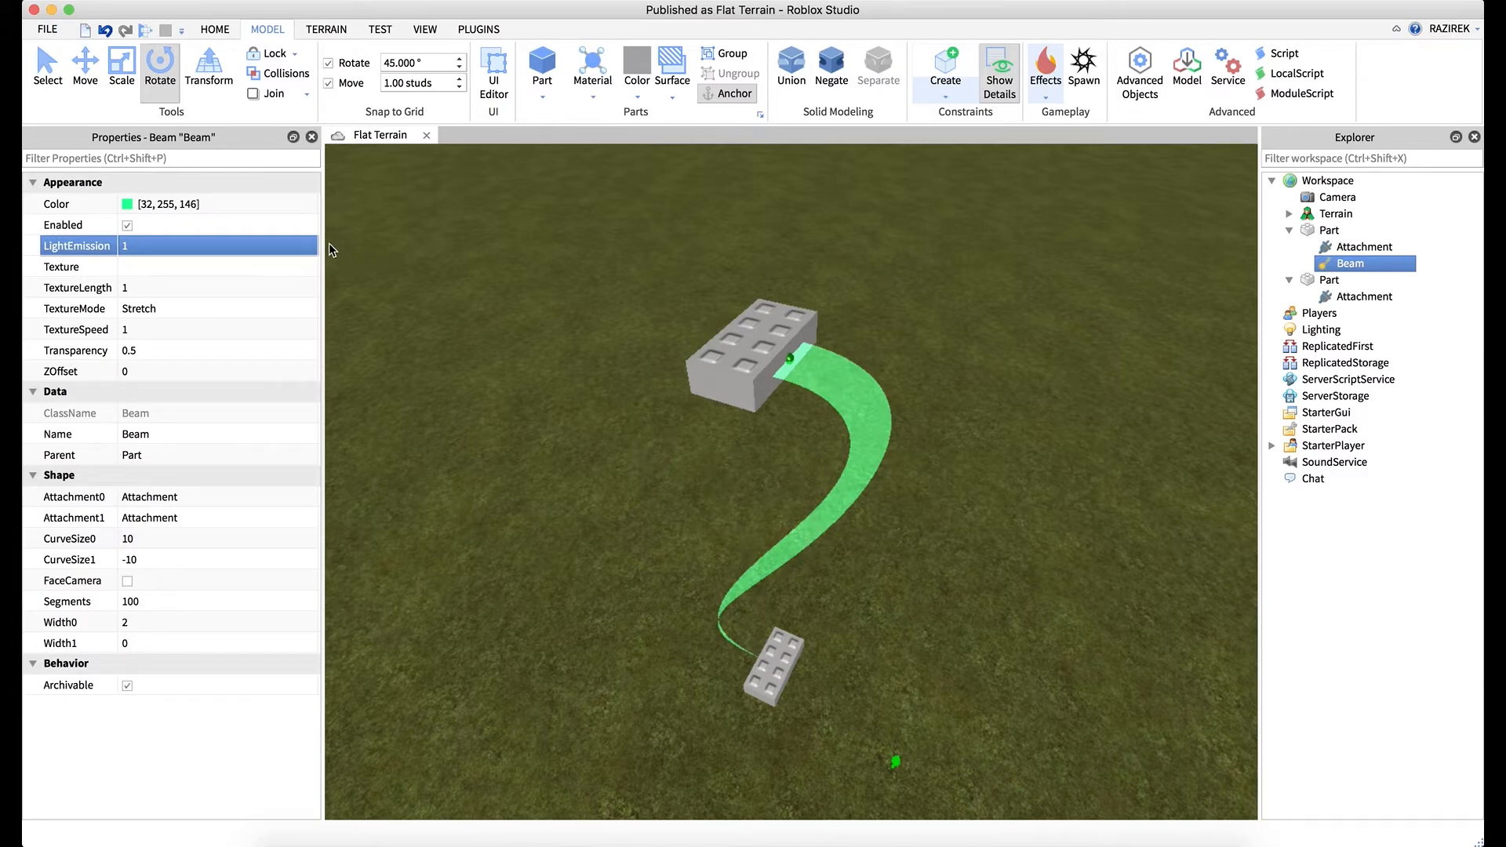
mouse_move(279, 209)
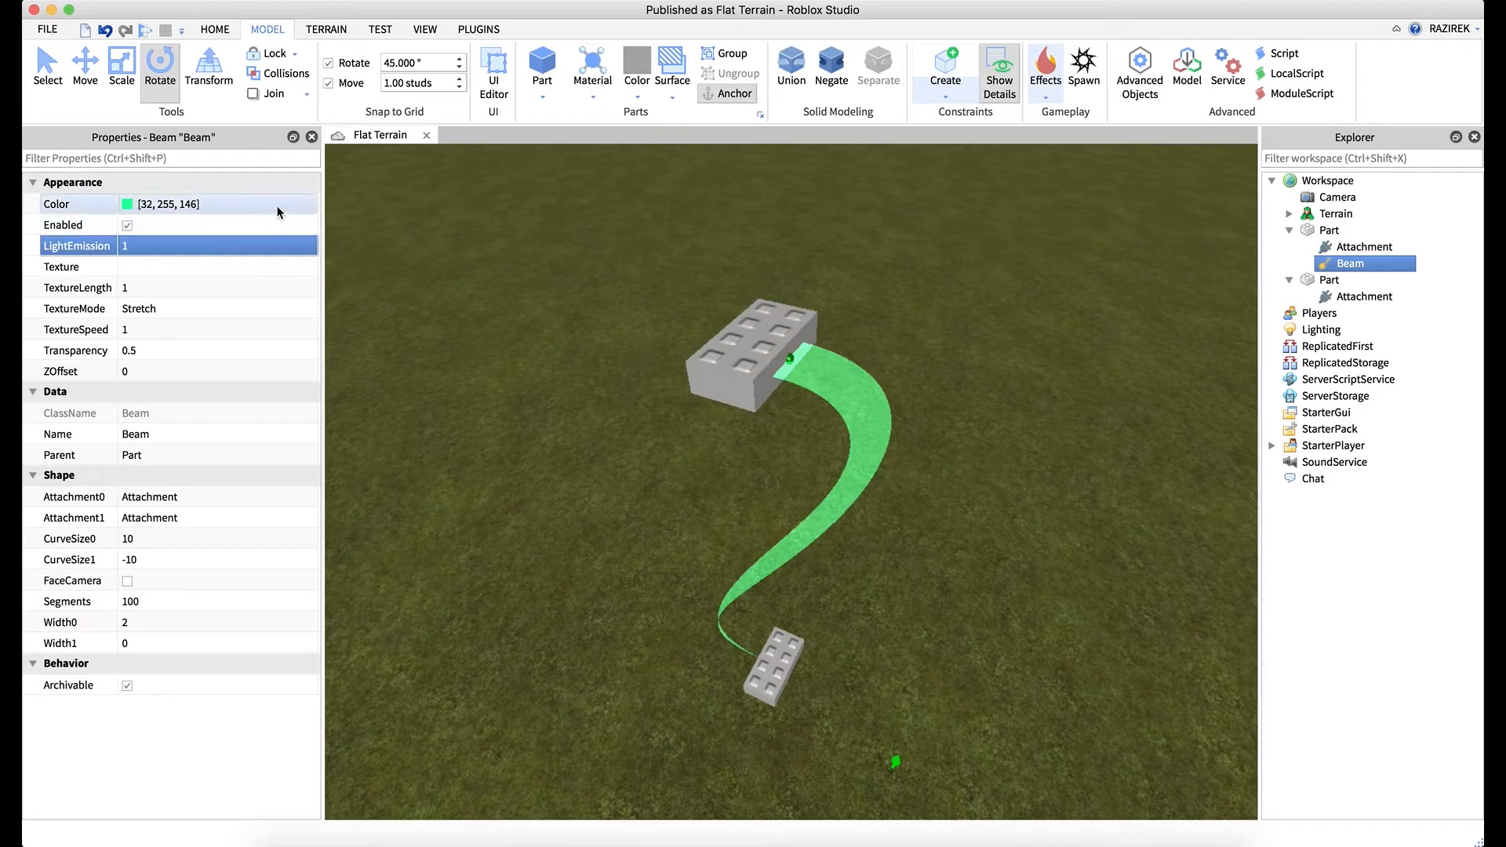
mouse_move(208, 207)
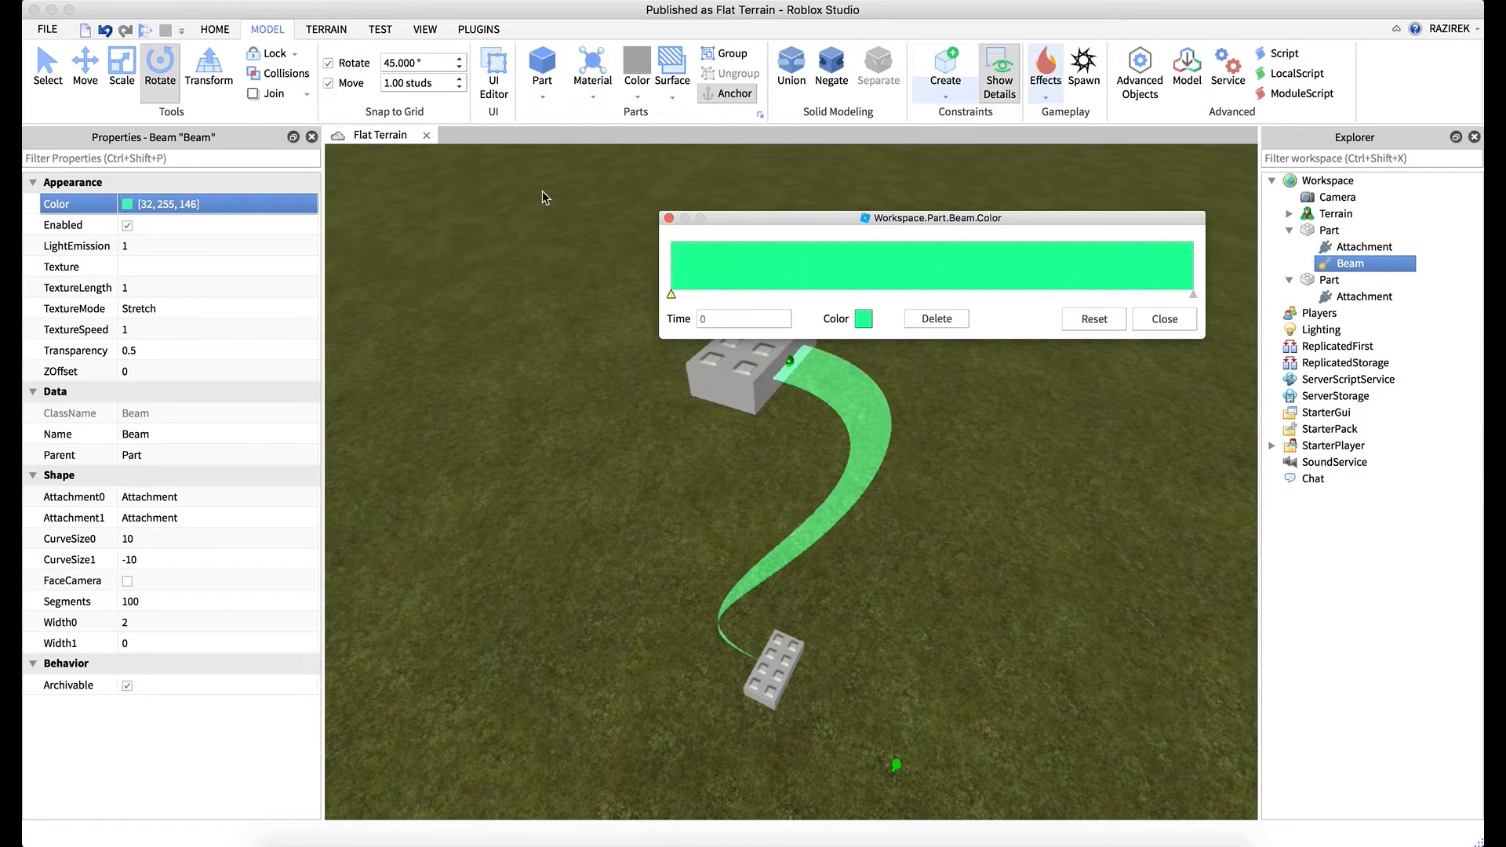
Select a gradient keypoint in the Color sequence editor and give it a first colour.
click(700, 267)
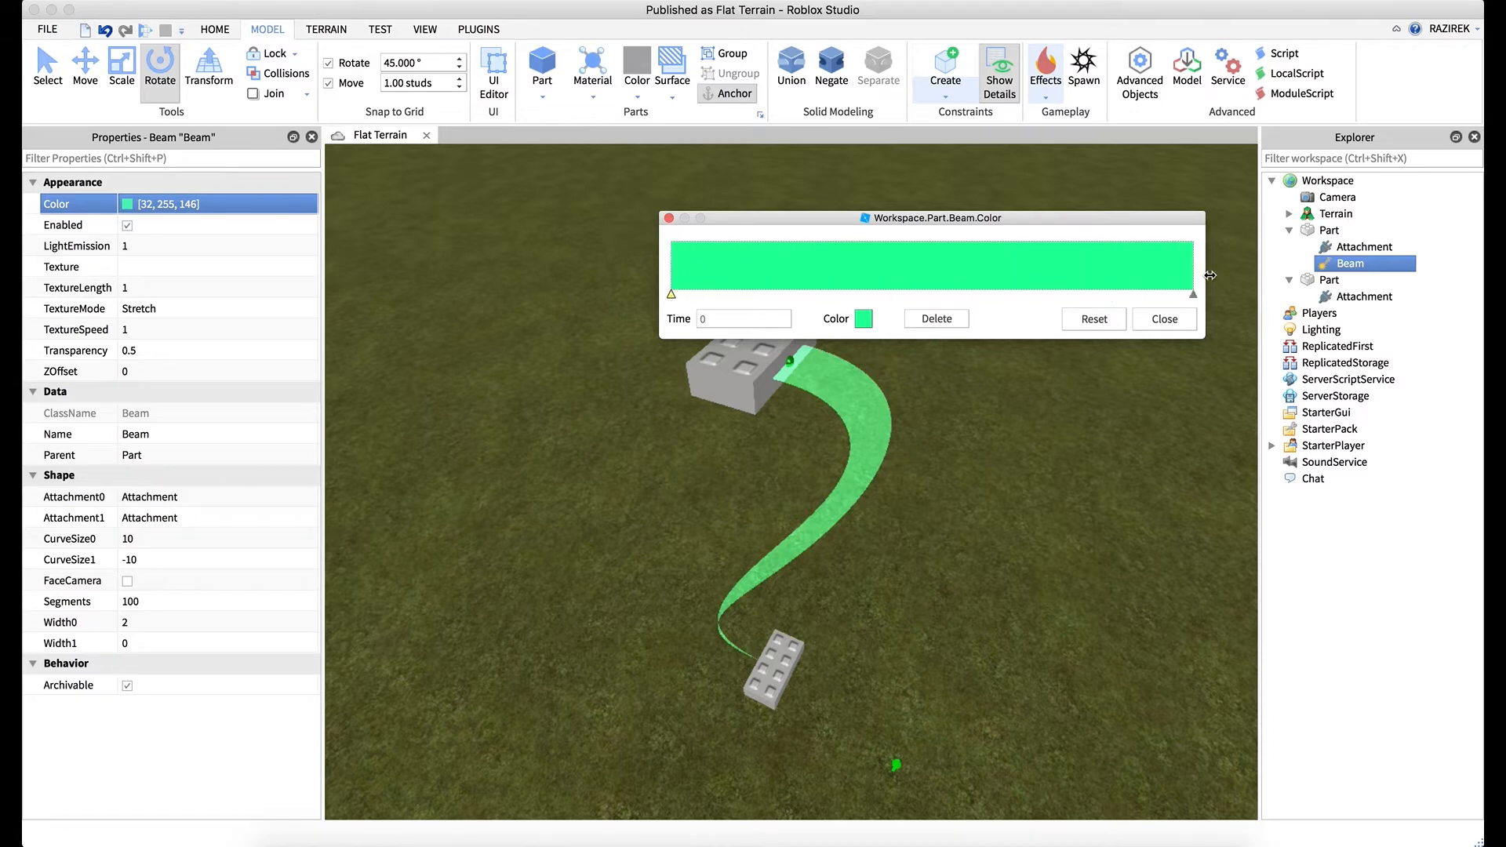
click(770, 281)
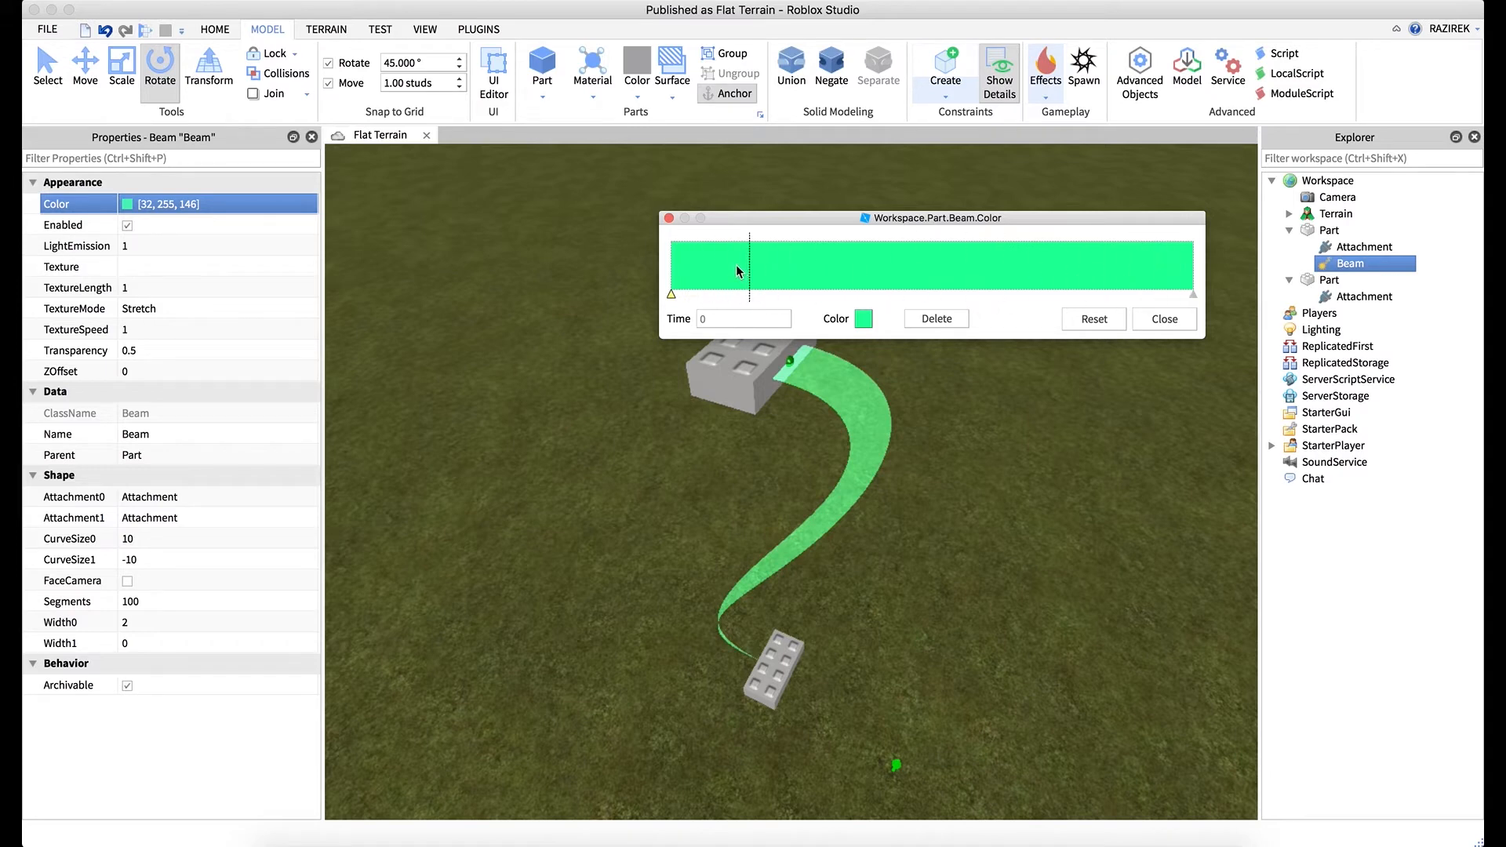
mouse_move(704, 303)
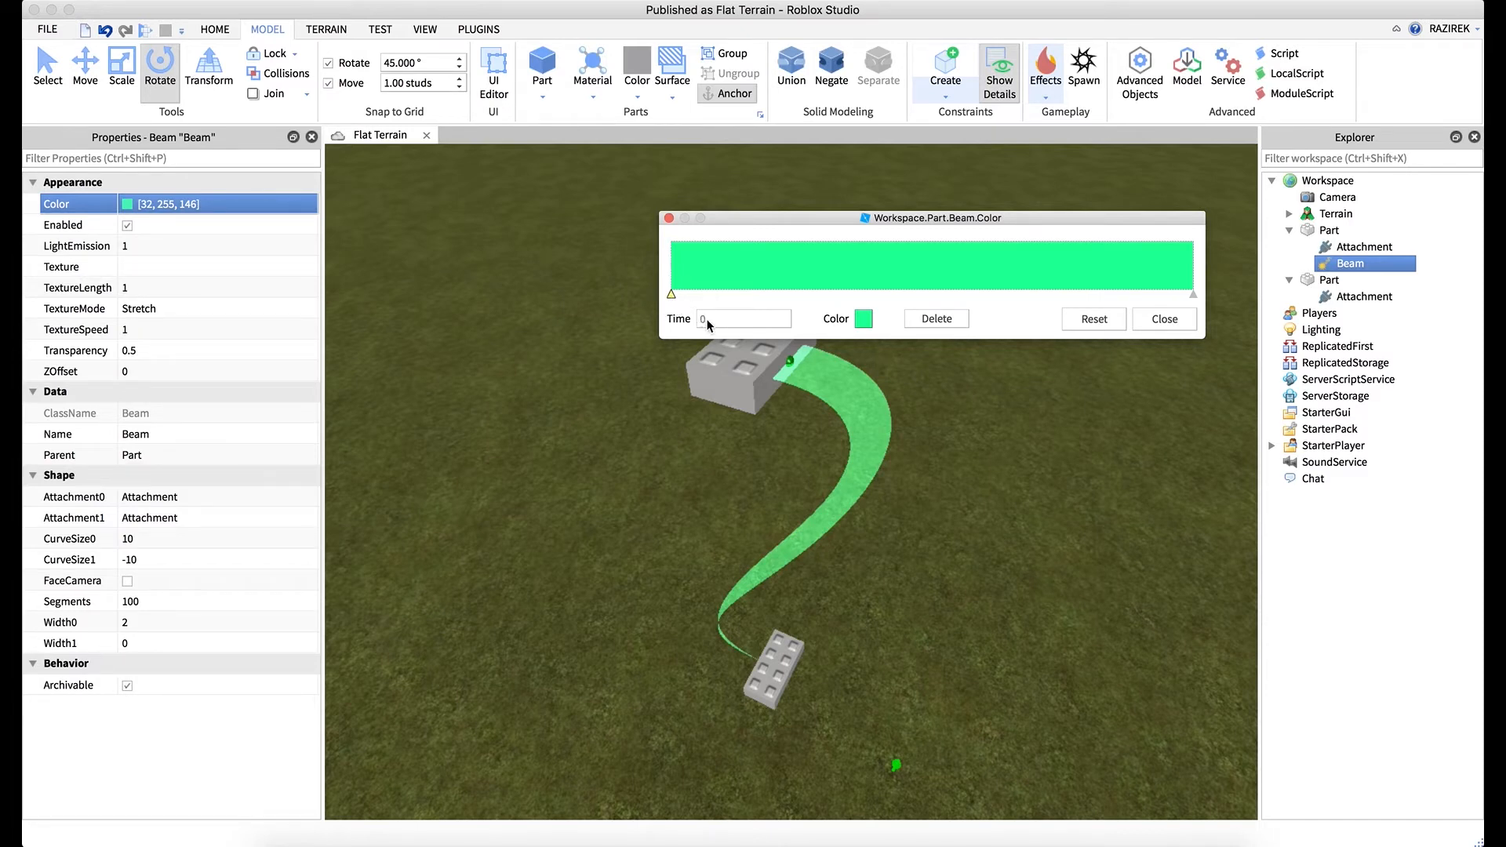
click(863, 319)
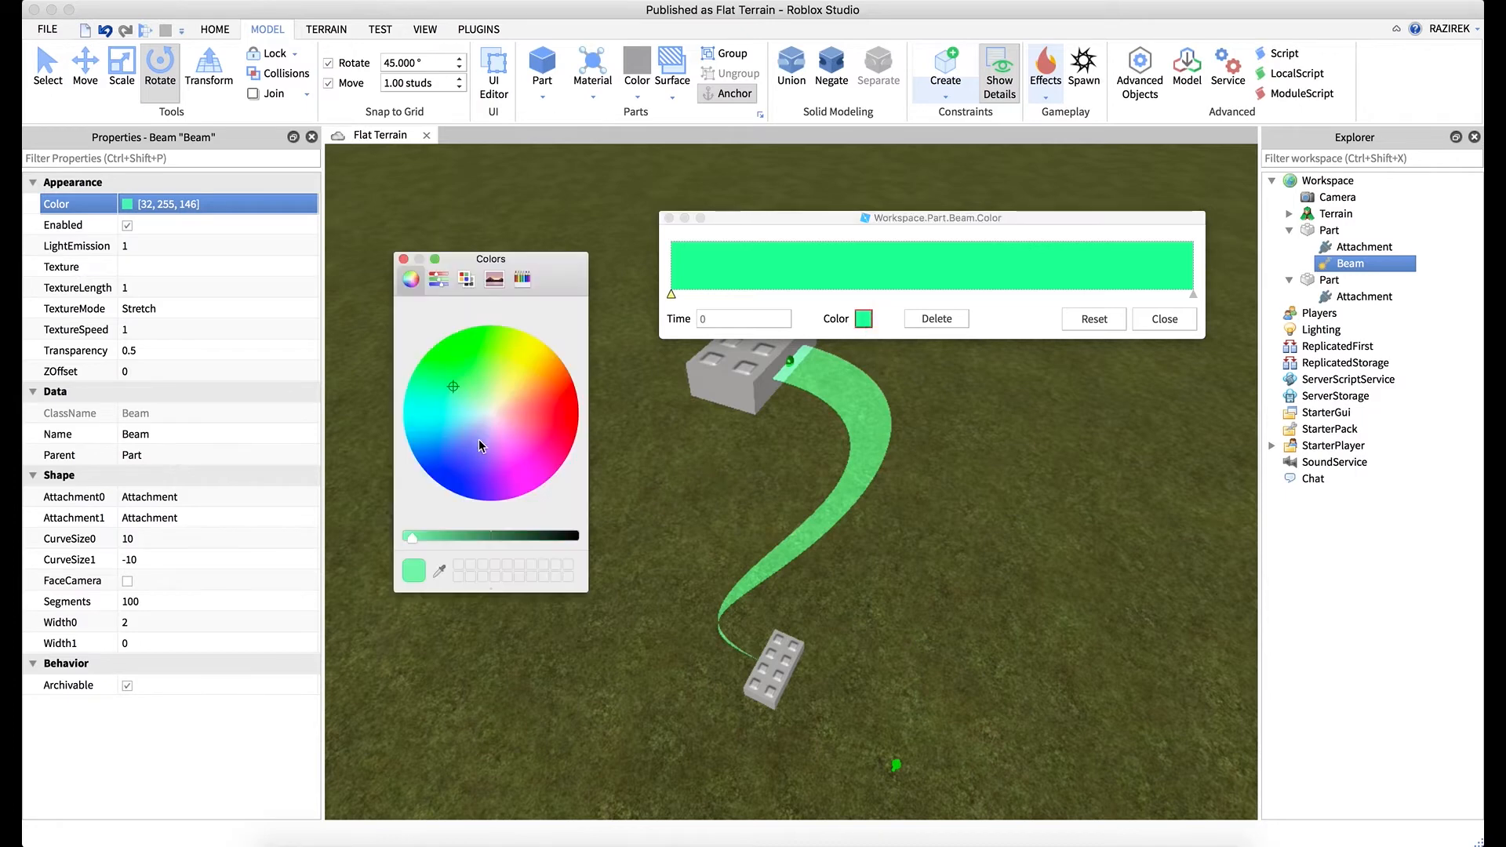
click(444, 488)
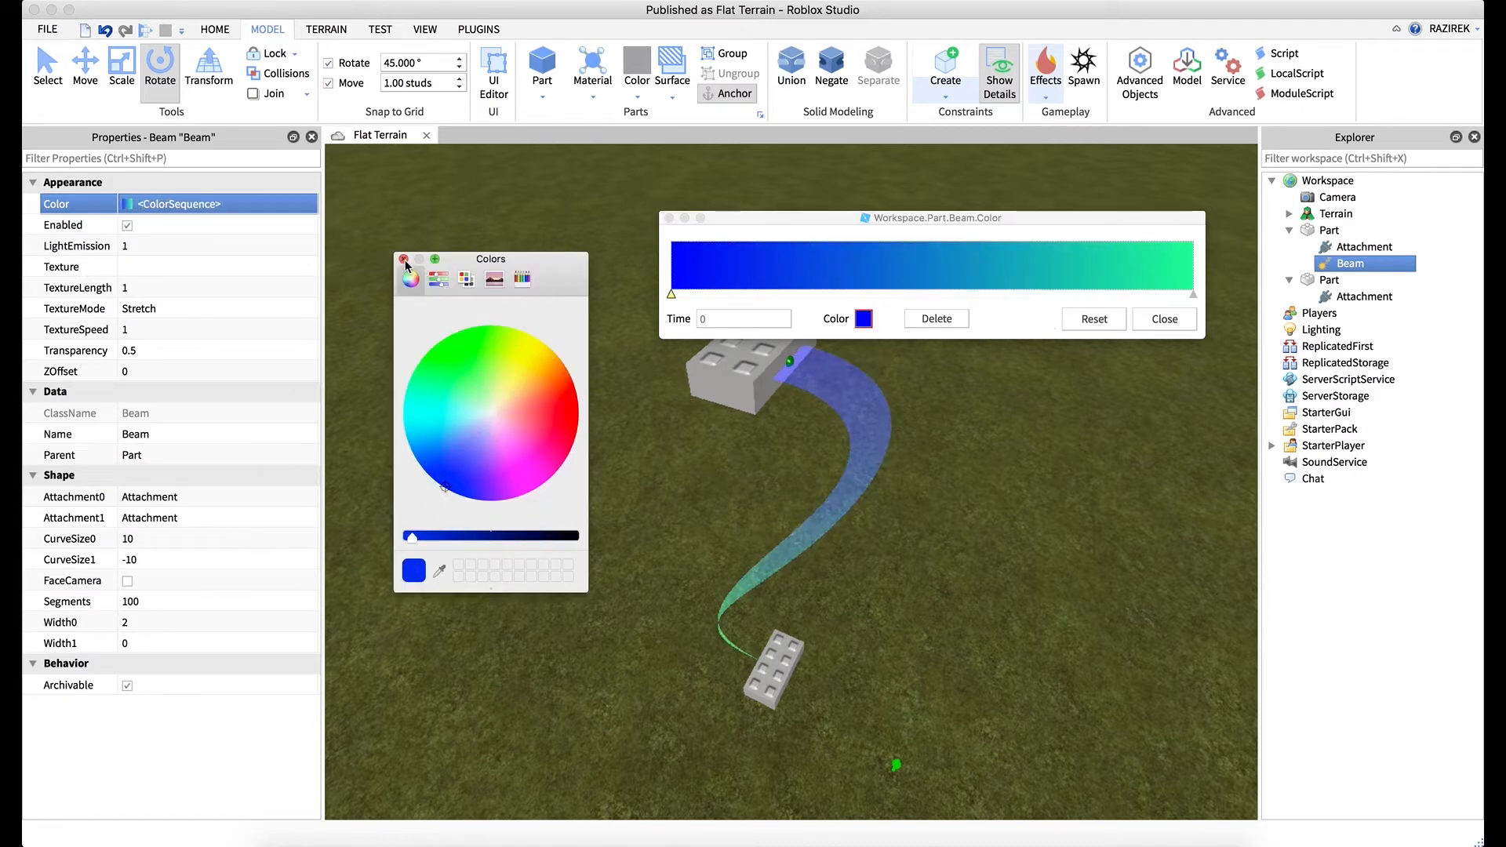
click(404, 259)
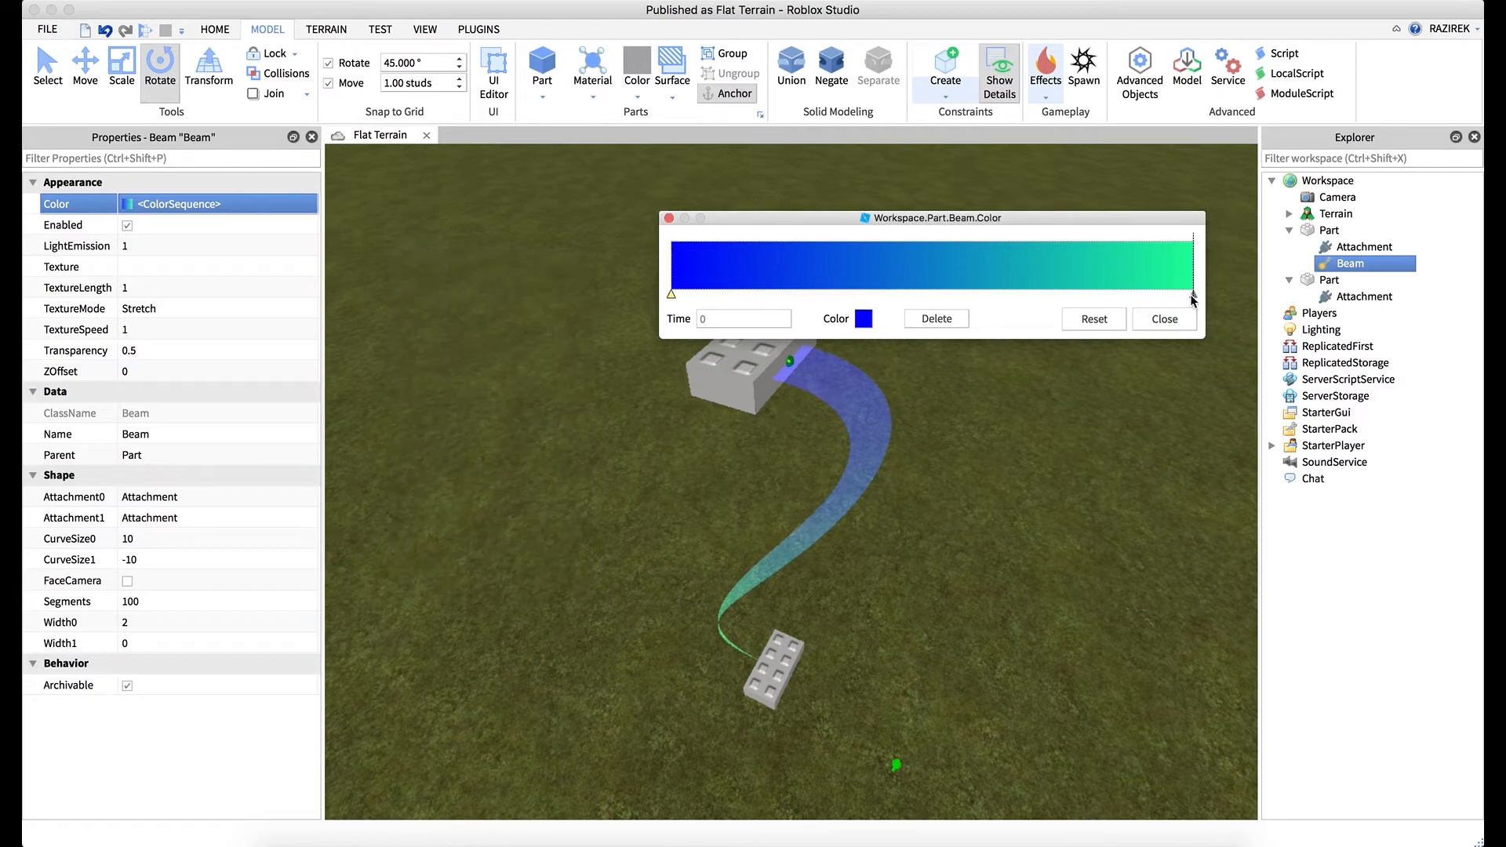
mouse_move(841, 591)
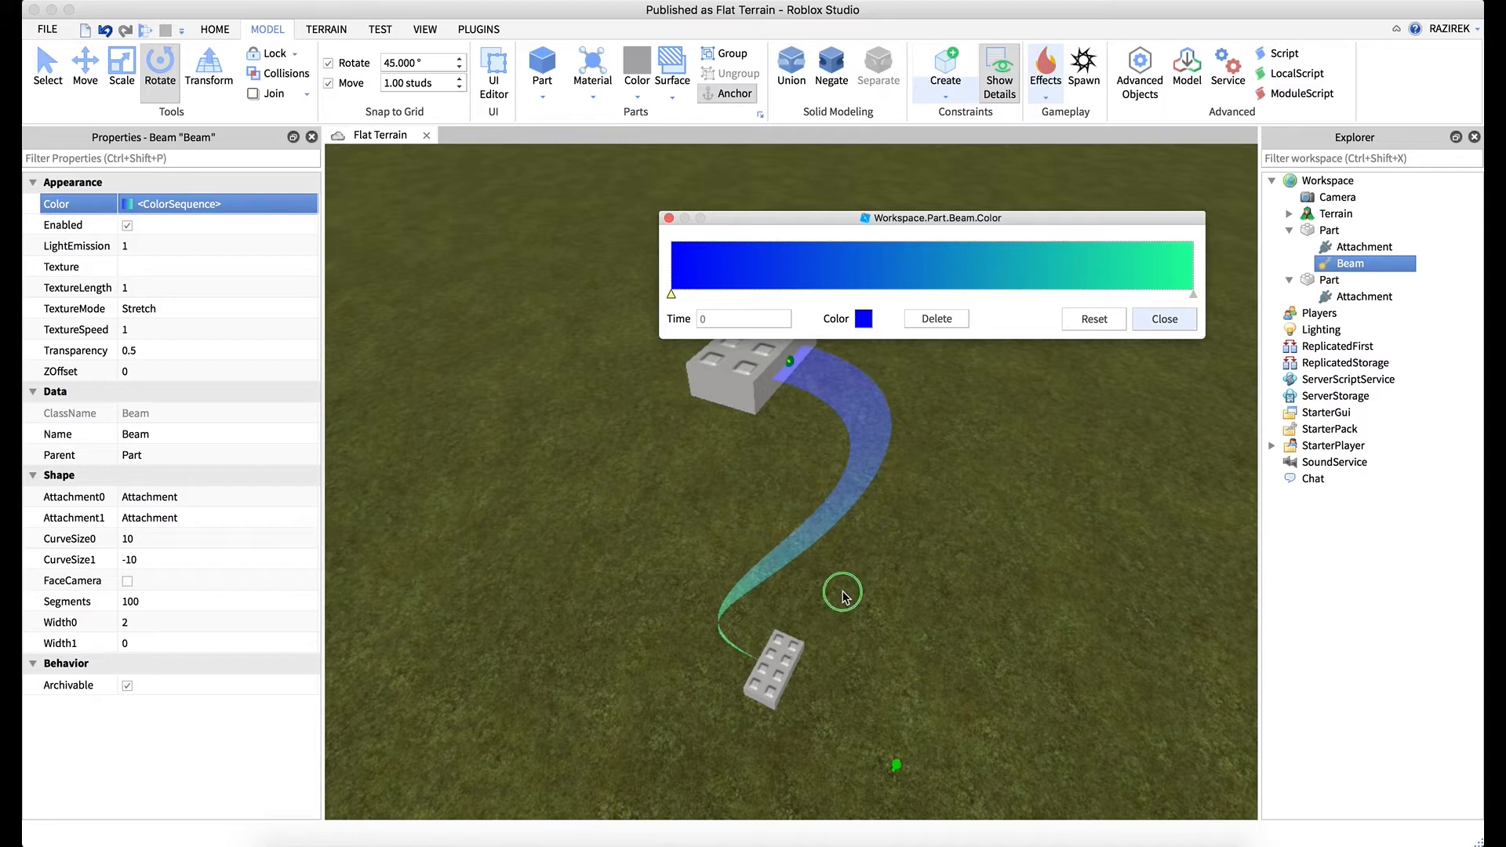
mouse_move(727, 636)
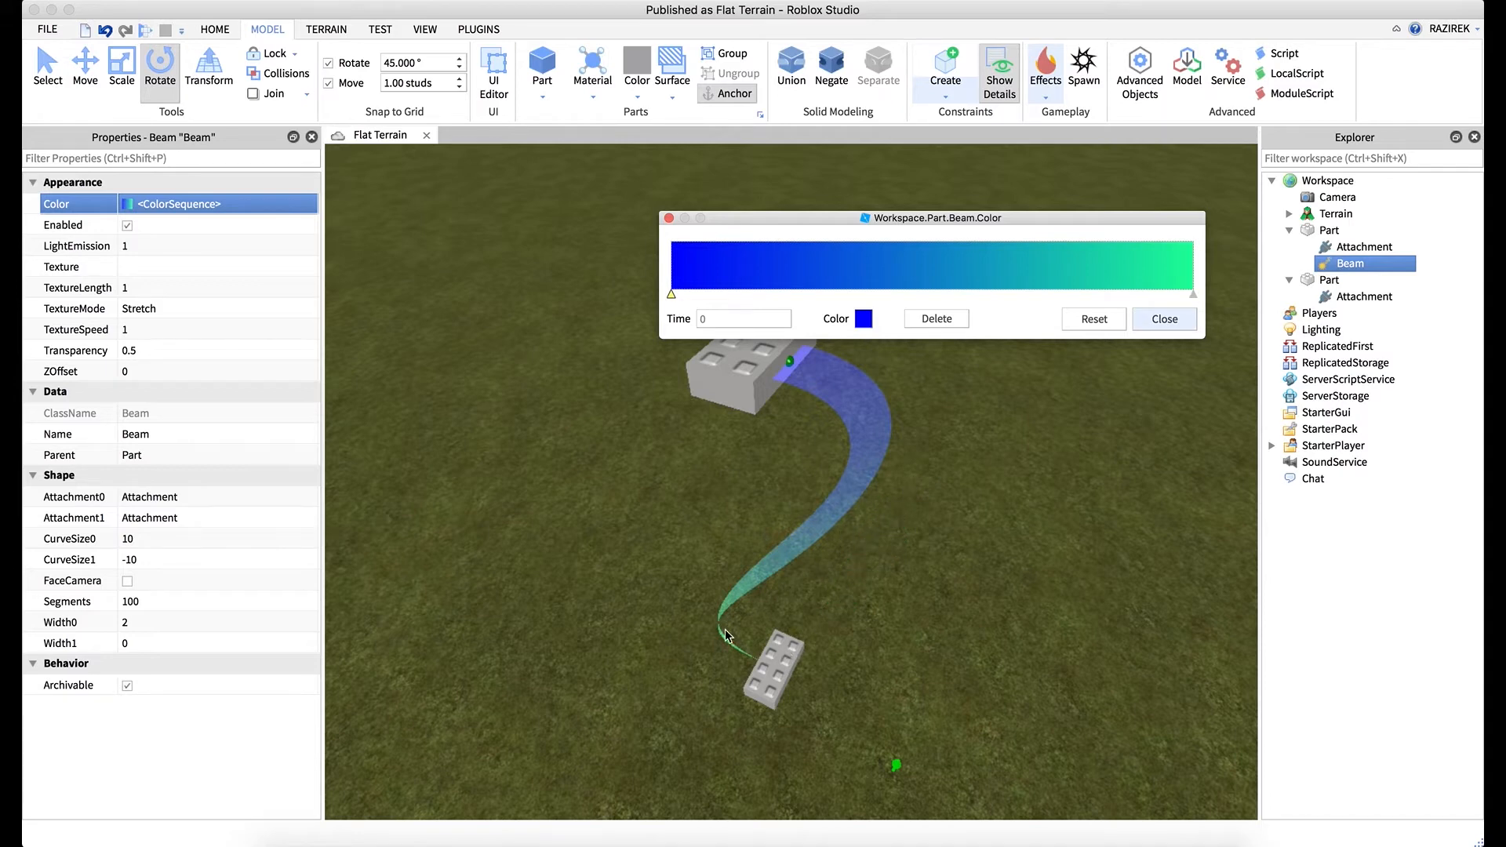
mouse_move(814, 373)
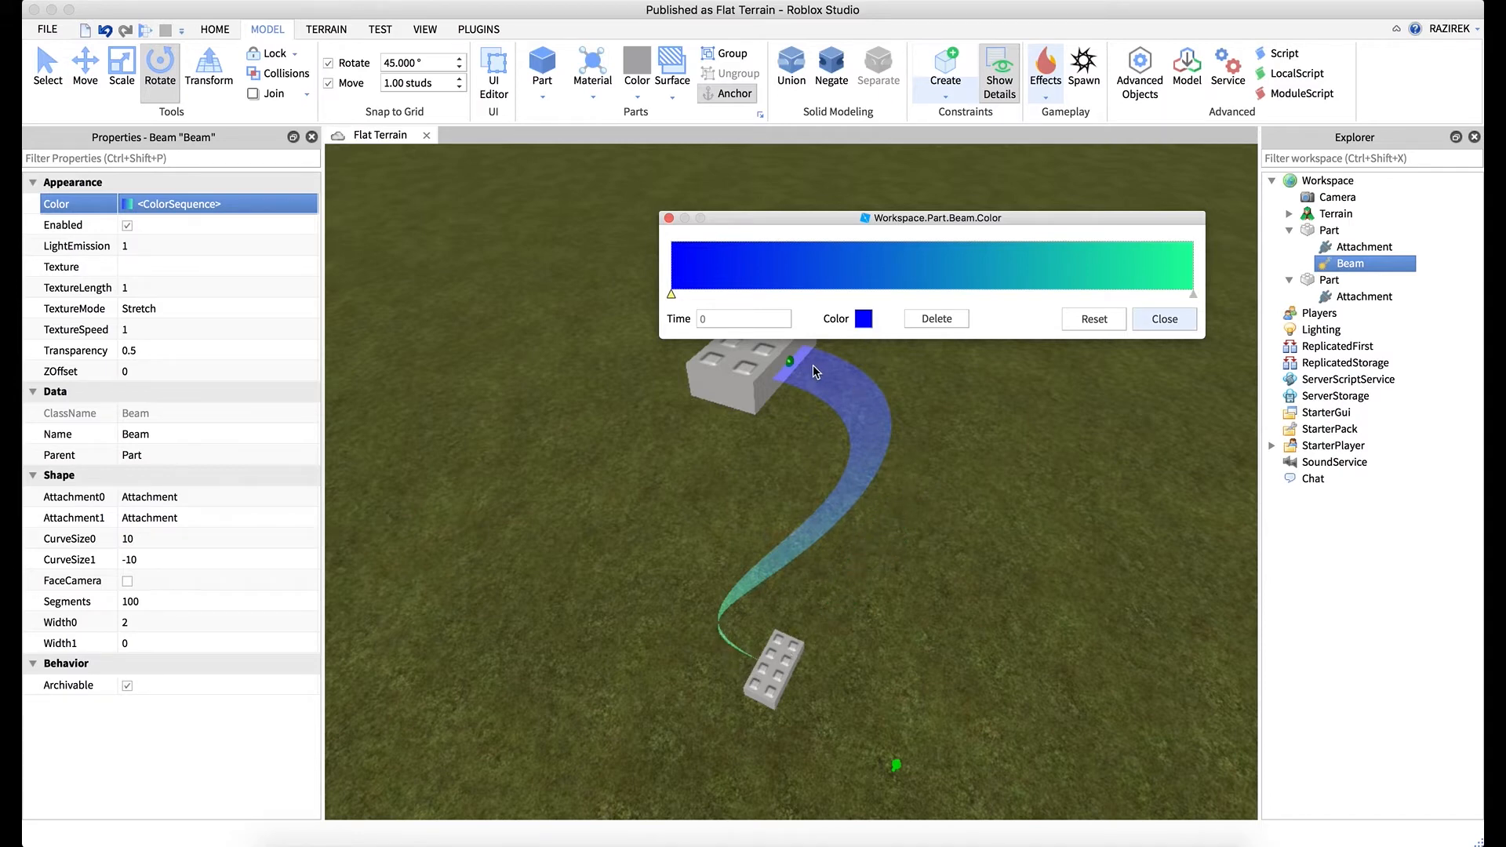
mouse_move(886, 593)
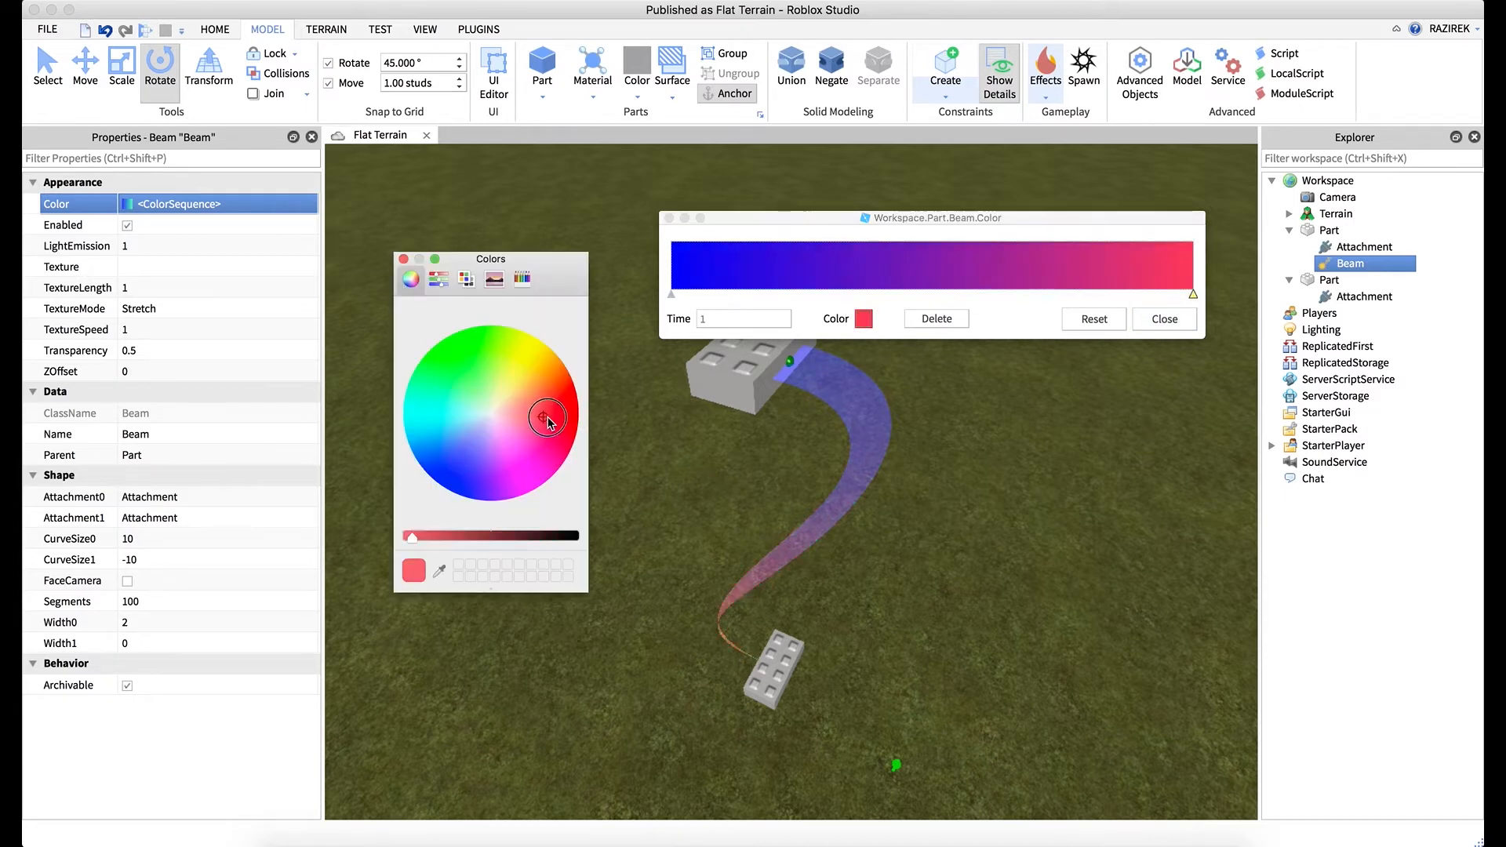
Recolour the keypoints so the gradient runs from red at the start to purple at the end.
click(549, 421)
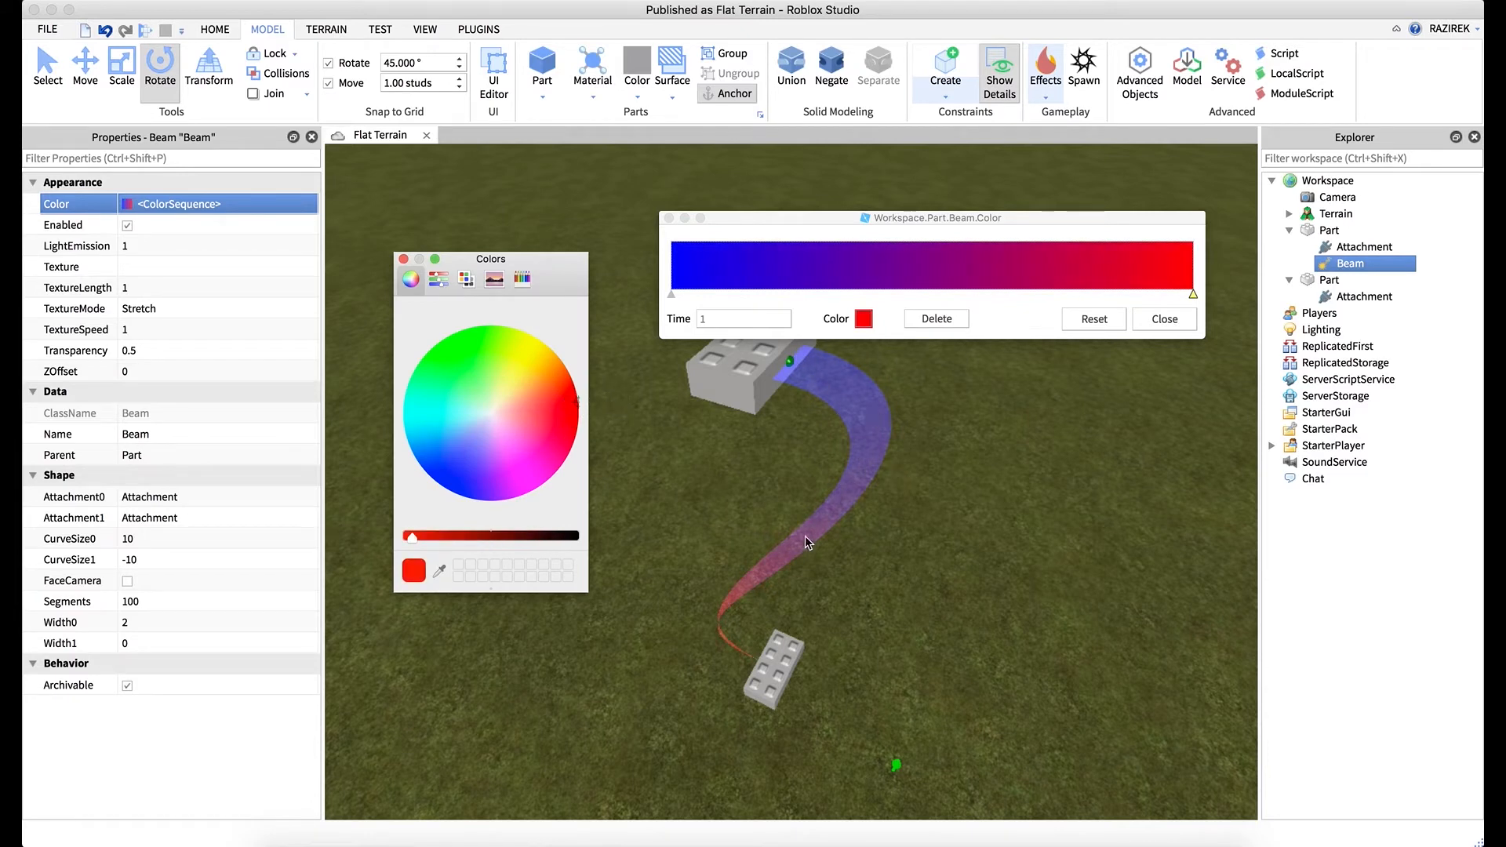
click(558, 408)
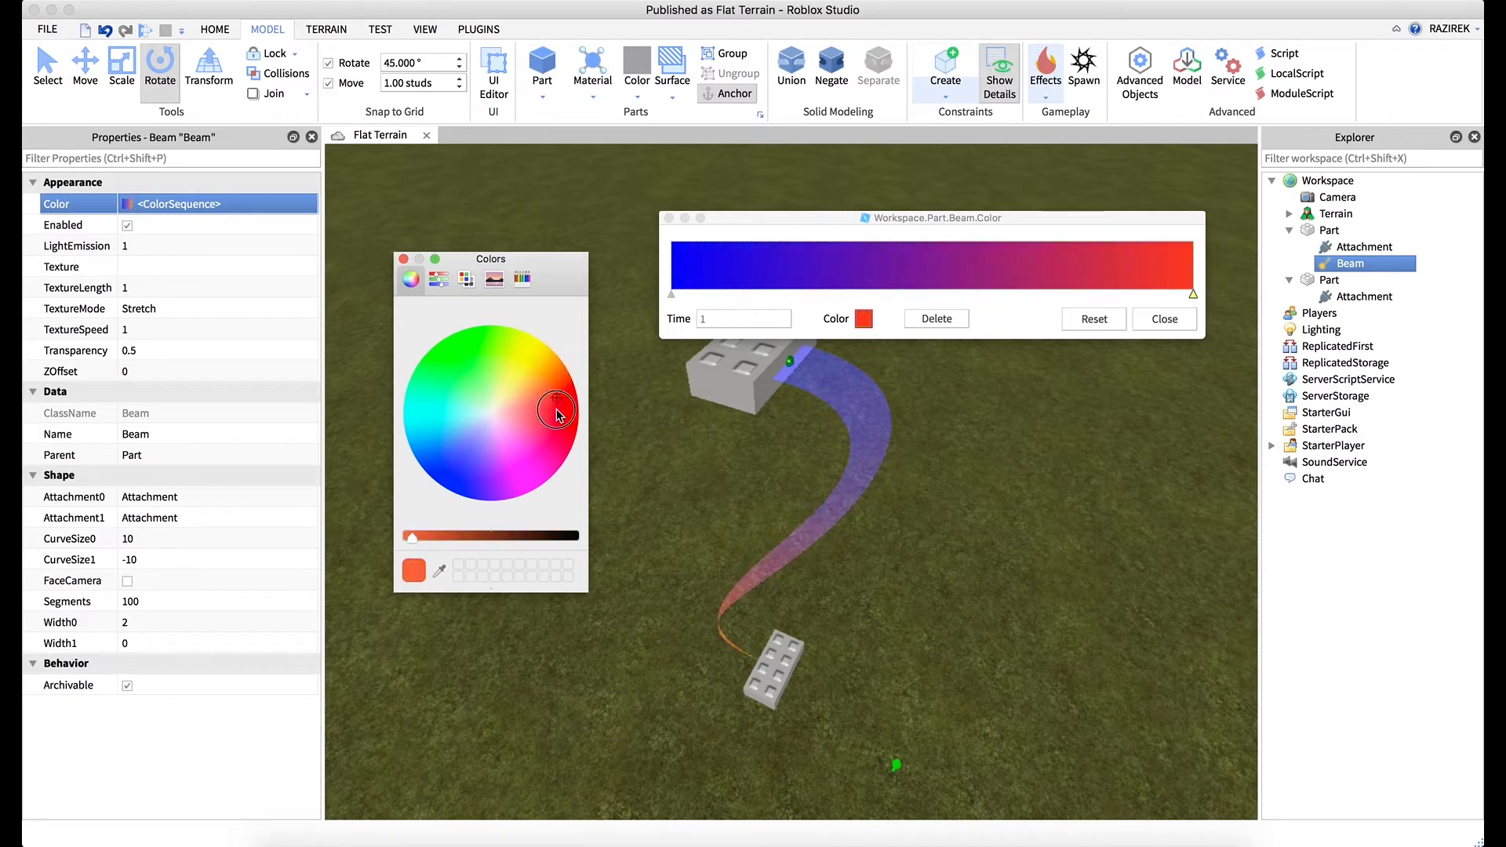
click(529, 471)
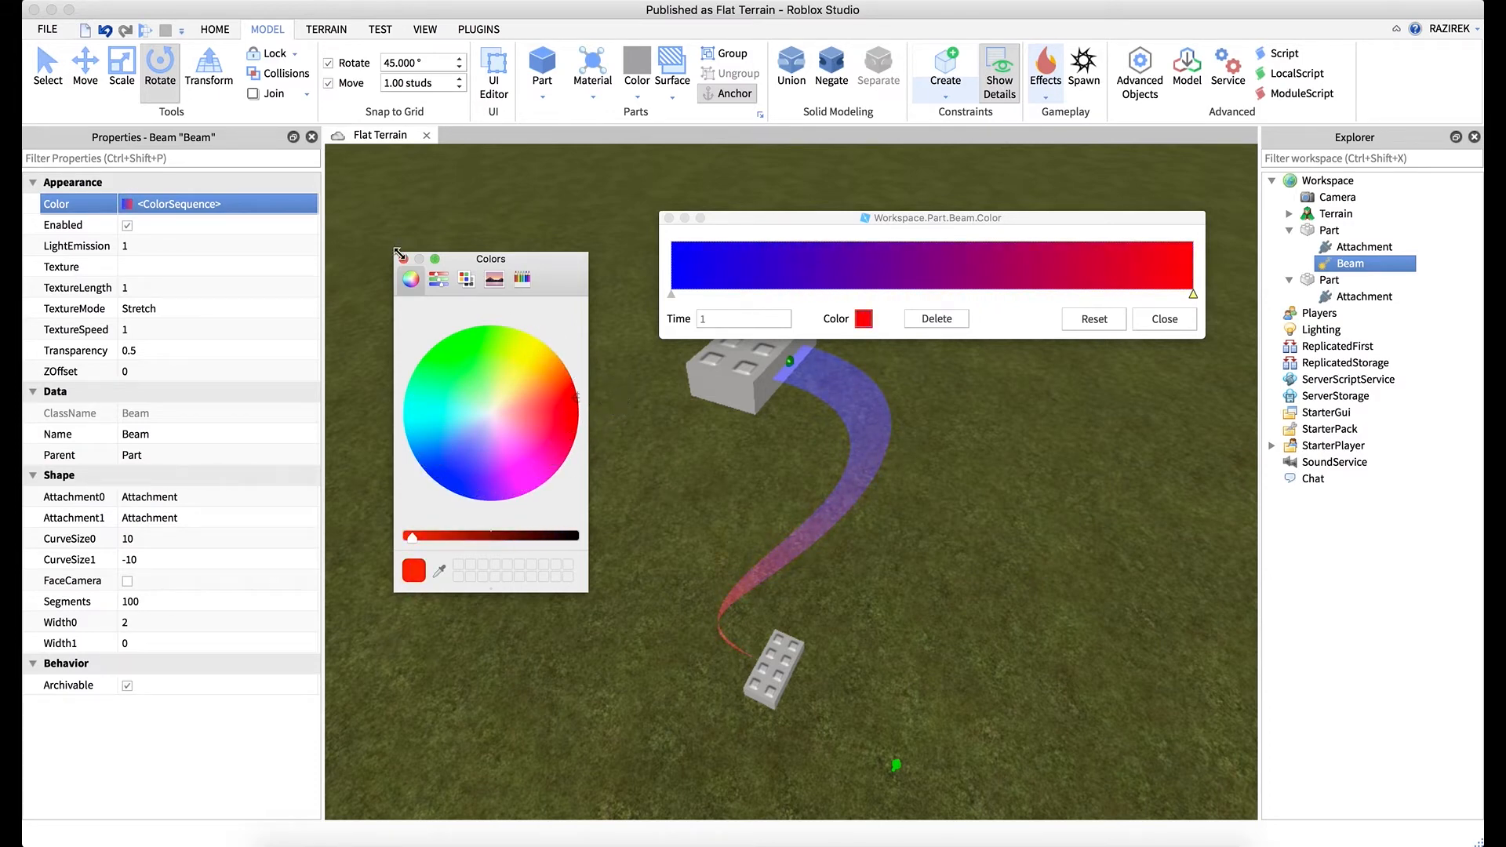
click(402, 259)
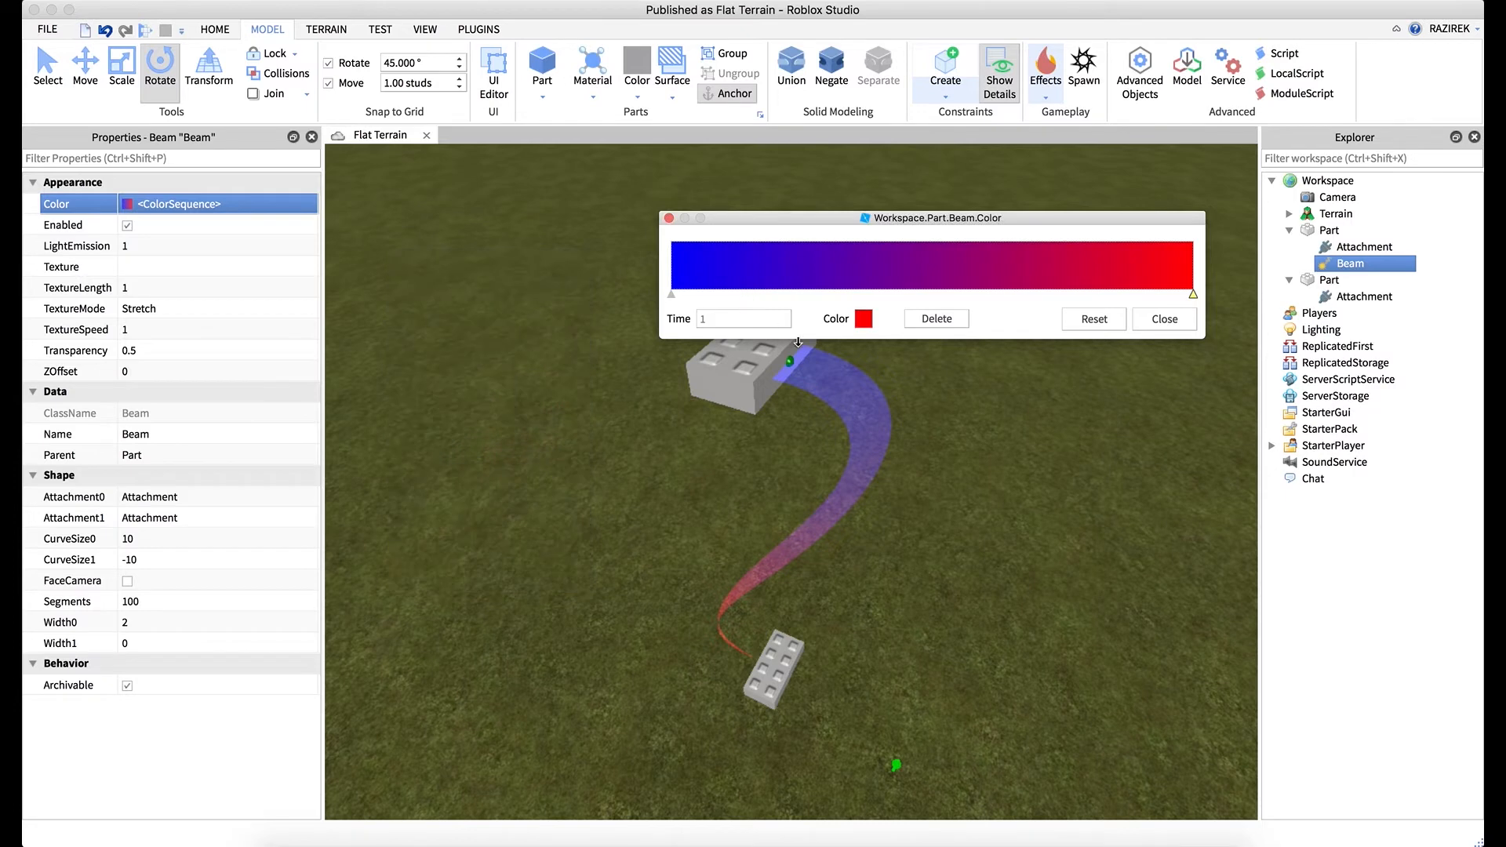
mouse_move(739, 507)
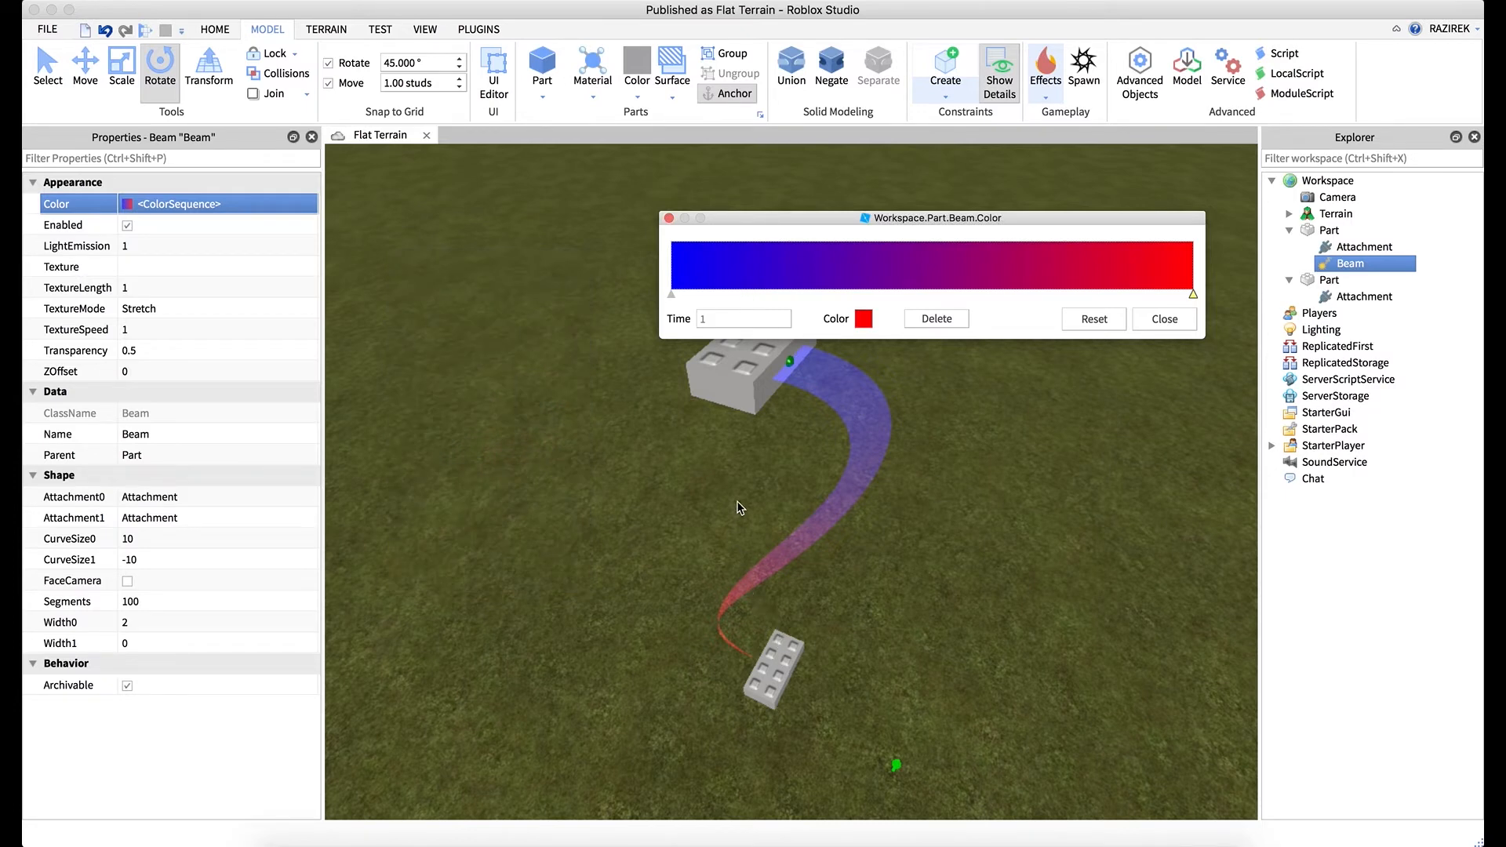
mouse_move(801, 370)
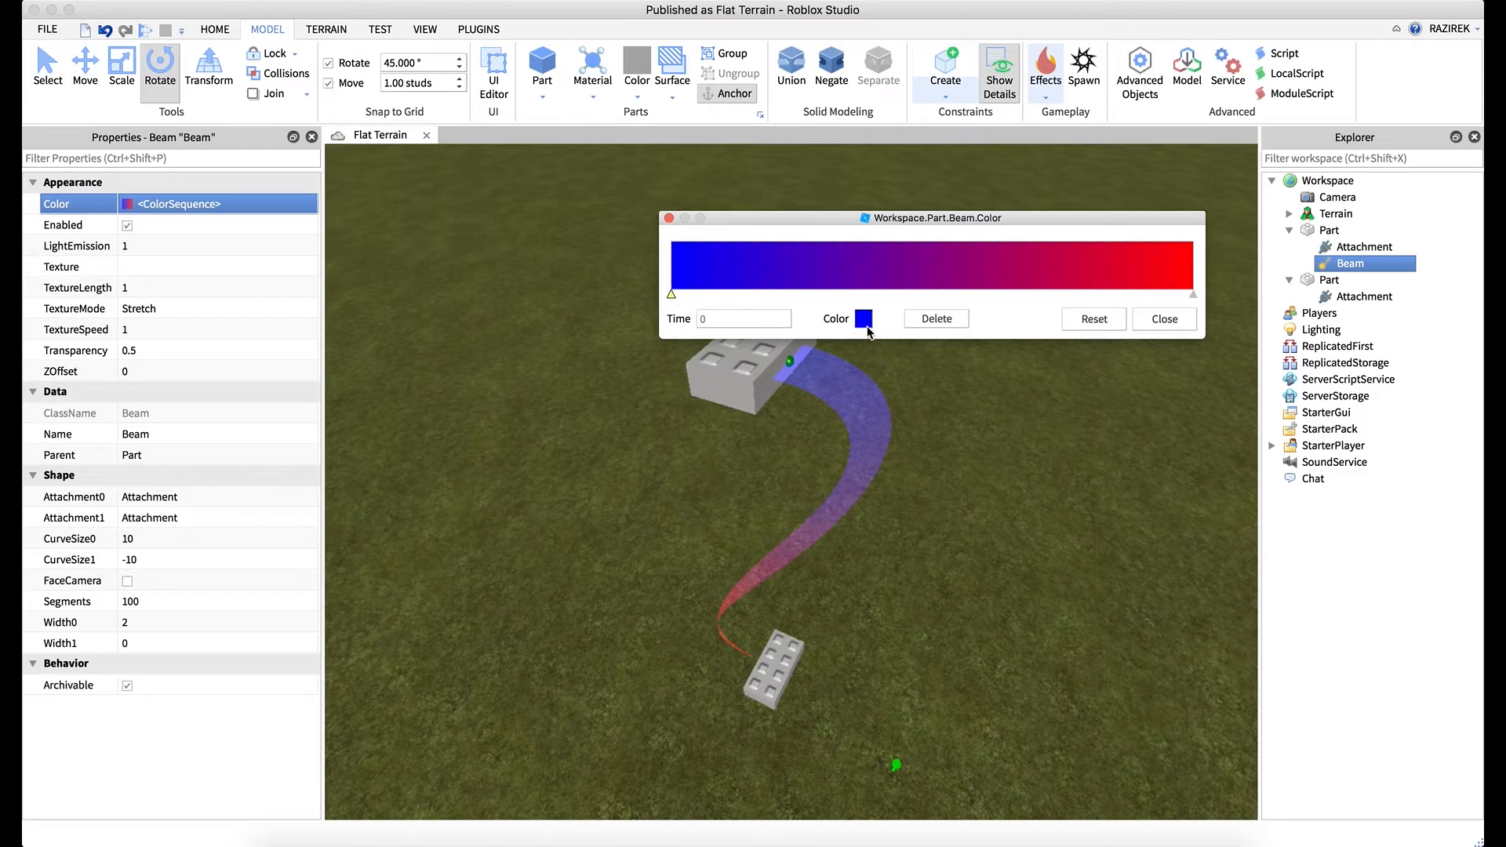
click(863, 318)
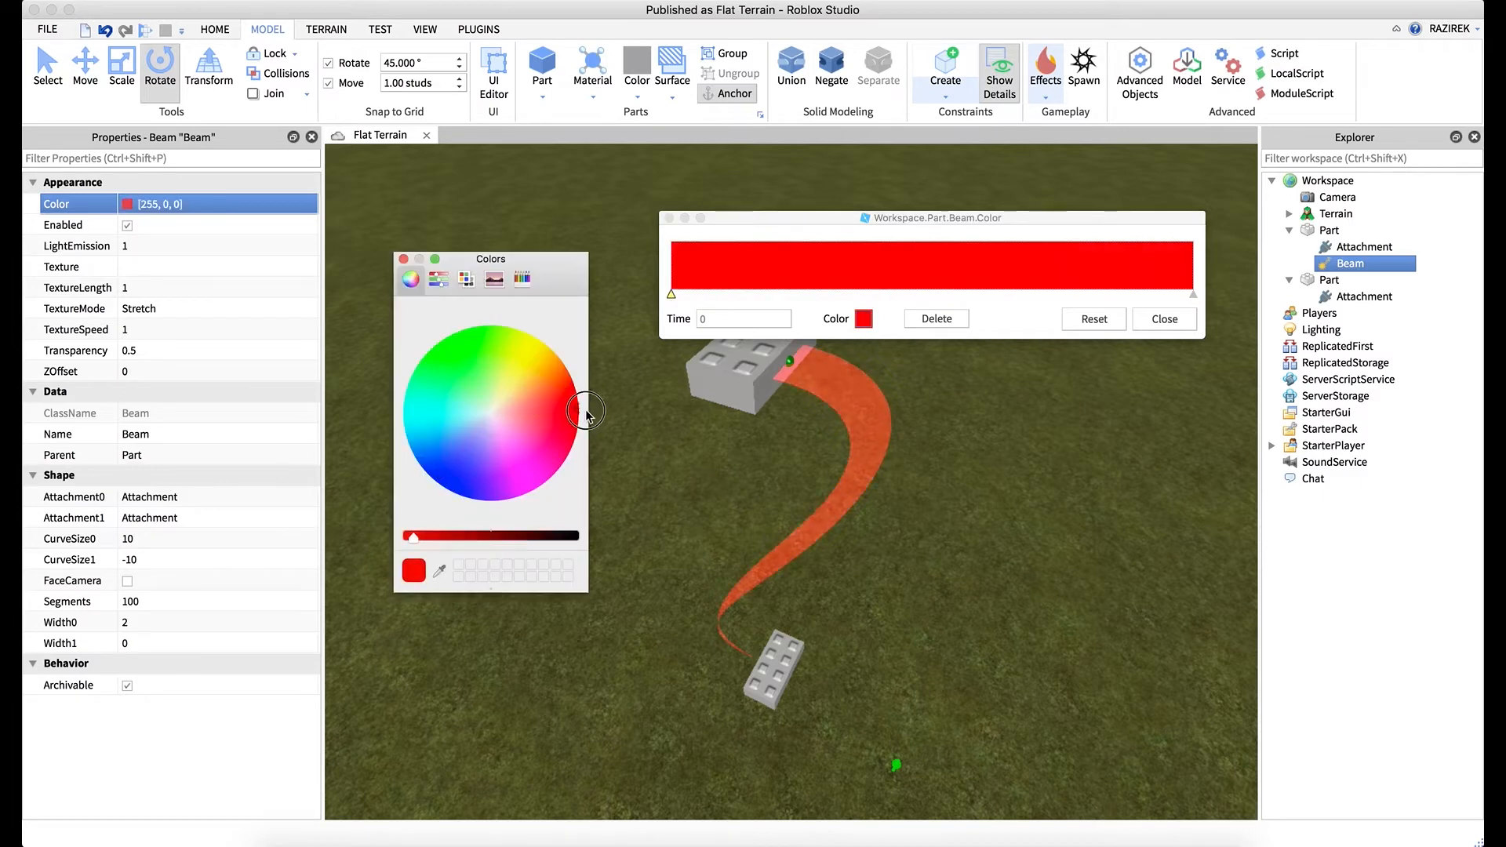
mouse_move(386, 272)
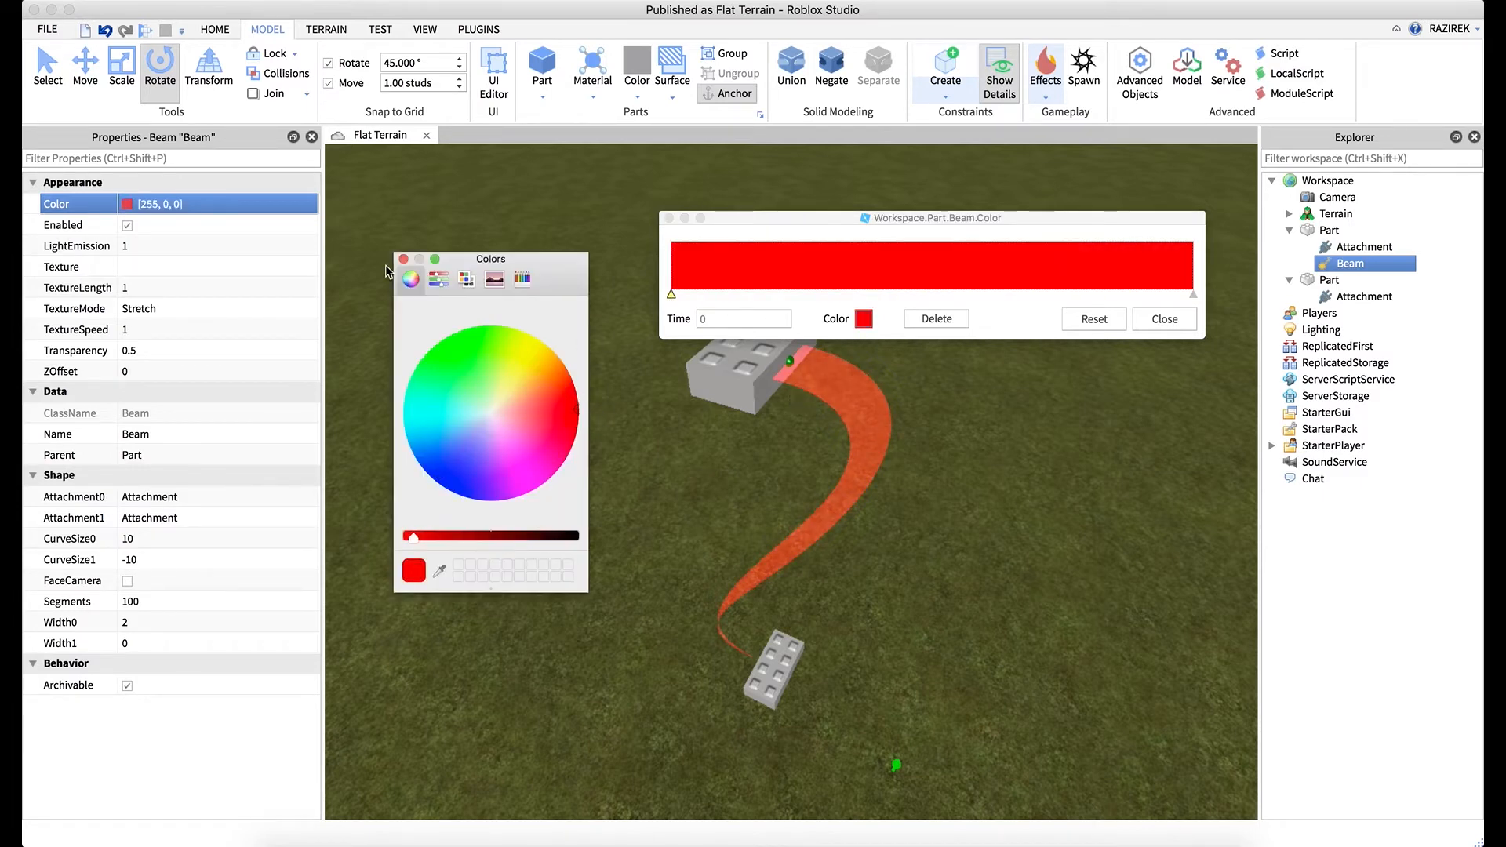
click(403, 259)
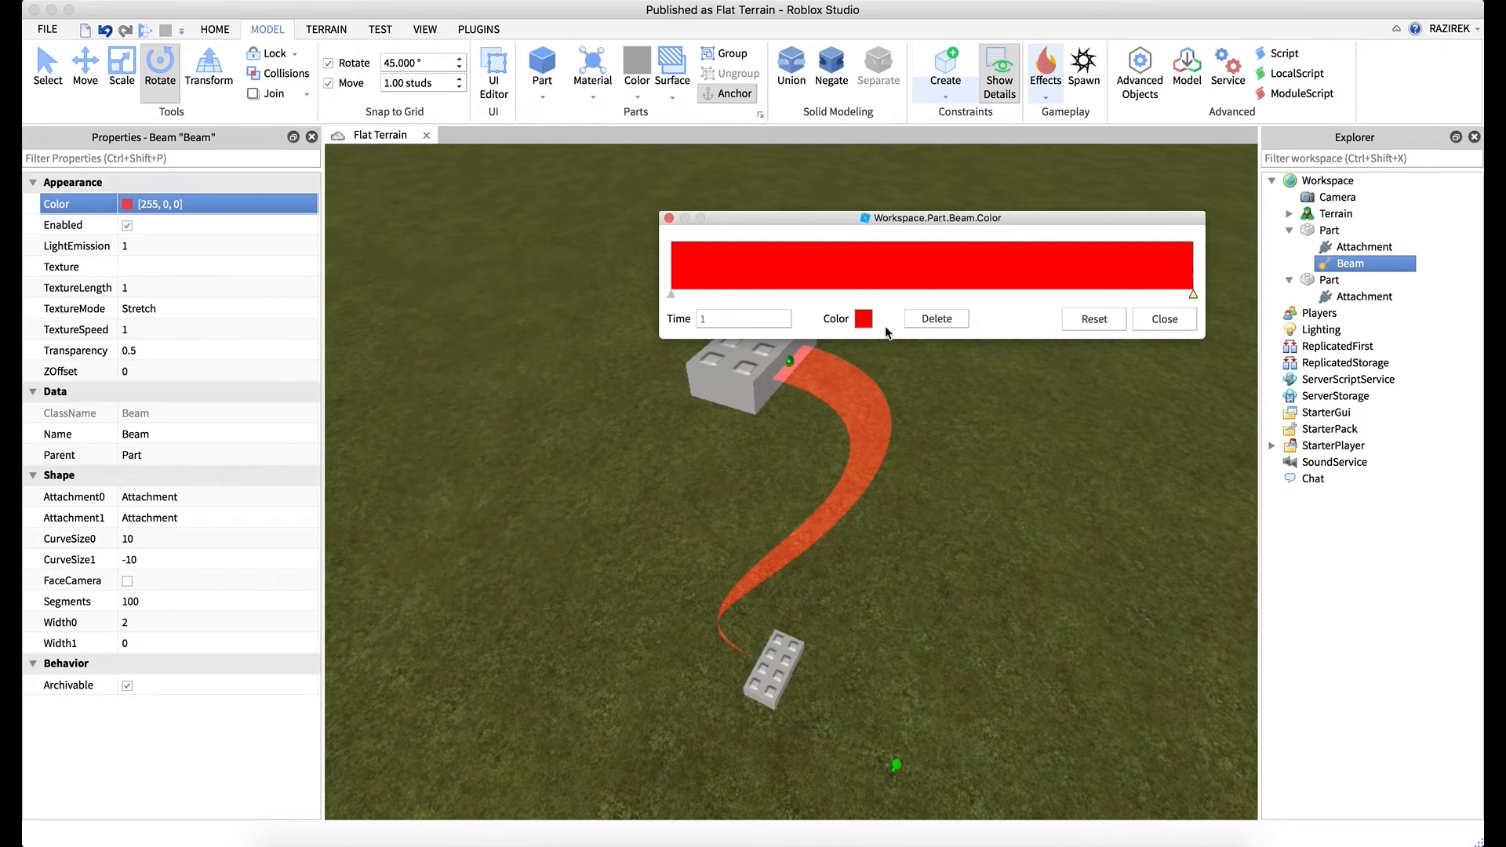
click(864, 319)
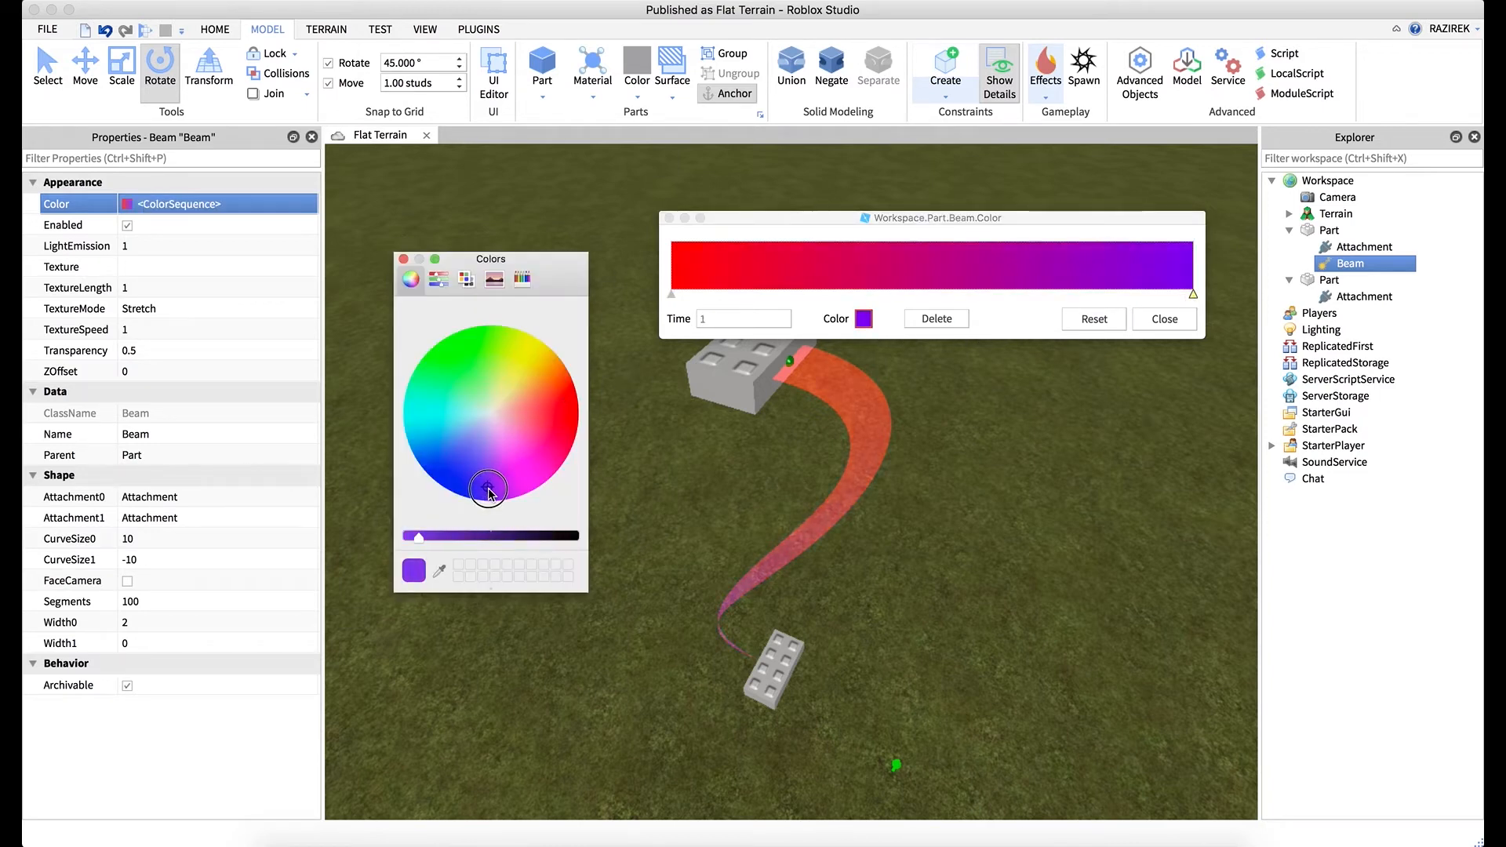
mouse_move(434, 328)
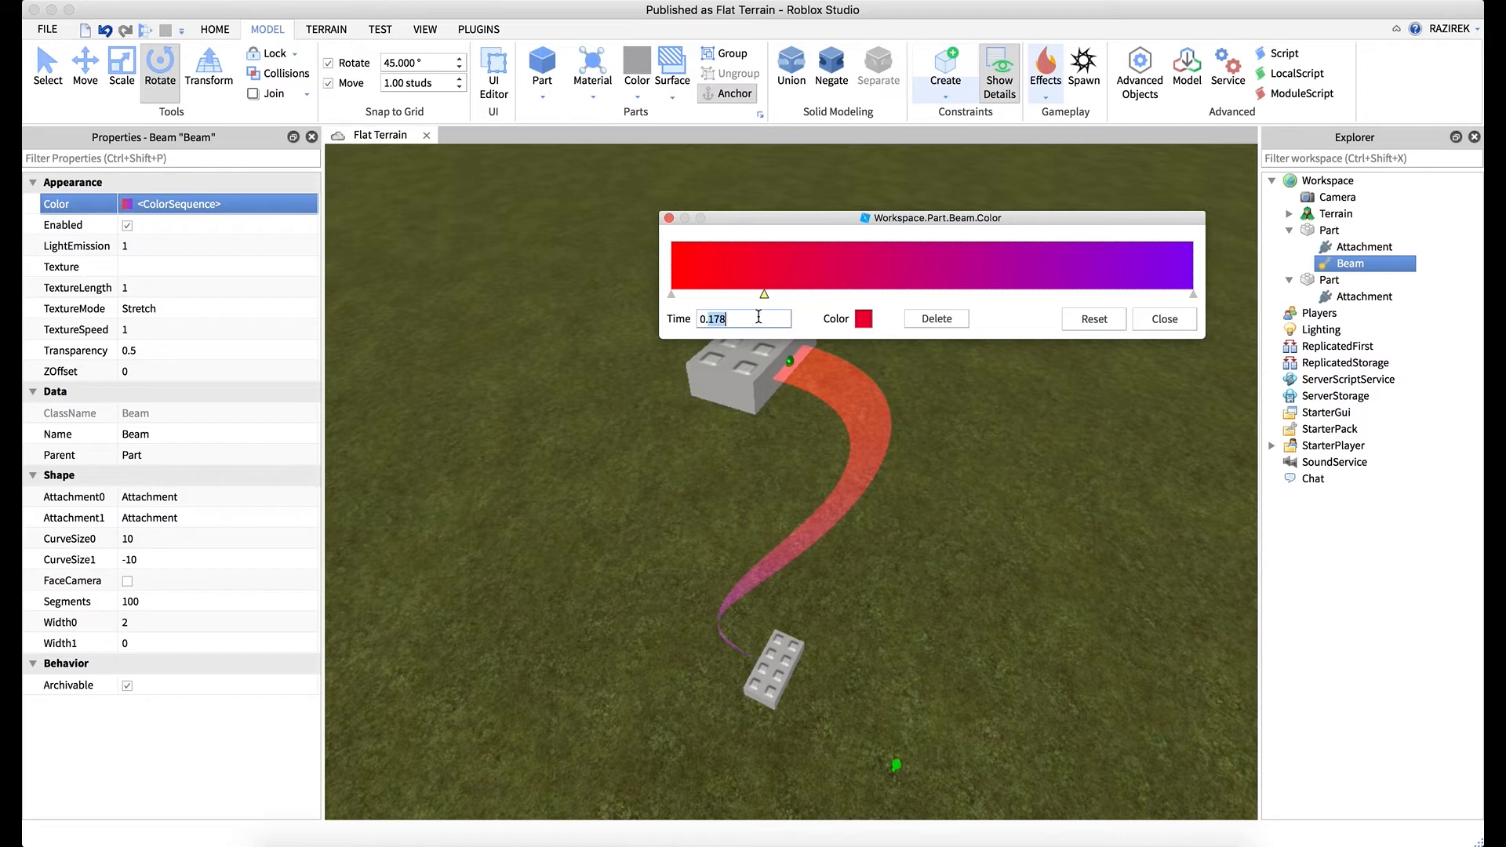
Add a keypoint at time 0.2 in the gradient and colour it orange.
text(0.2)
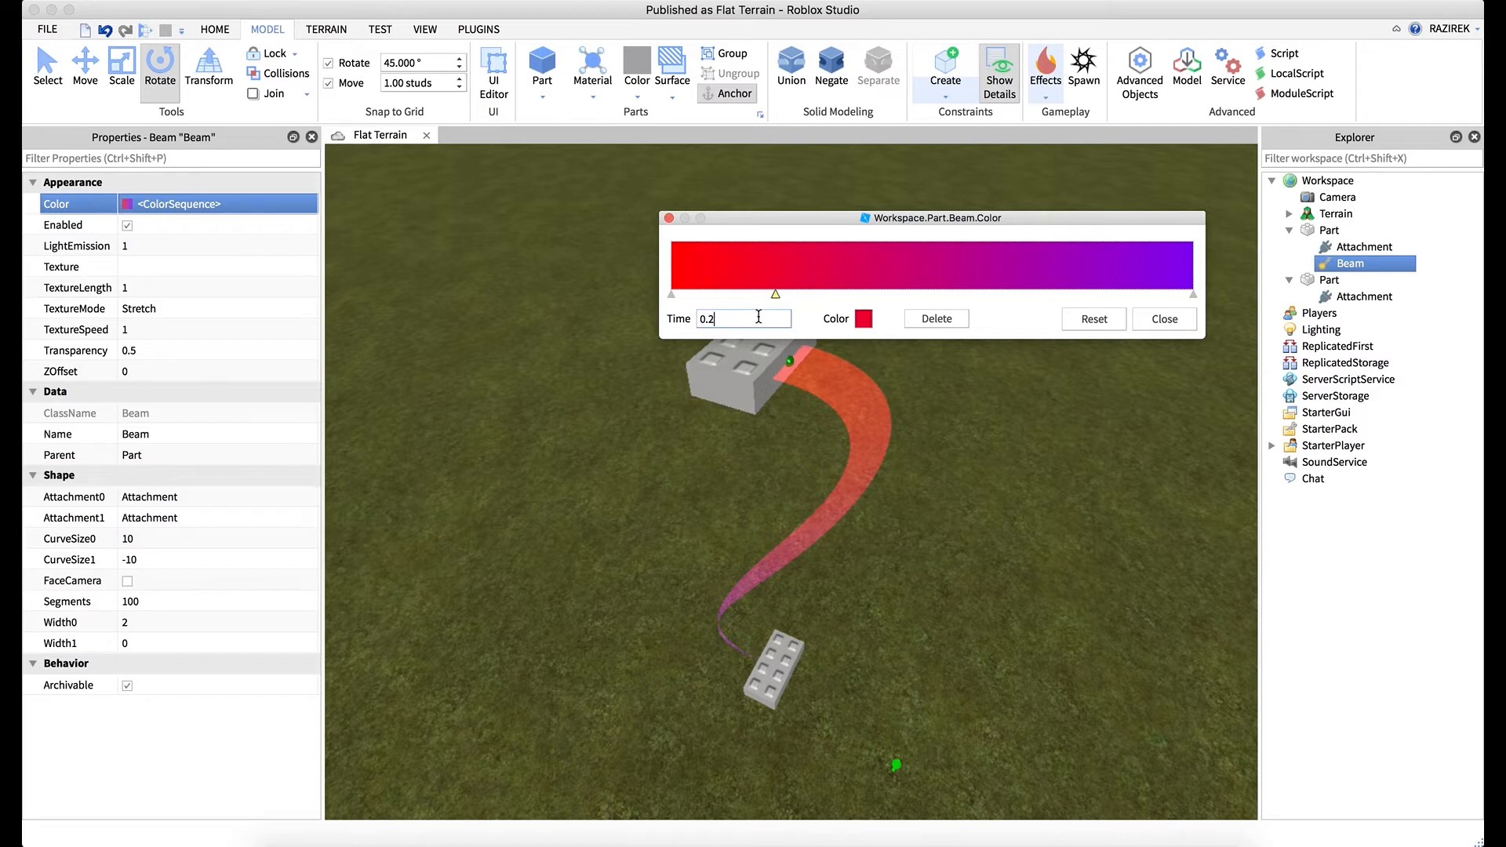
click(863, 319)
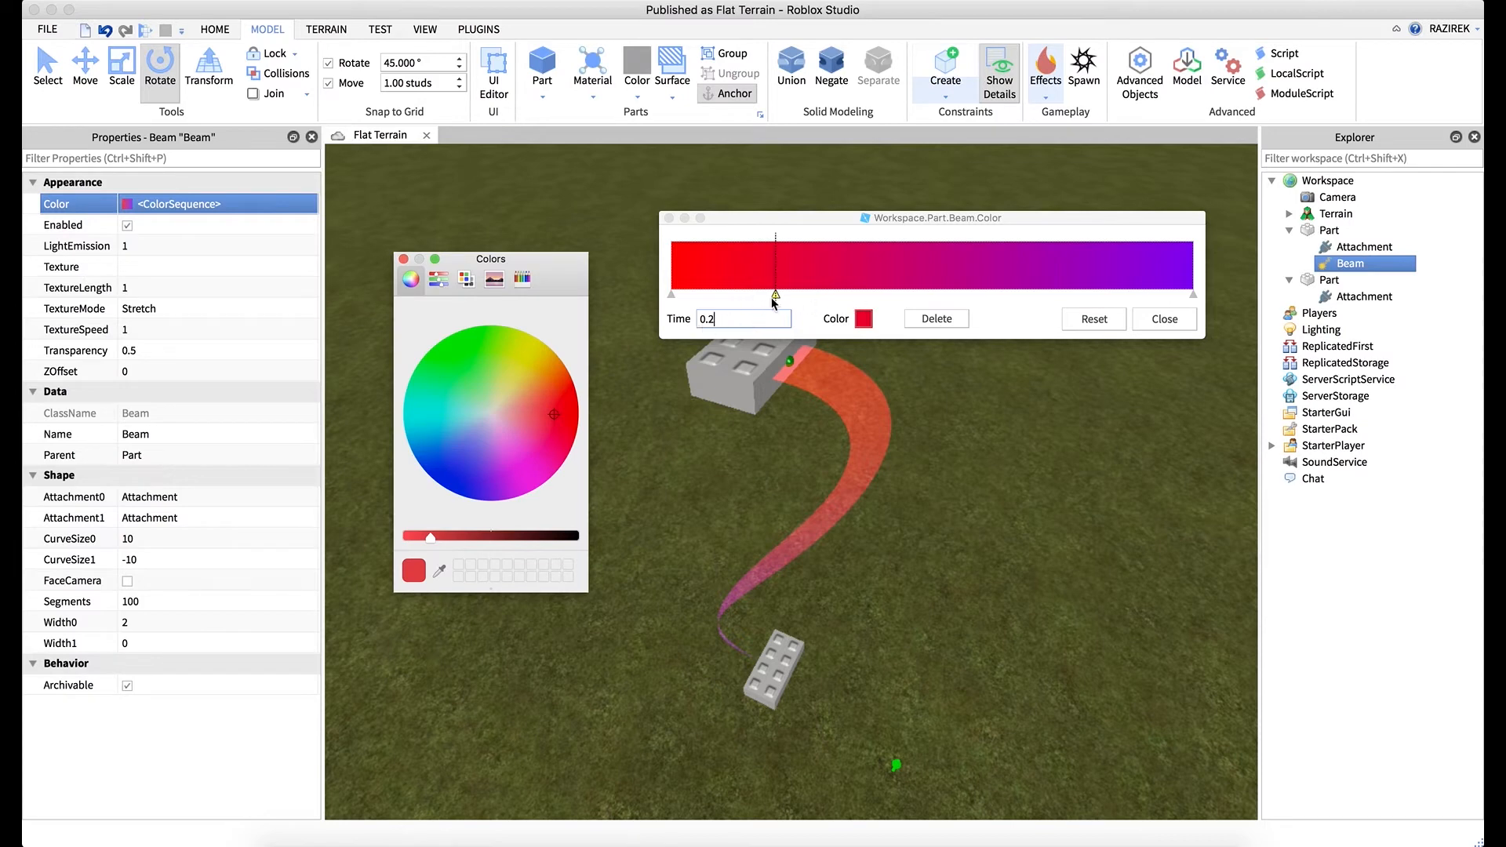
click(556, 398)
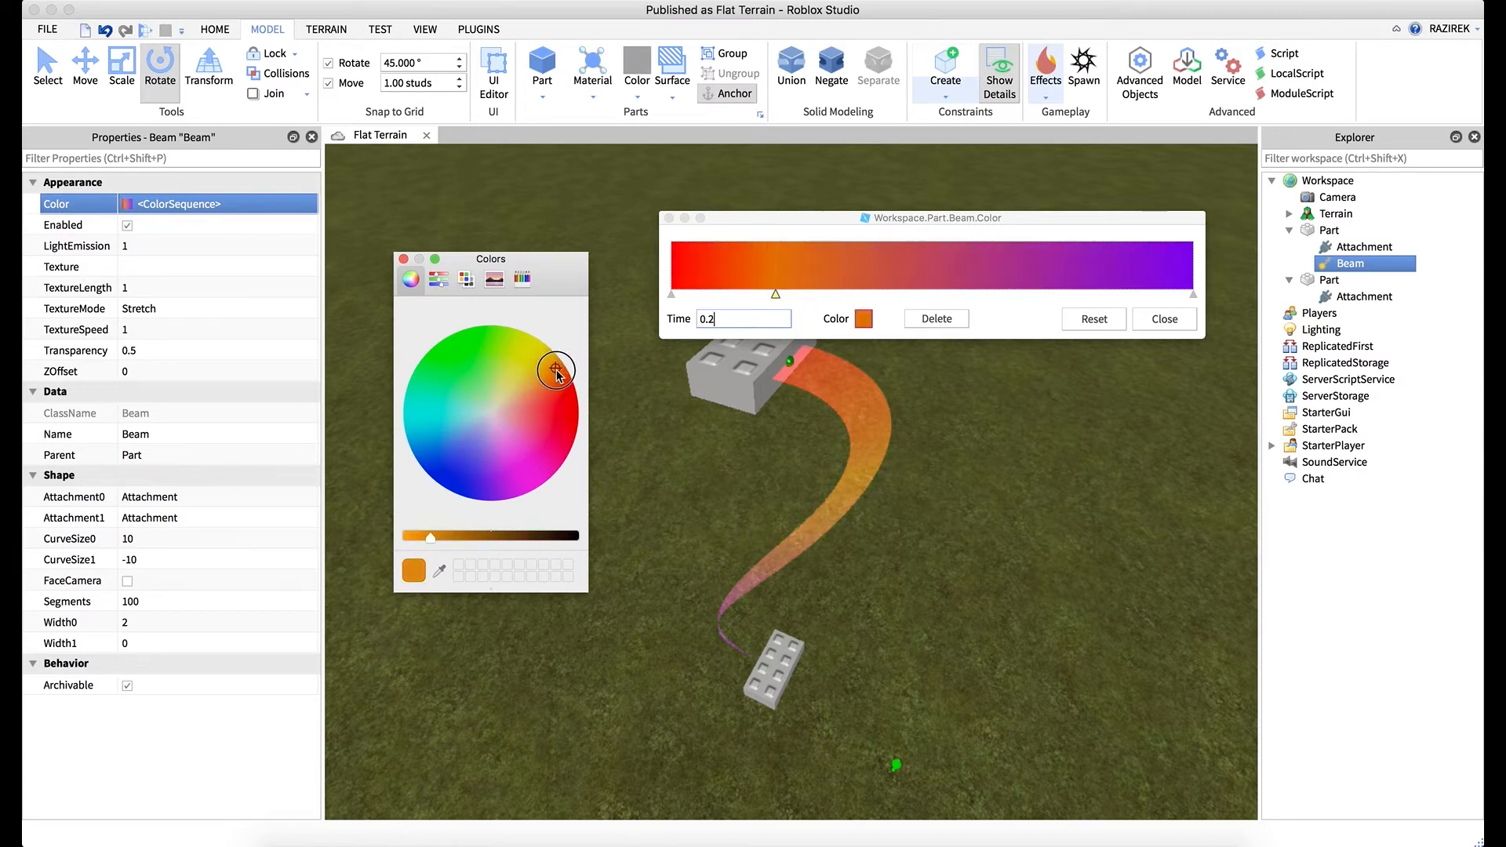
mouse_move(546, 402)
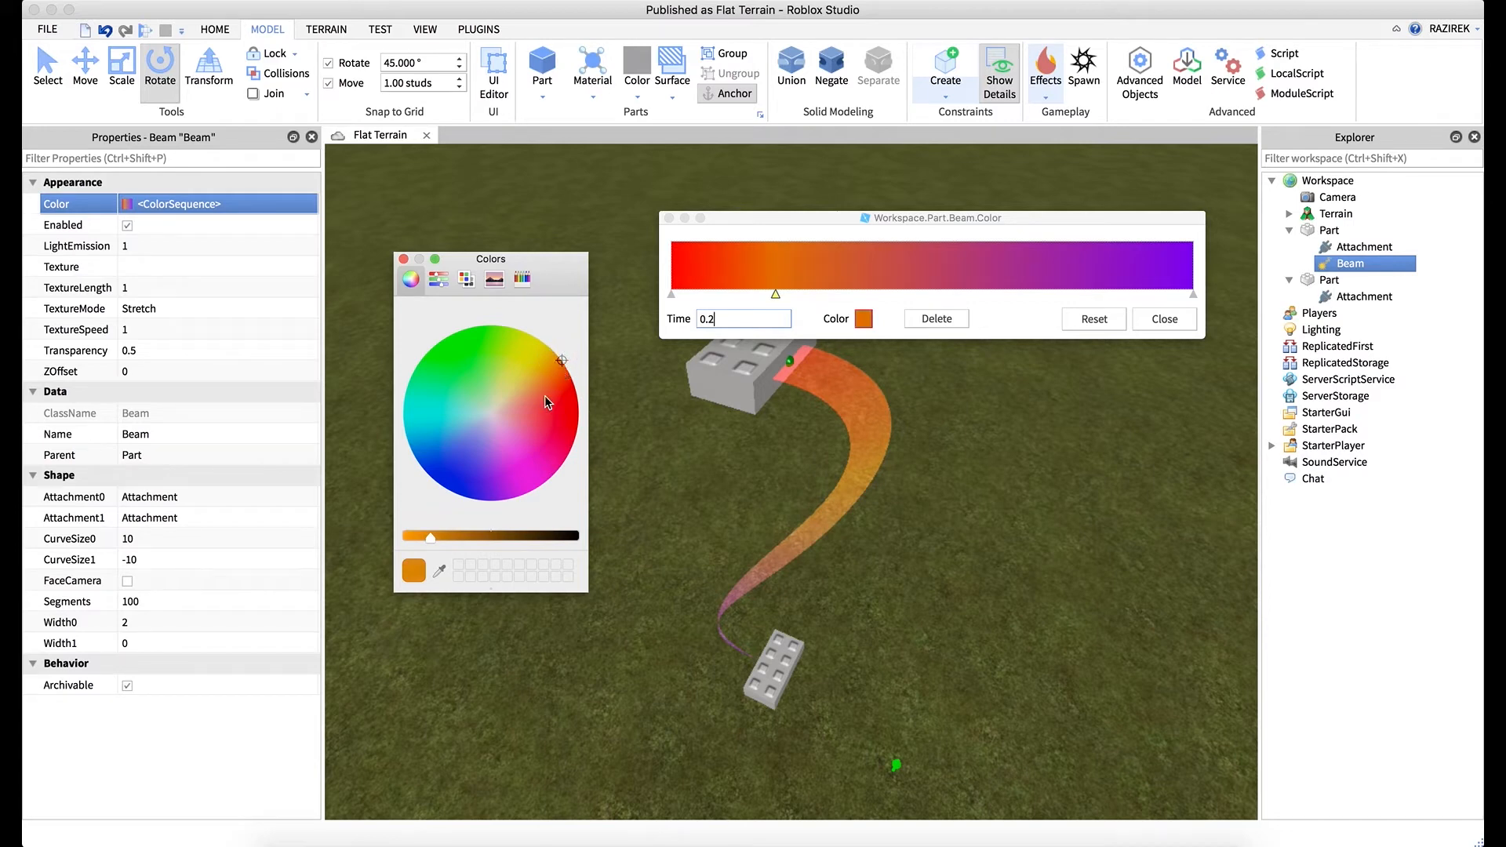
click(404, 259)
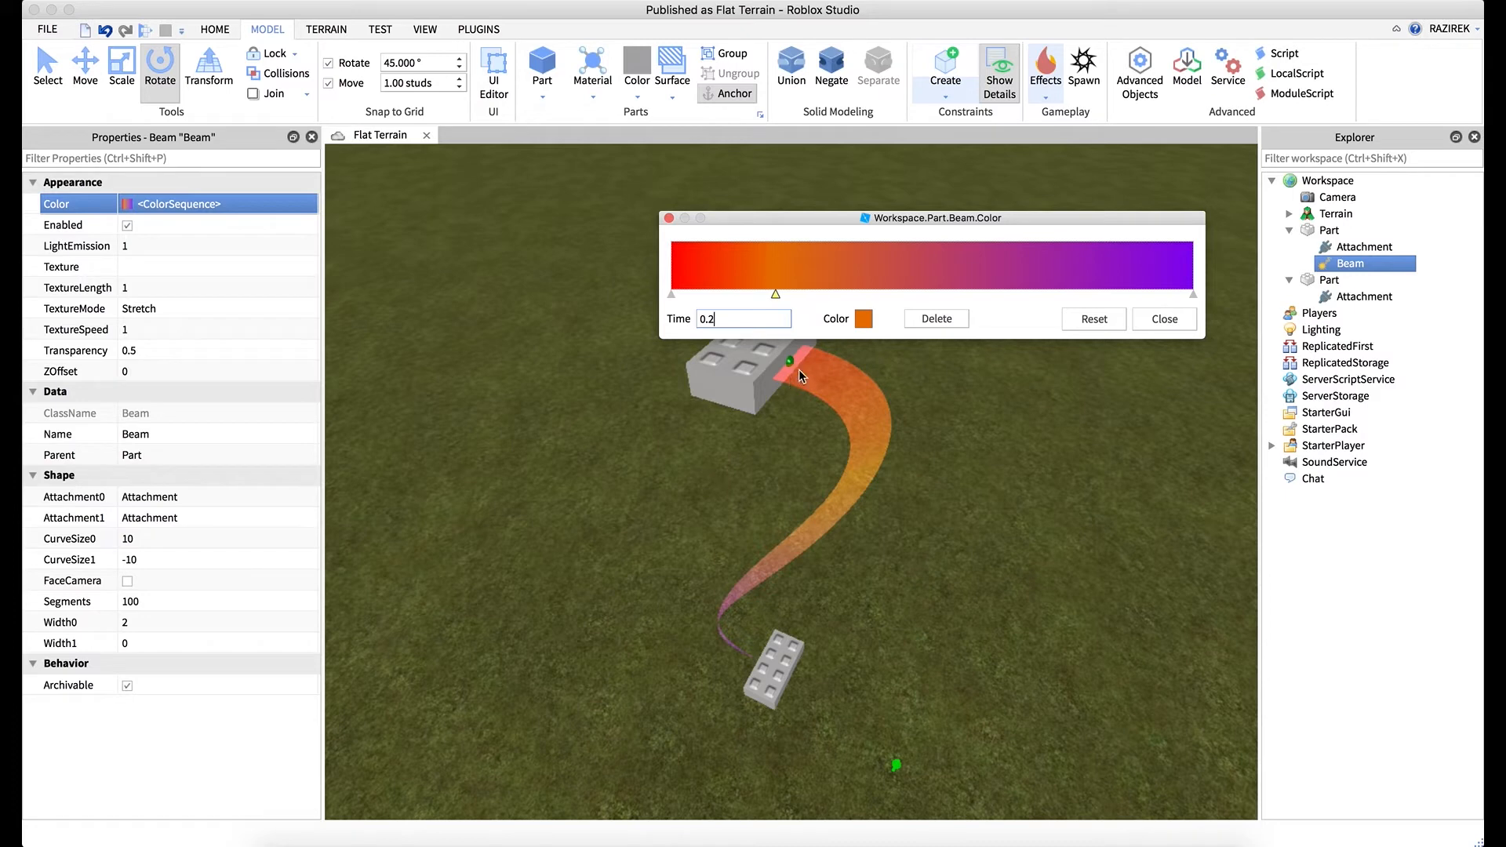
mouse_move(729, 660)
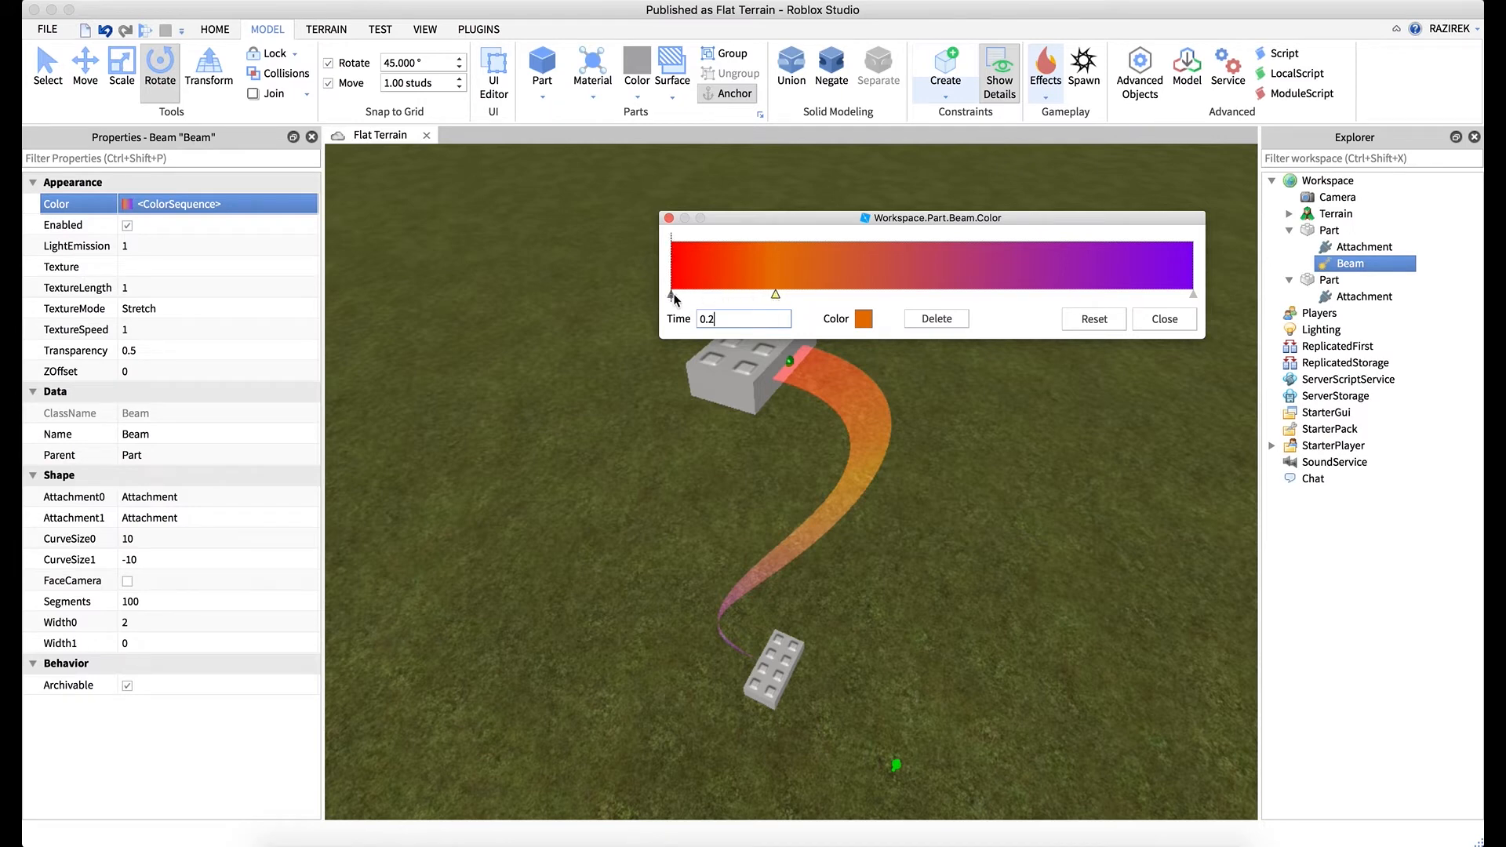
mouse_move(1054, 318)
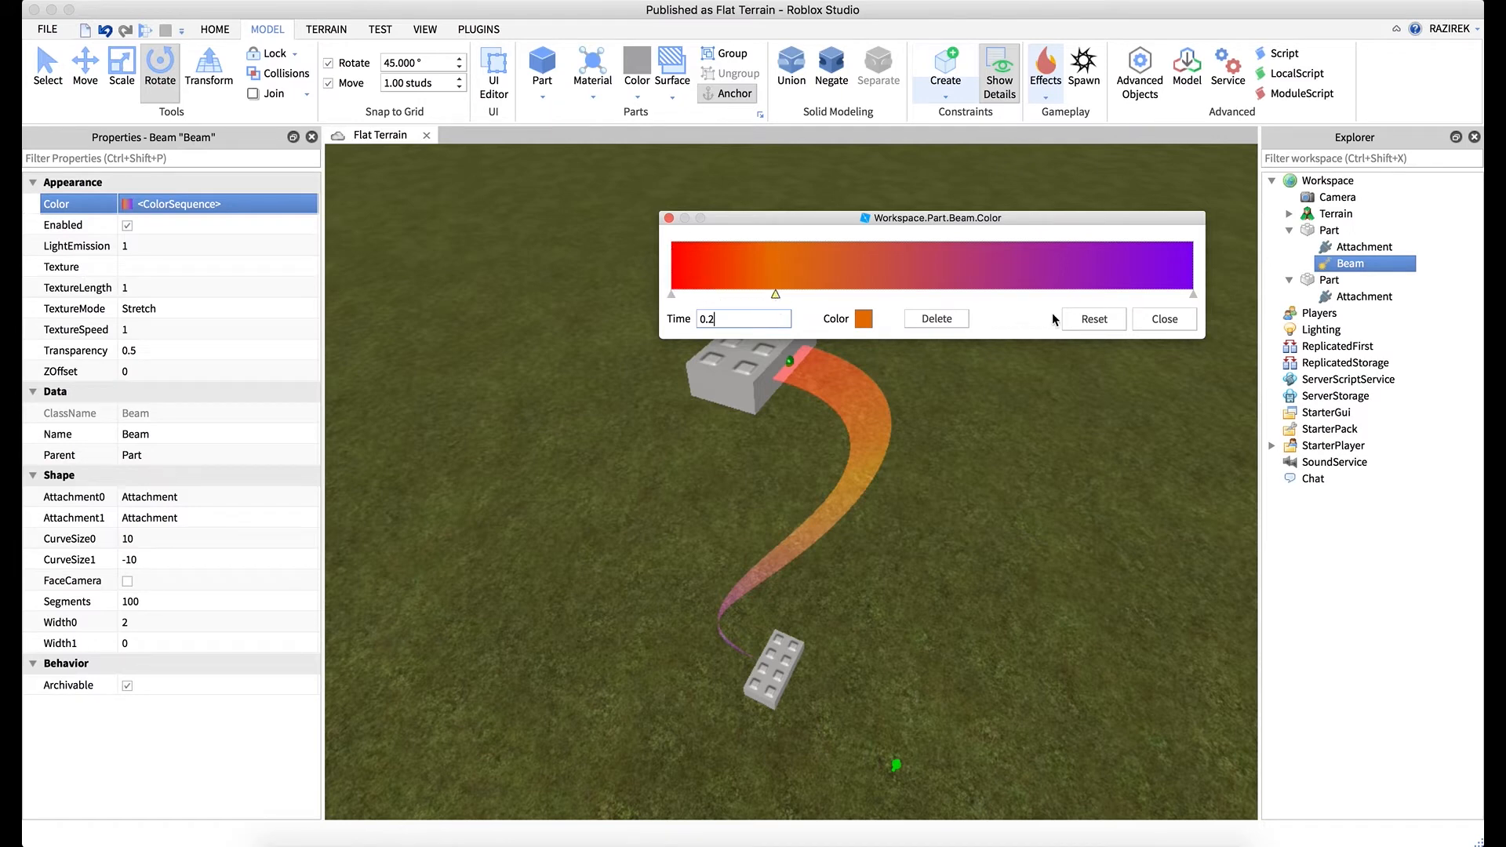
mouse_move(864, 298)
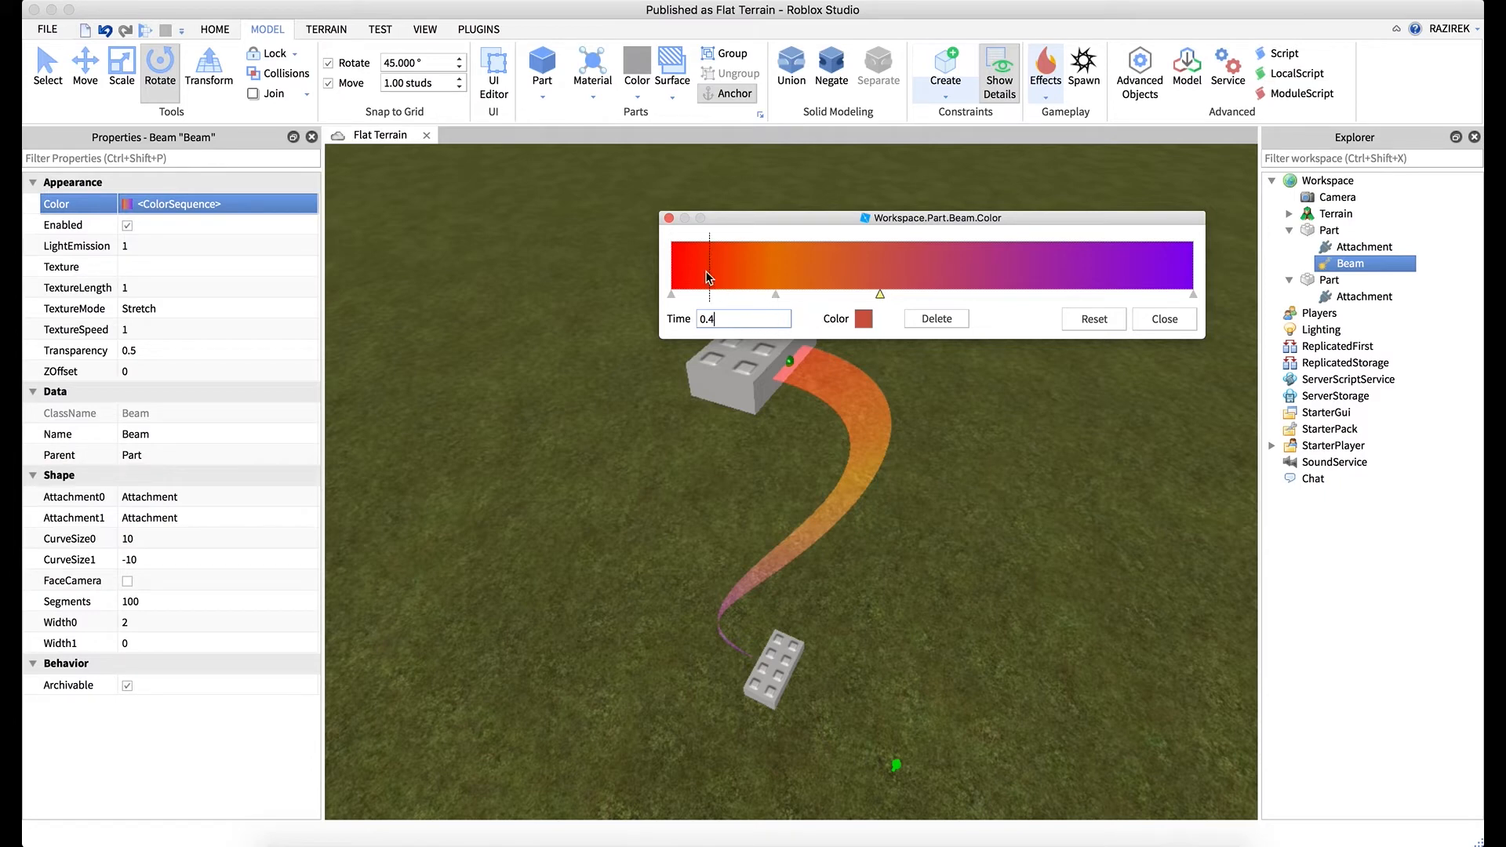
Make the 0.4 gradient stop yellow and the 0.6 stop green.
click(863, 318)
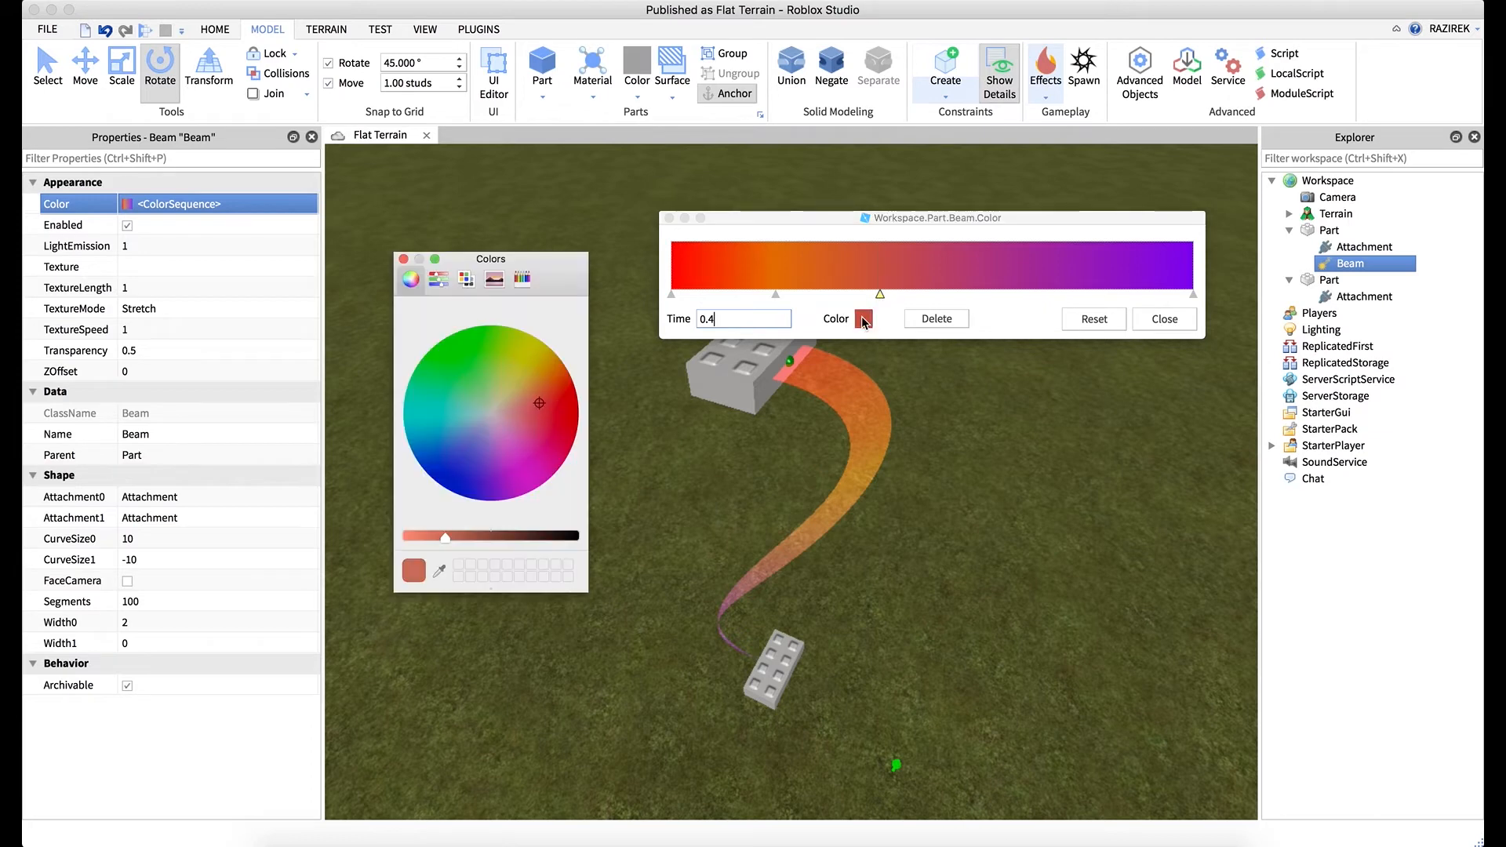
click(541, 339)
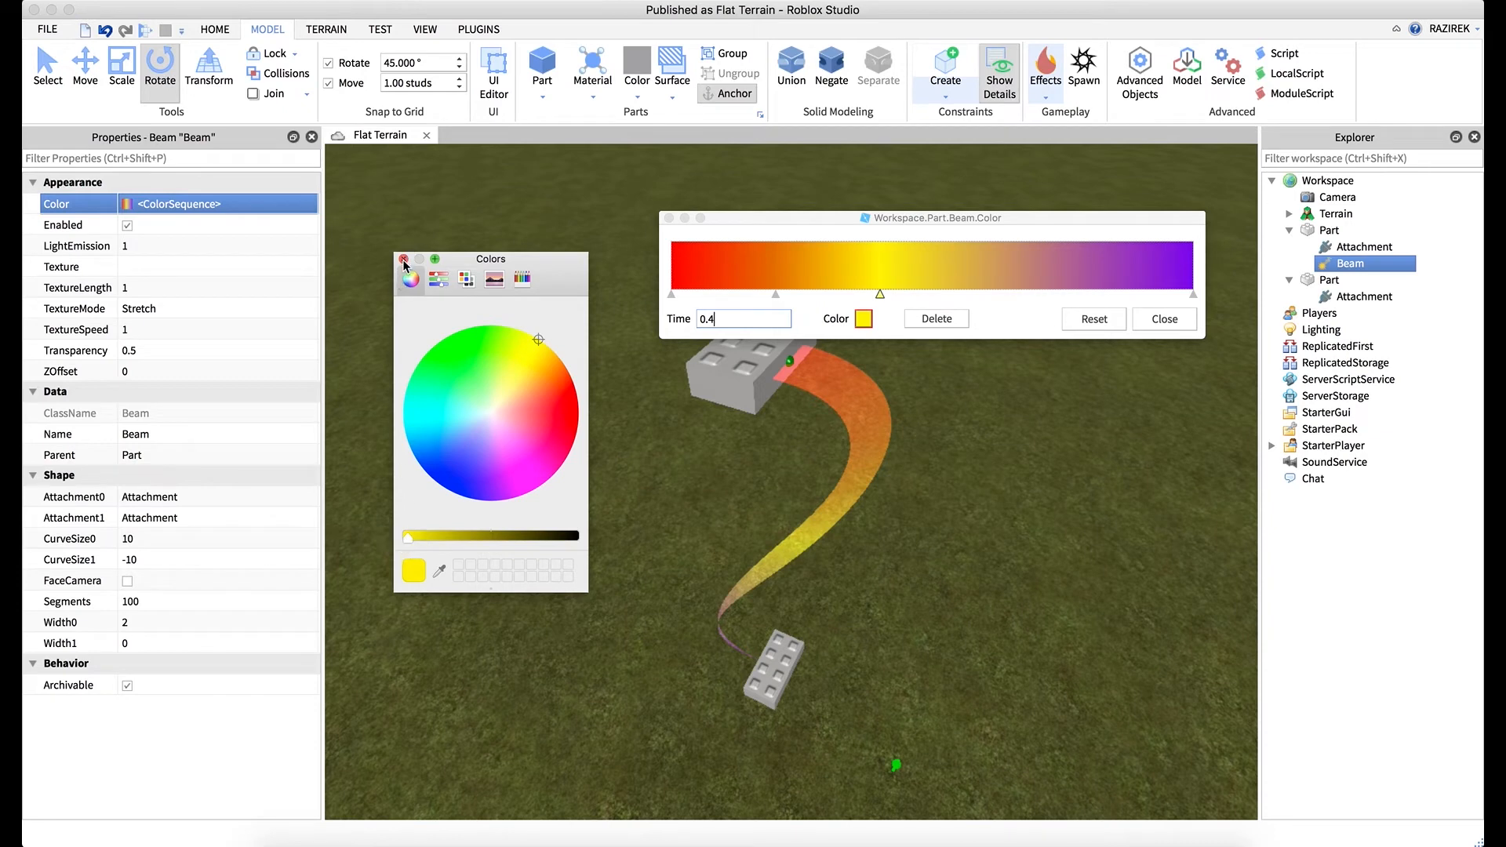
click(404, 259)
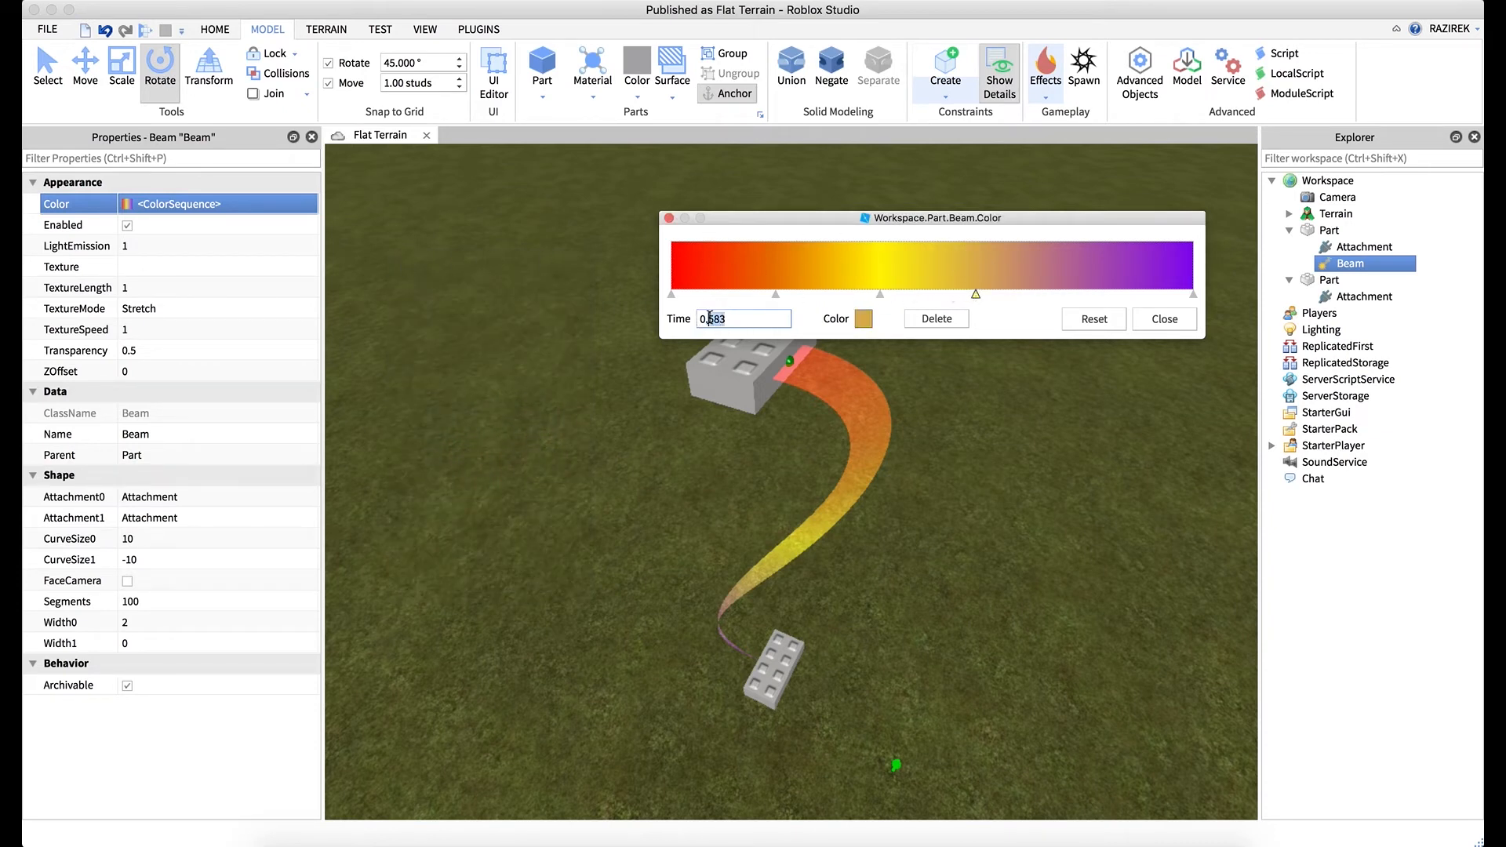
click(863, 318)
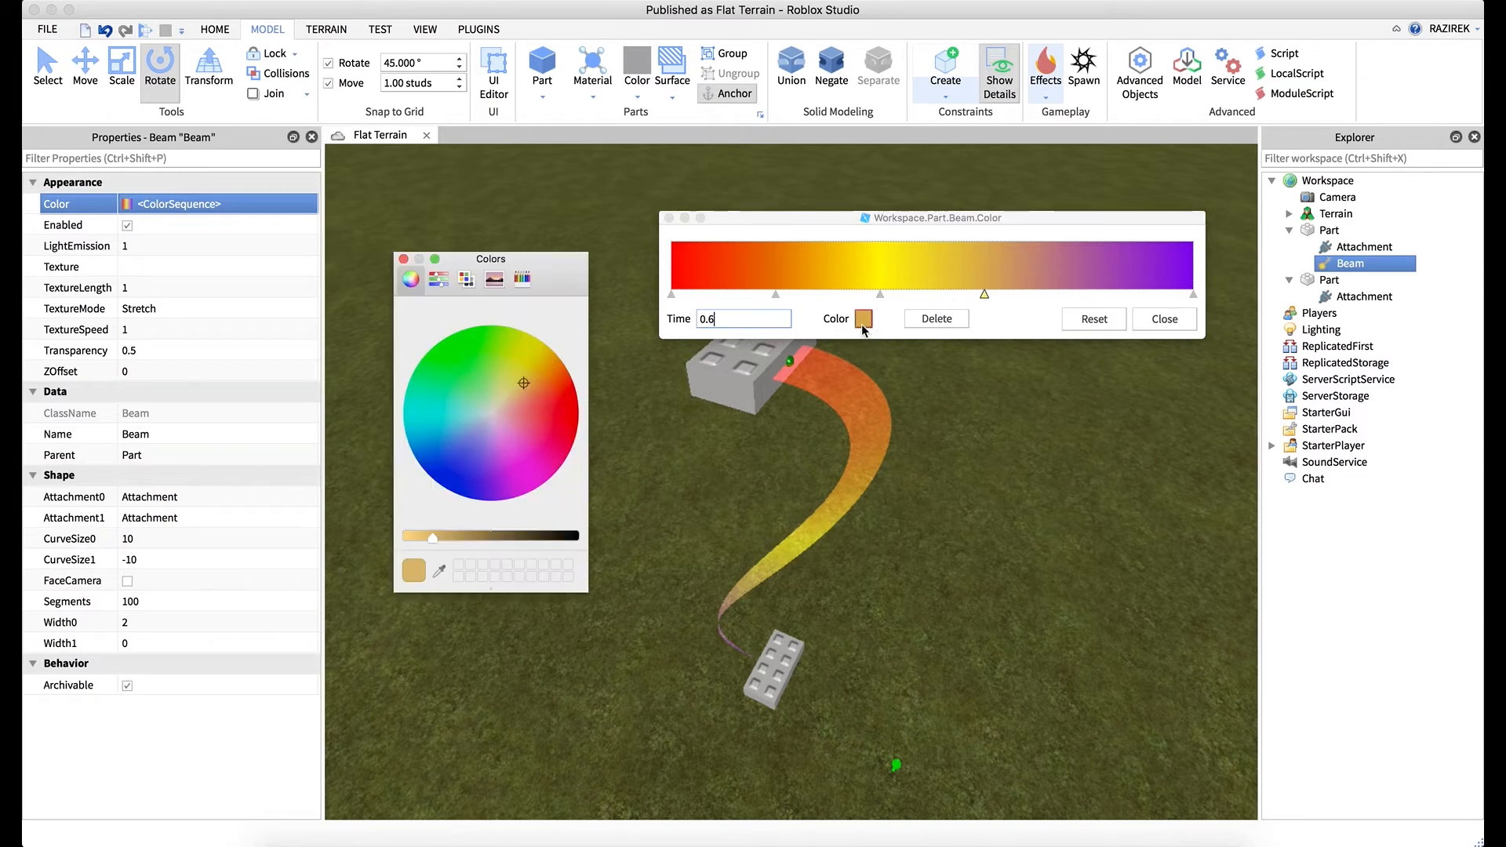
click(458, 329)
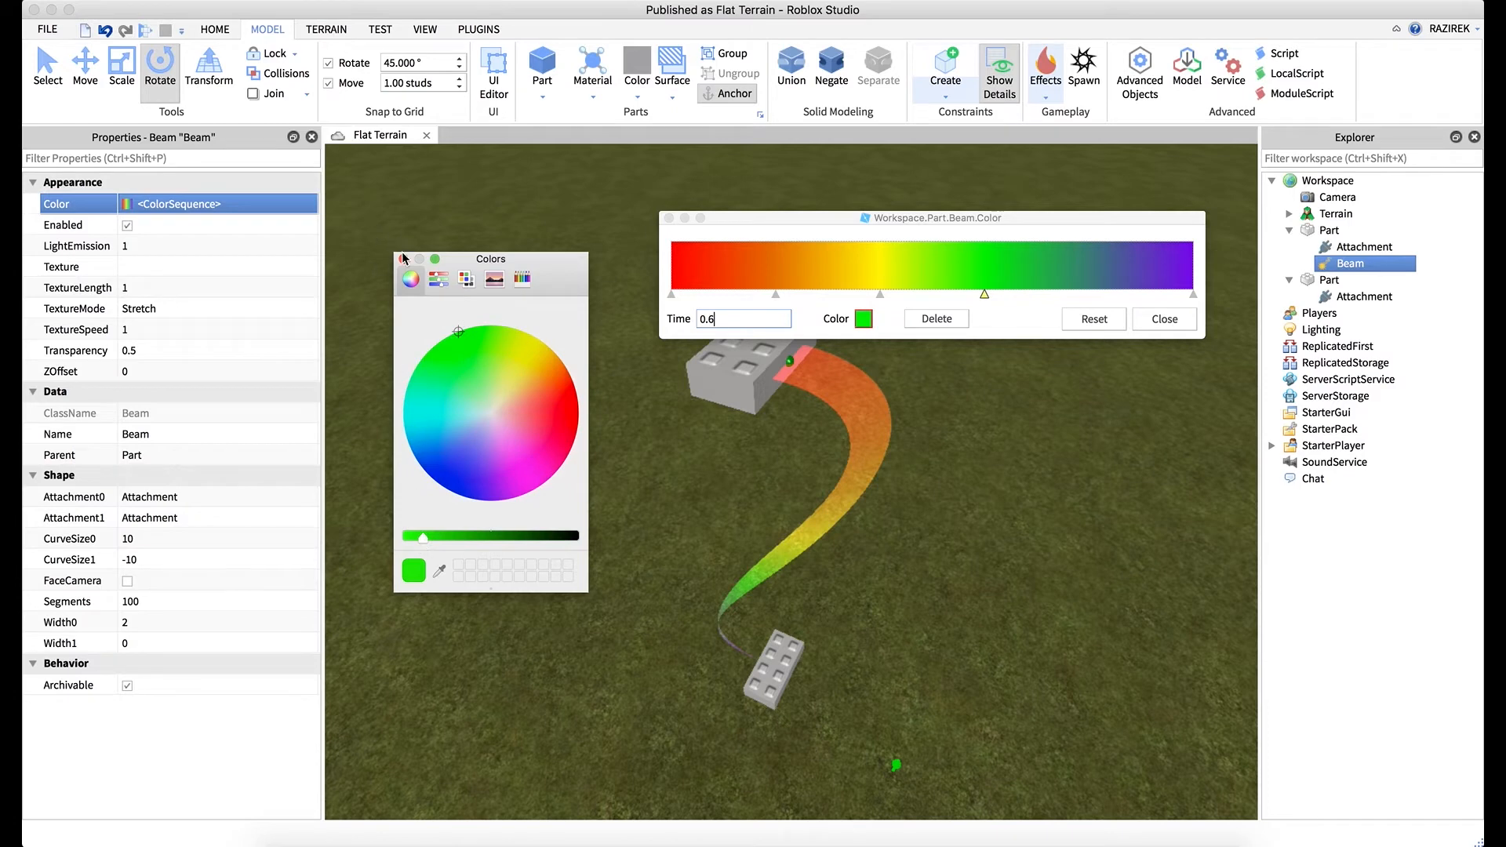
Add a blue stop at 0.8, completing the rainbow spectrum along the beam.
click(403, 259)
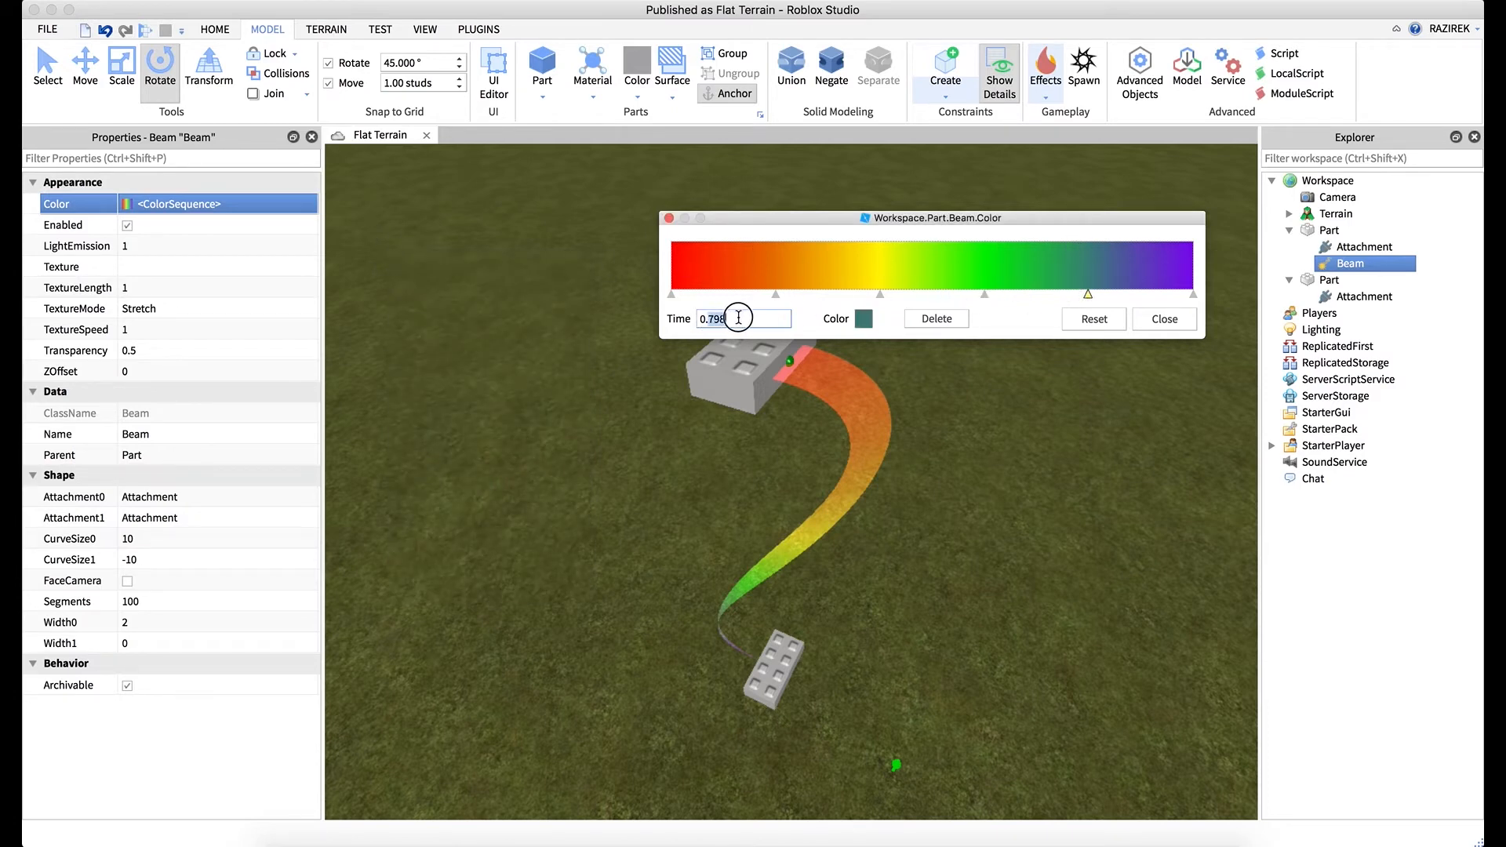
click(862, 318)
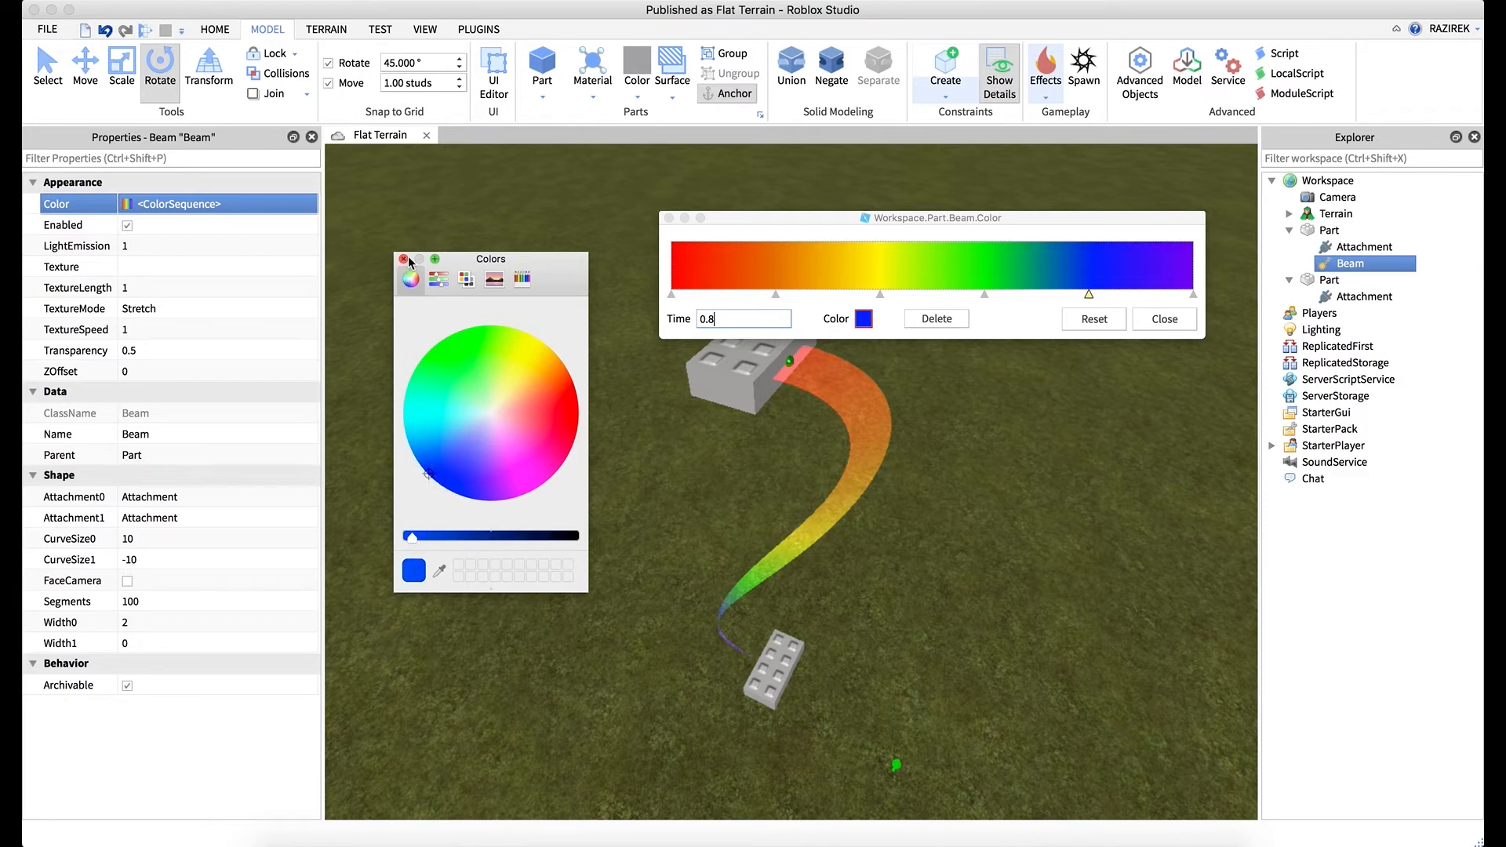
click(404, 258)
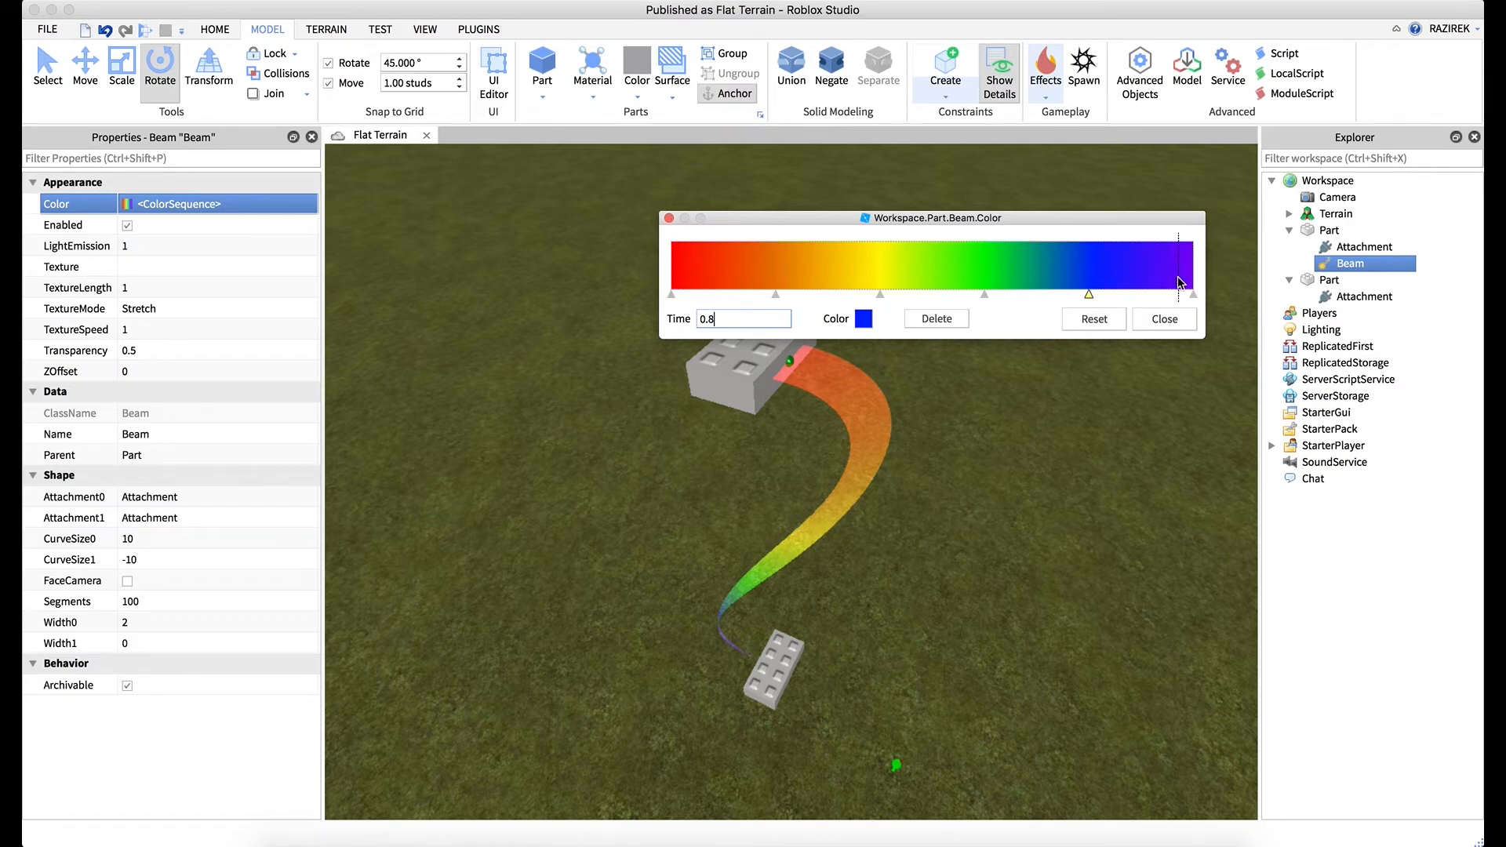
Test the beam at Transparency 1, then set it back to 0 for full opacity.
click(1162, 319)
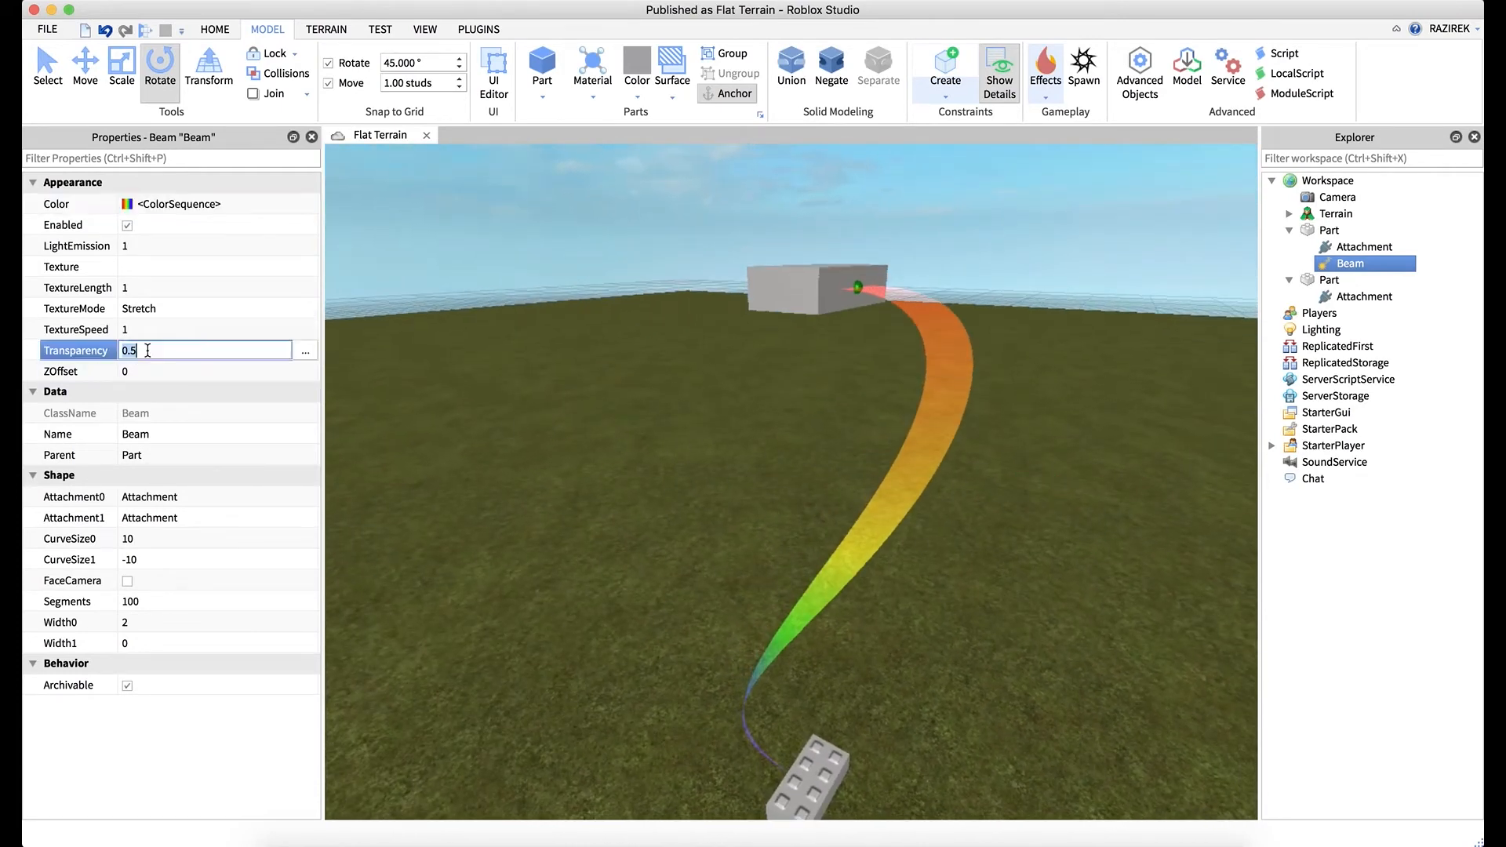
text(1)
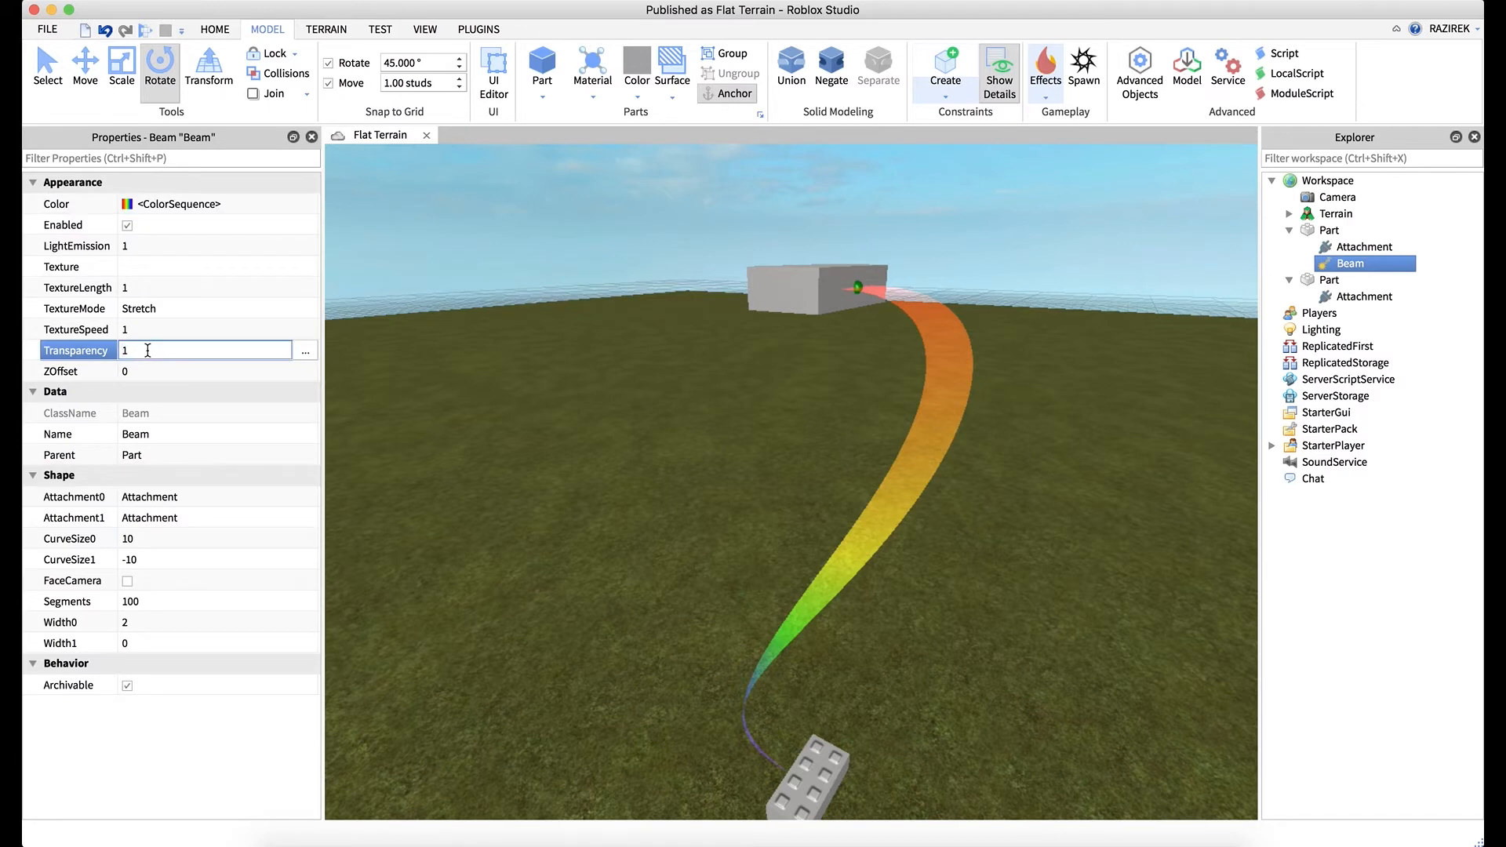
key(Return)
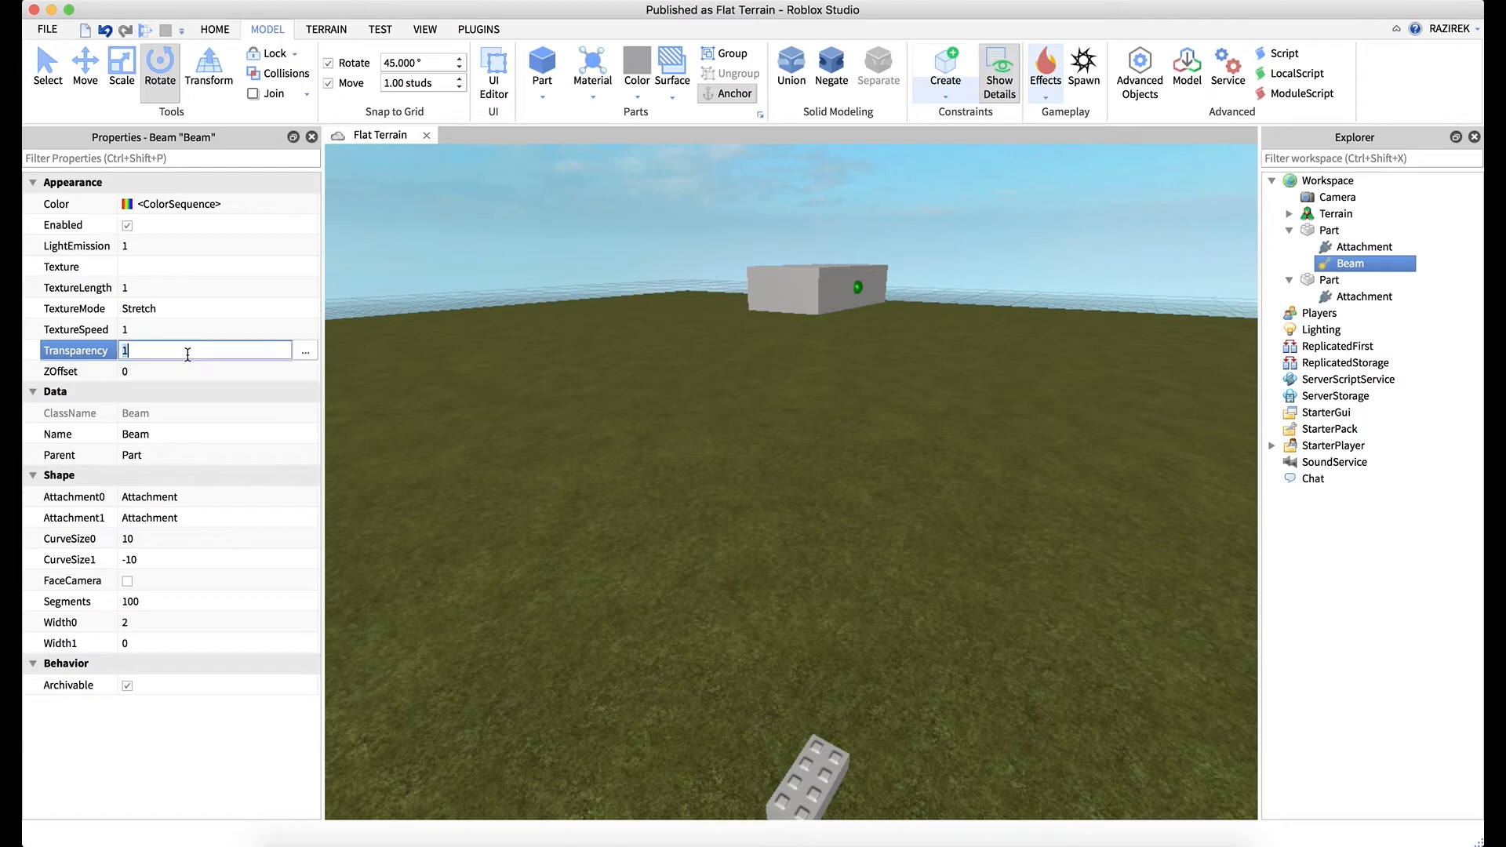
text(0)
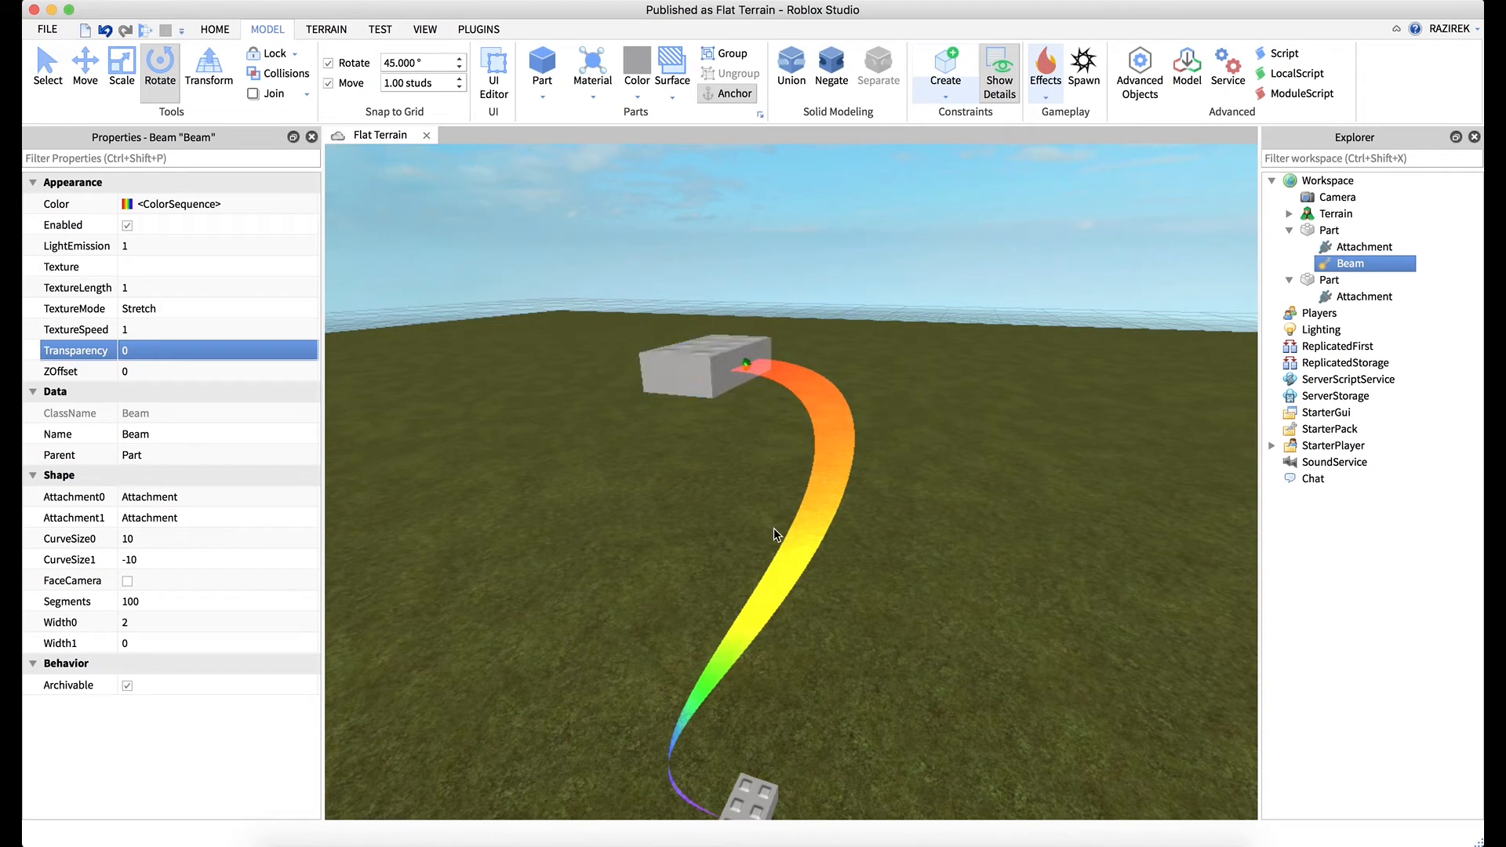
mouse_move(776, 389)
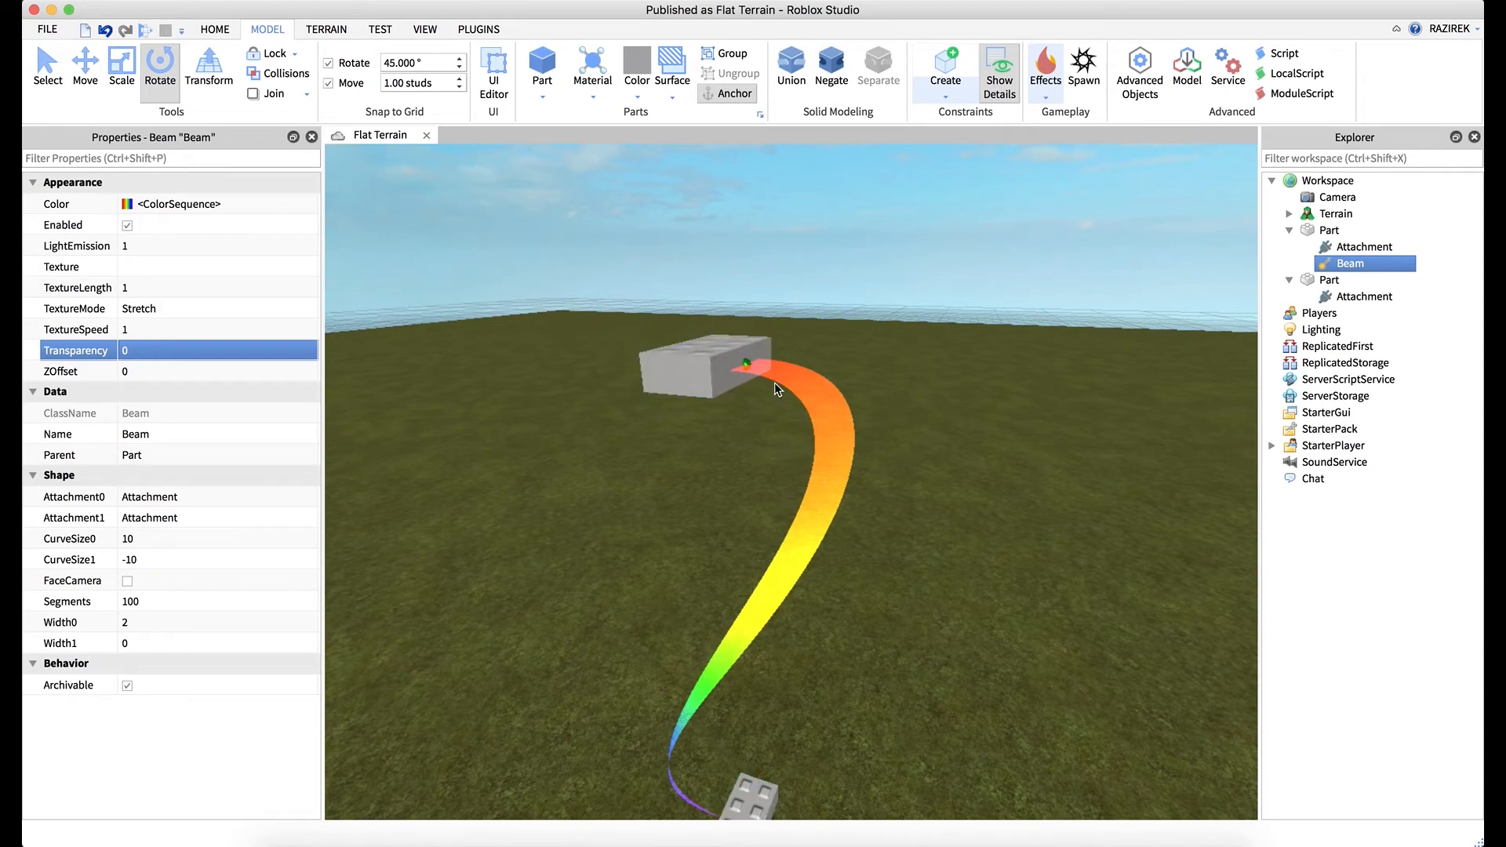
mouse_move(836, 397)
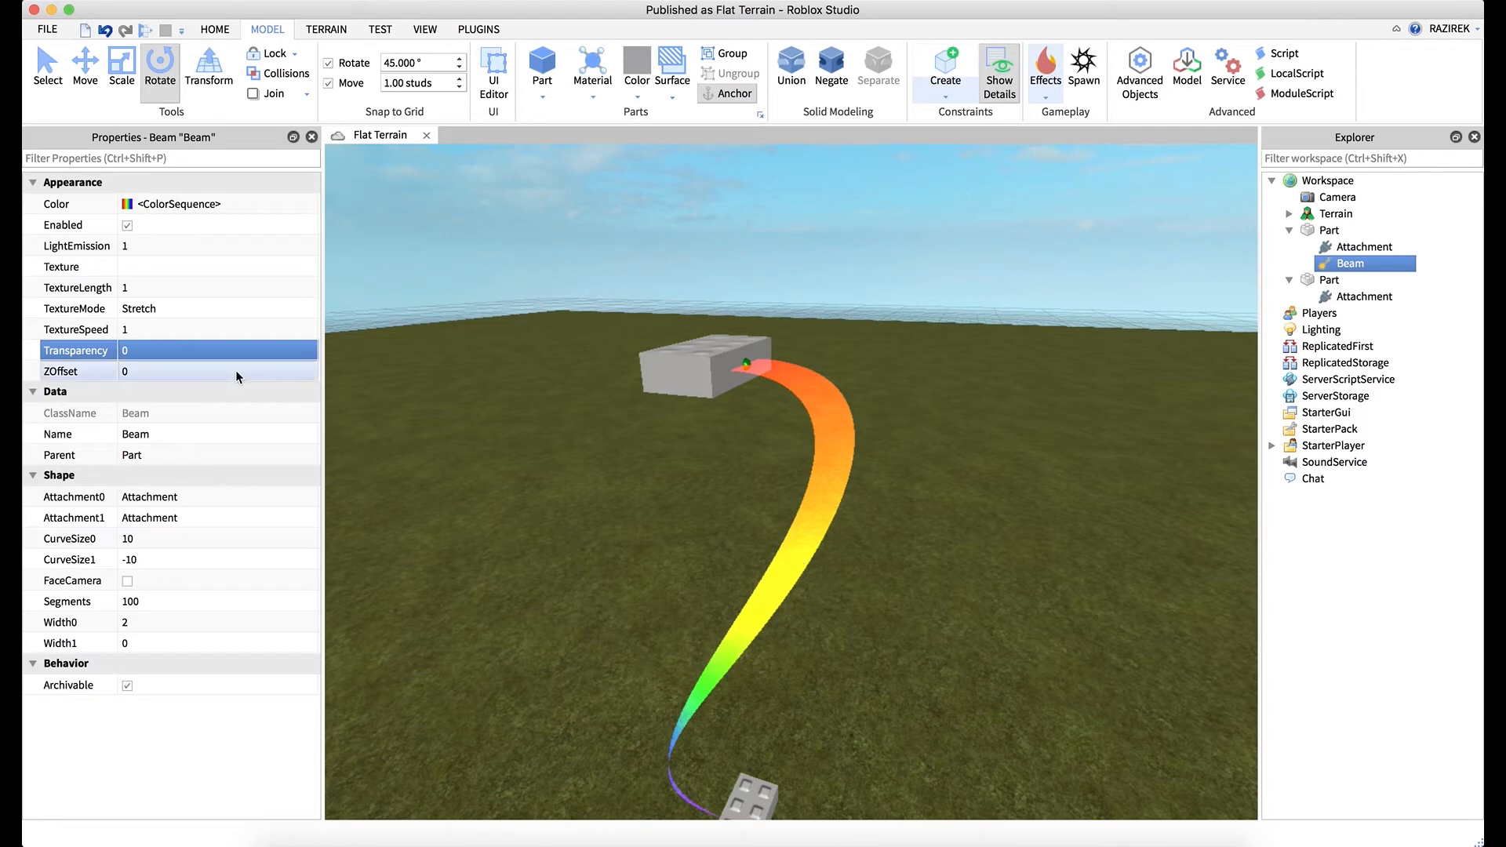
Turn Transparency into a multi-point NumberSequence so the beam fades along its length.
click(217, 350)
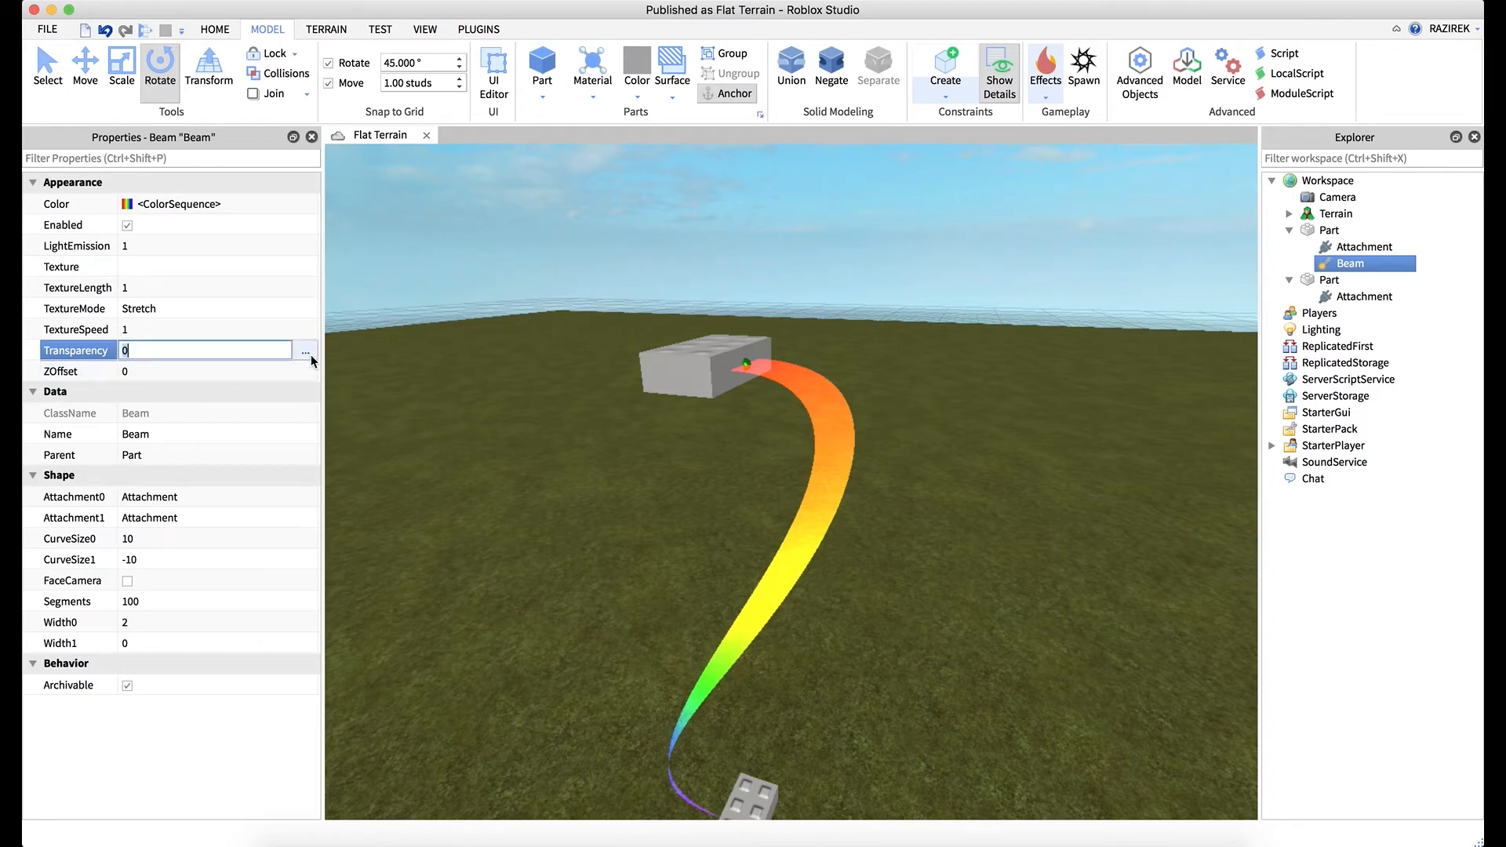
click(306, 350)
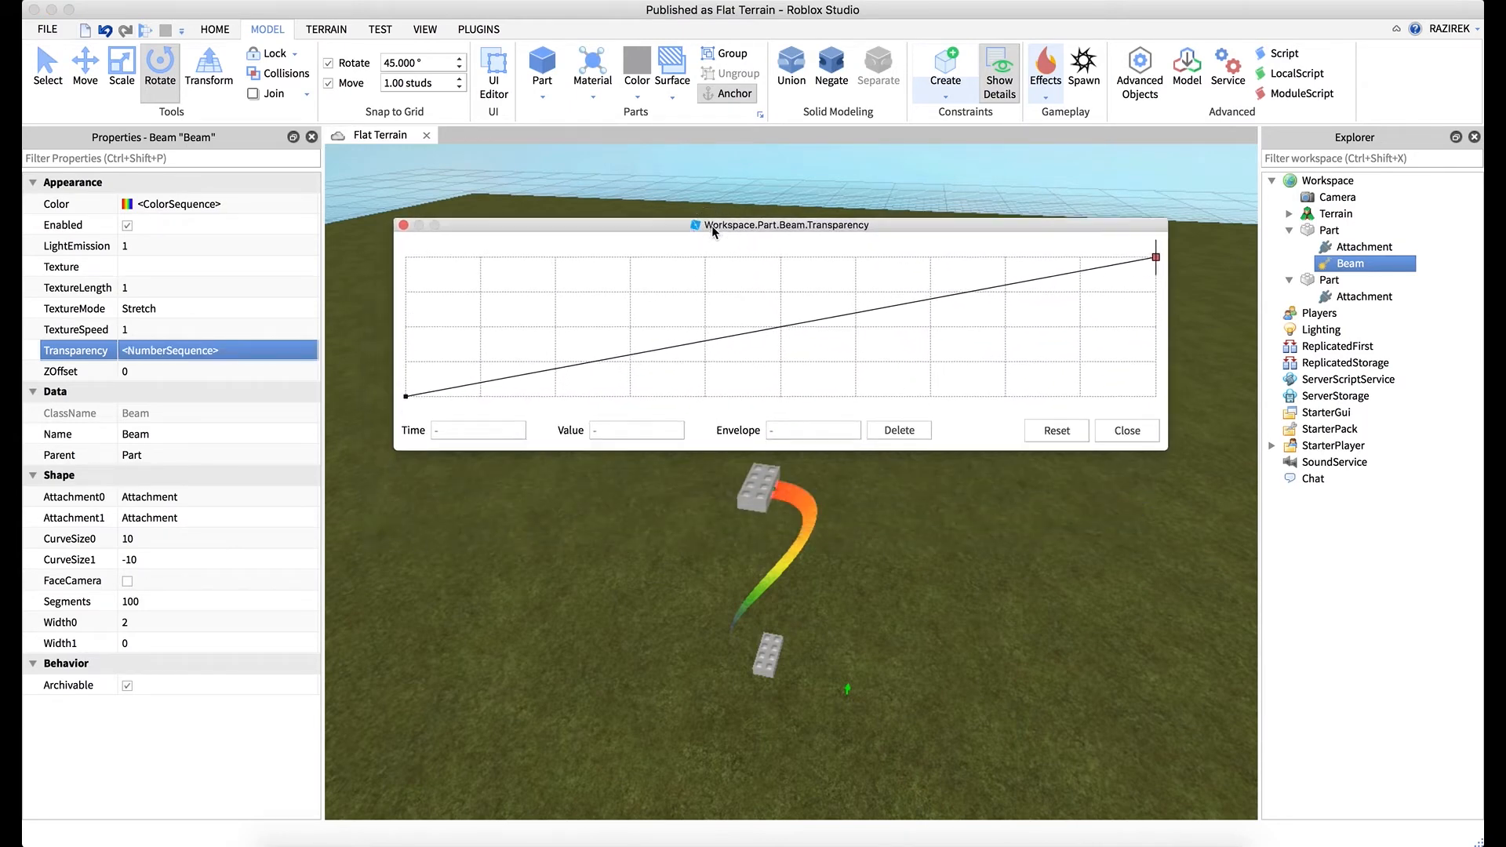
click(556, 262)
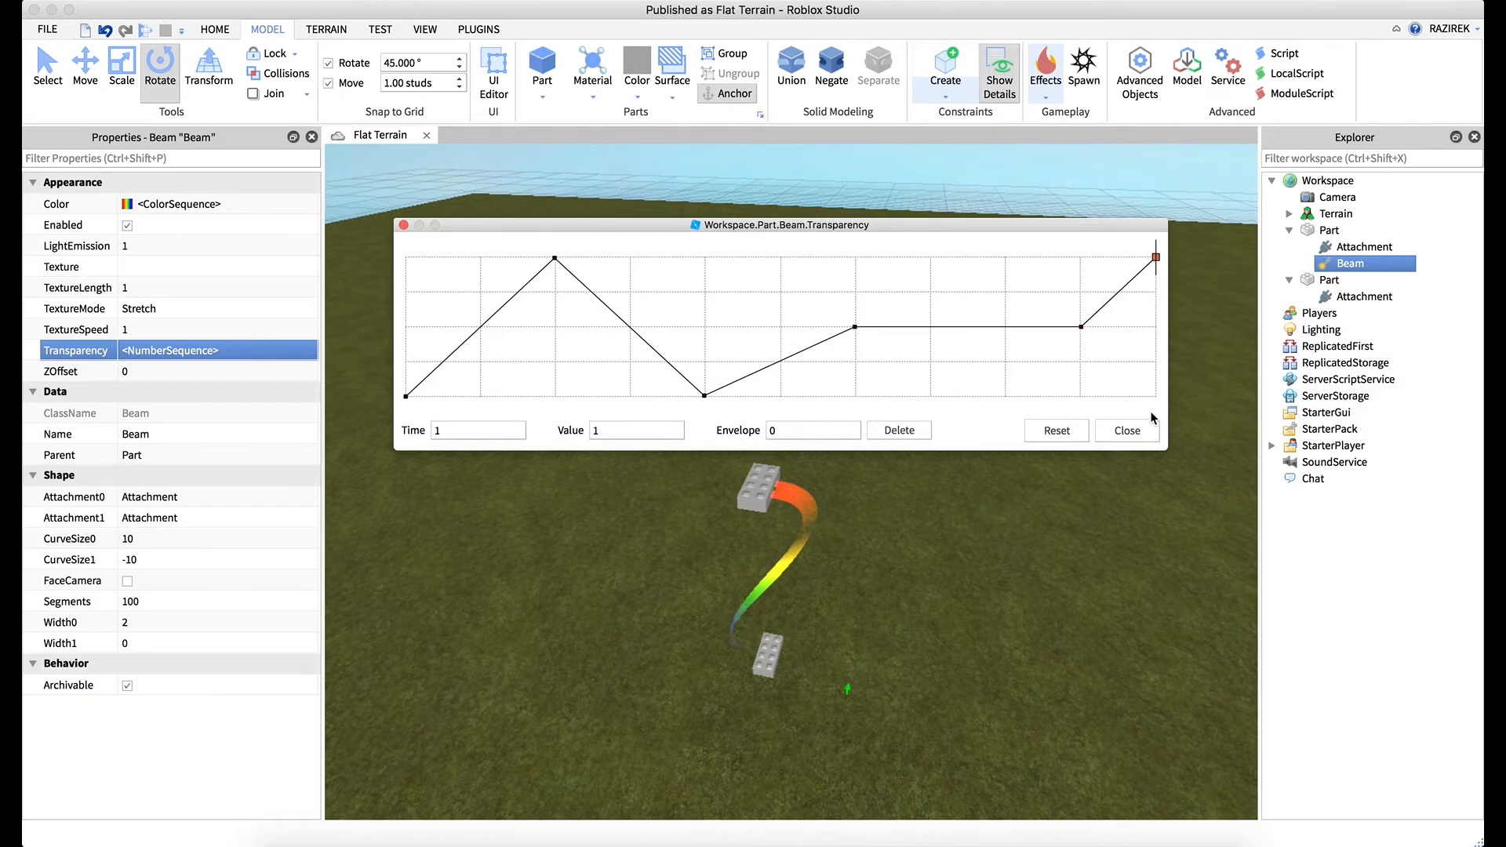
click(1126, 430)
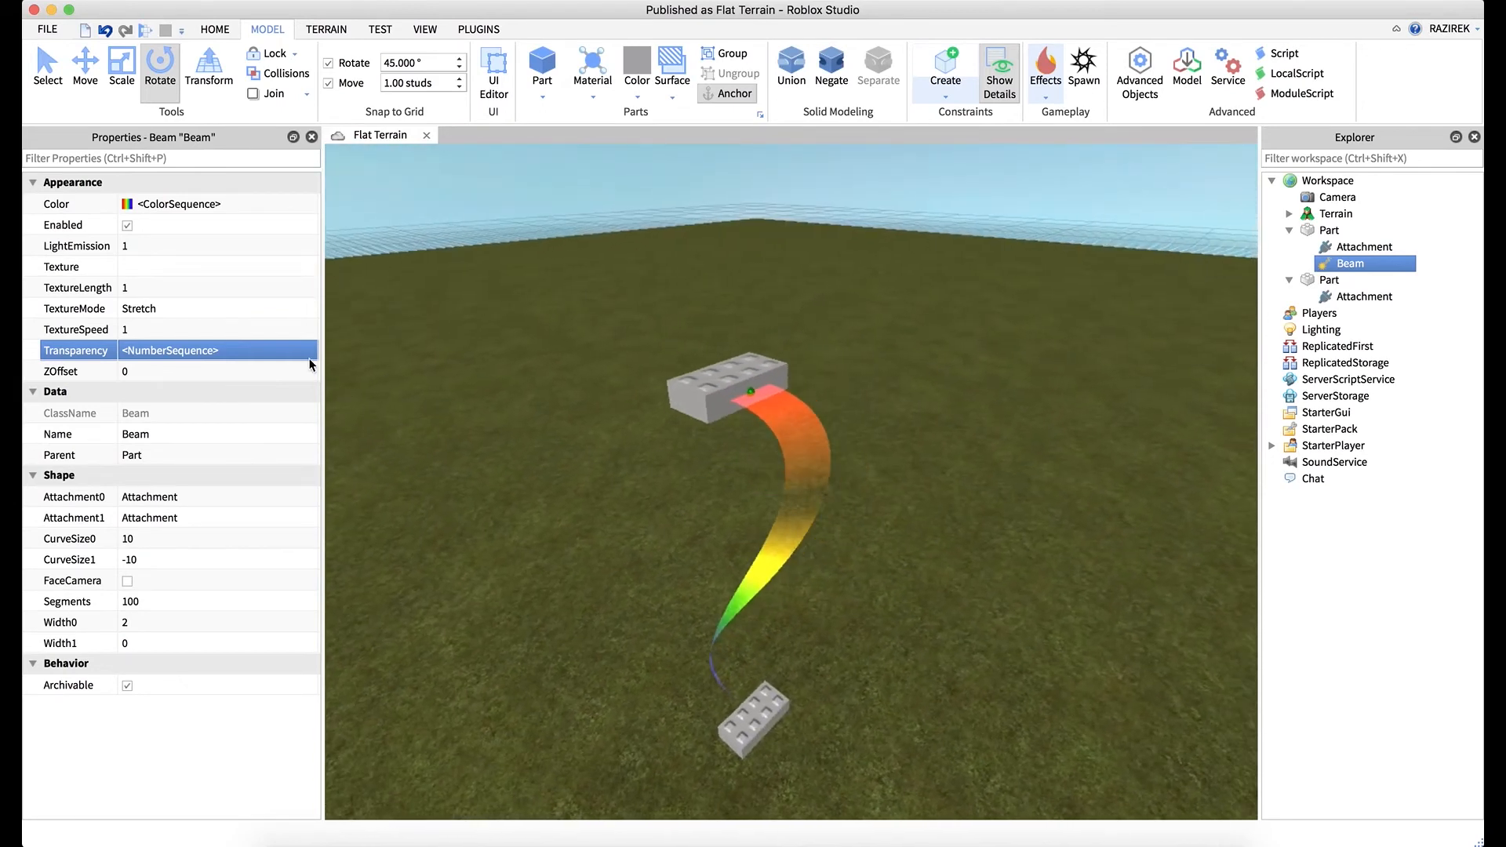
mouse_move(336, 294)
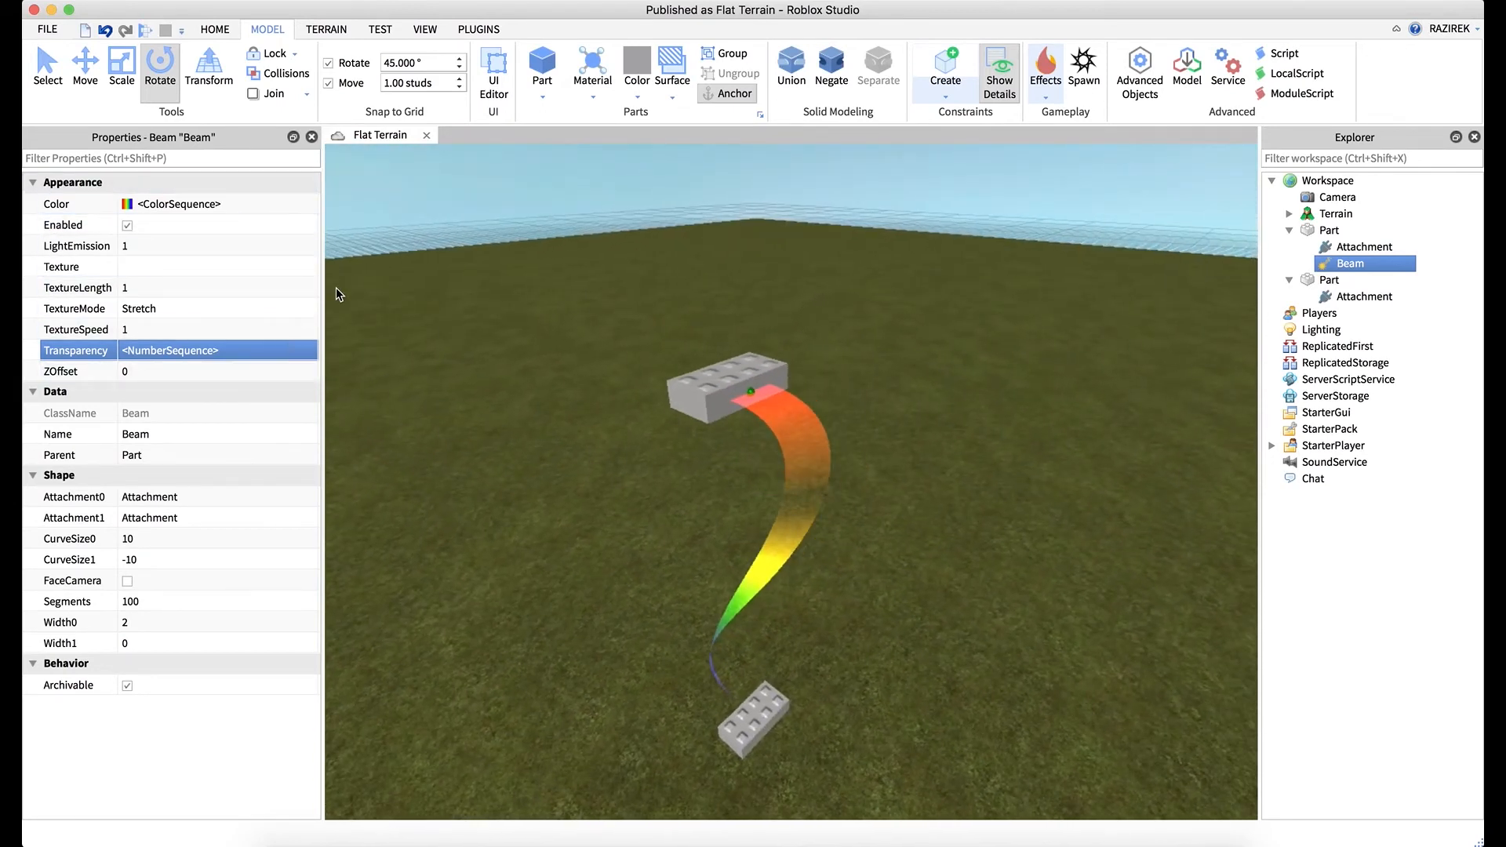
mouse_move(264, 340)
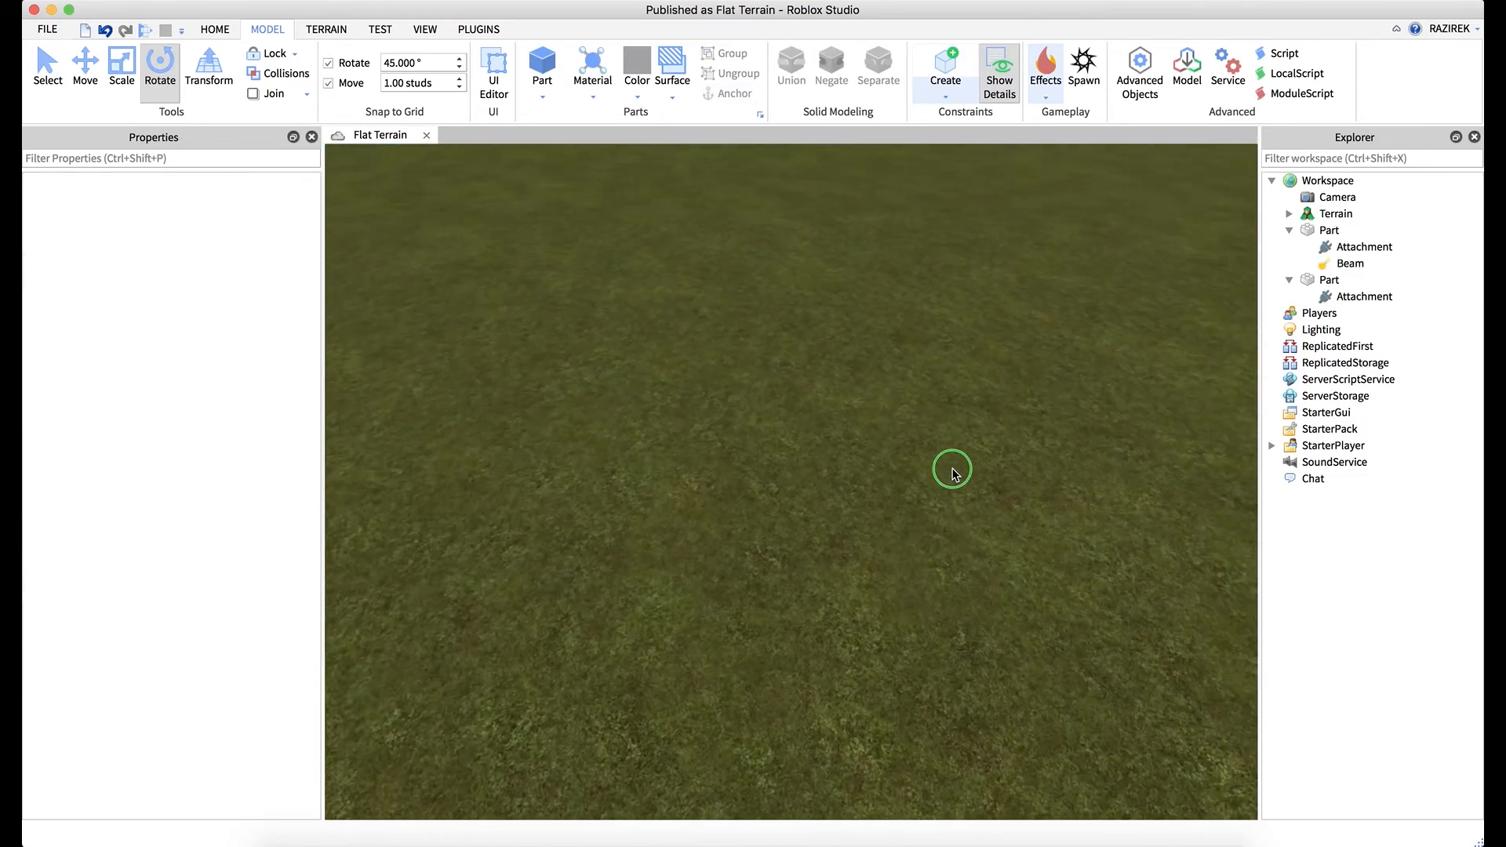
click(541, 67)
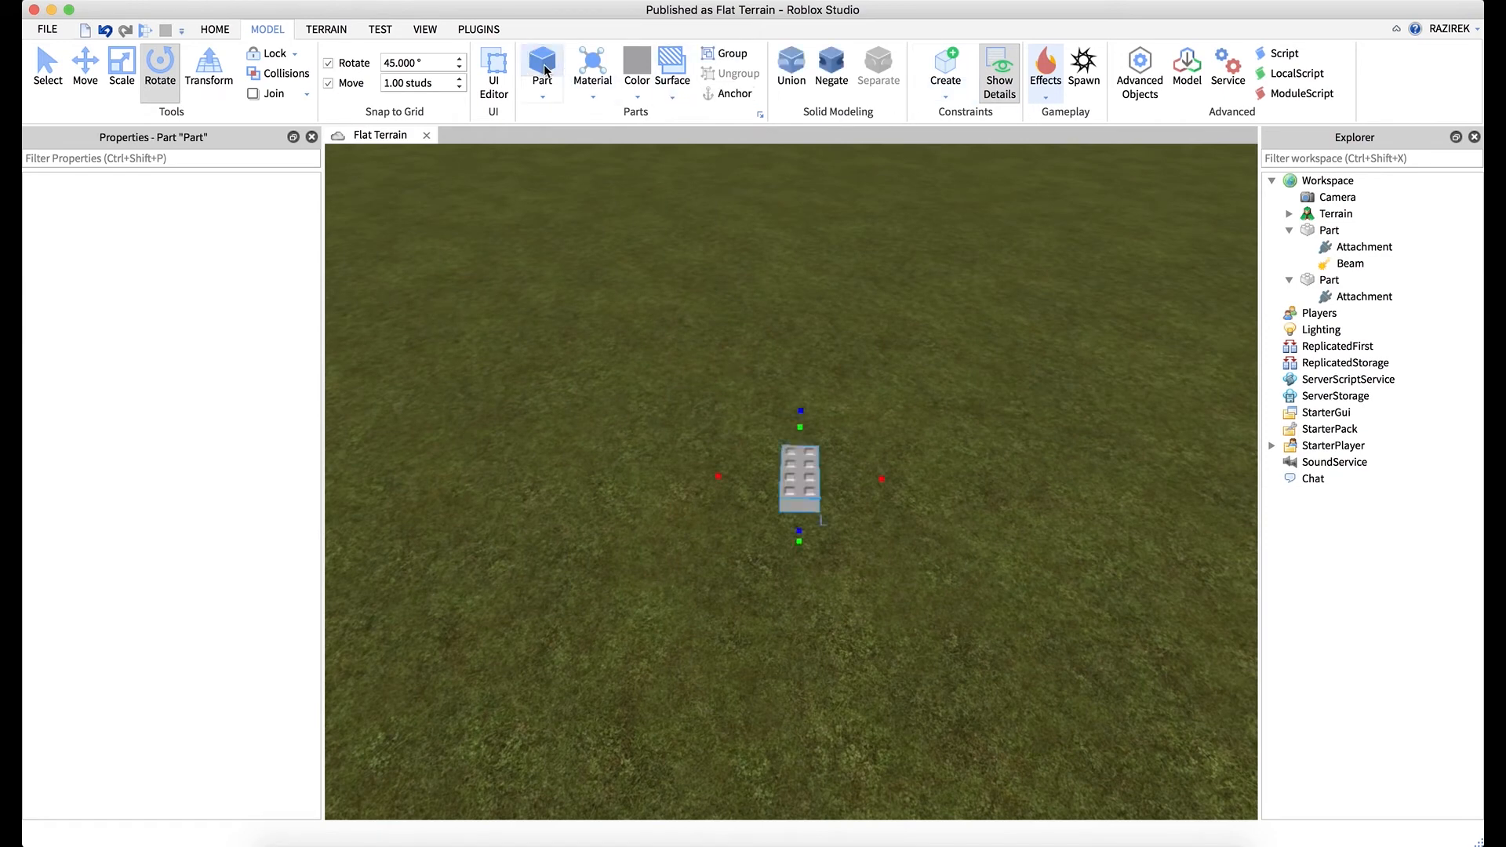
click(1044, 72)
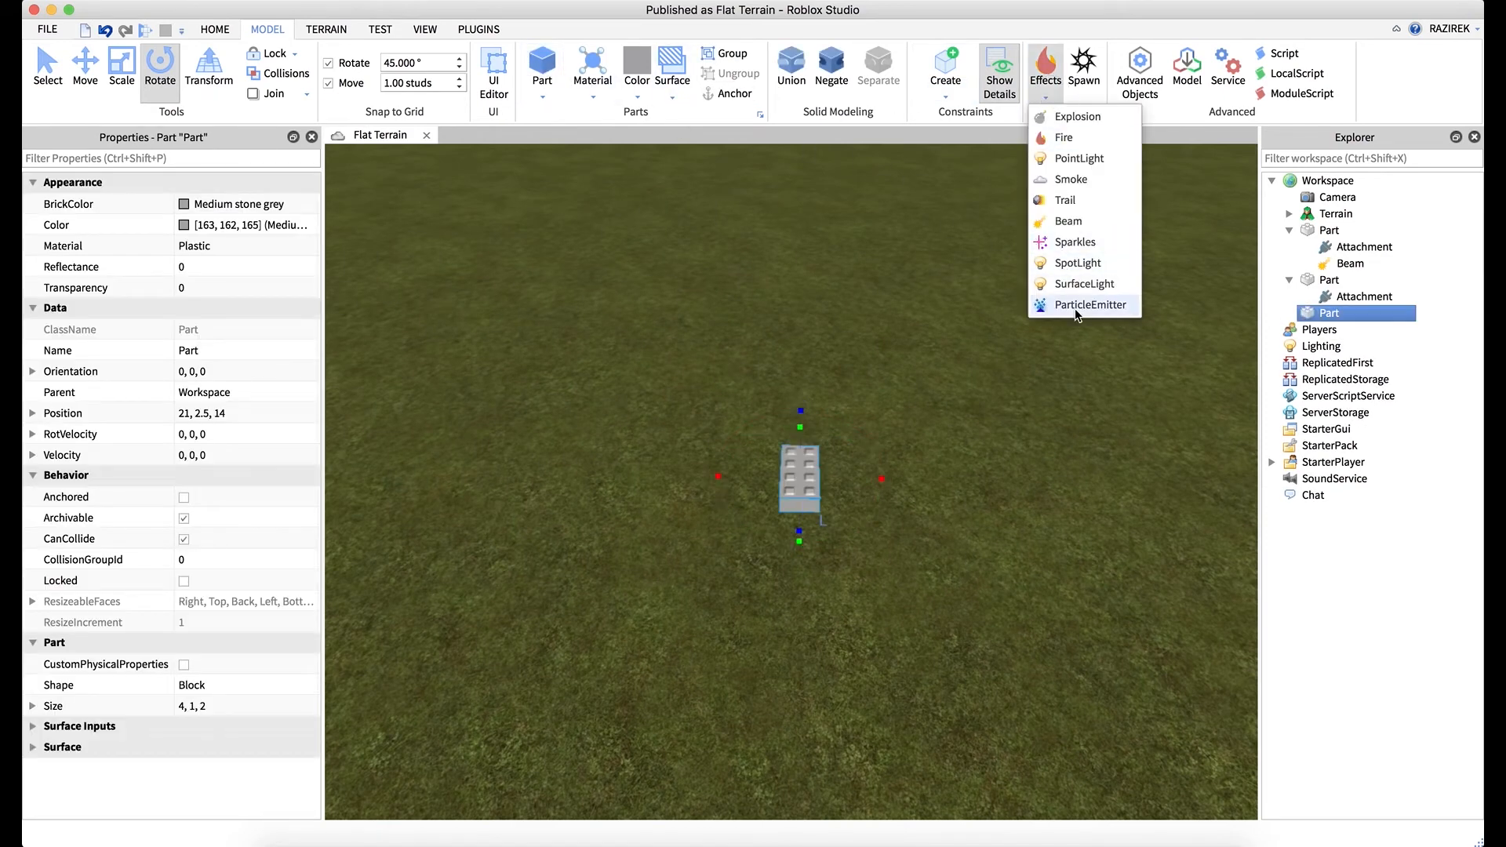
click(1088, 304)
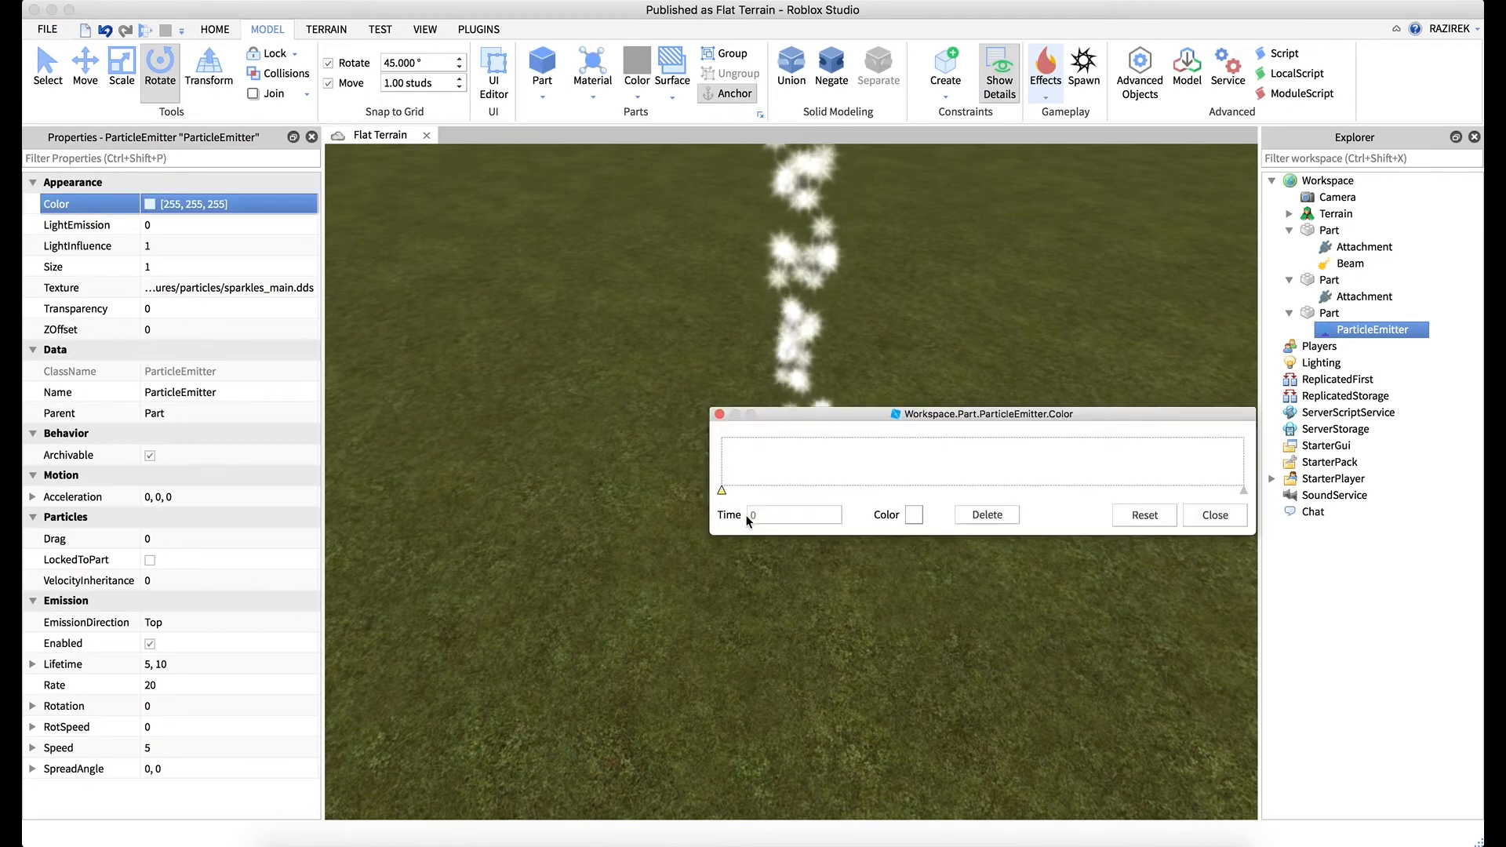
click(913, 514)
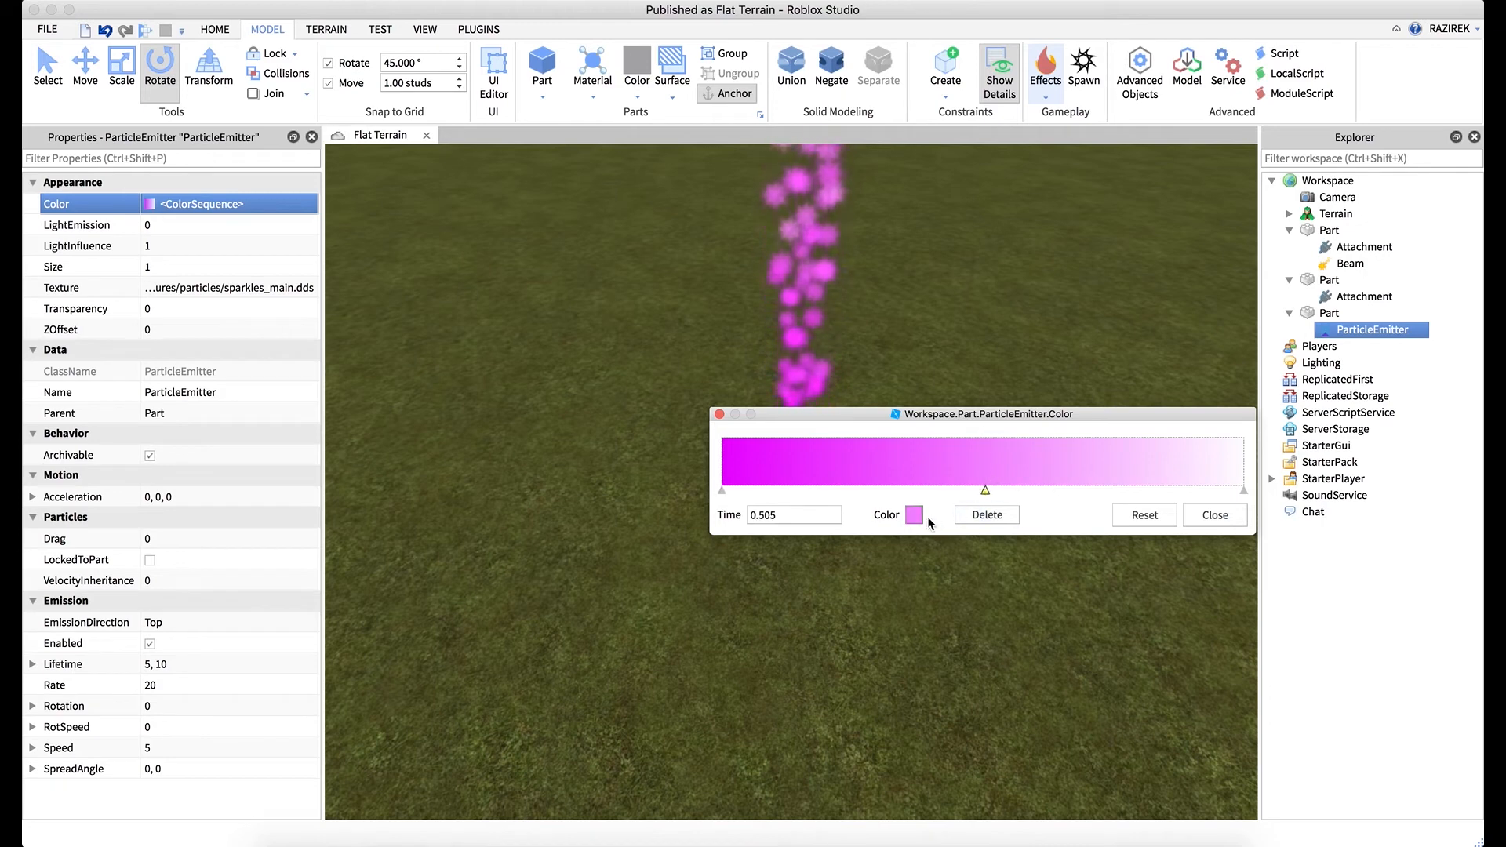
click(913, 515)
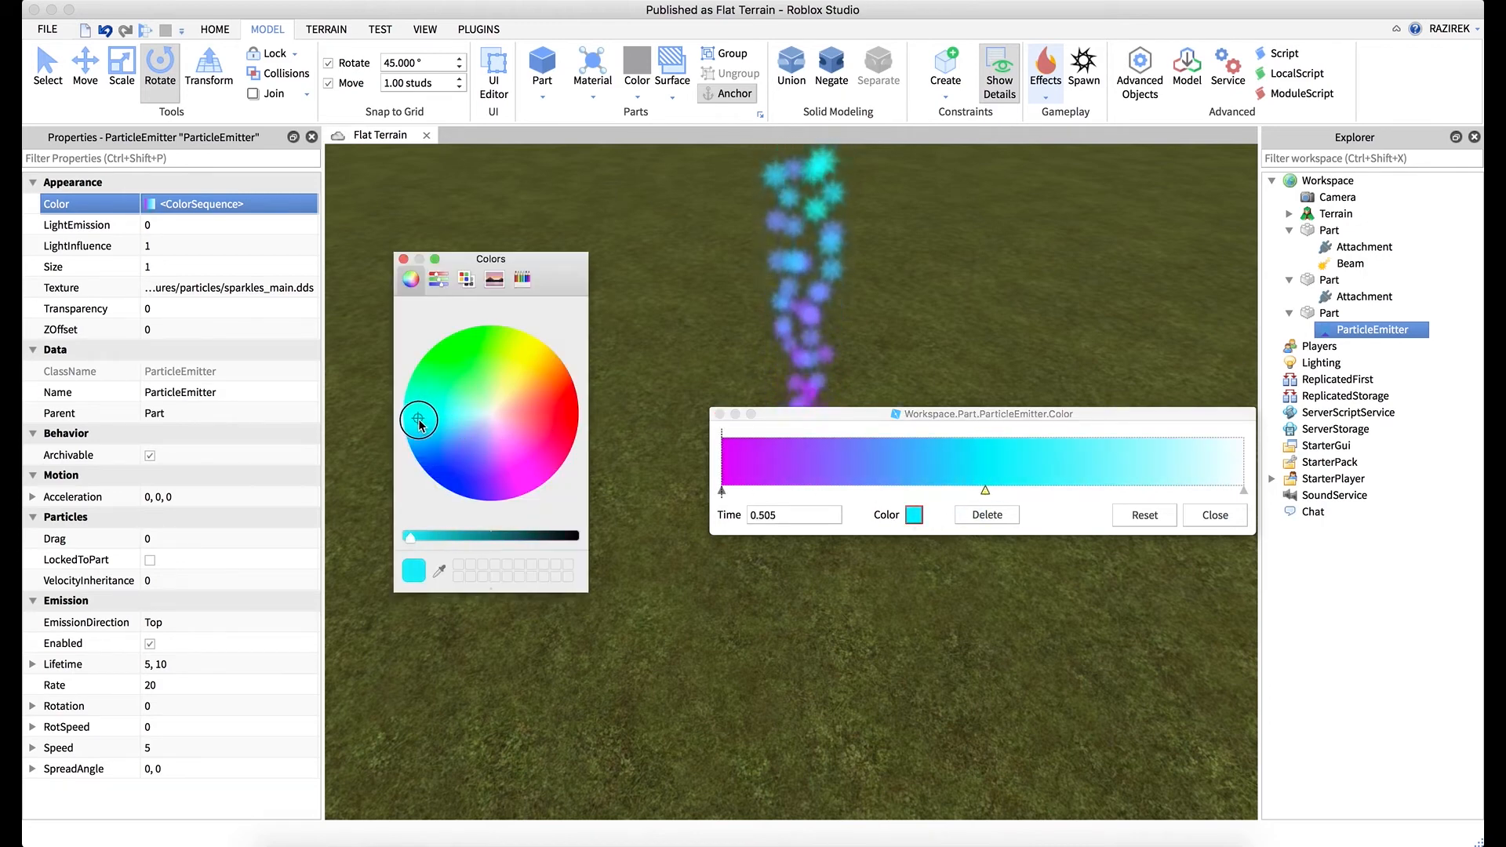
click(404, 259)
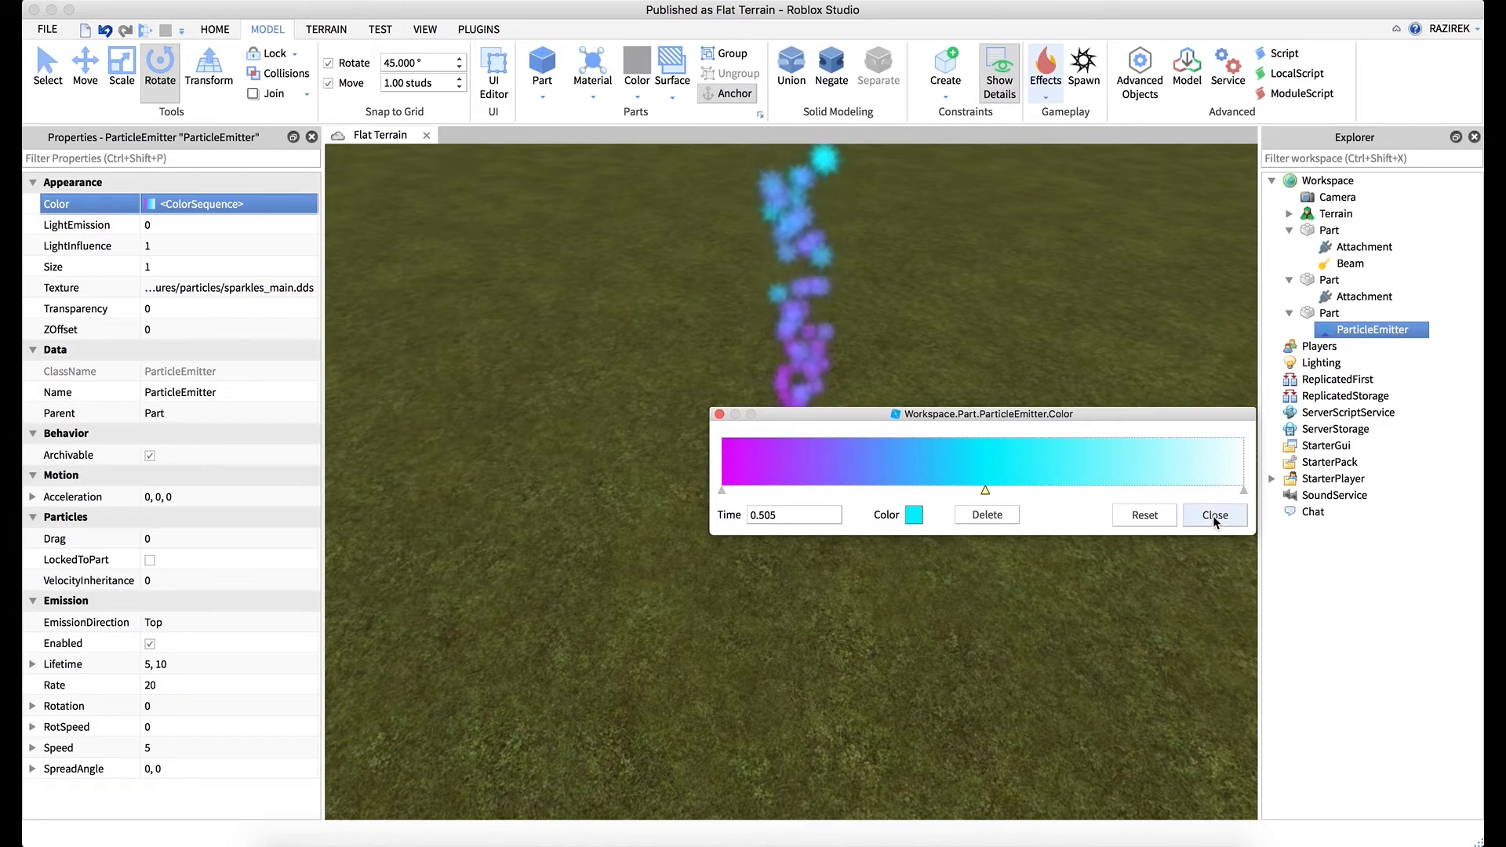
click(1214, 514)
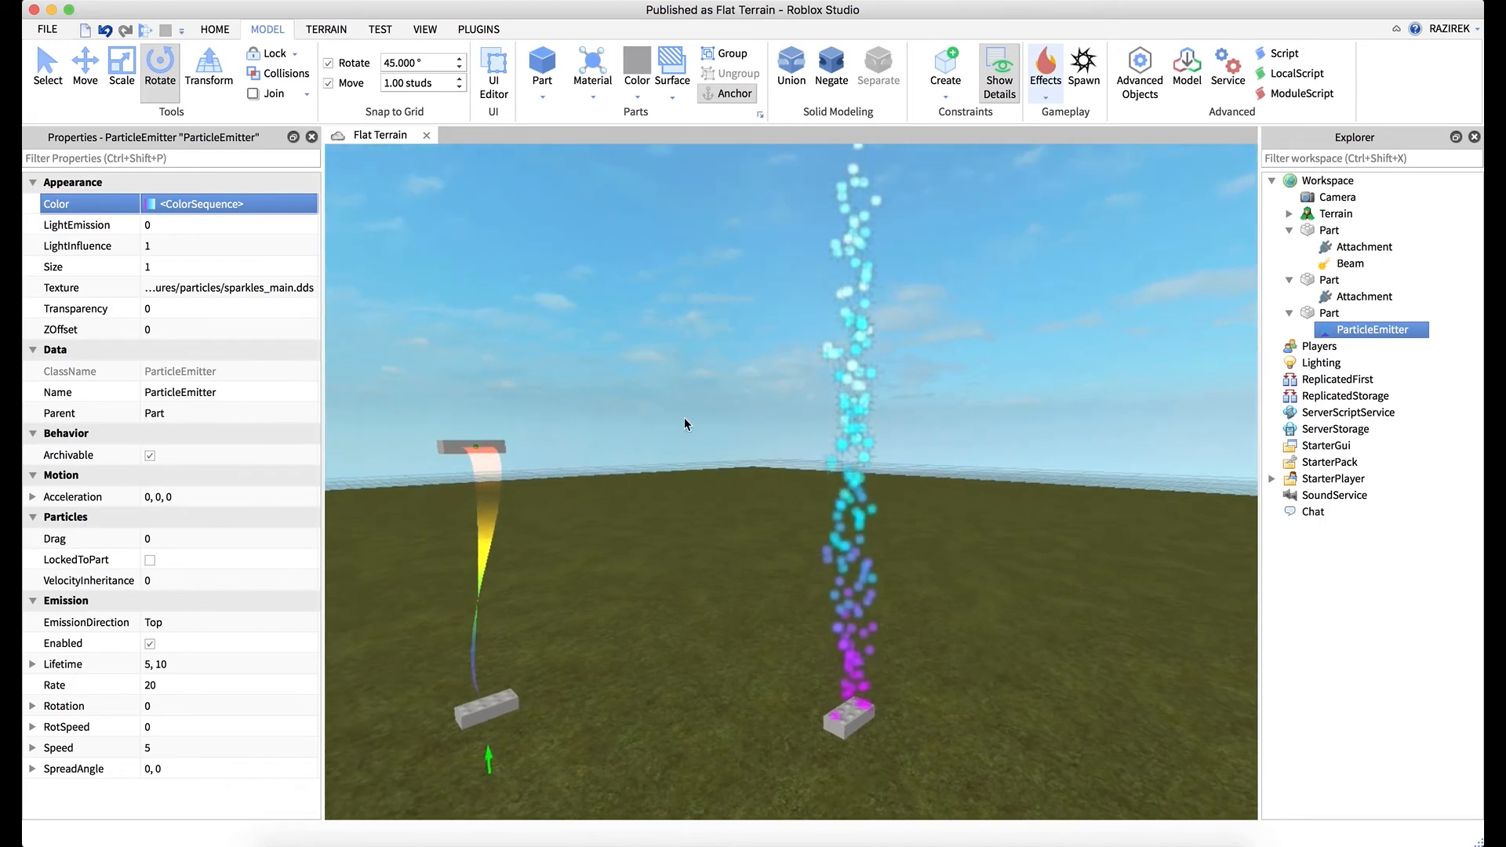
mouse_move(353, 221)
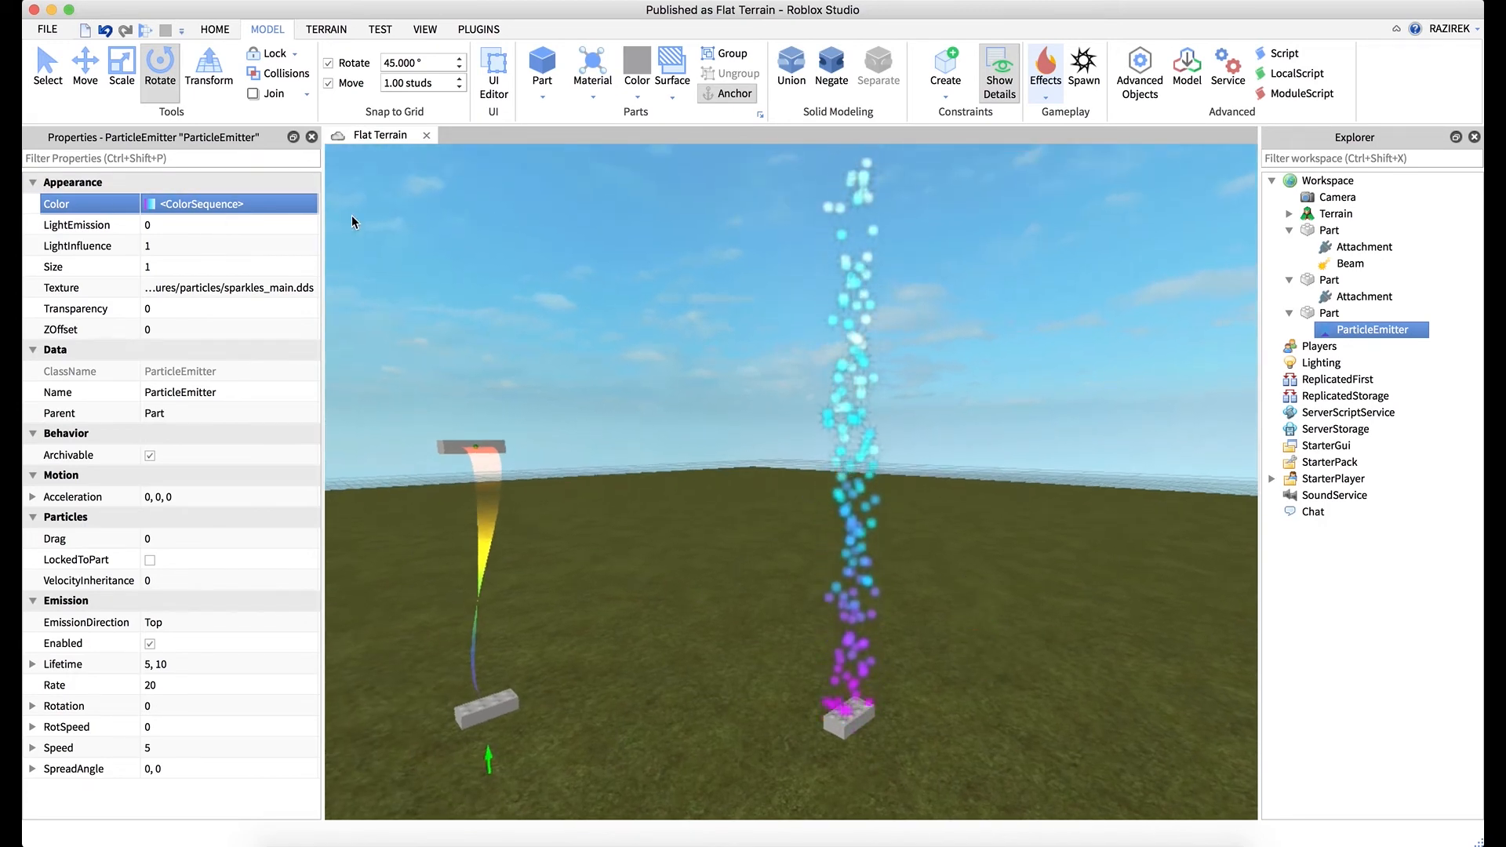
click(229, 203)
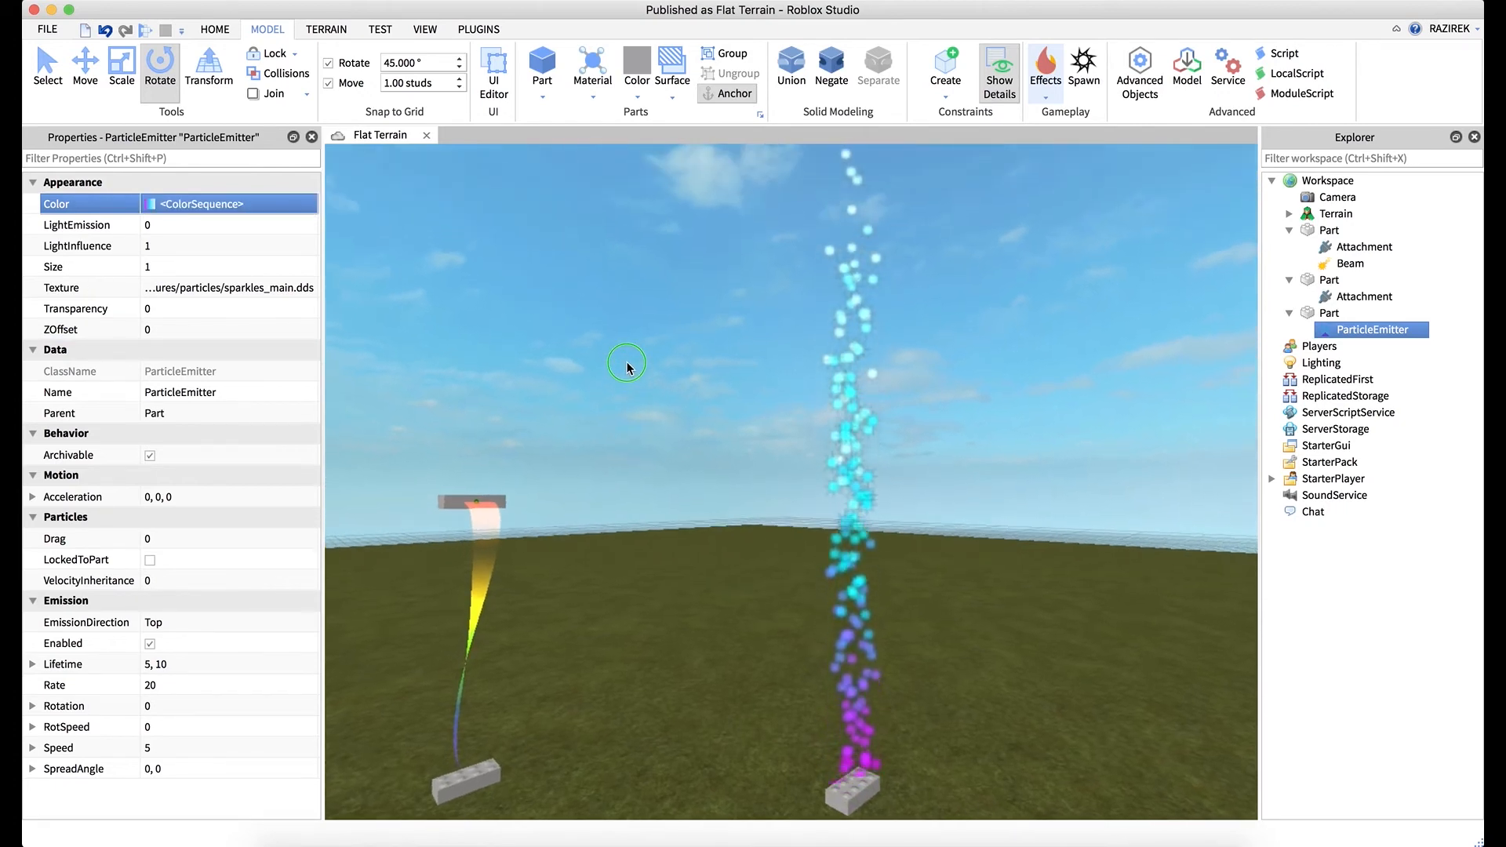
mouse_move(417, 303)
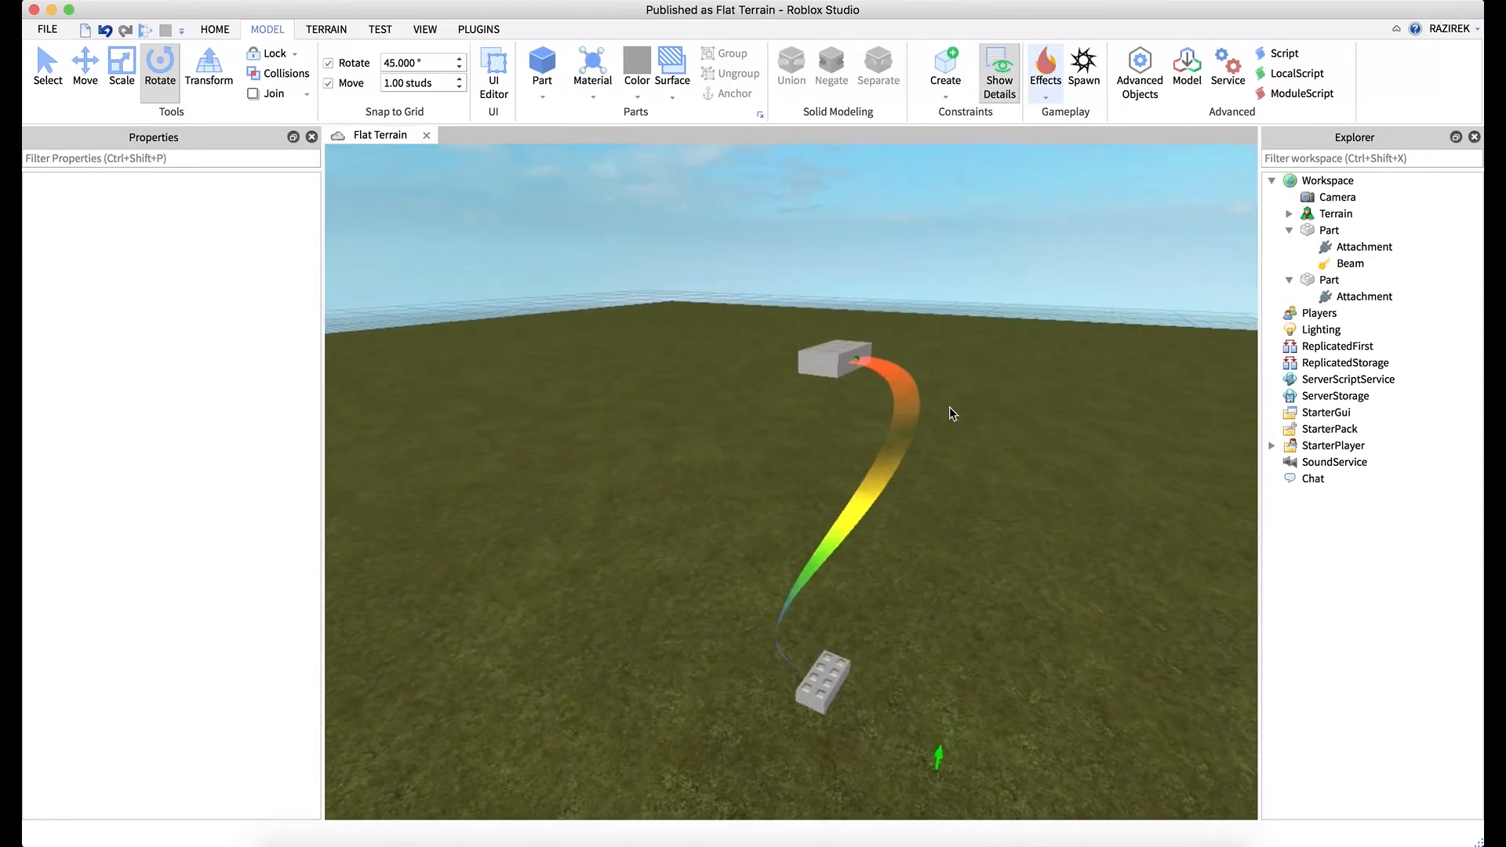
Hide both blocks and select each attachment to check the beam's endpoints.
click(836, 358)
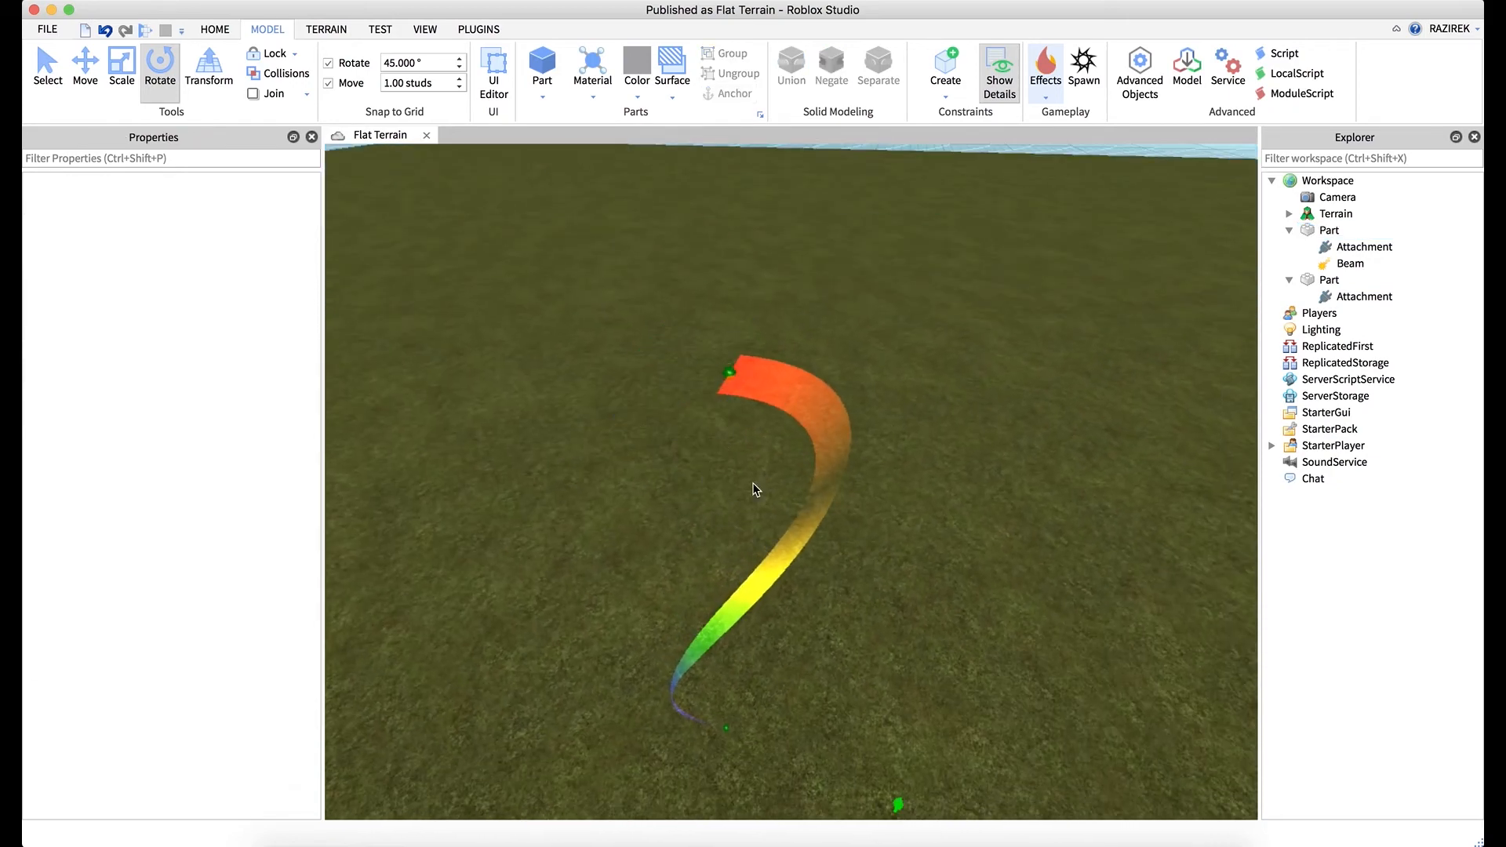
mouse_move(806, 640)
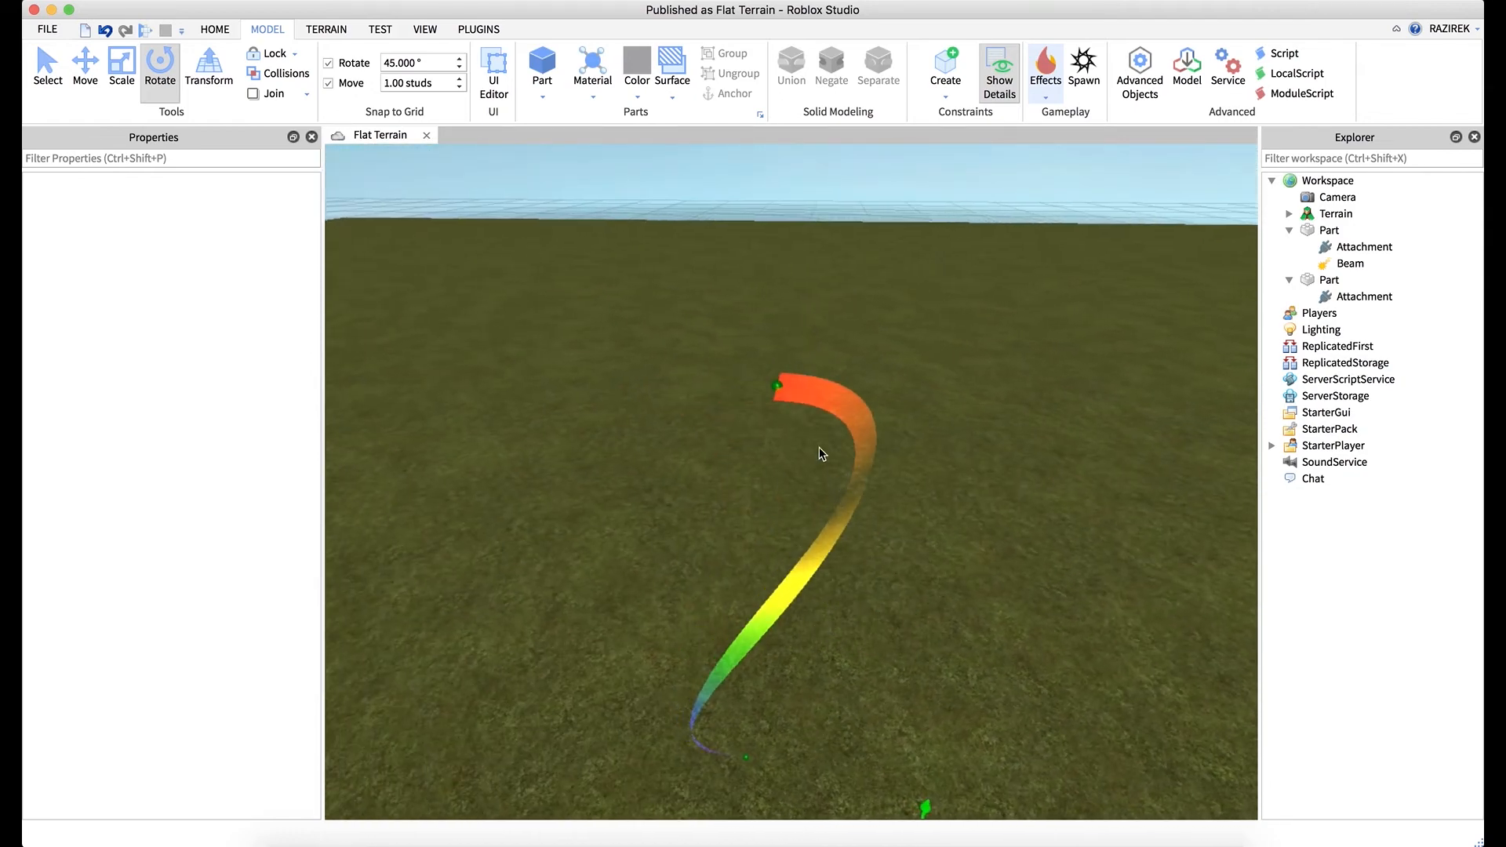
click(1363, 297)
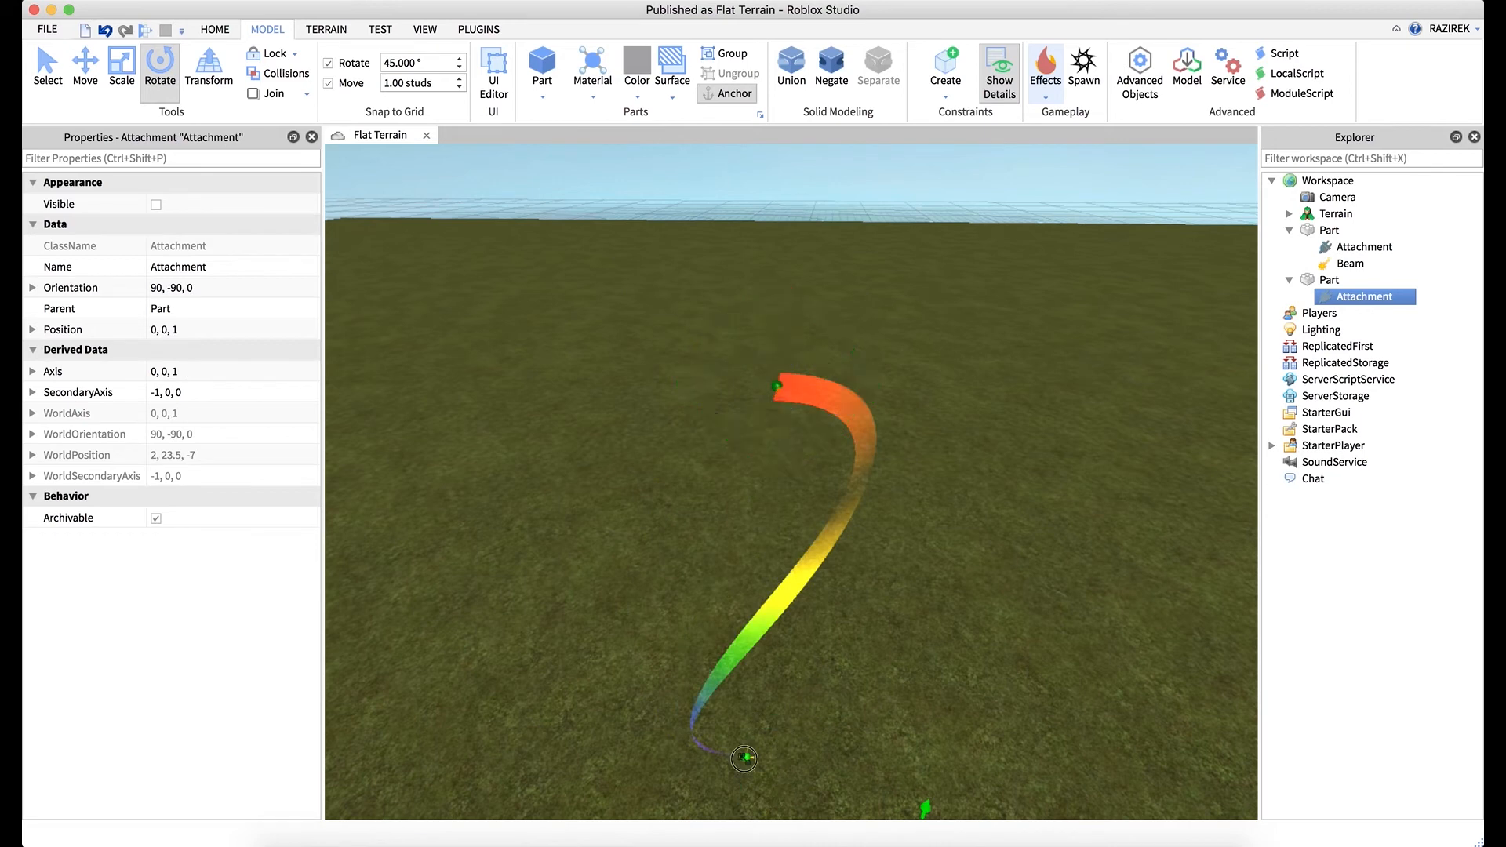
click(1363, 246)
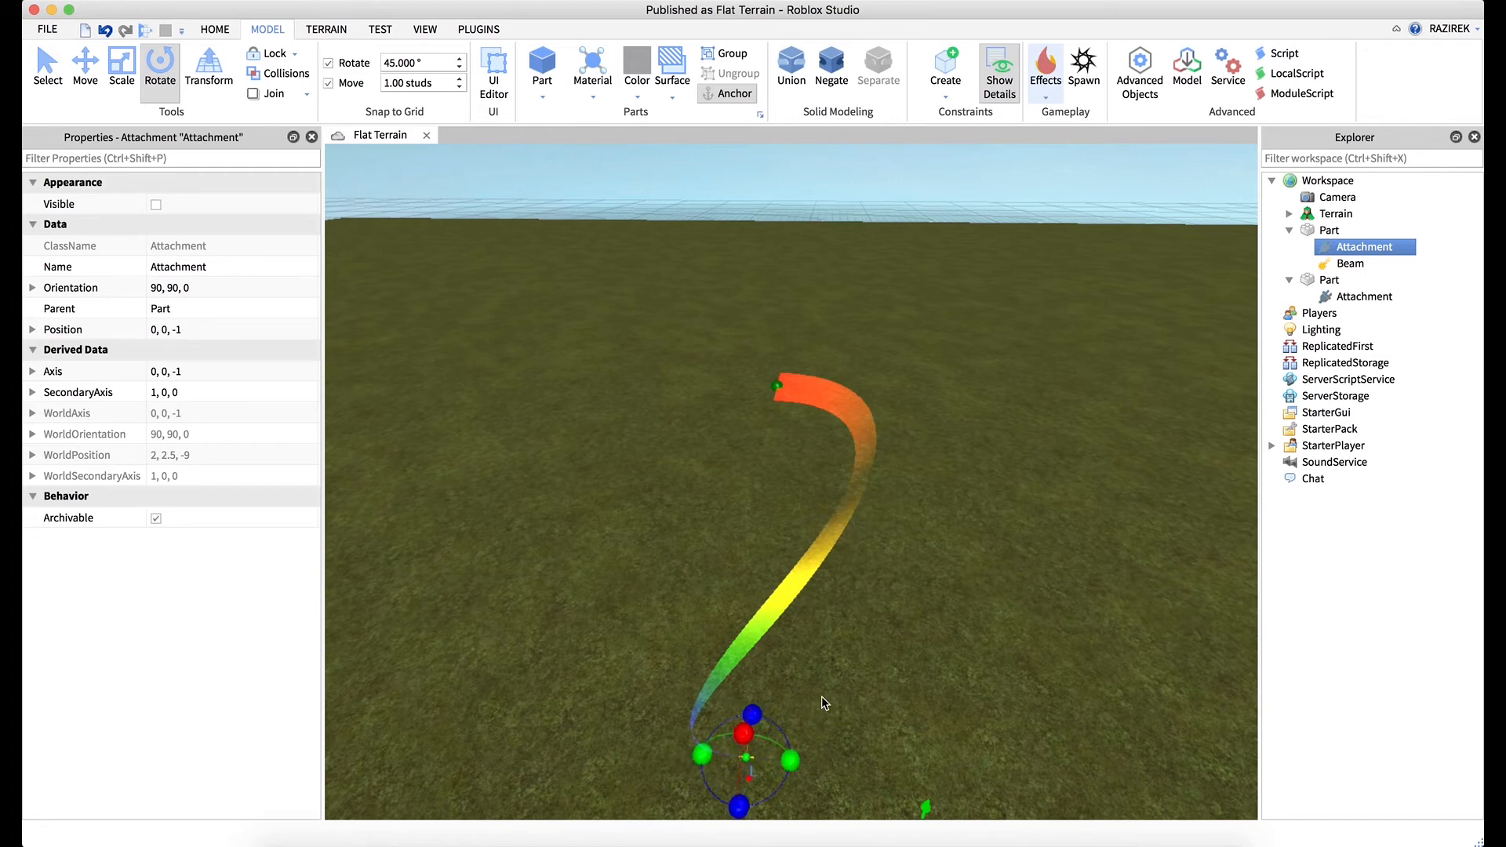
mouse_move(797, 391)
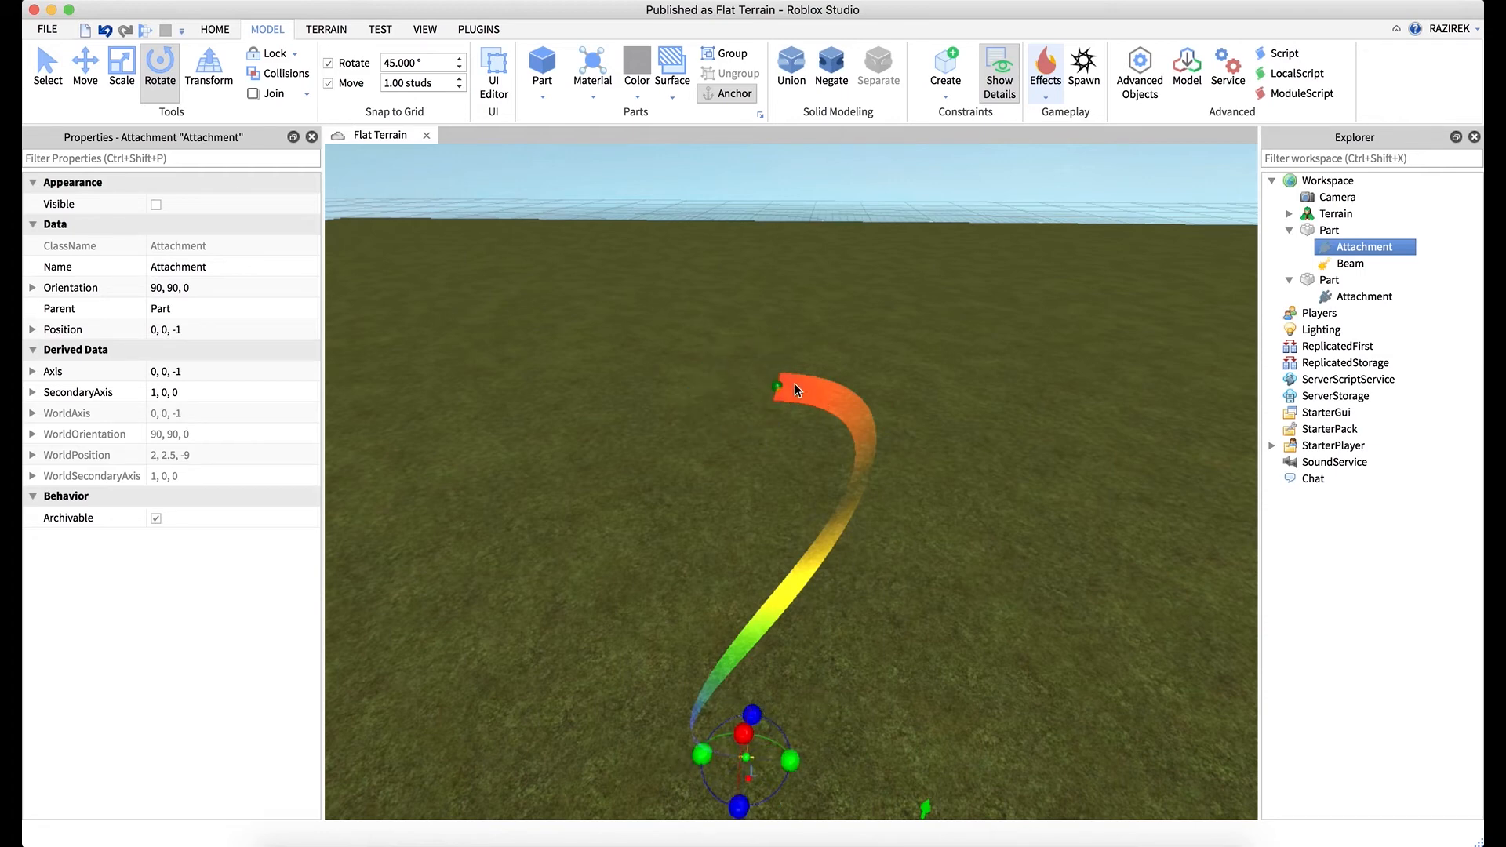
mouse_move(927, 558)
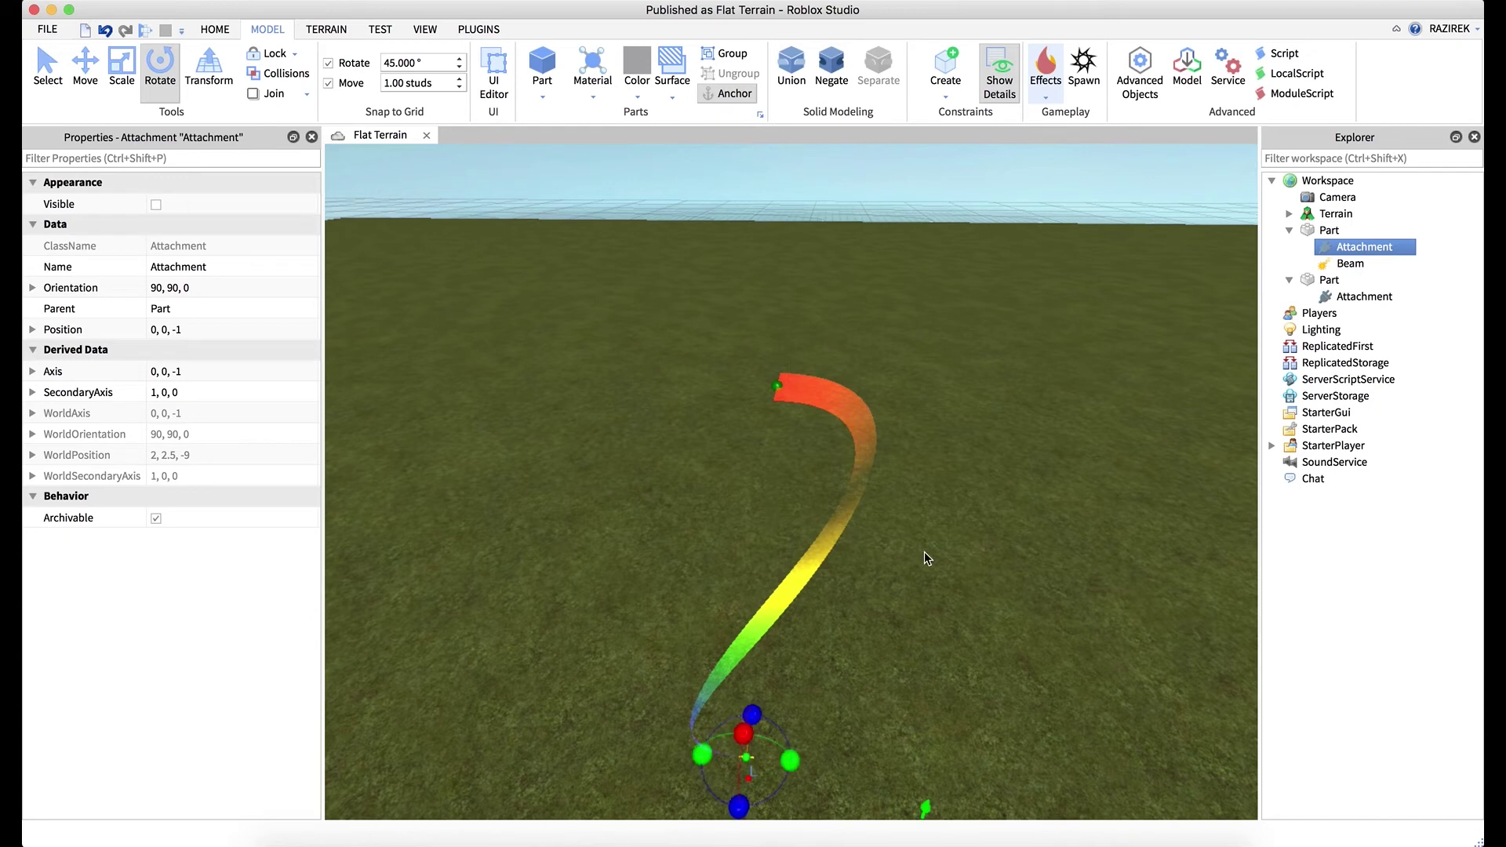
Give the Beam a single off-white colour (221, 233, 224) with Transparency 0.
click(1349, 262)
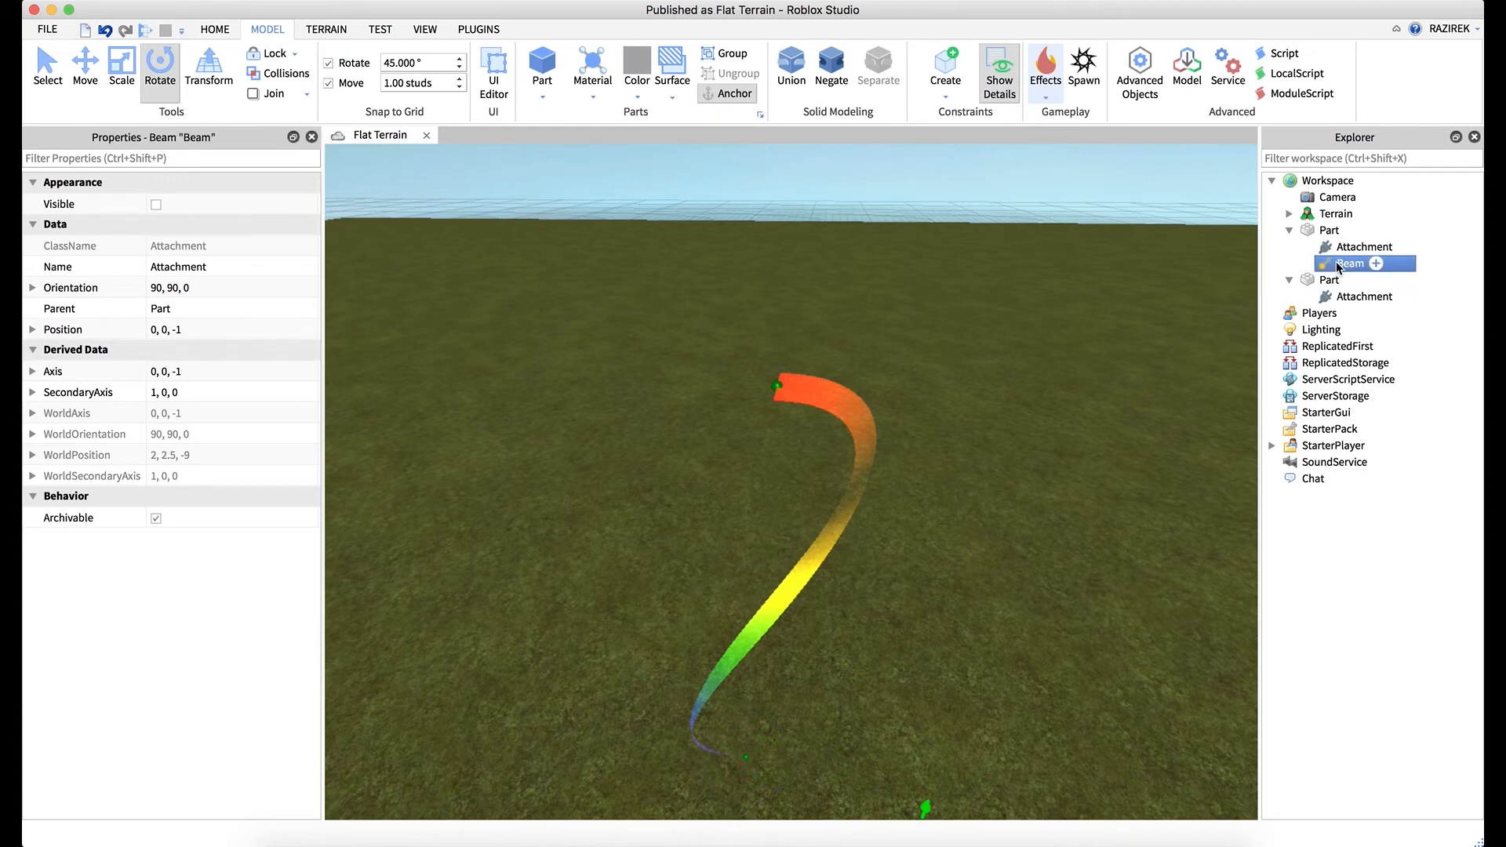
click(1349, 262)
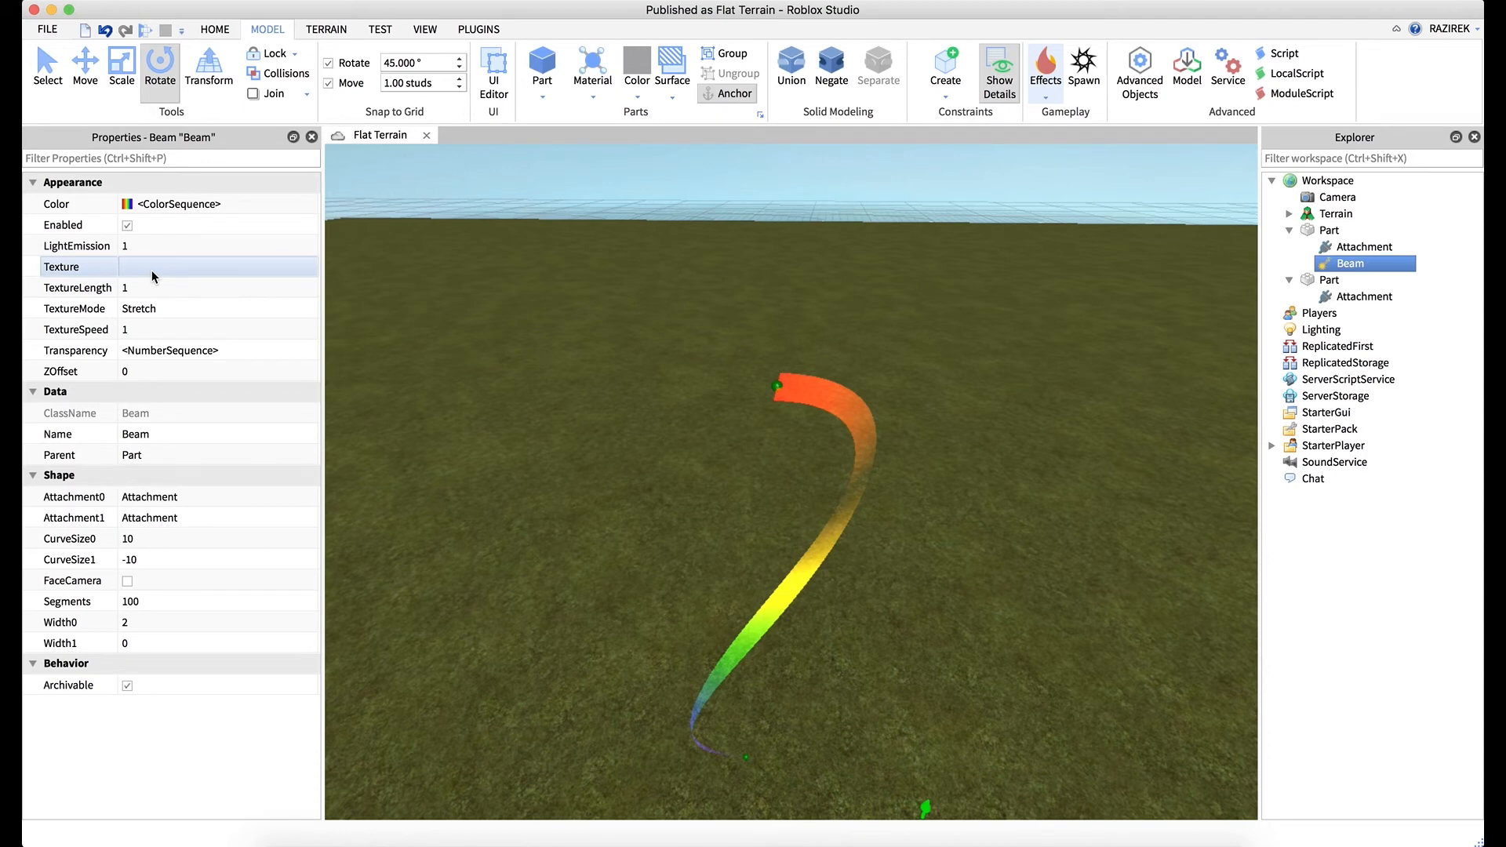
click(217, 267)
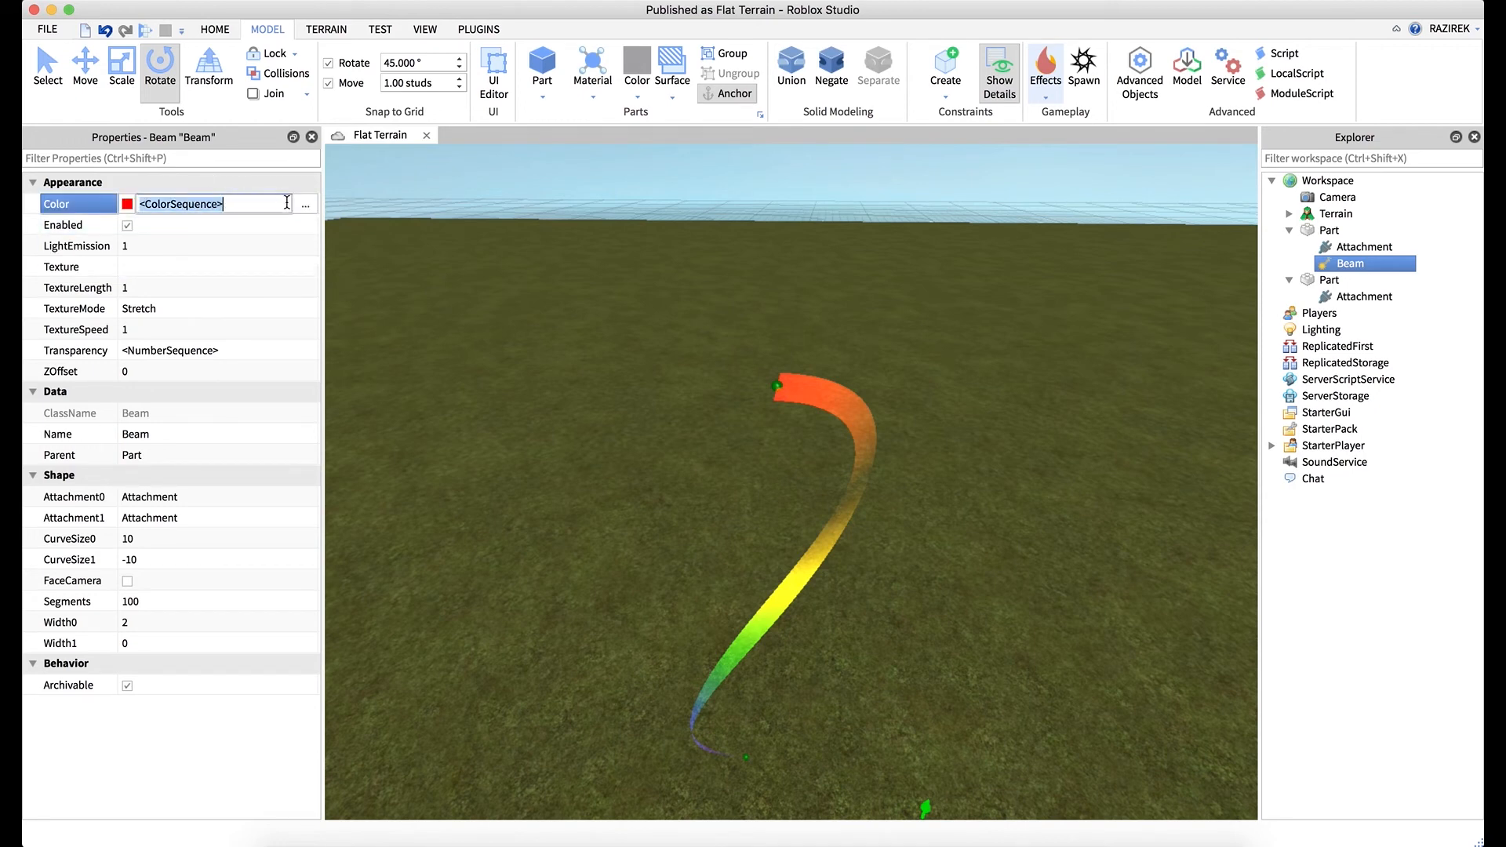
click(306, 203)
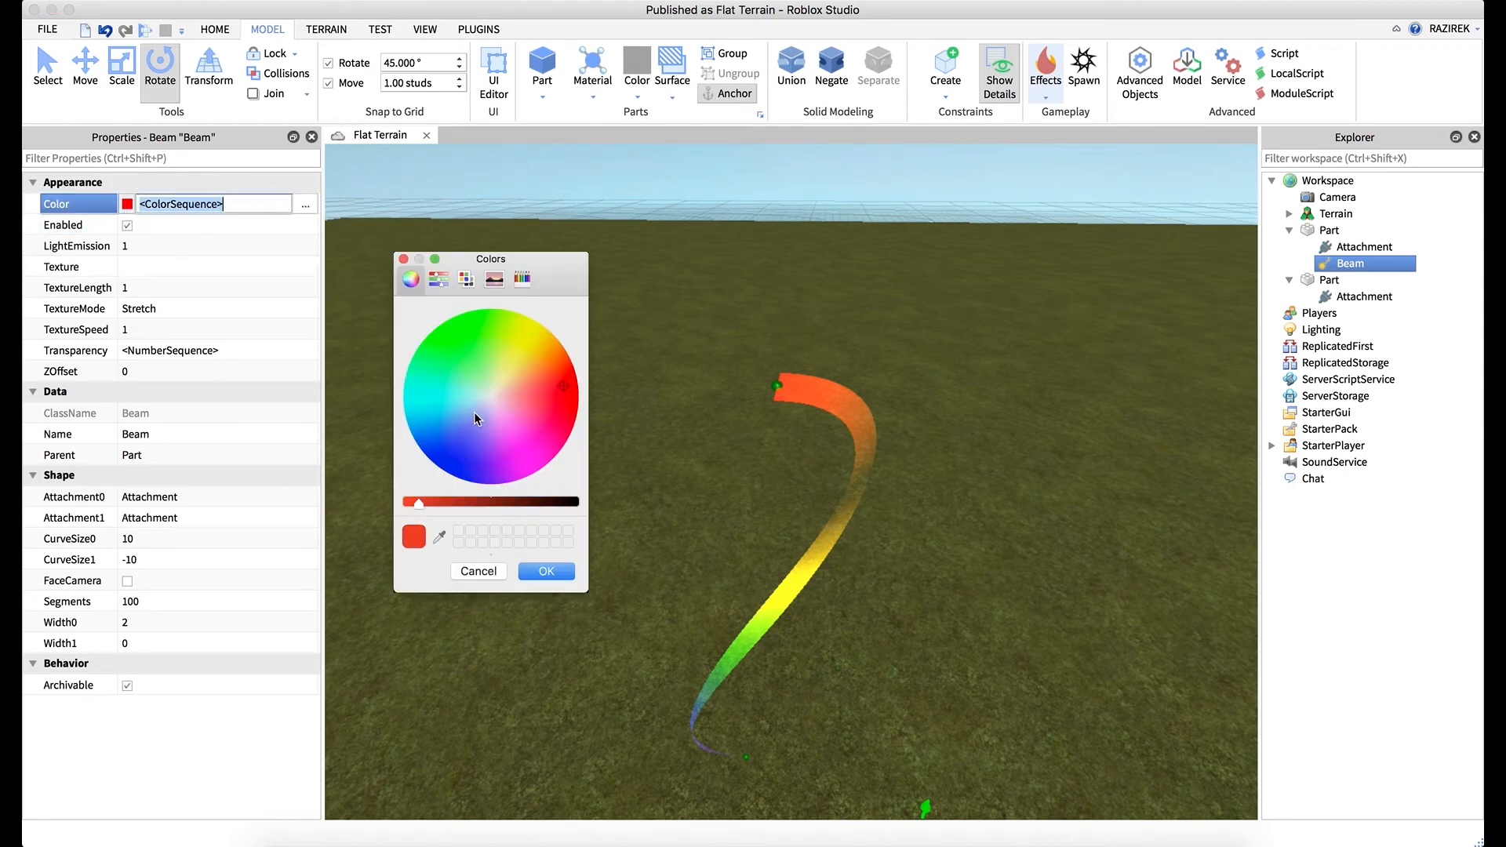
click(489, 396)
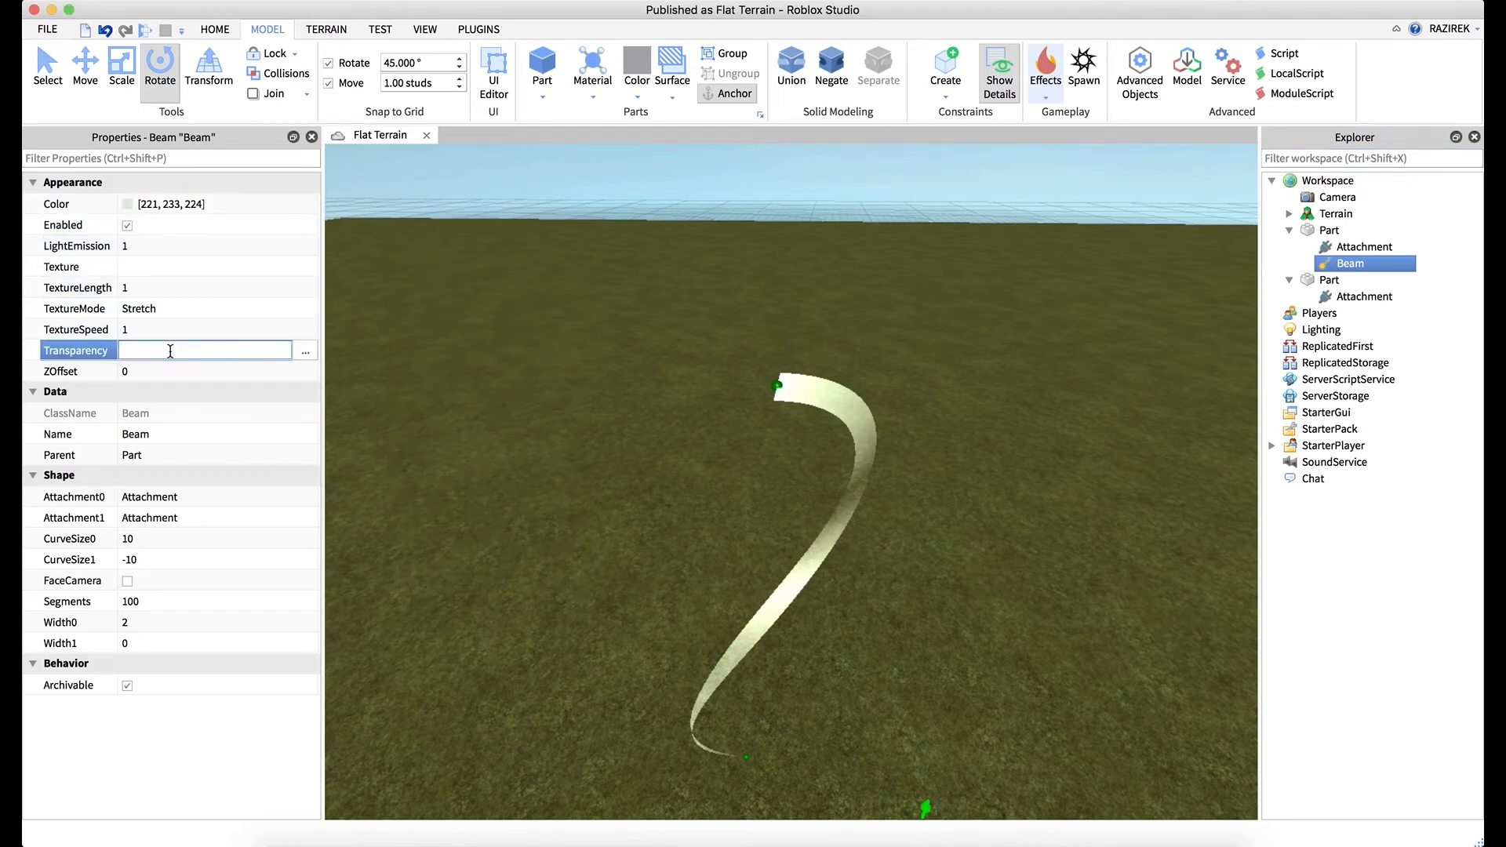
text(0)
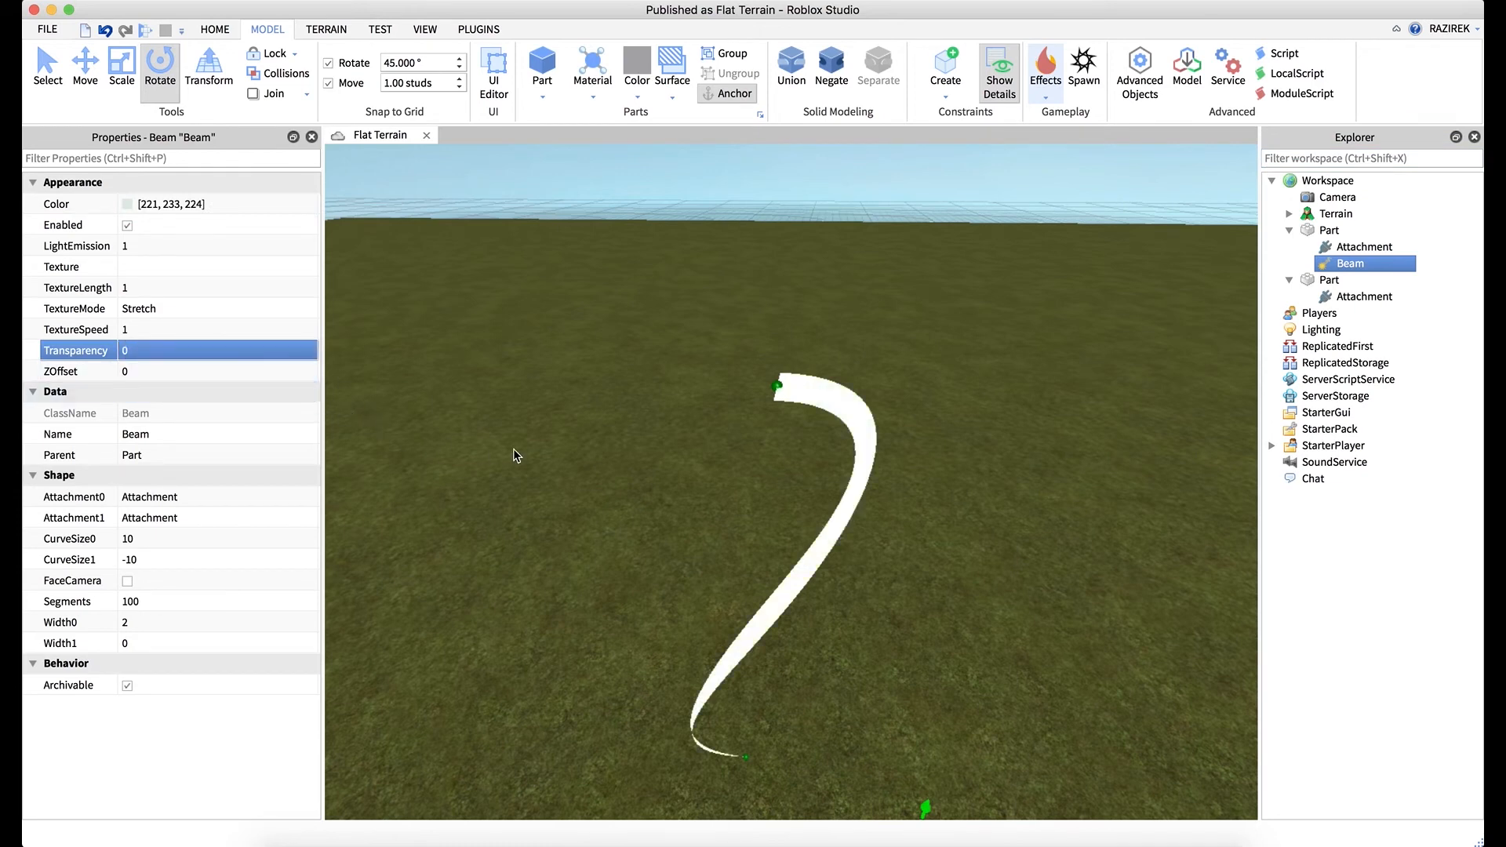
click(216, 266)
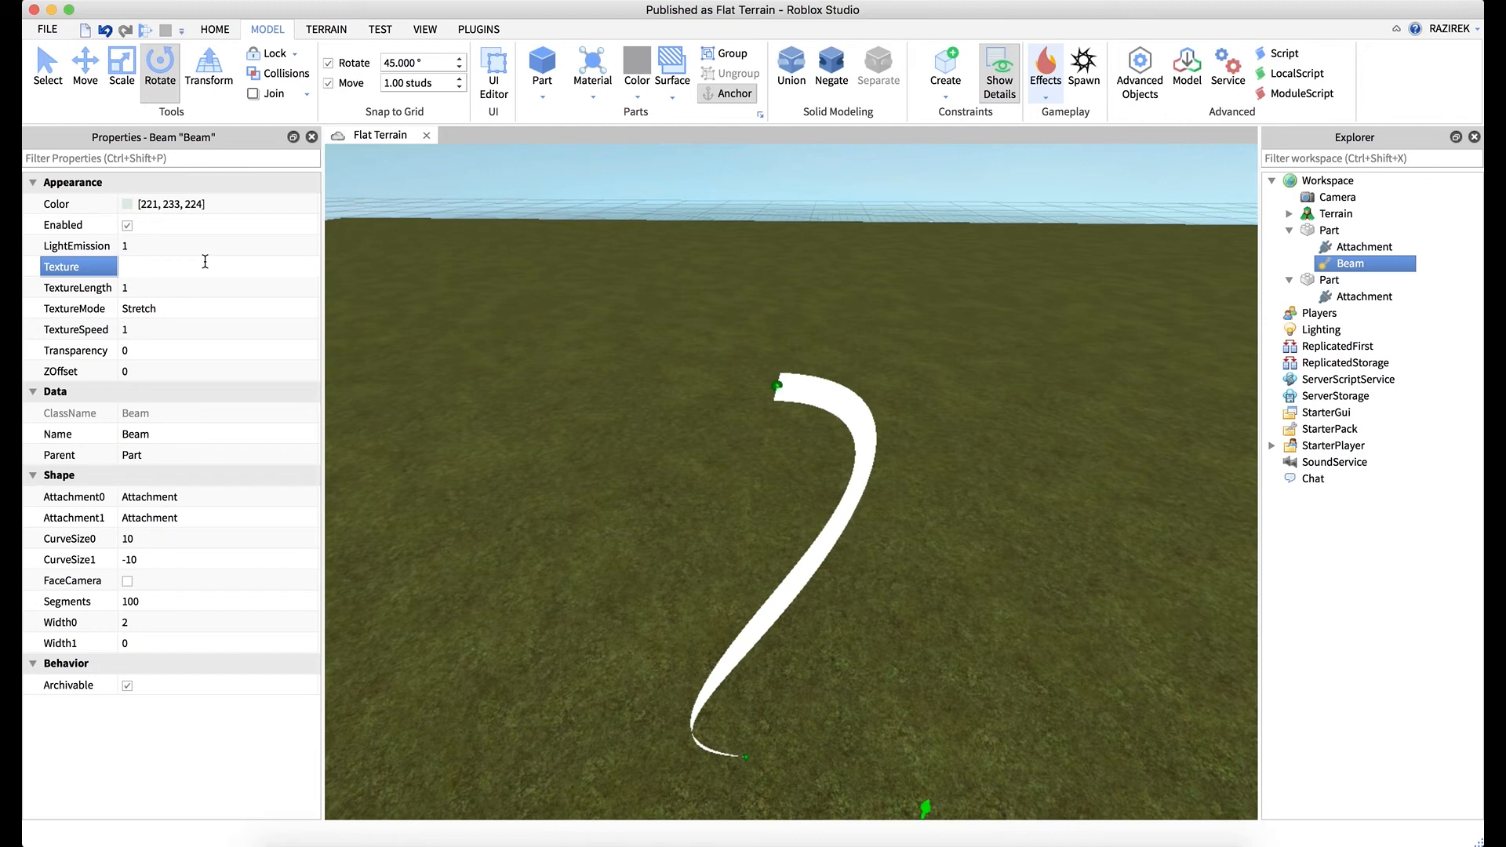
Set the beam's Texture to asset 4058550, the lightning decal.
text(4058550)
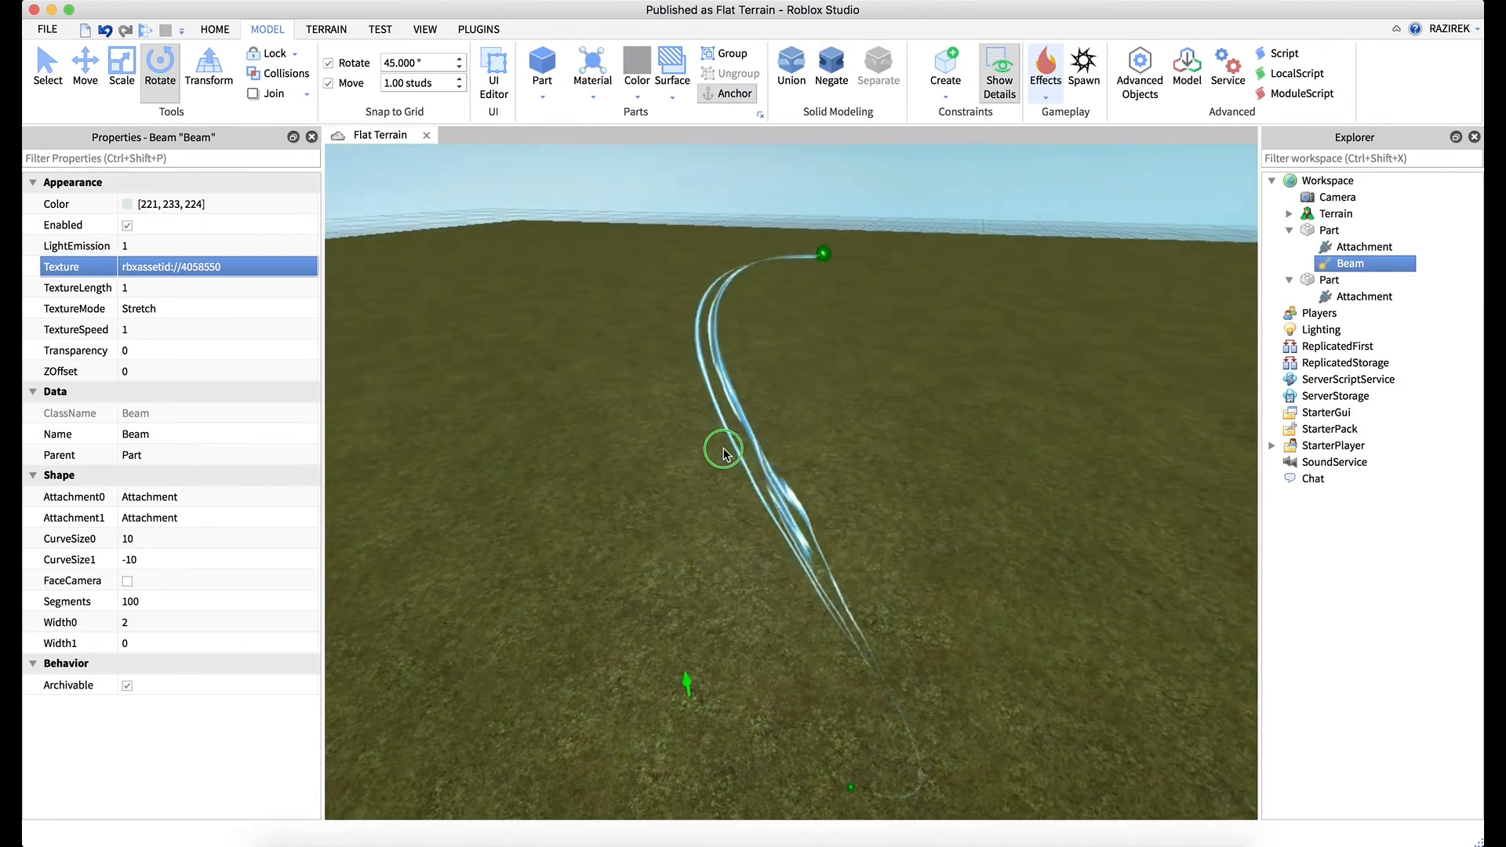
mouse_move(810, 494)
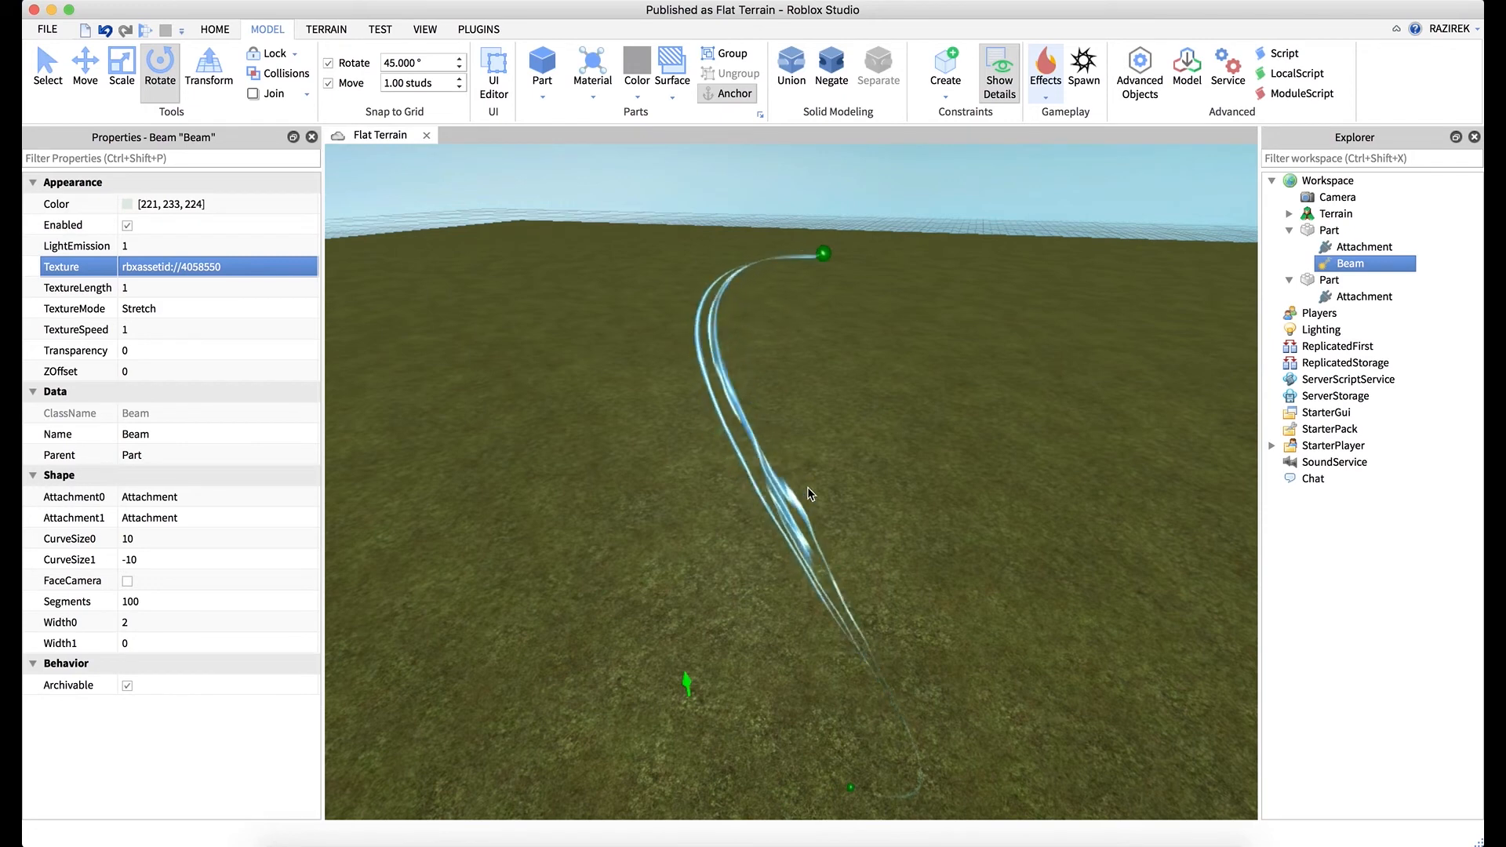
mouse_move(816, 486)
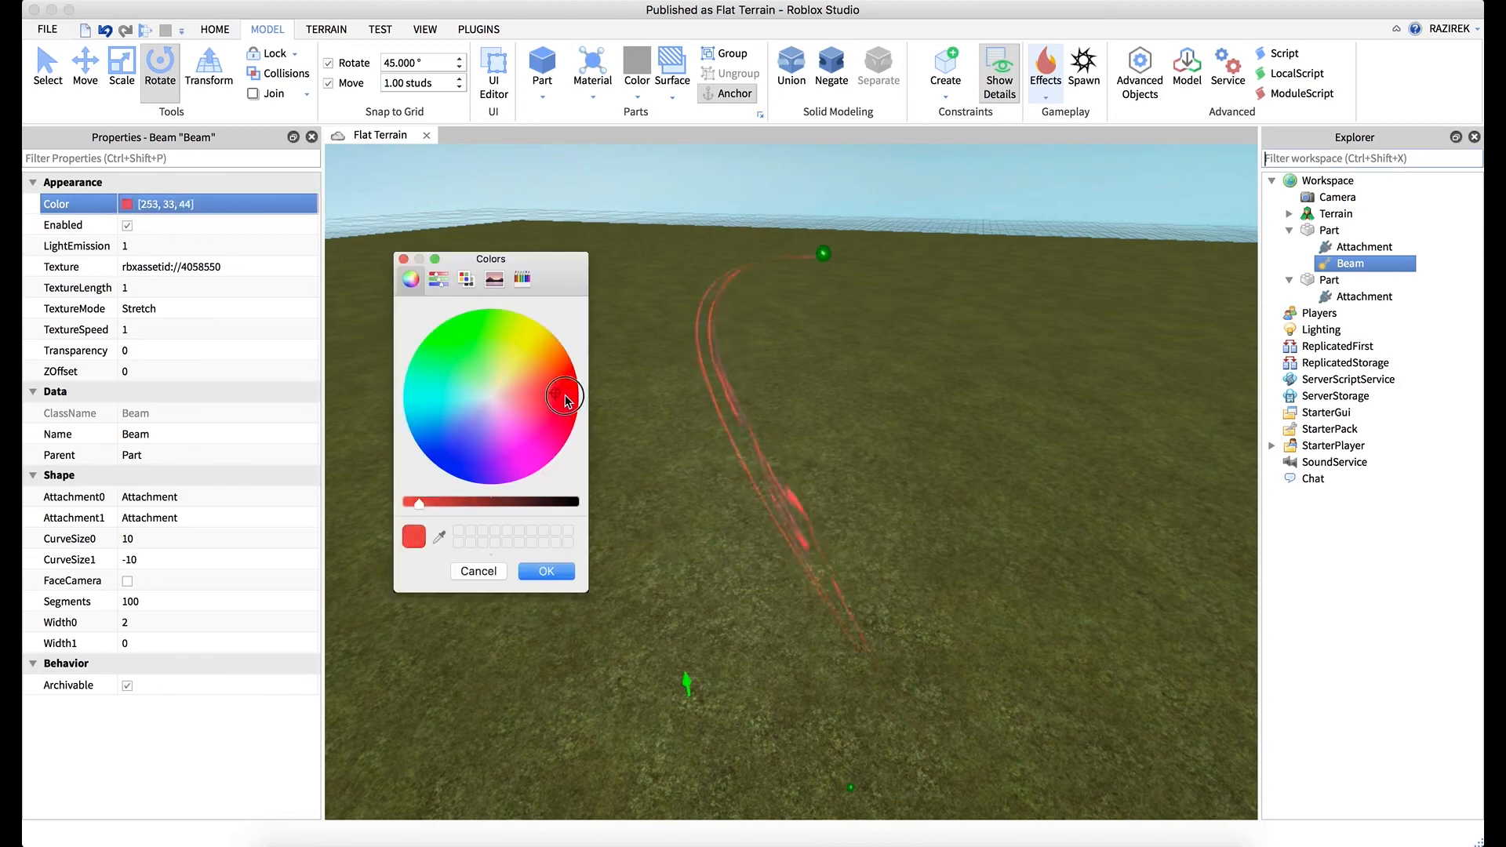
Tint the textured beam yellow (234, 227, 0) after trying green.
click(545, 570)
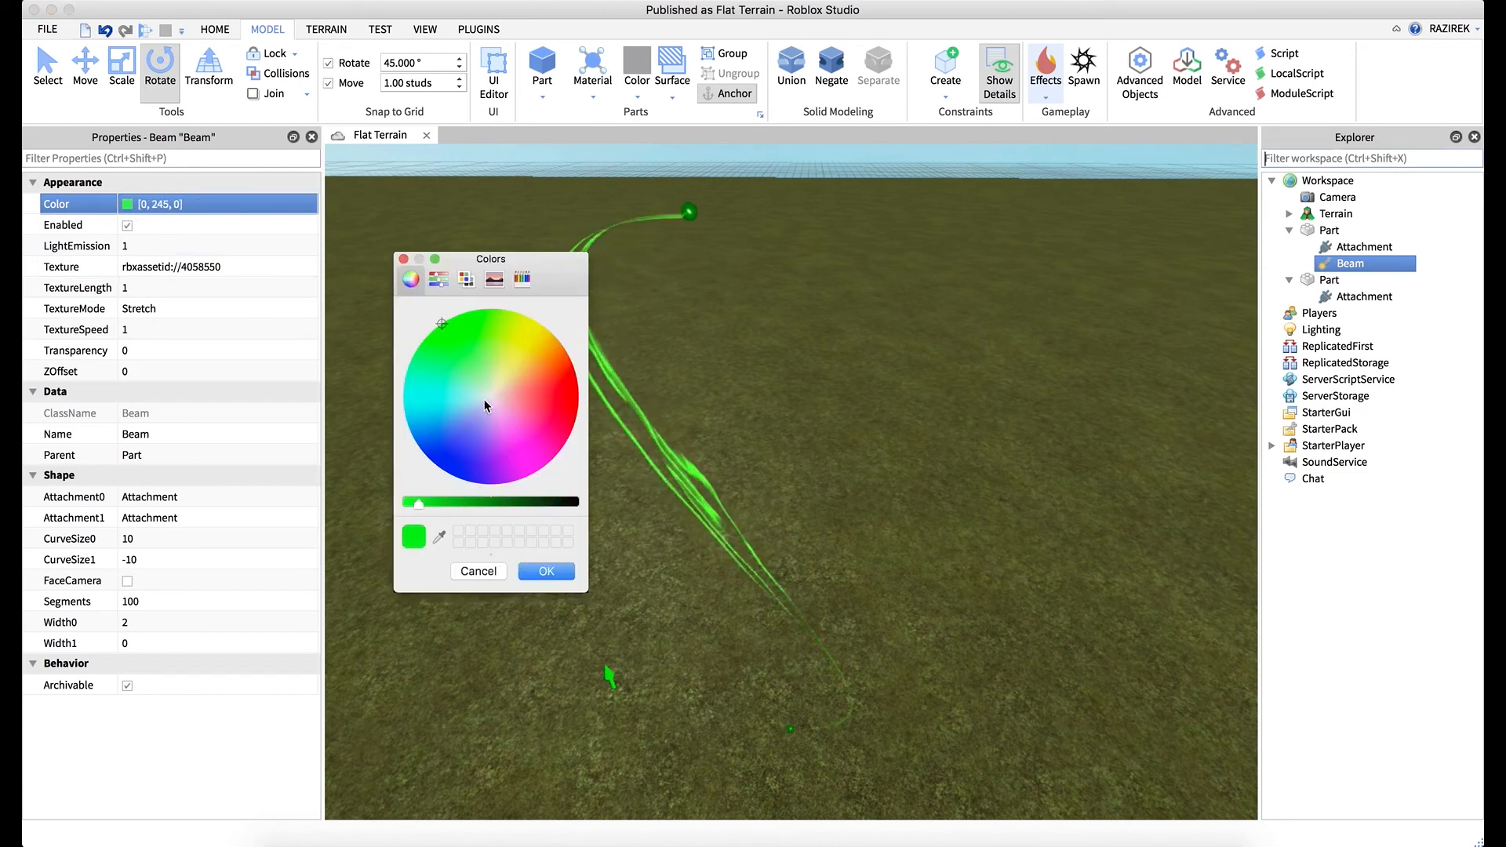
click(563, 310)
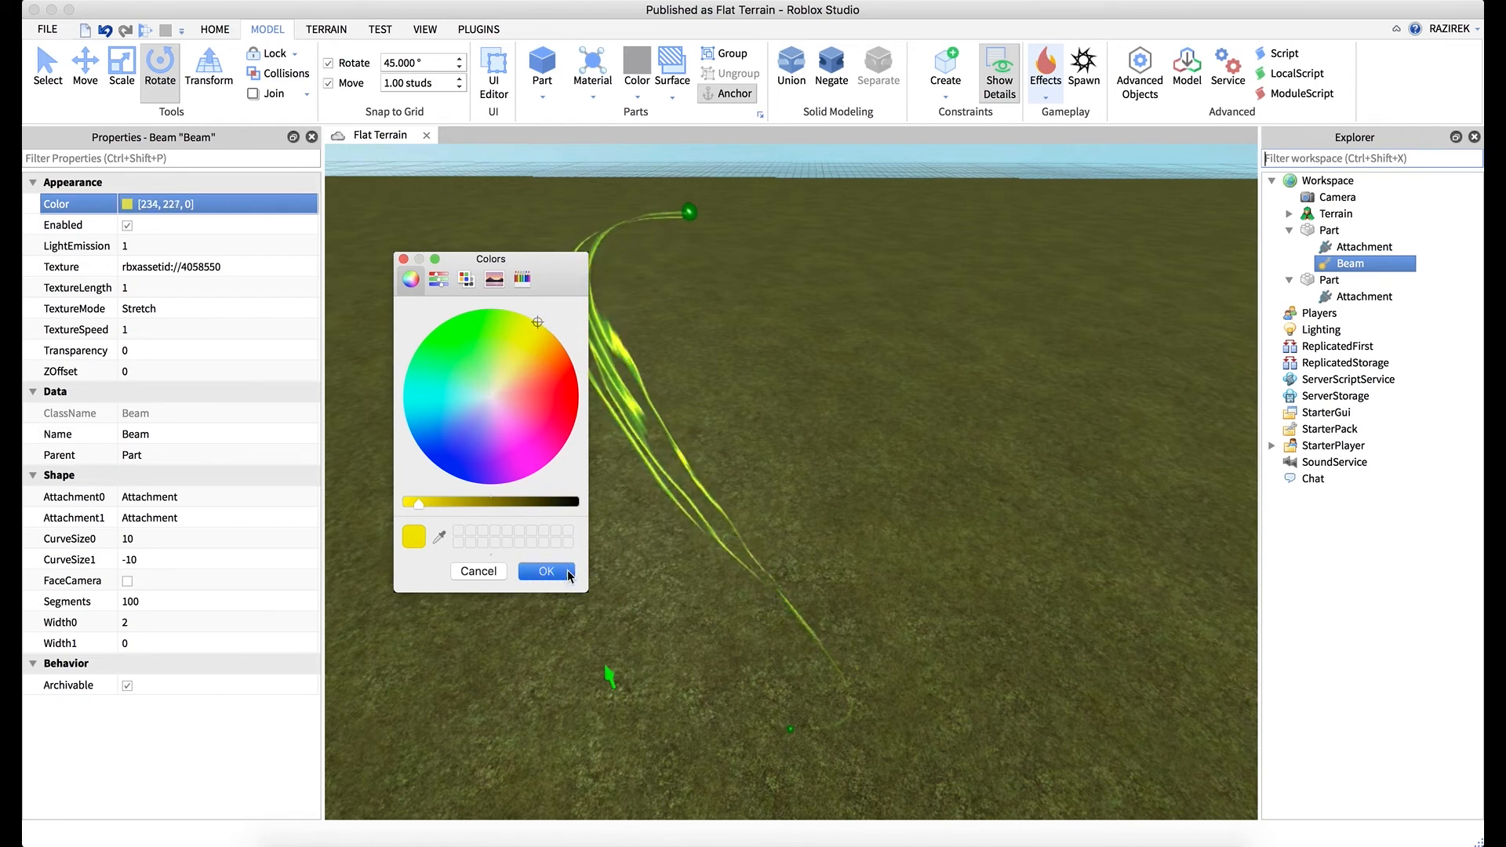
click(546, 571)
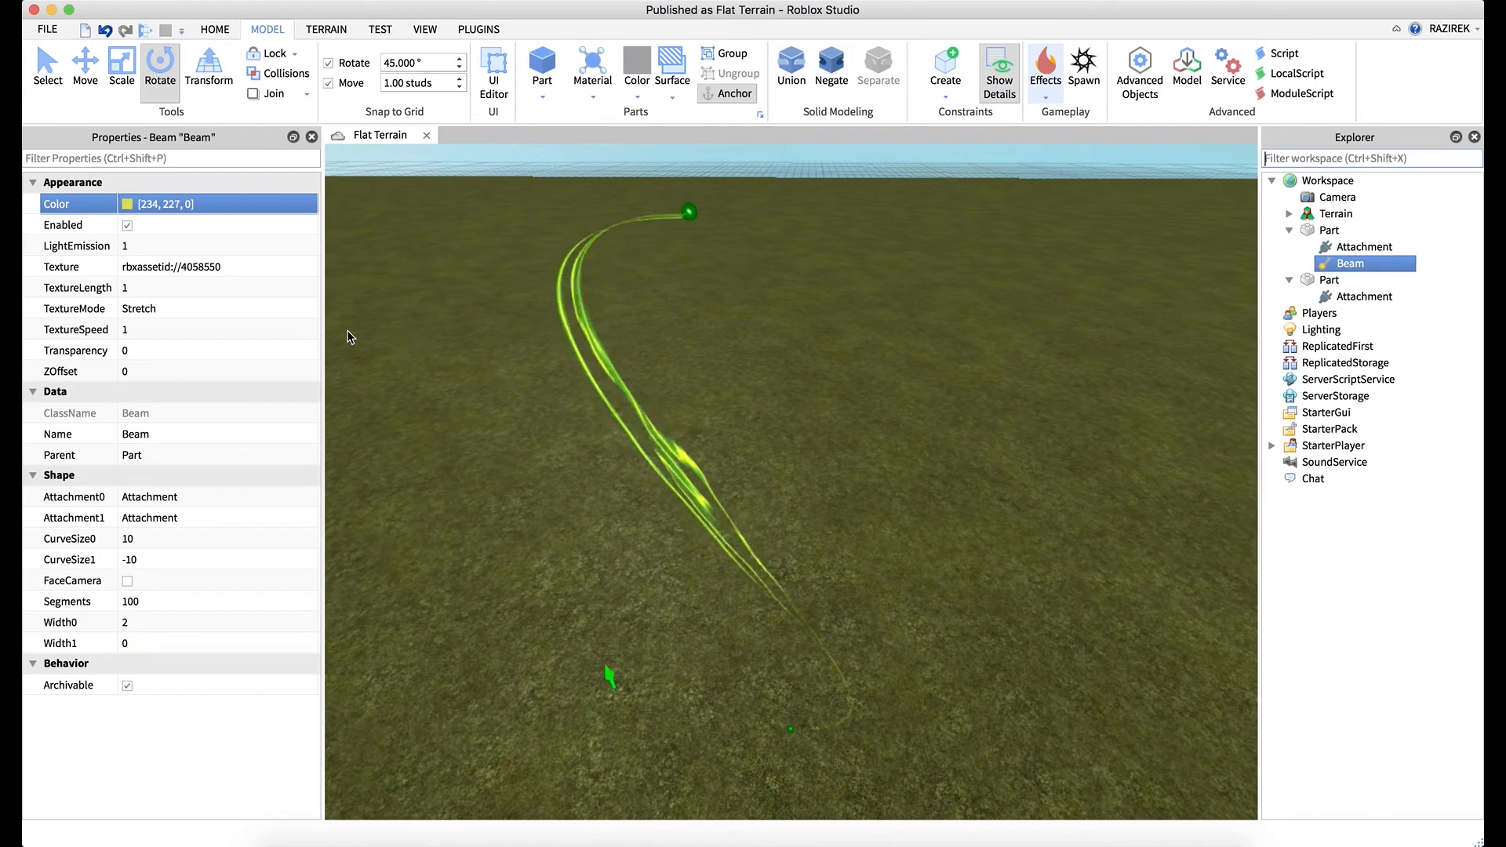
click(216, 309)
text(2)
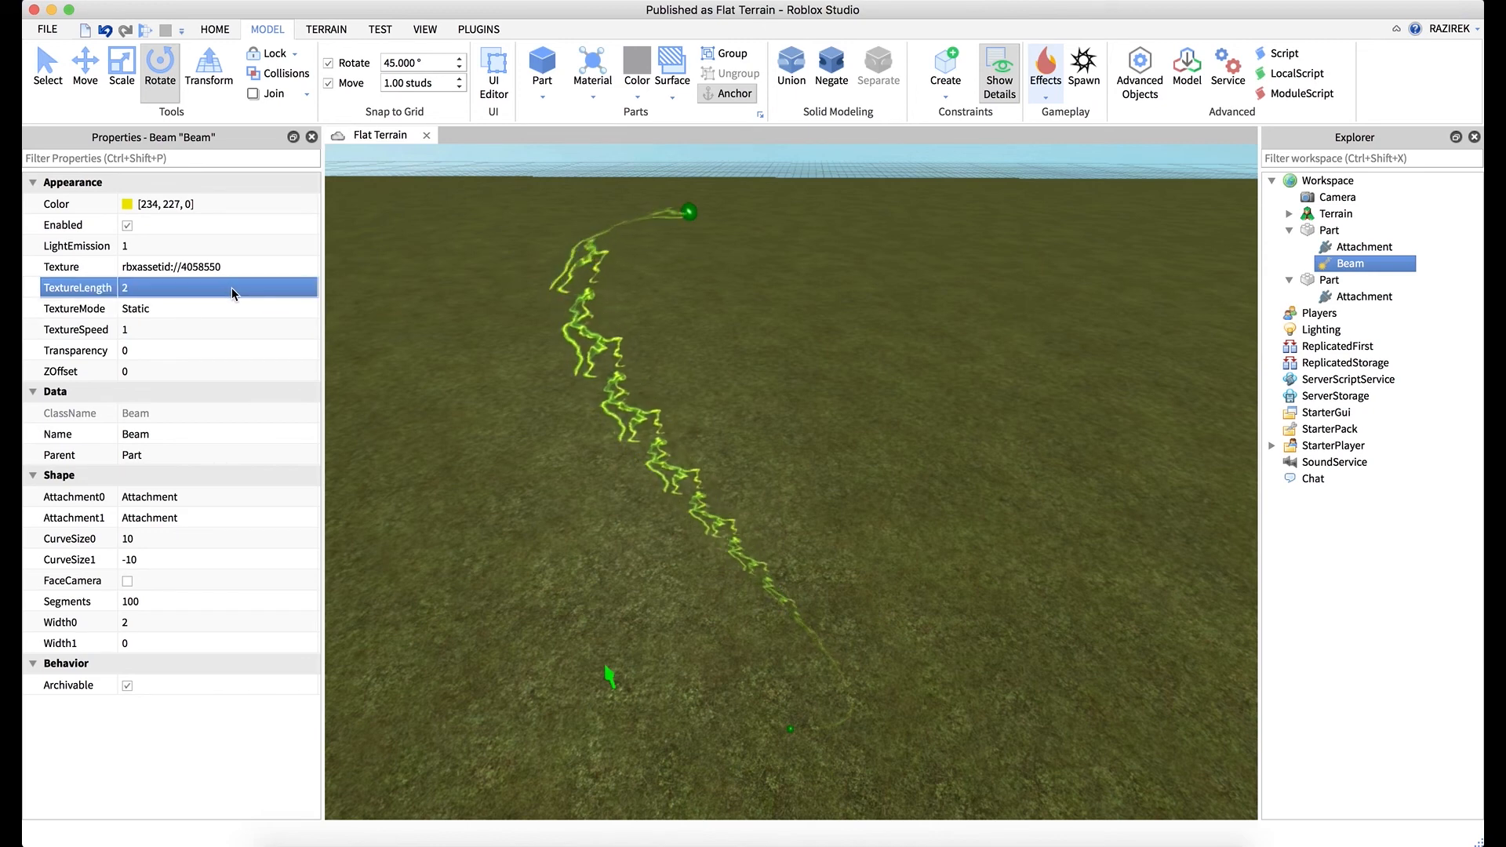
Set the beam's TextureLength to 5 for a repeating lightning pattern.
click(216, 309)
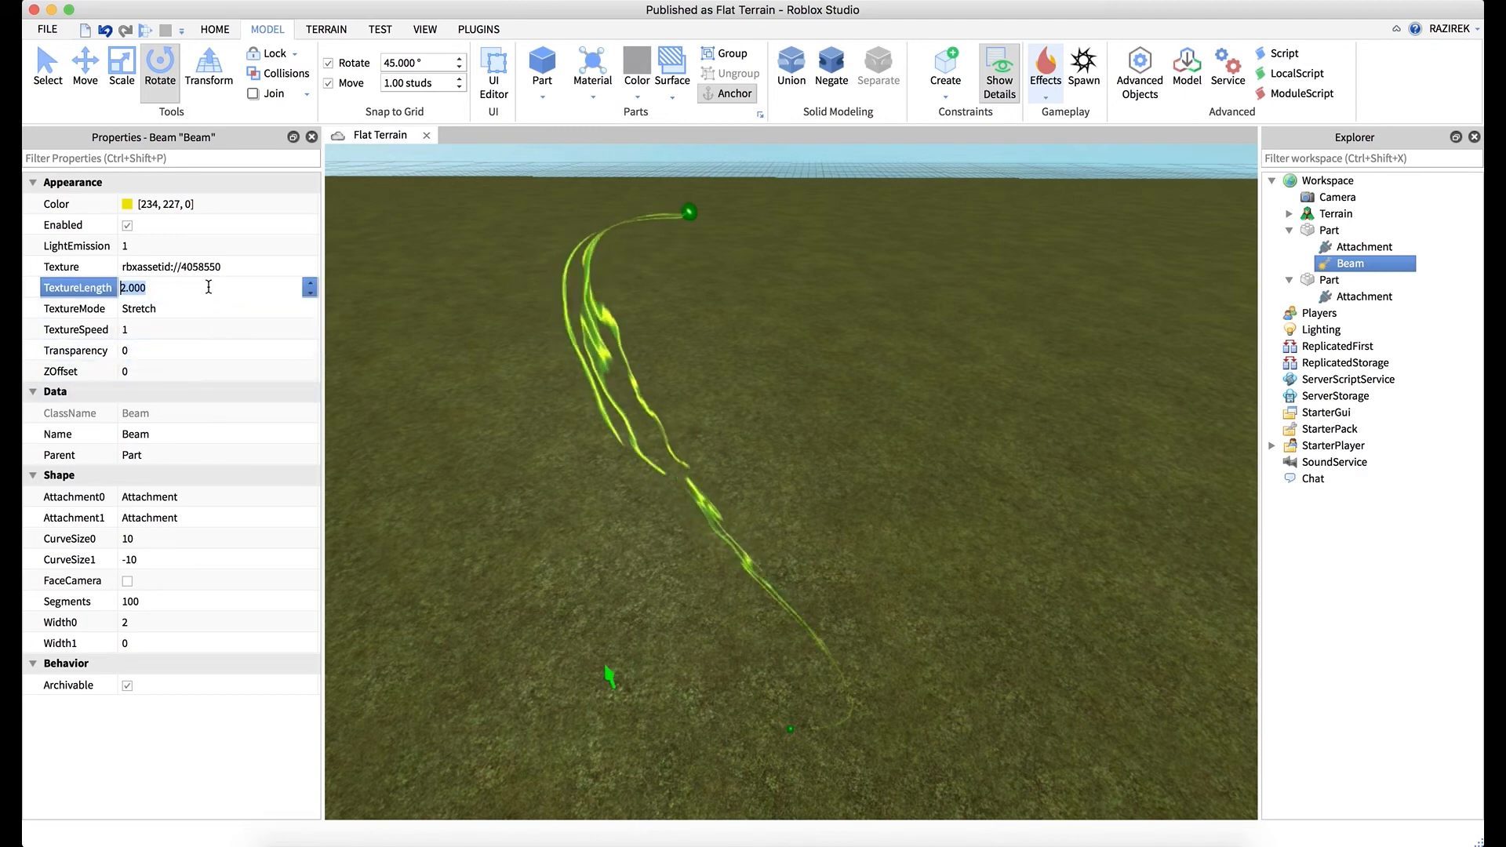
text(5)
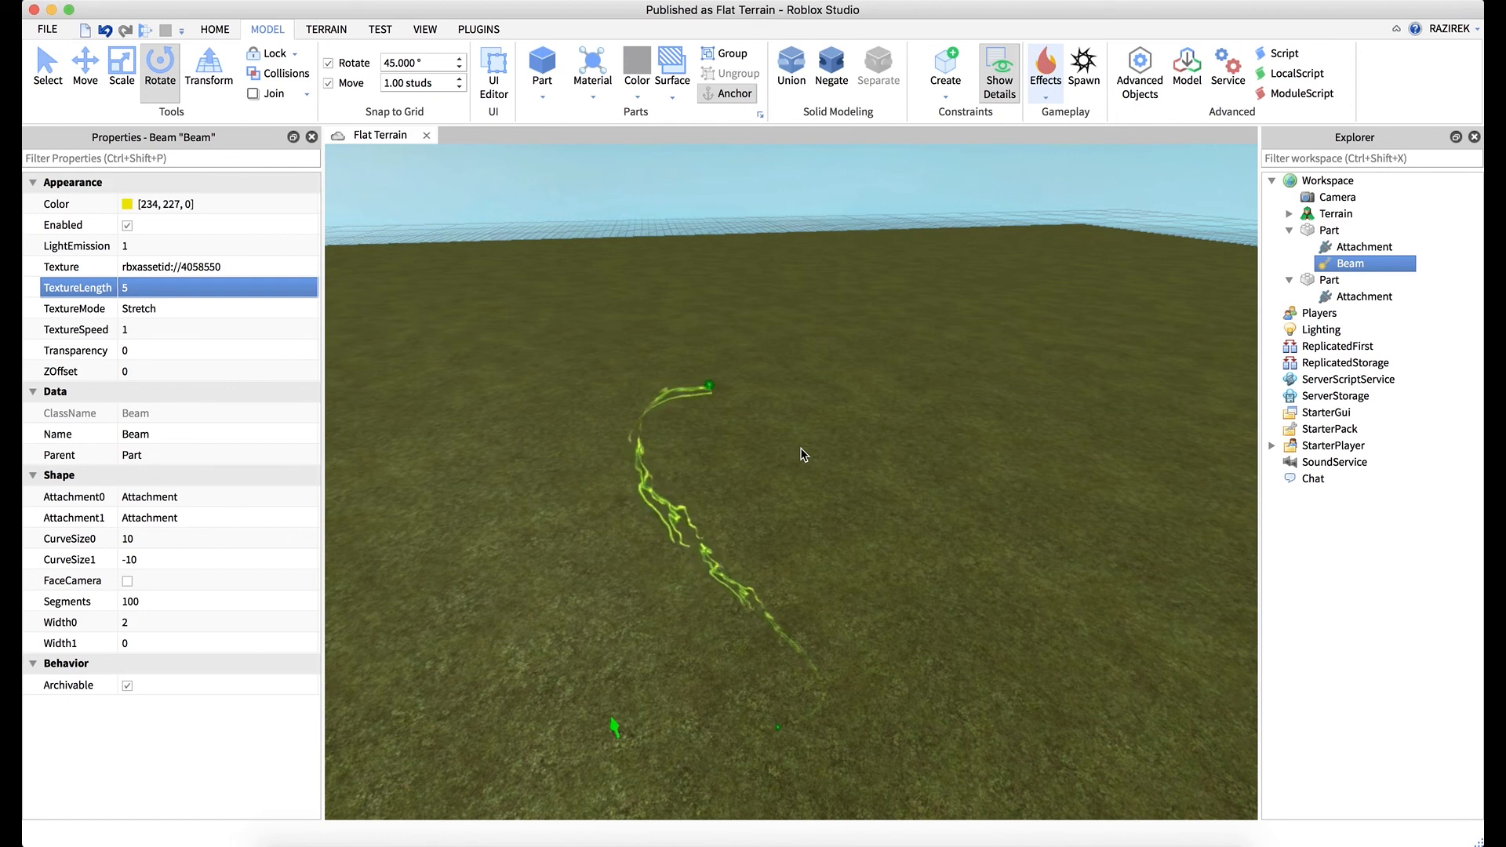
mouse_move(659, 496)
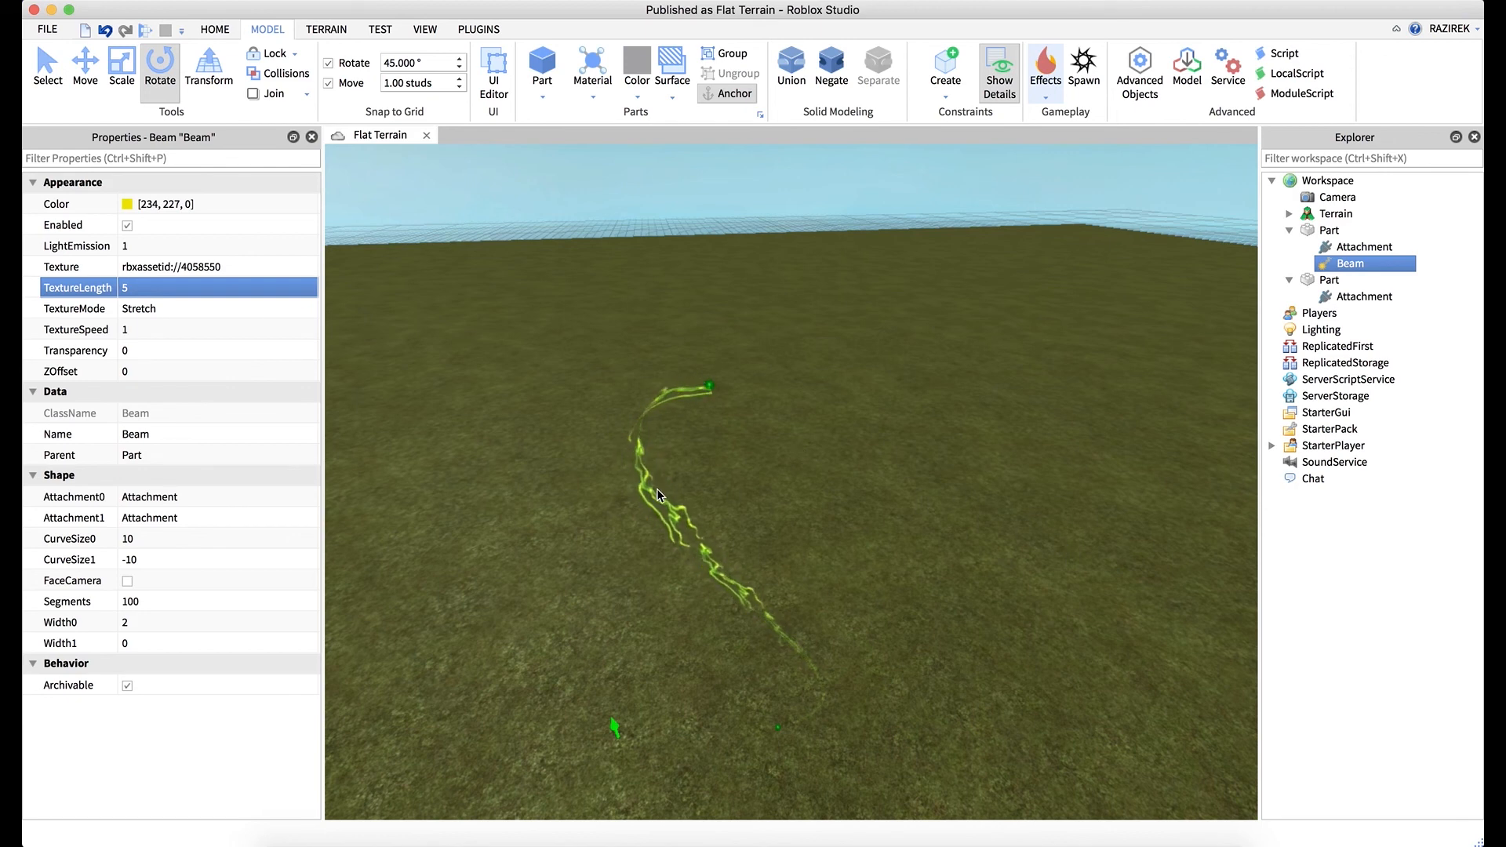
mouse_move(651, 401)
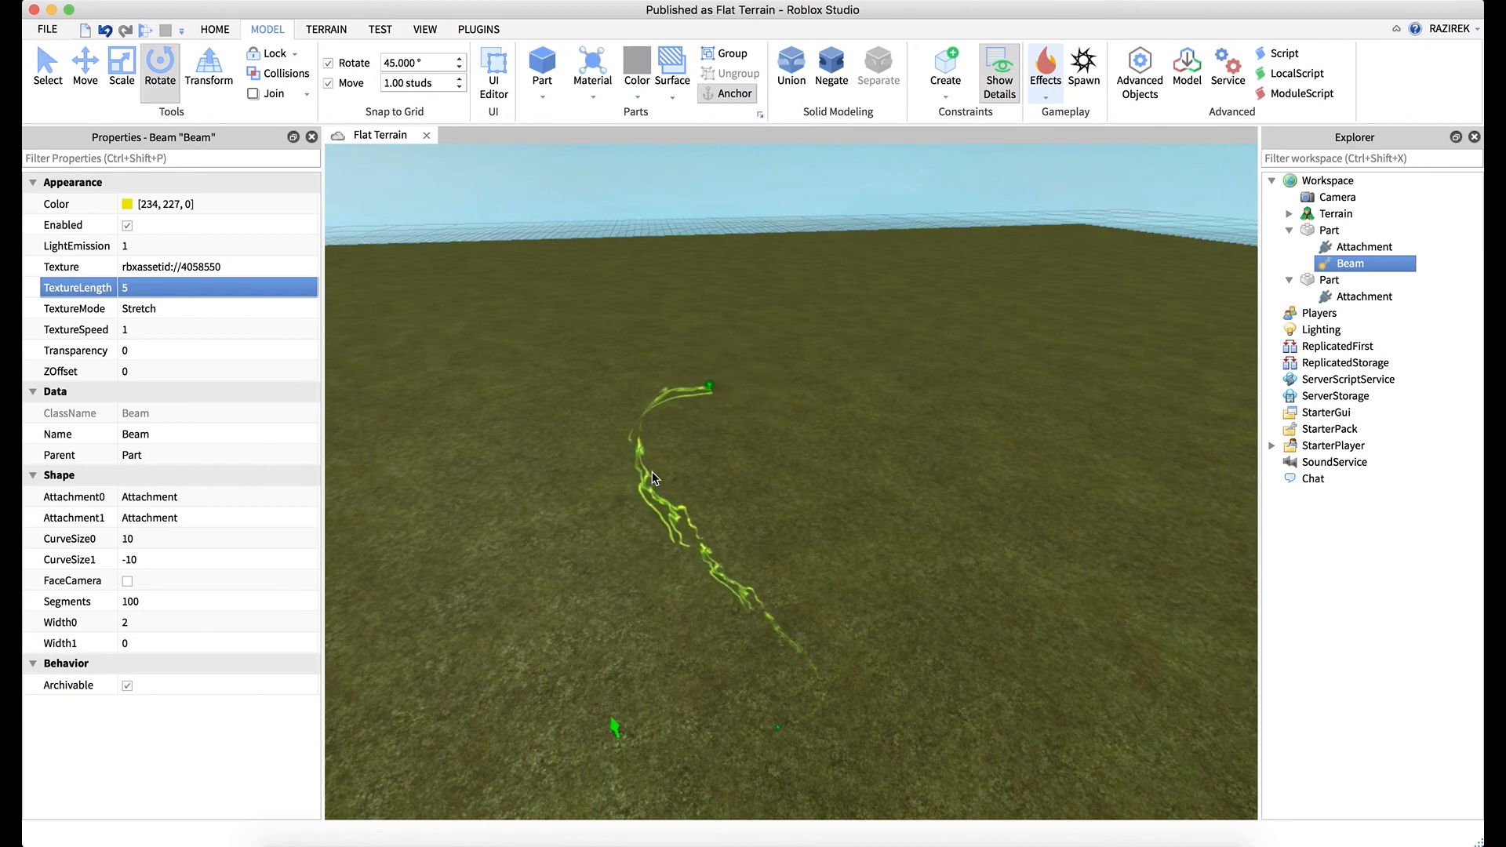
mouse_move(833, 679)
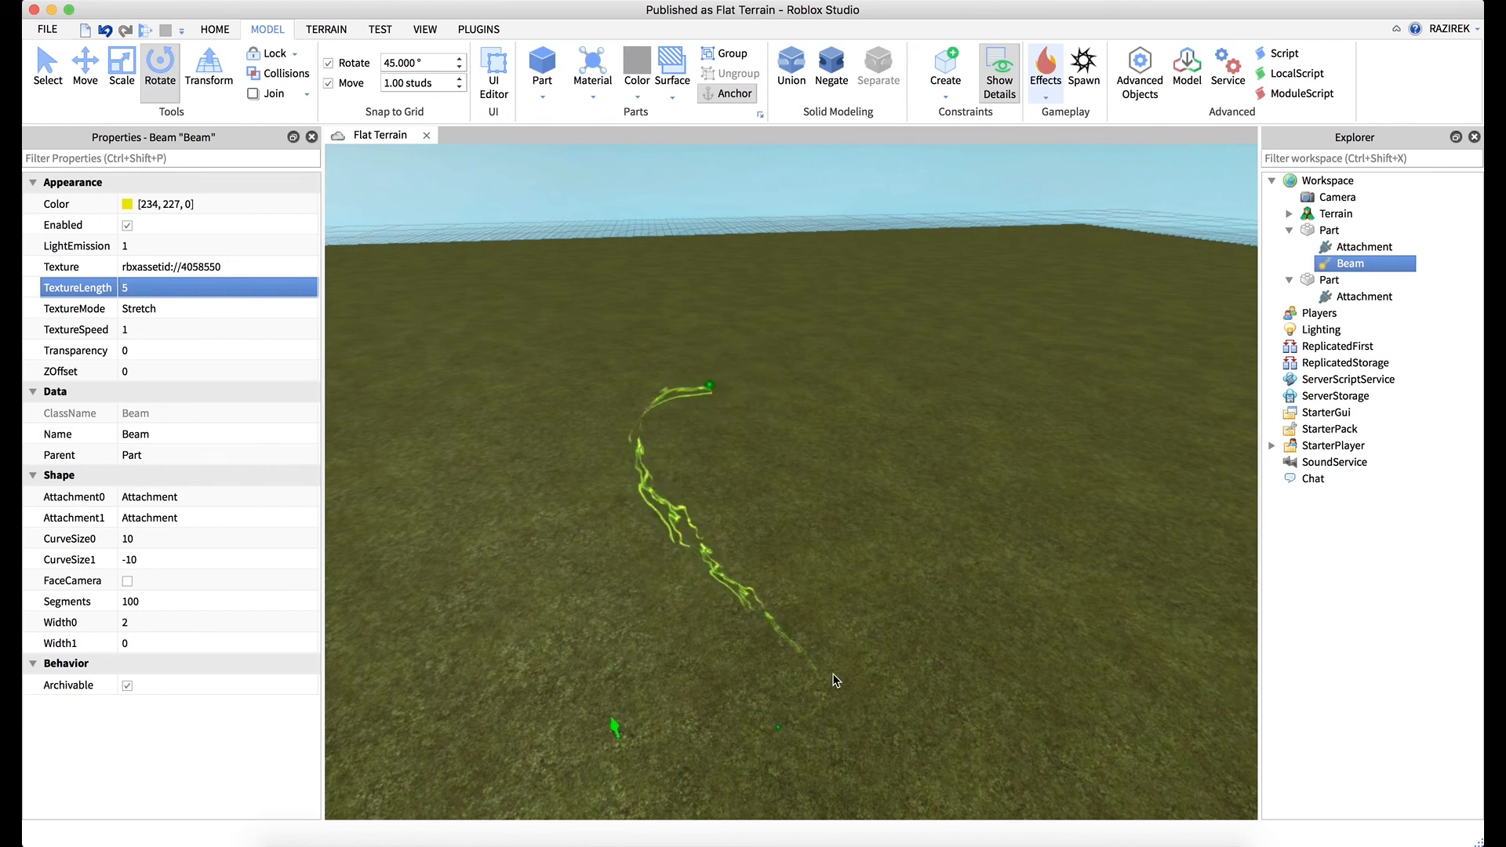
mouse_move(953, 213)
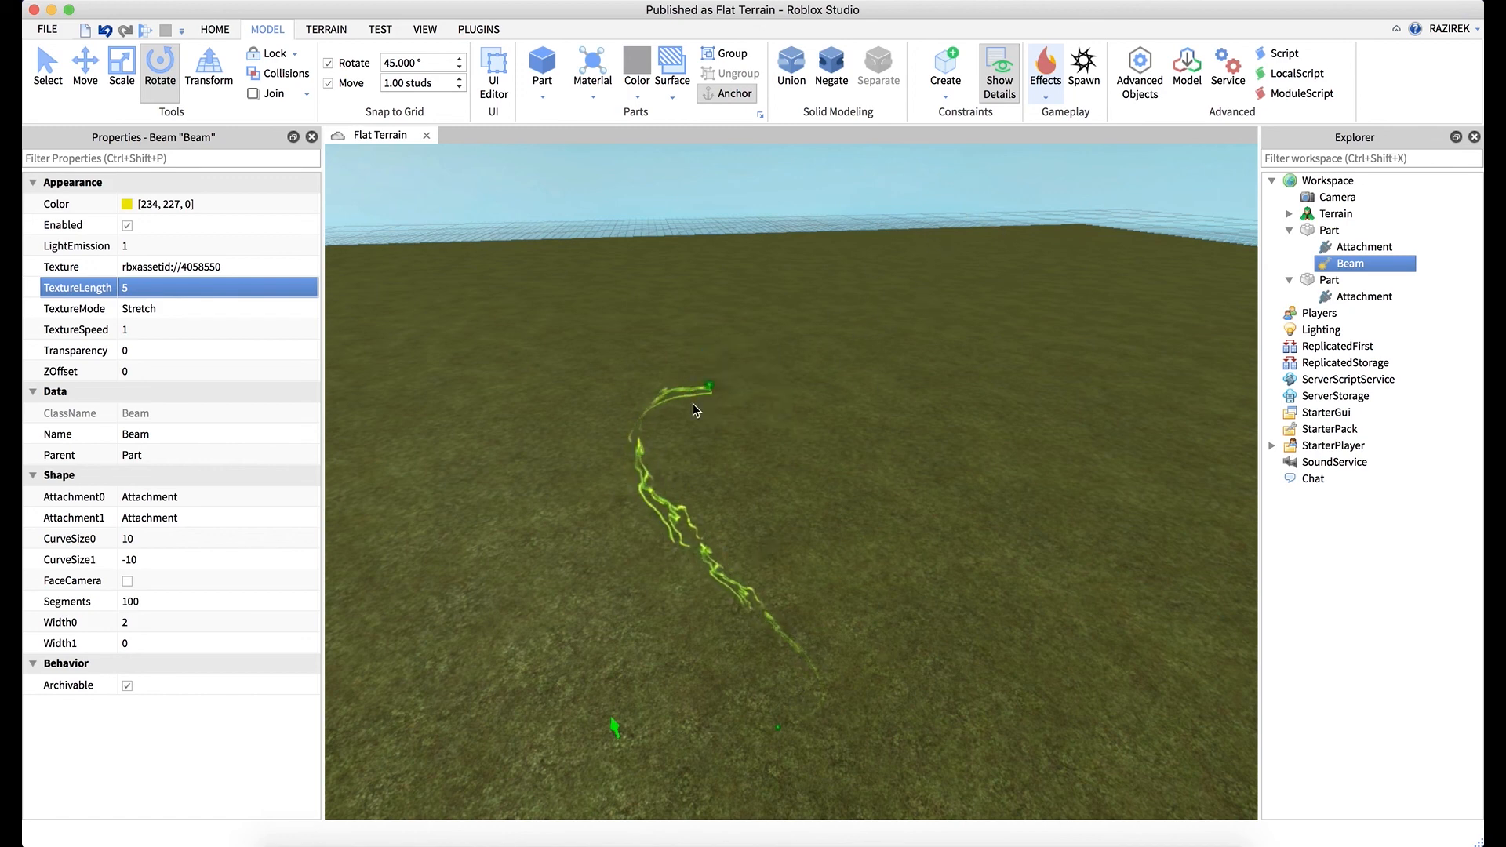
mouse_move(783, 673)
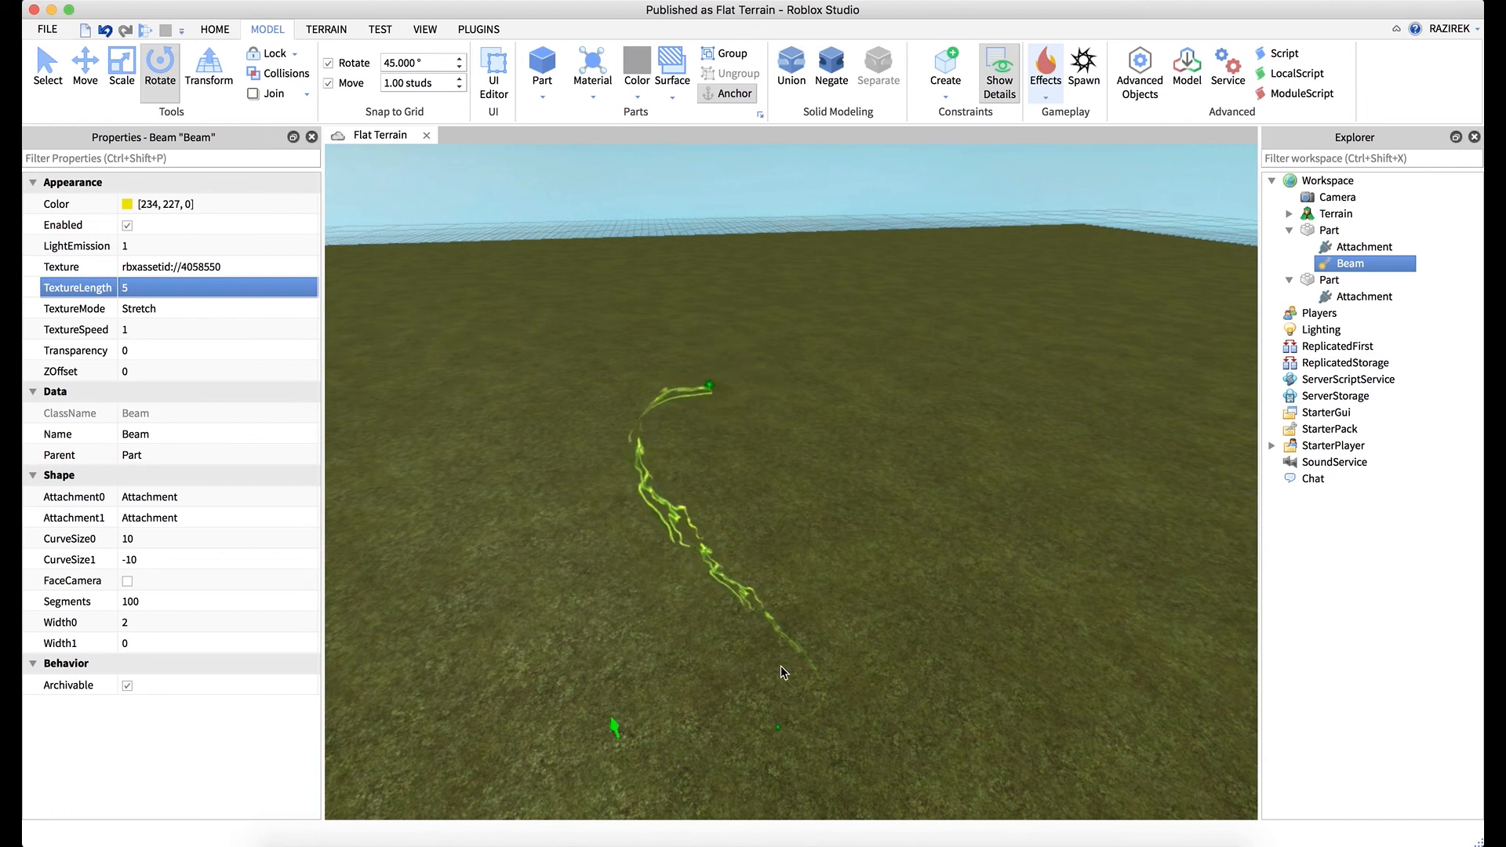
mouse_move(957, 358)
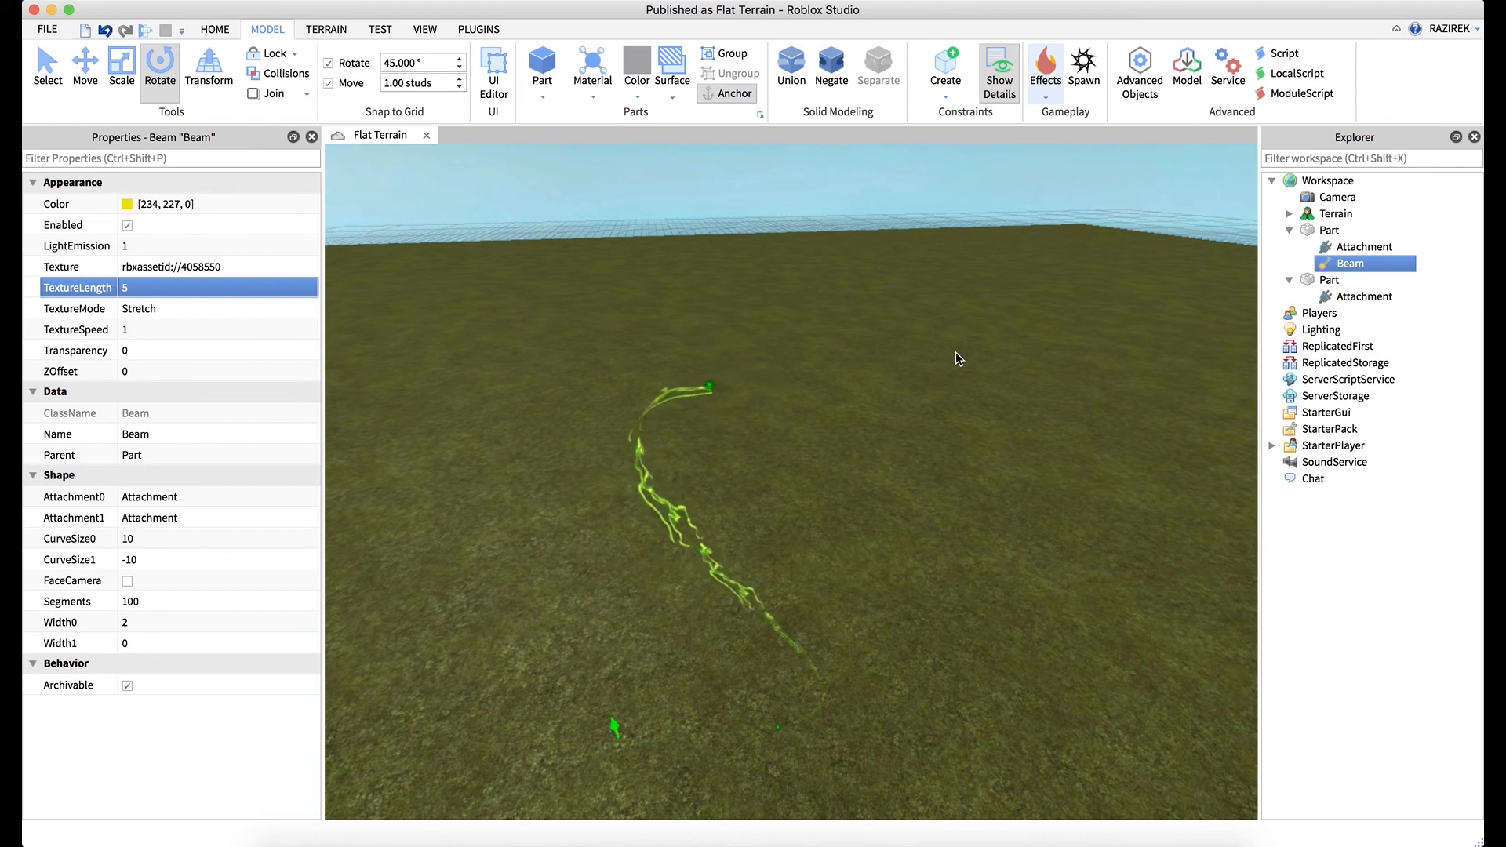
mouse_move(821, 425)
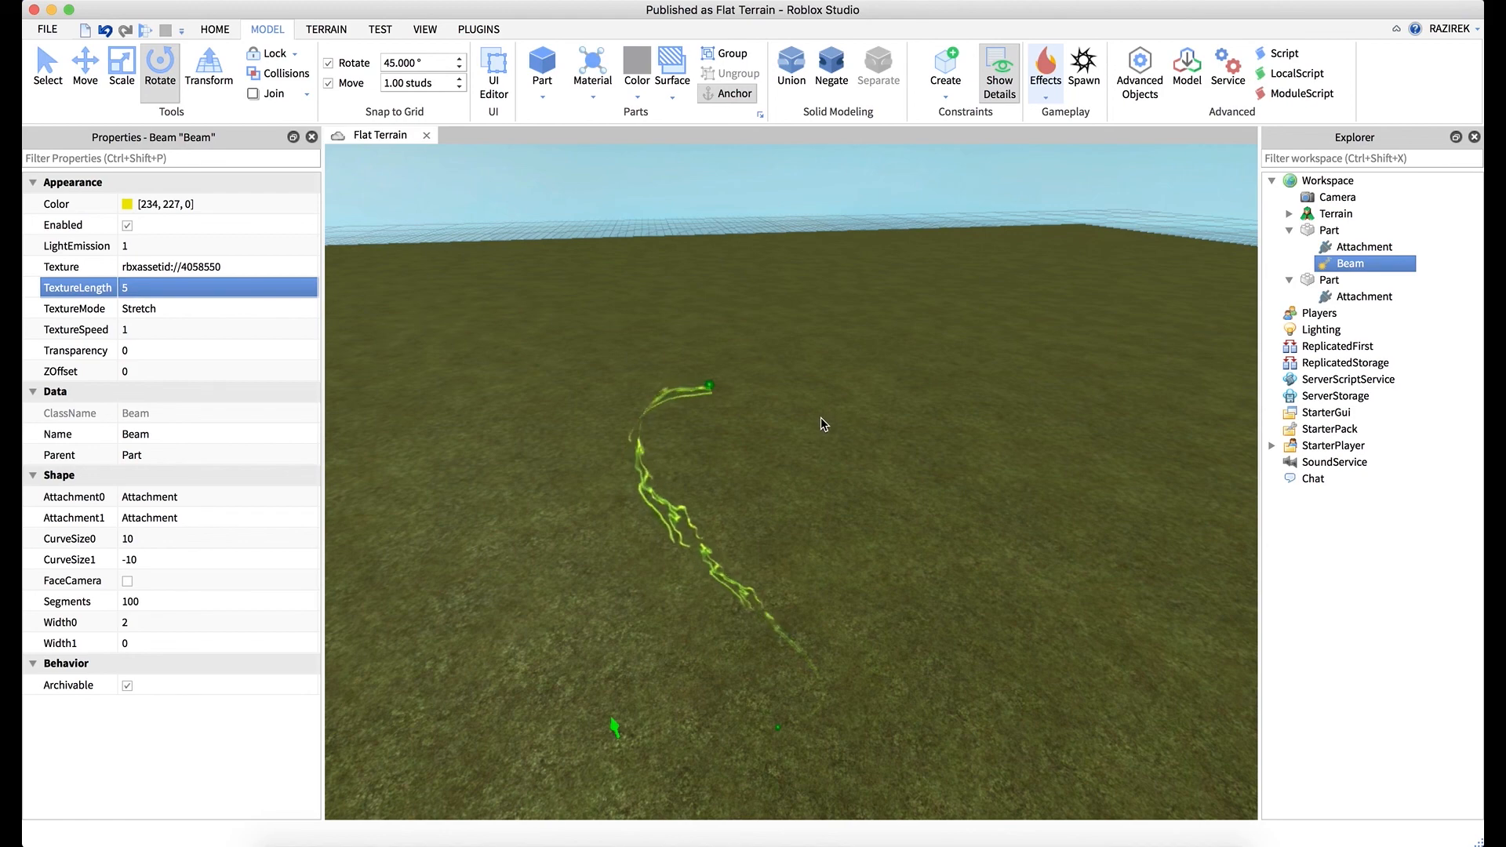
mouse_move(800, 425)
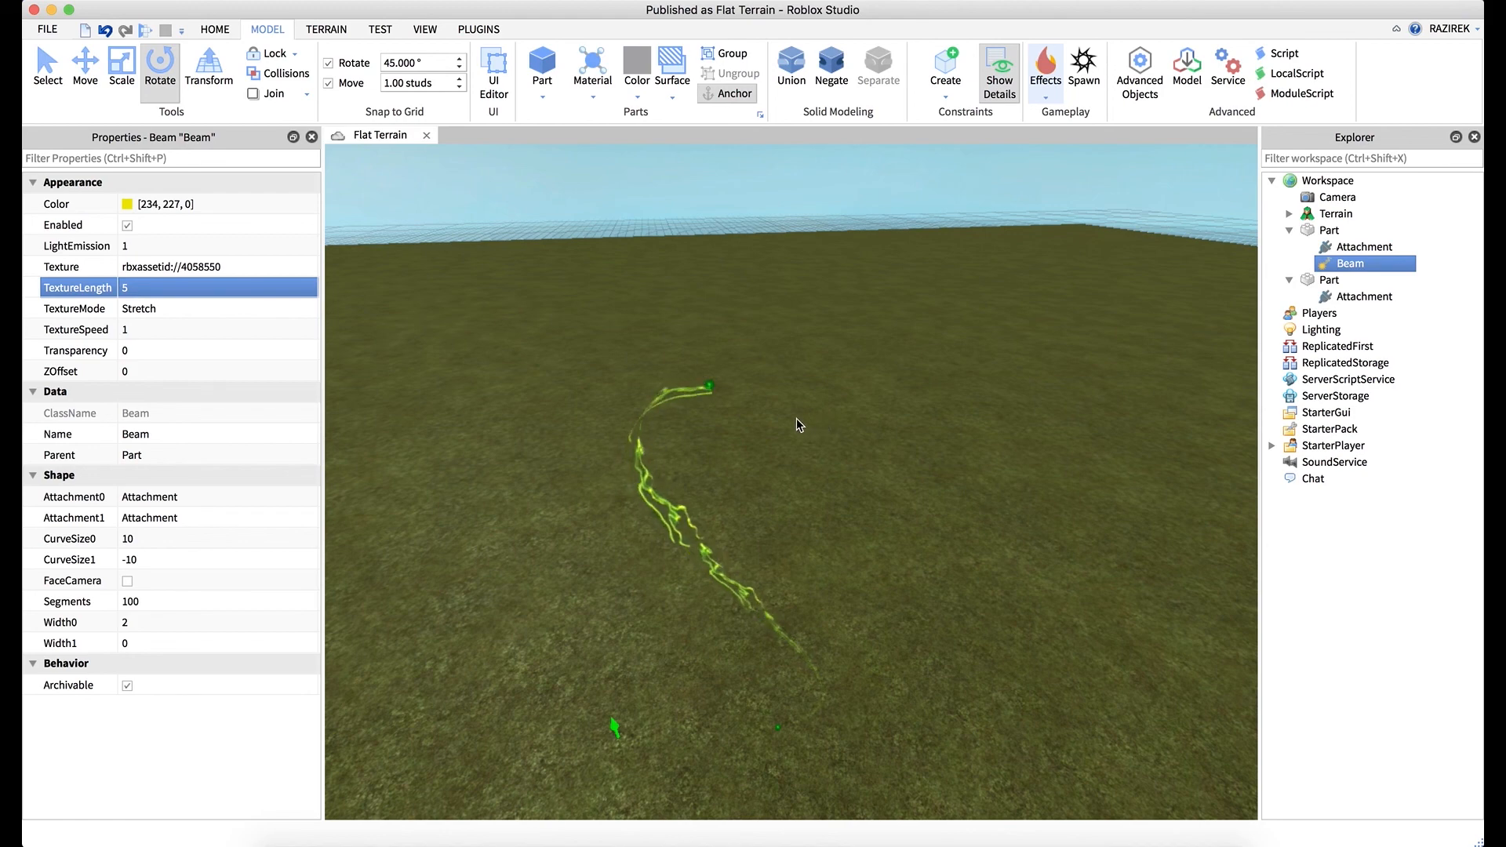
mouse_move(835, 659)
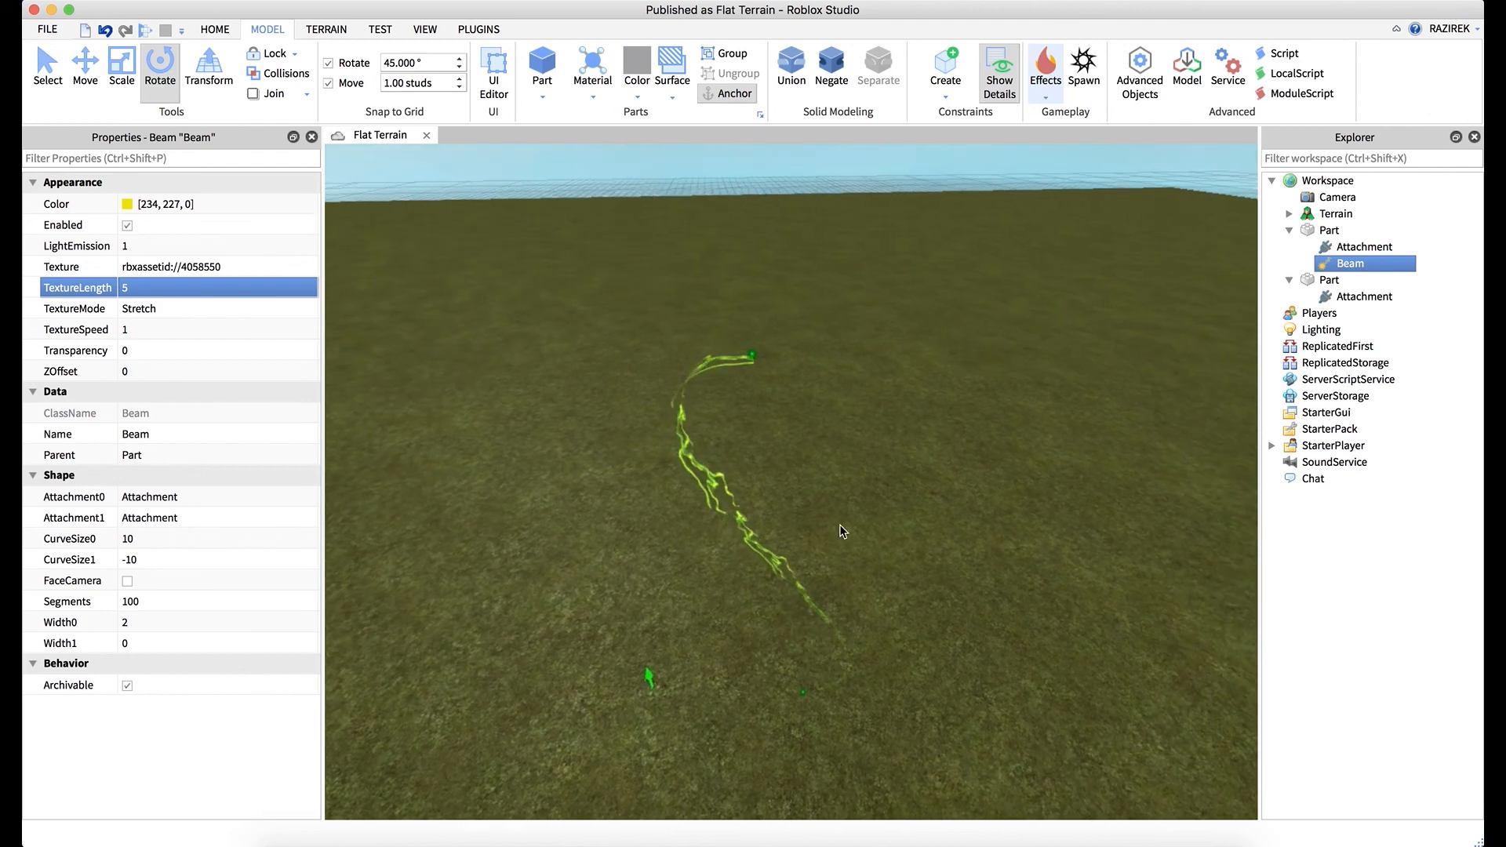
mouse_move(776, 557)
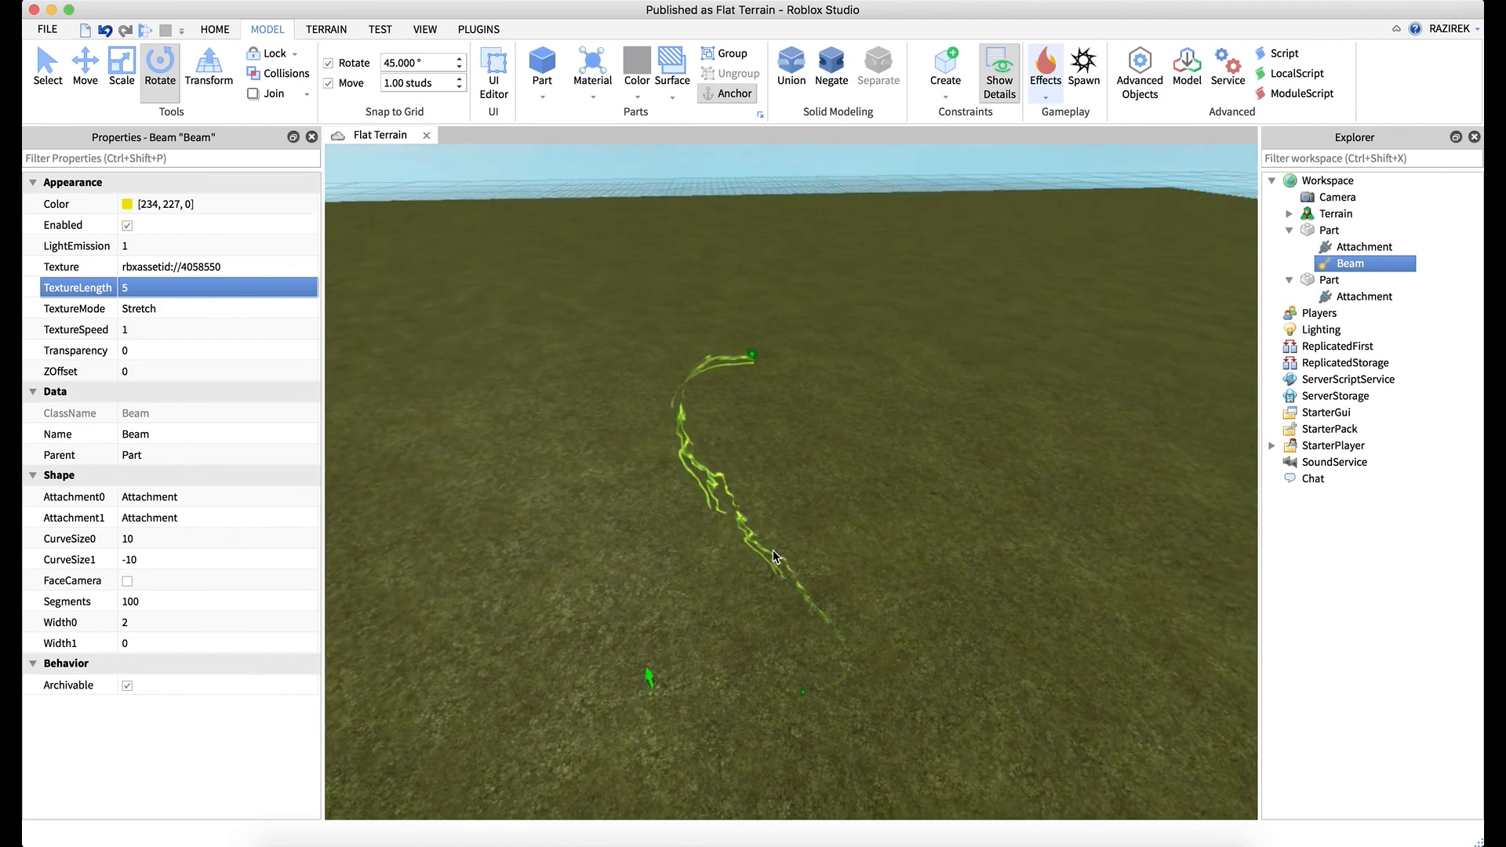
mouse_move(786, 471)
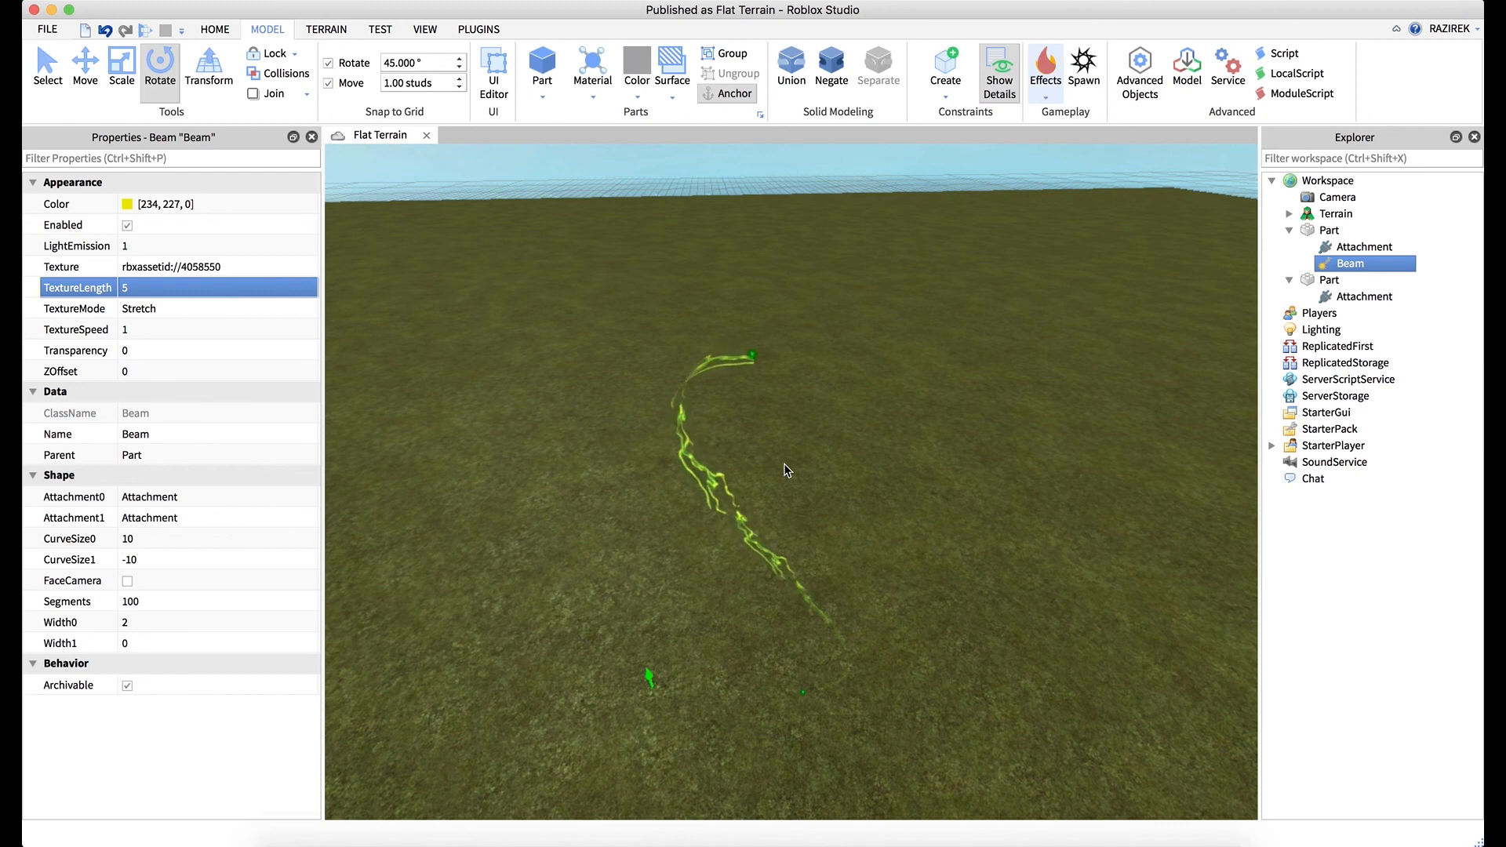
mouse_move(780, 467)
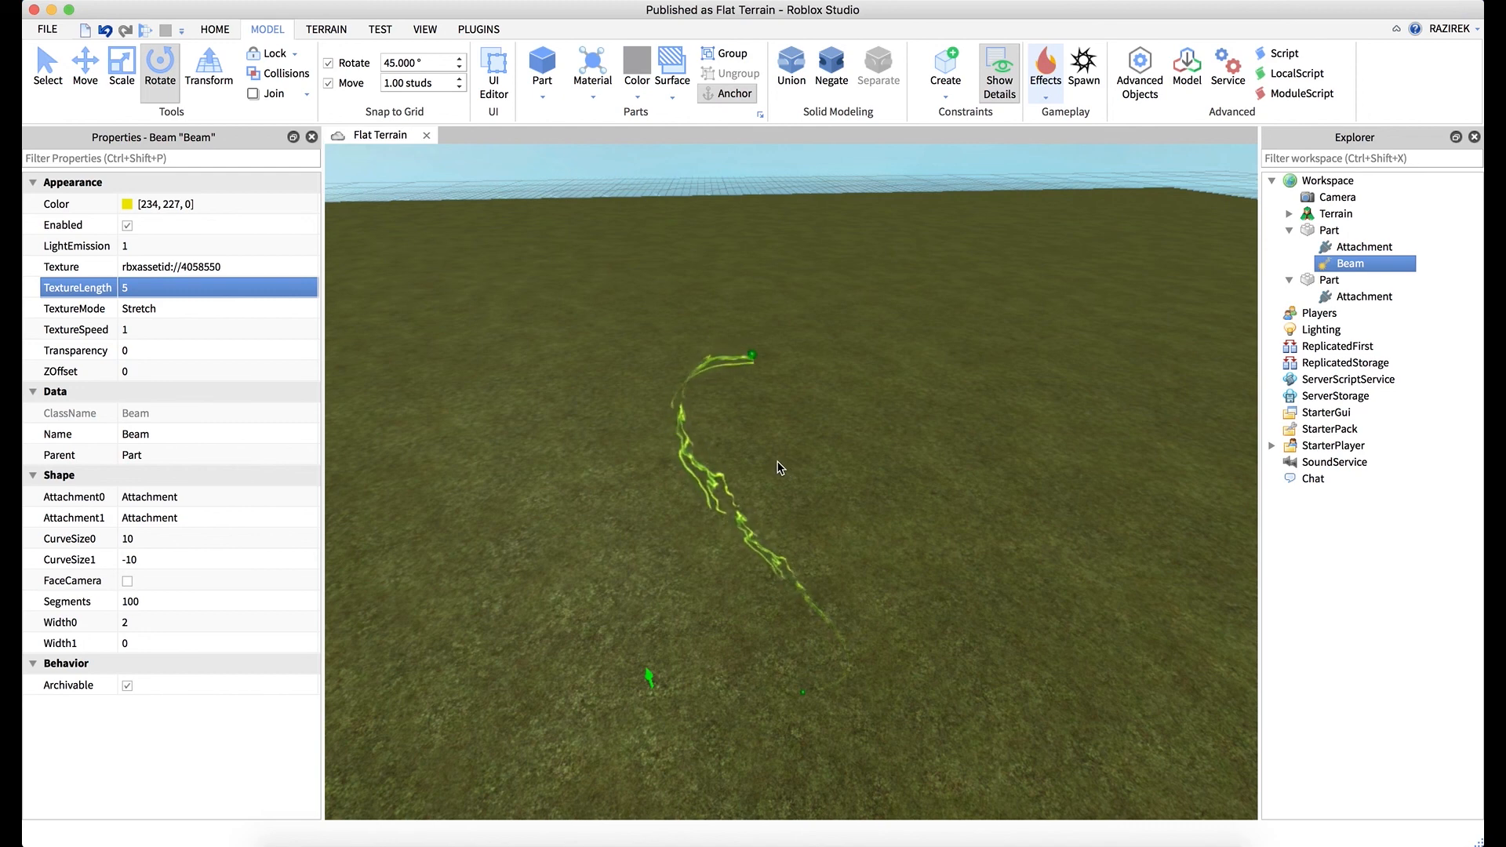